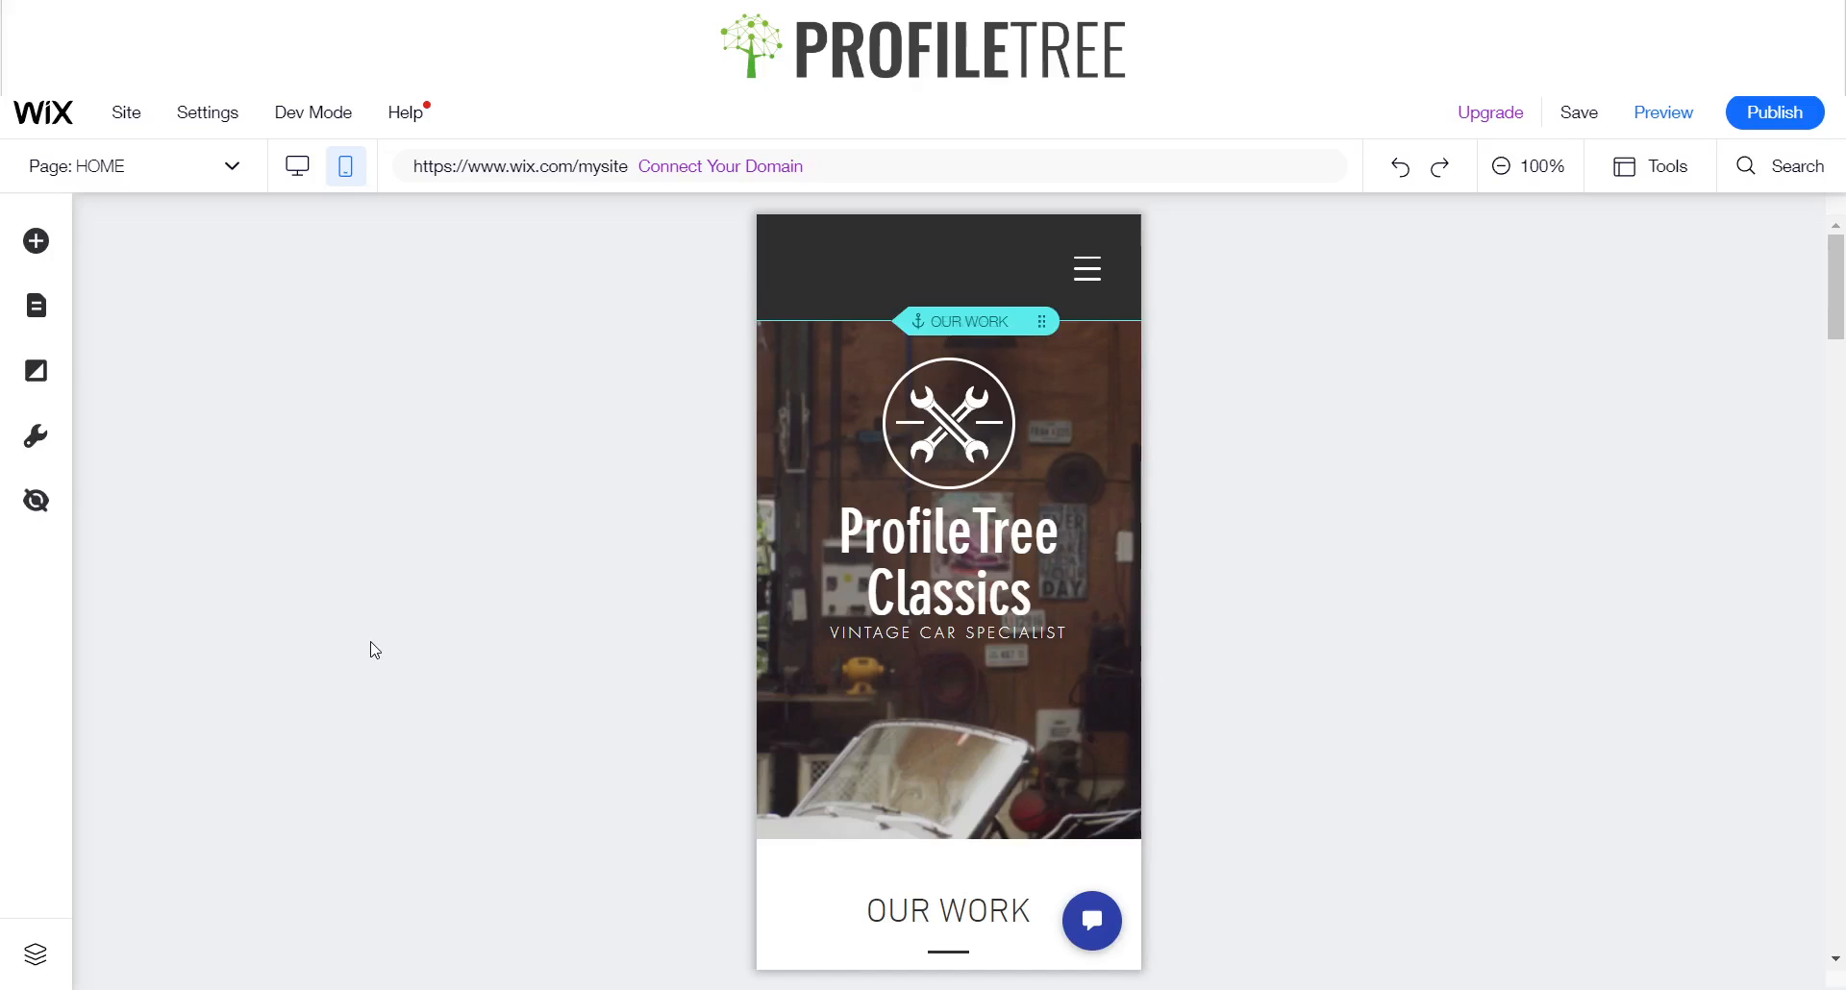
mouse_move(132, 316)
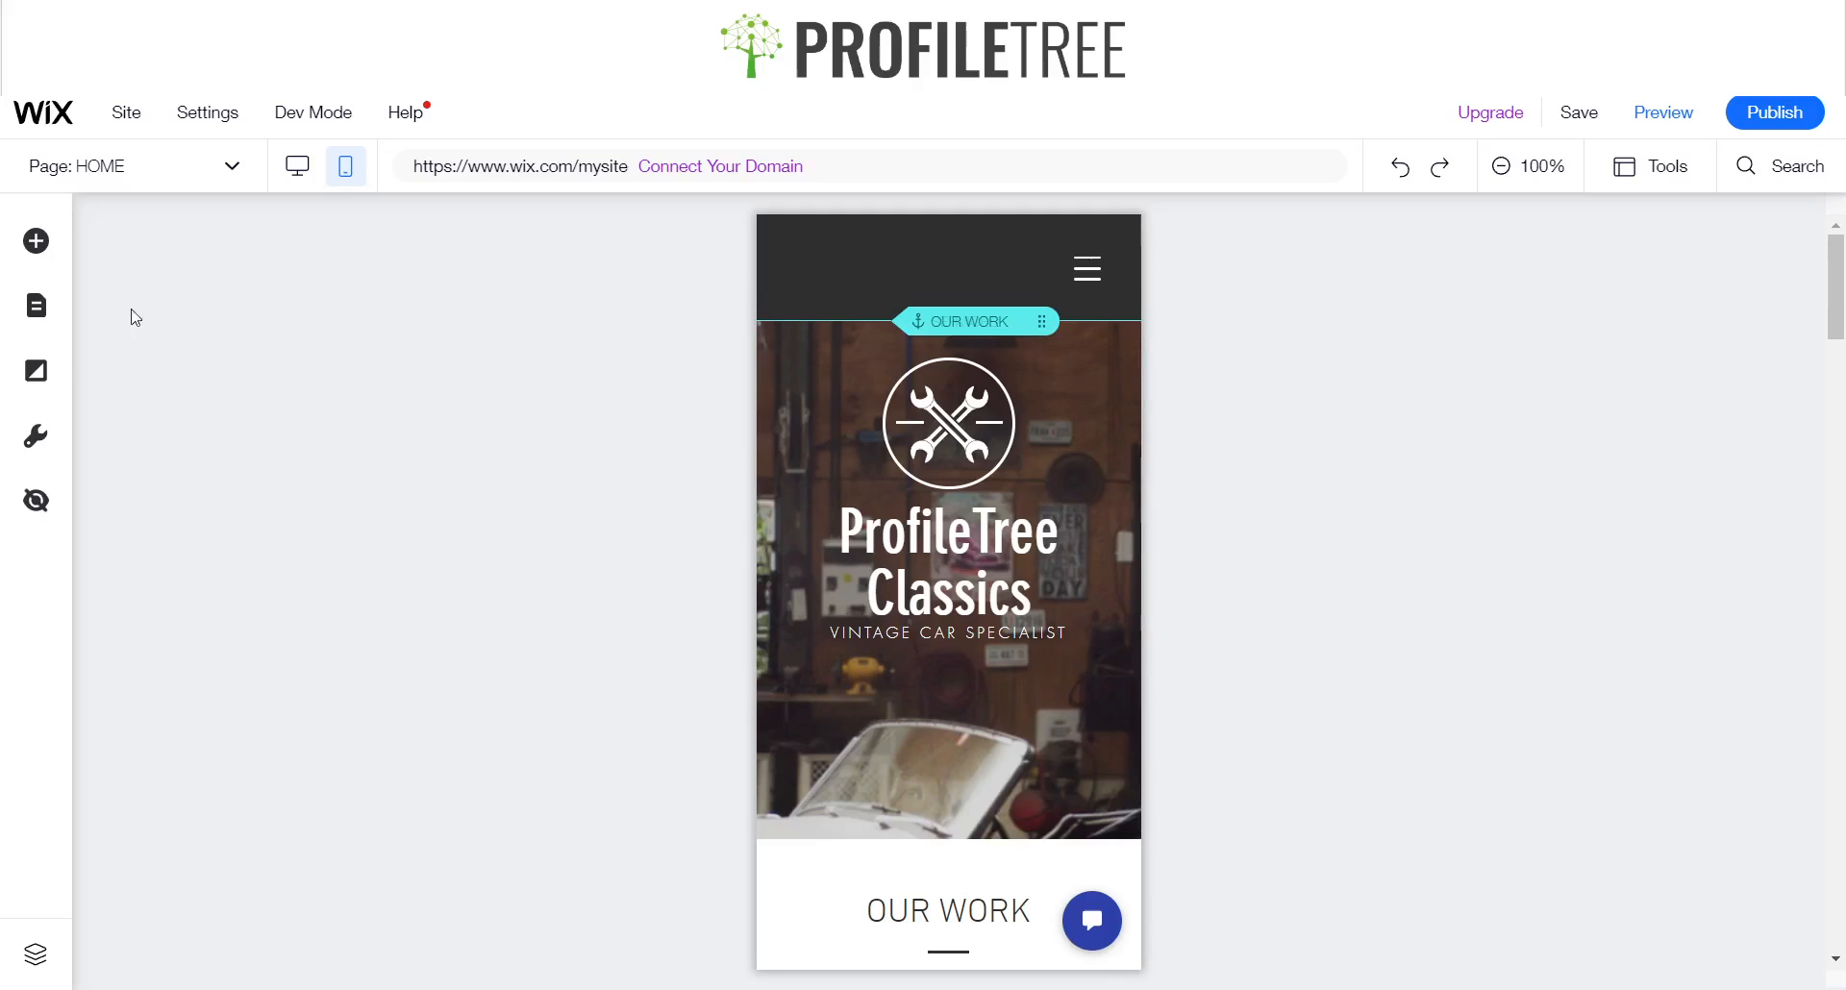
mouse_move(221, 464)
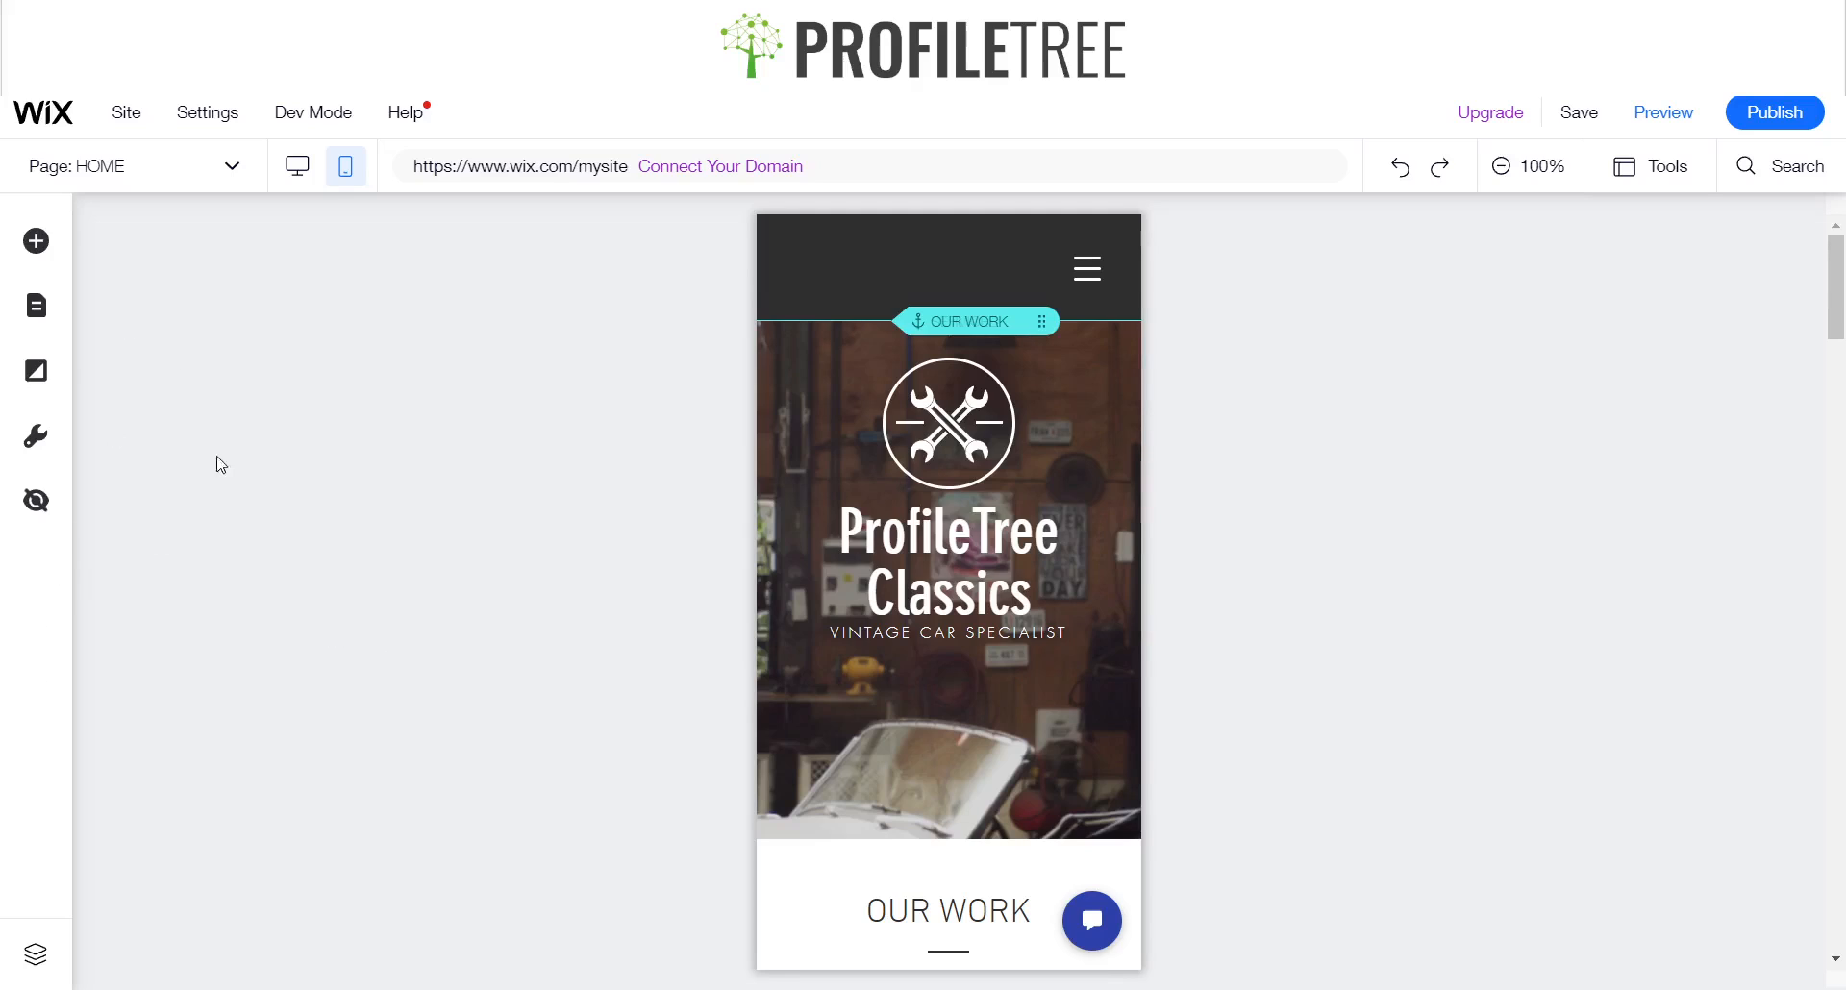
mouse_move(49, 268)
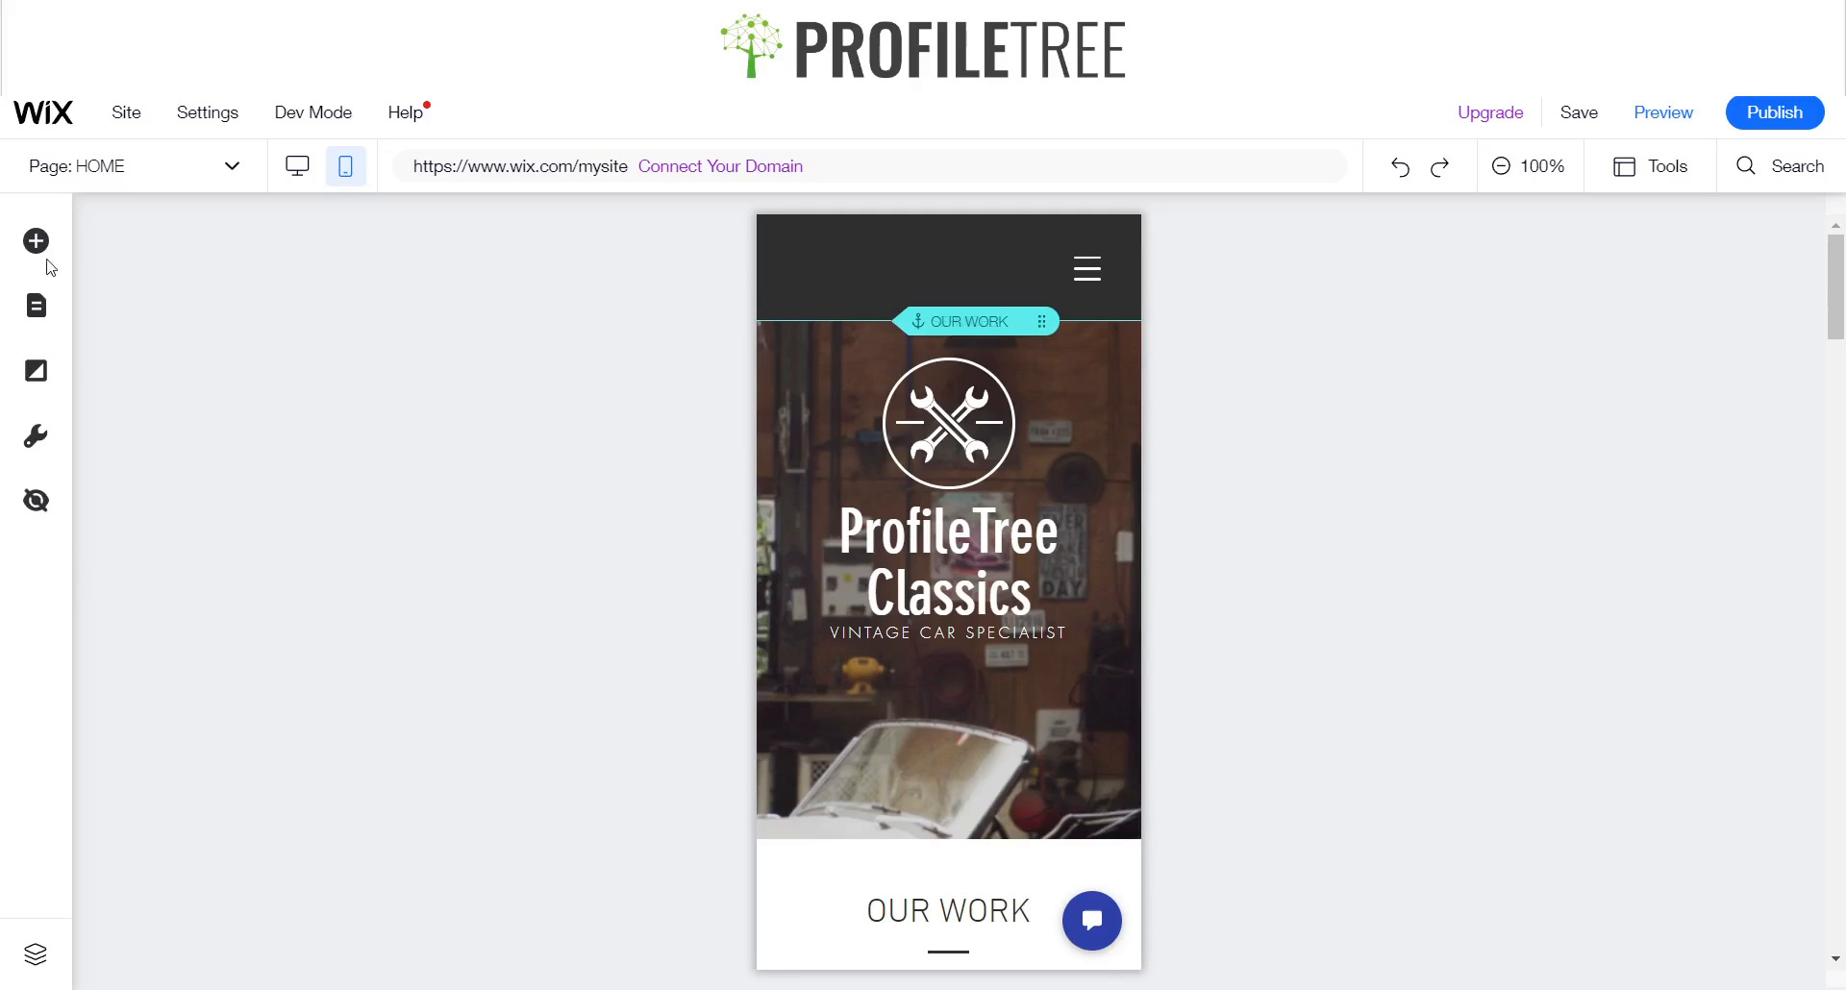
mouse_move(36, 242)
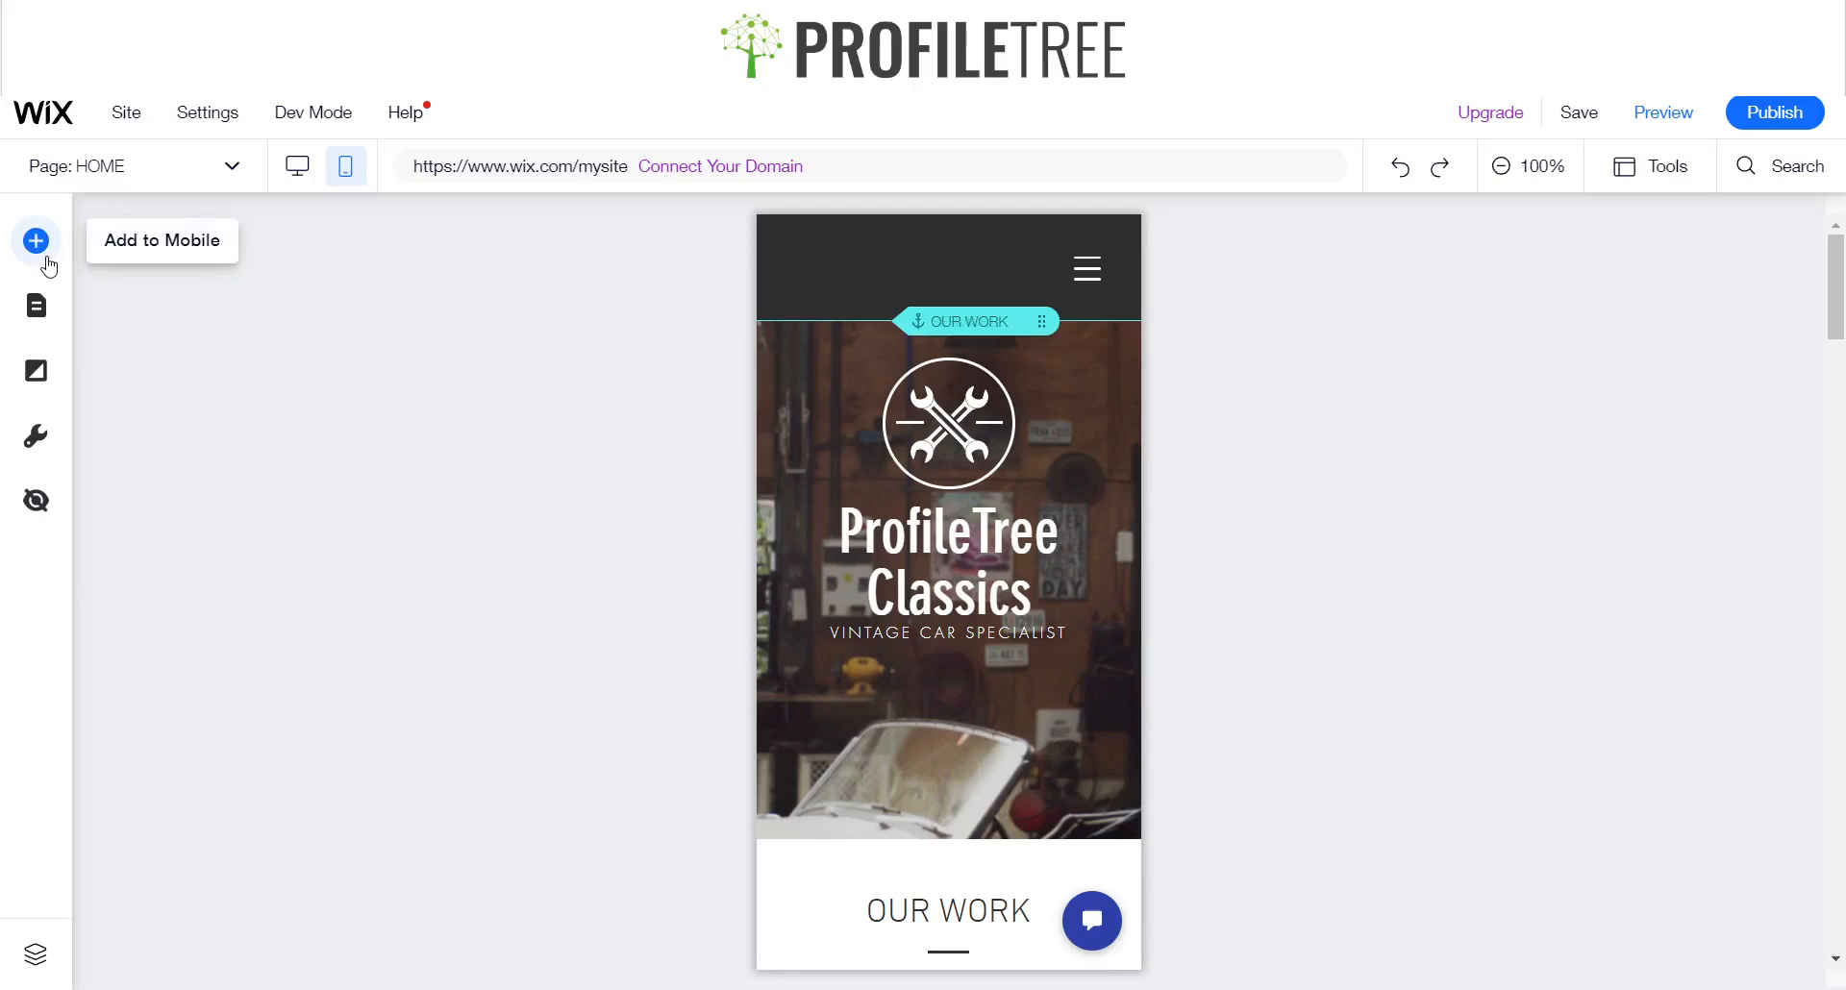
mouse_move(36, 306)
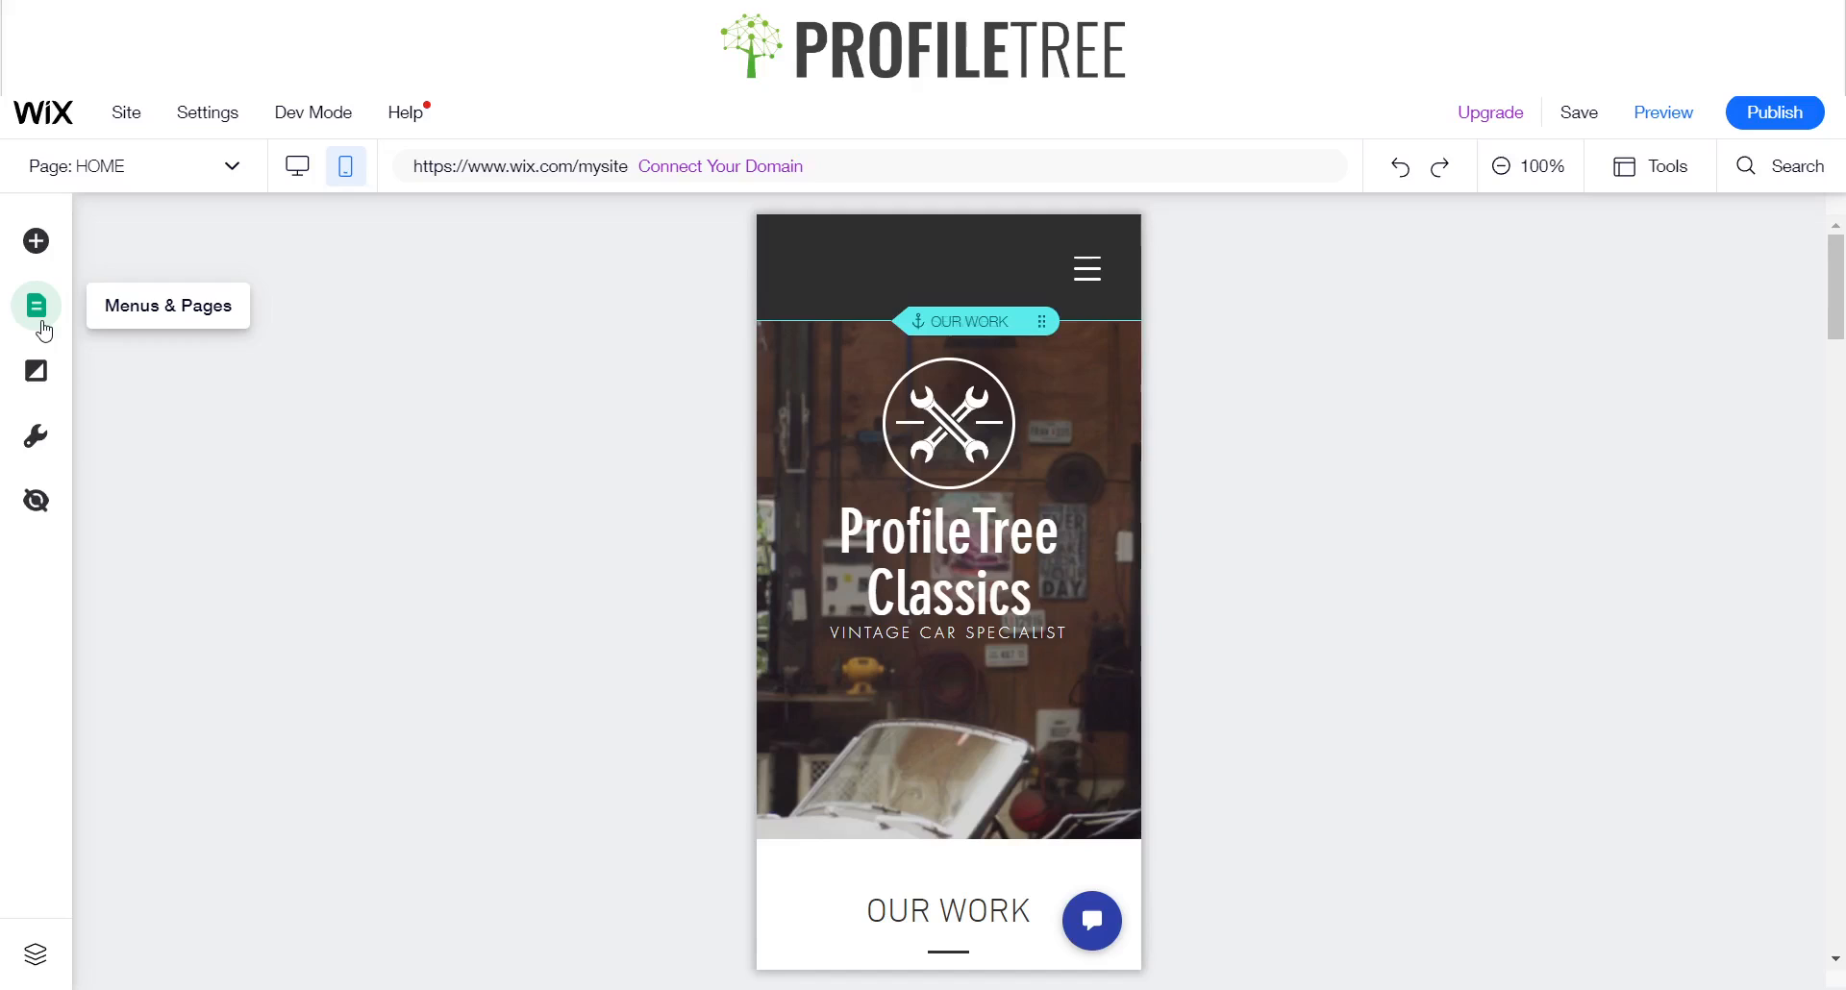
mouse_move(37, 371)
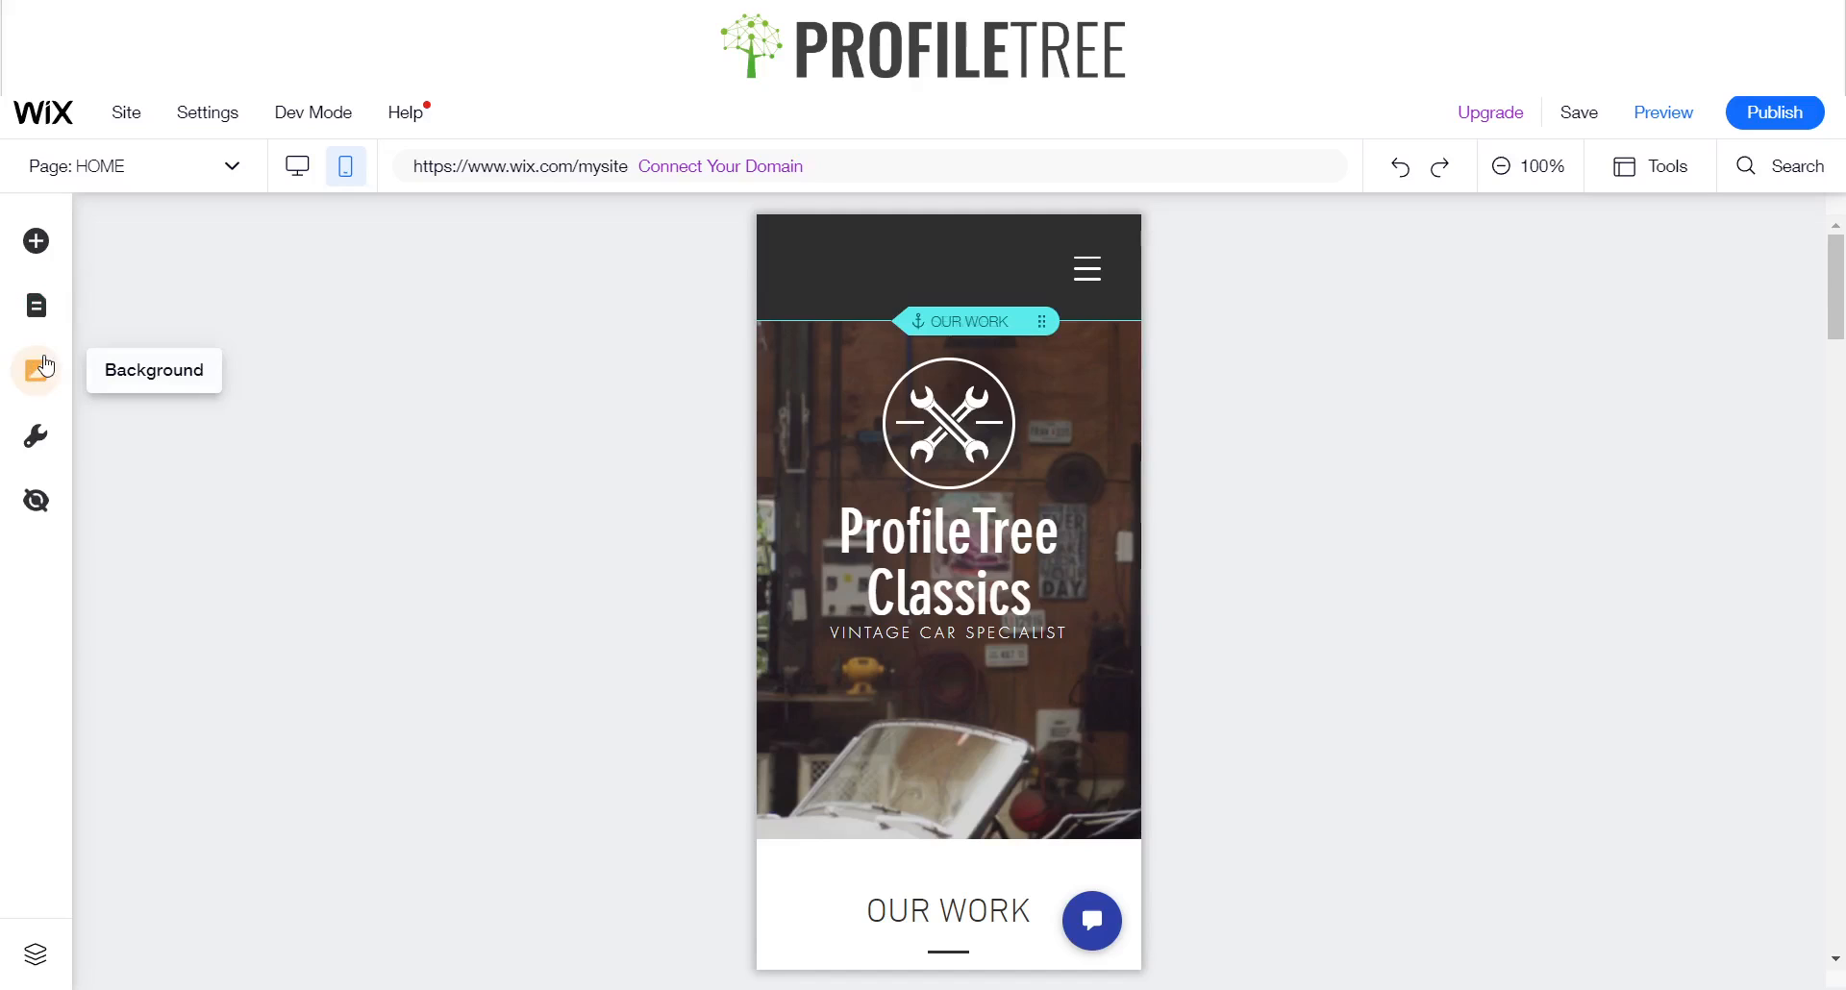
mouse_move(36, 436)
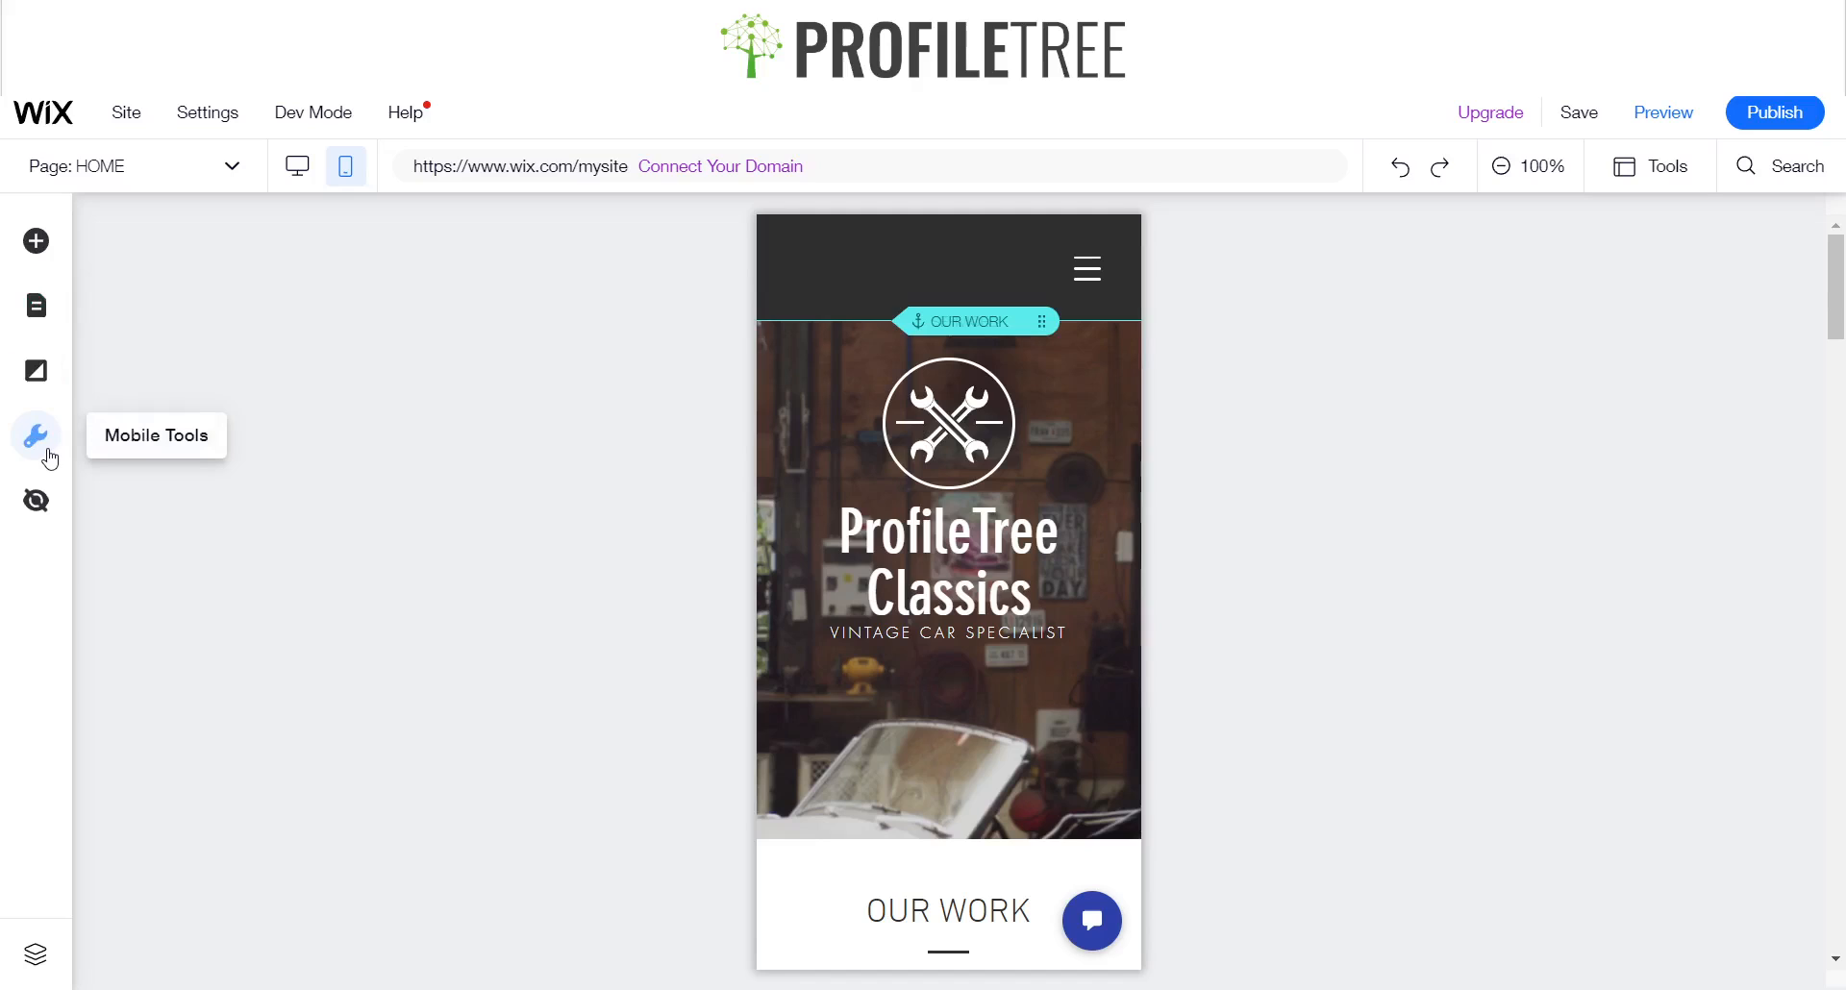
- Open the Mobile Tools panel from the wrench icon in the left sidebar
left_click(36, 436)
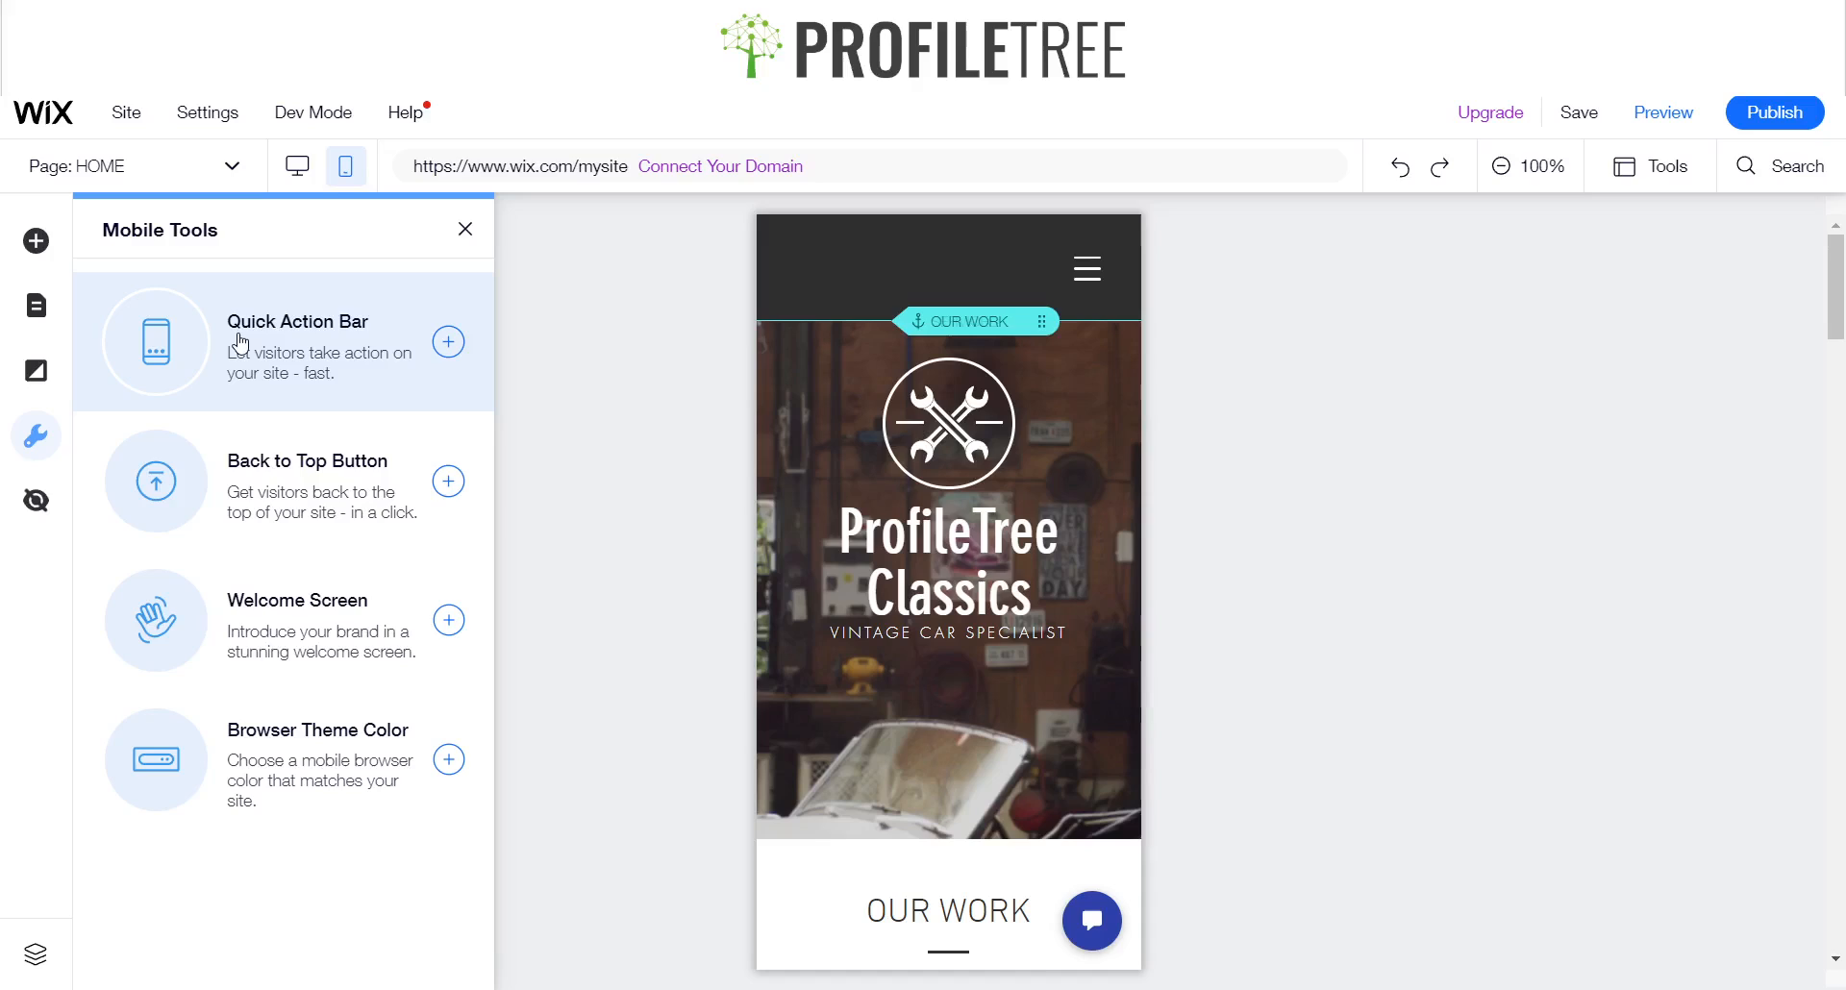
mouse_move(330, 356)
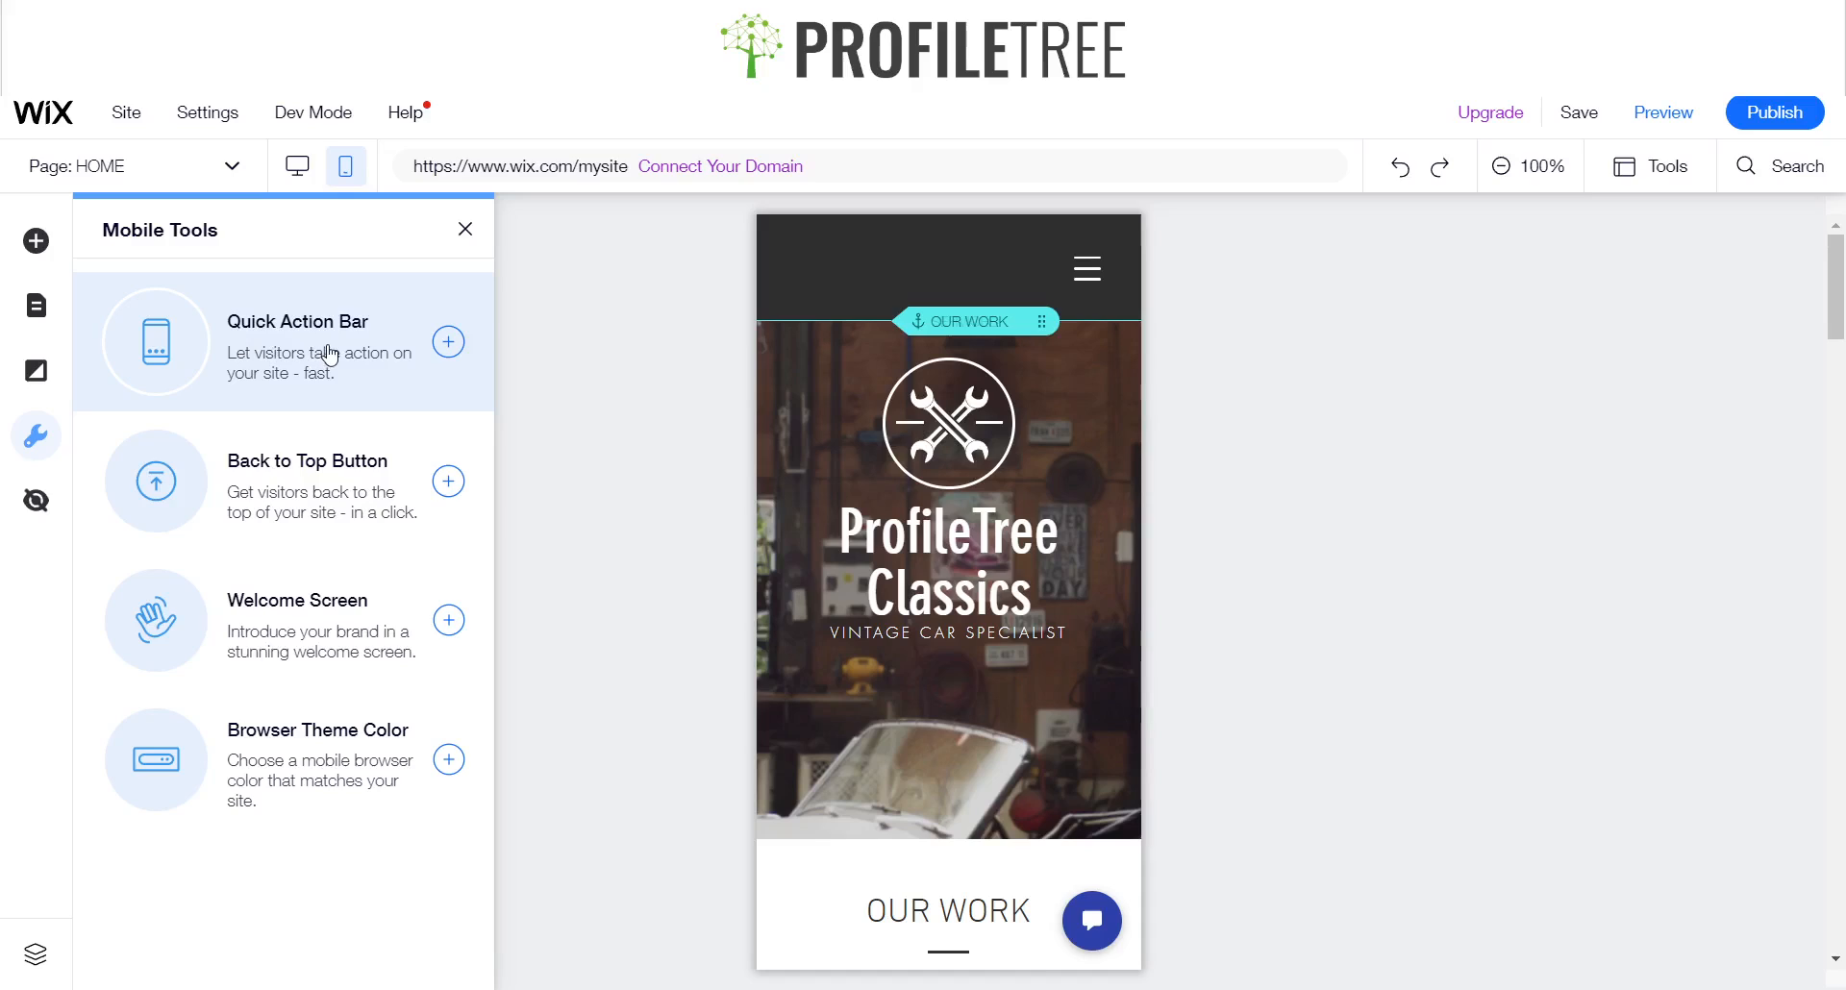
mouse_move(448, 342)
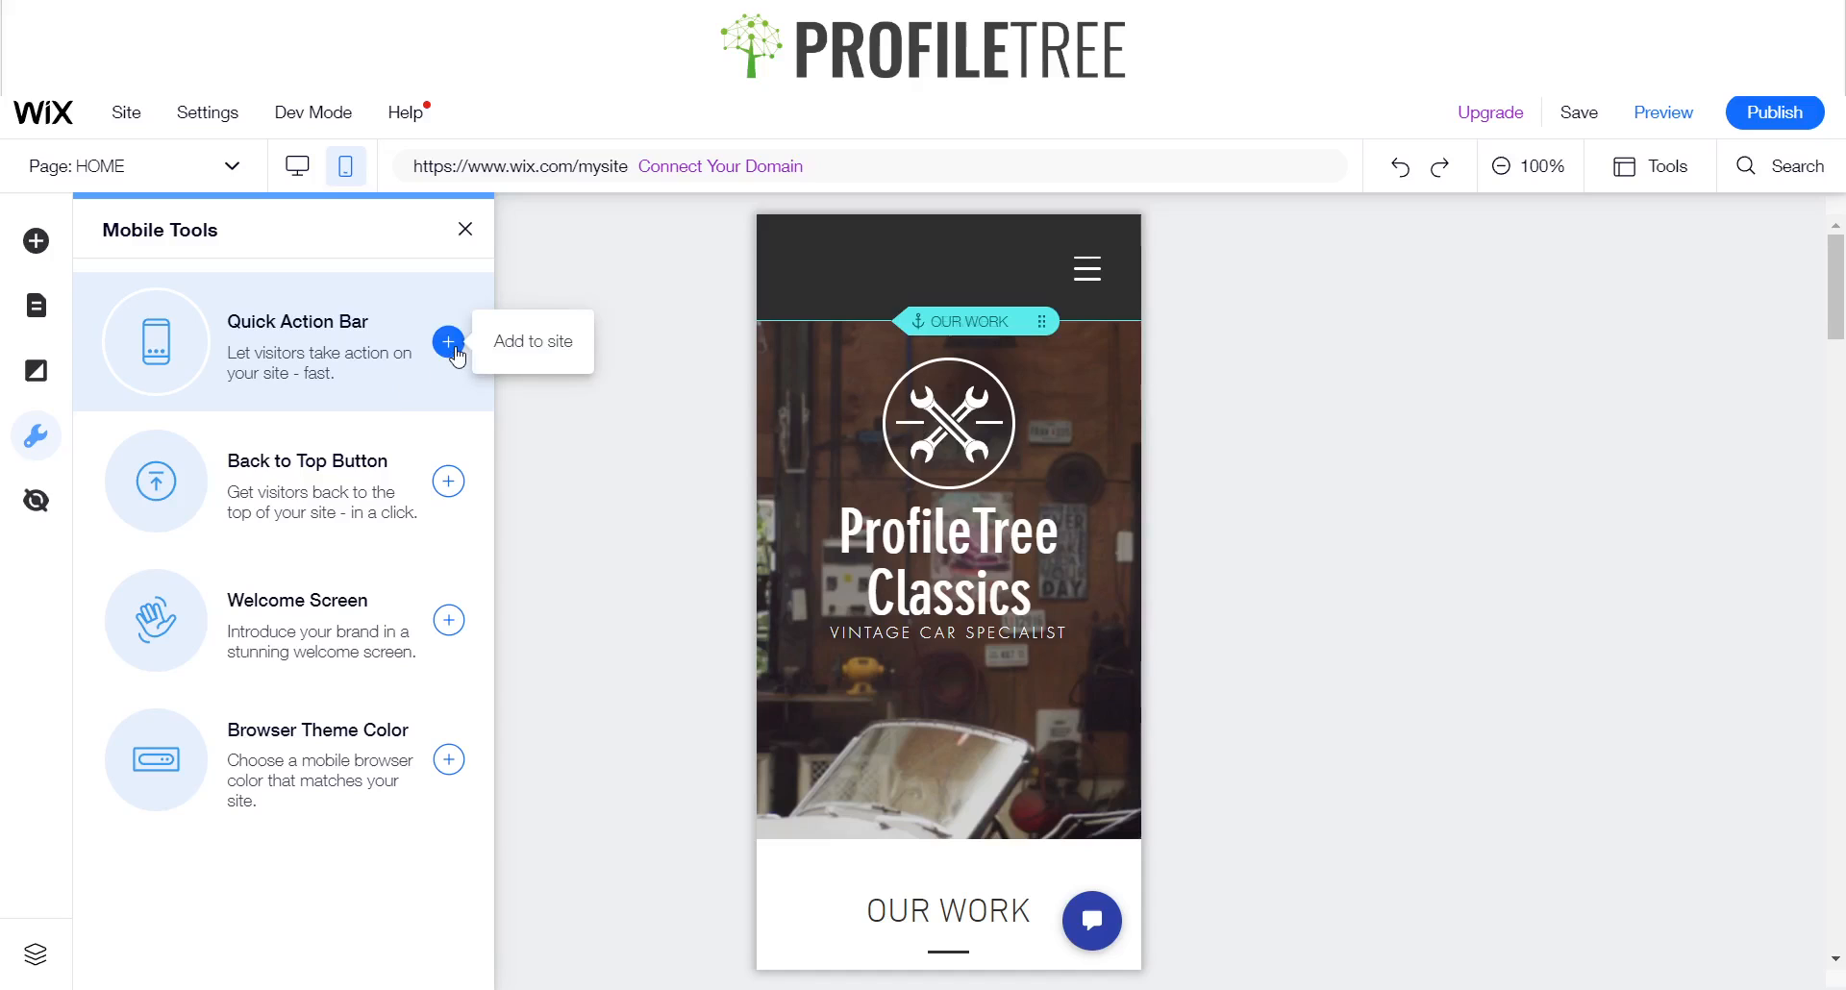
- Add a Quick Action Bar to the mobile home page from Mobile Tools
left_click(530, 341)
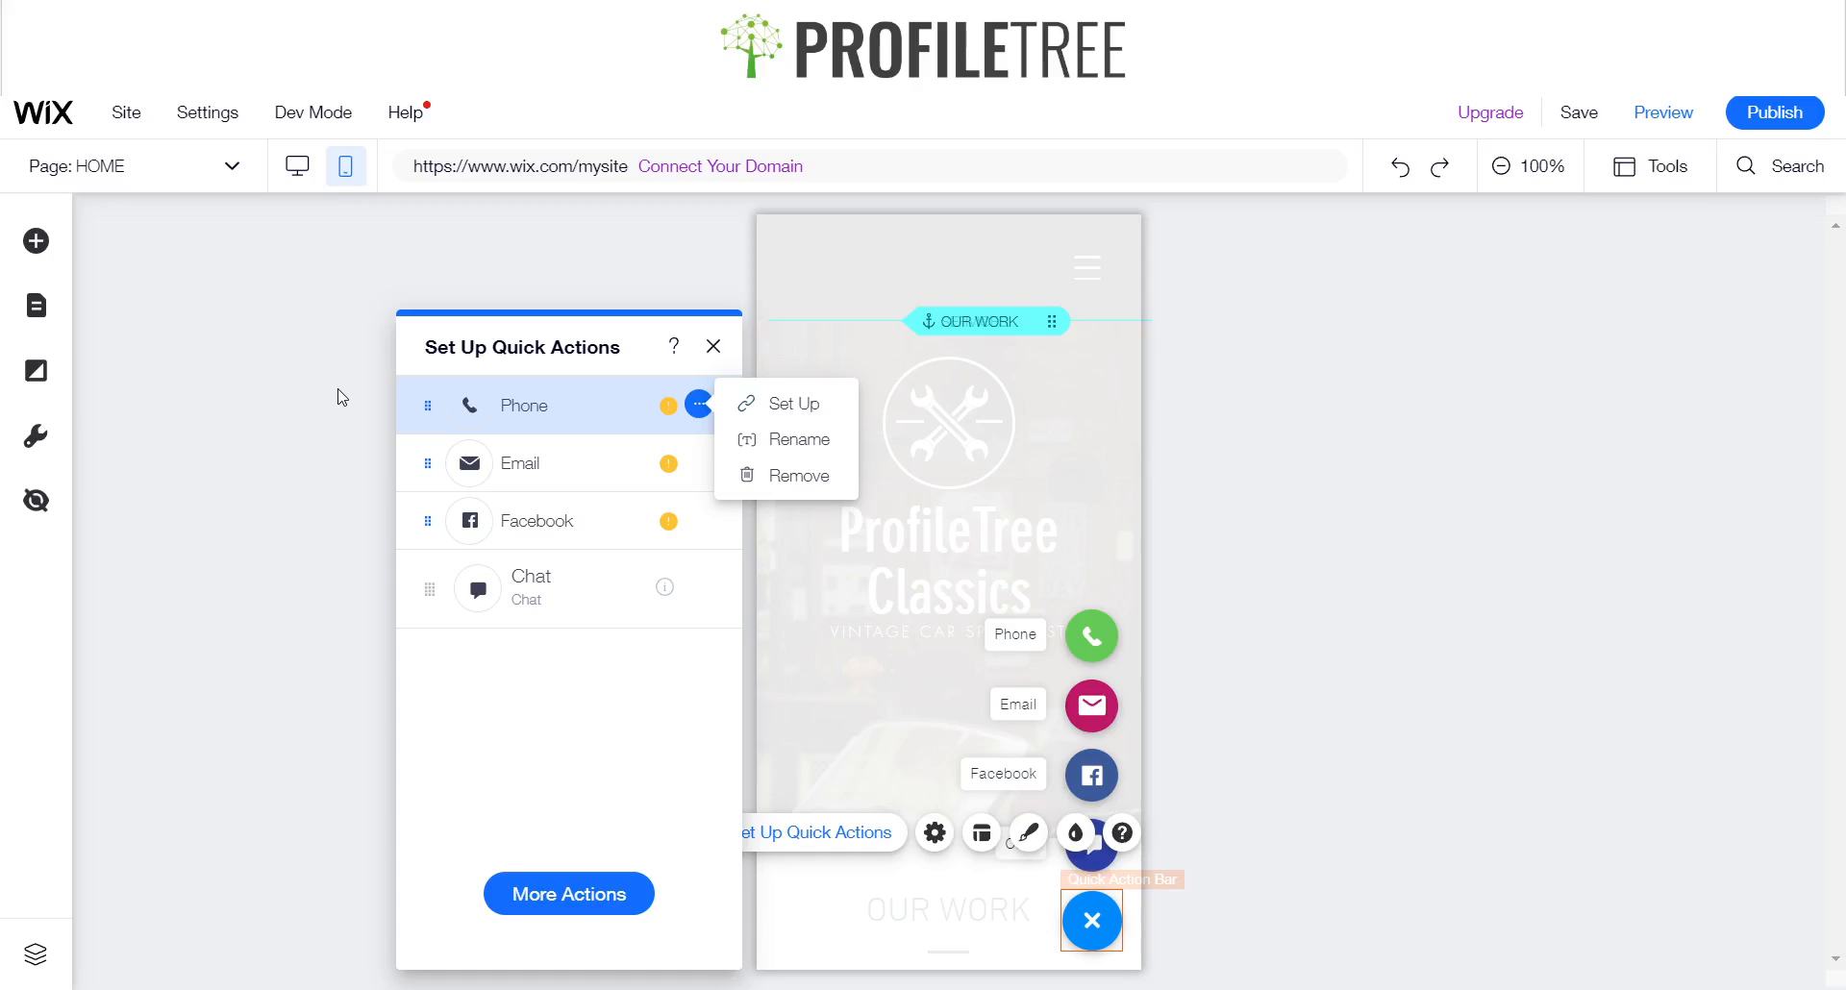
mouse_move(309, 573)
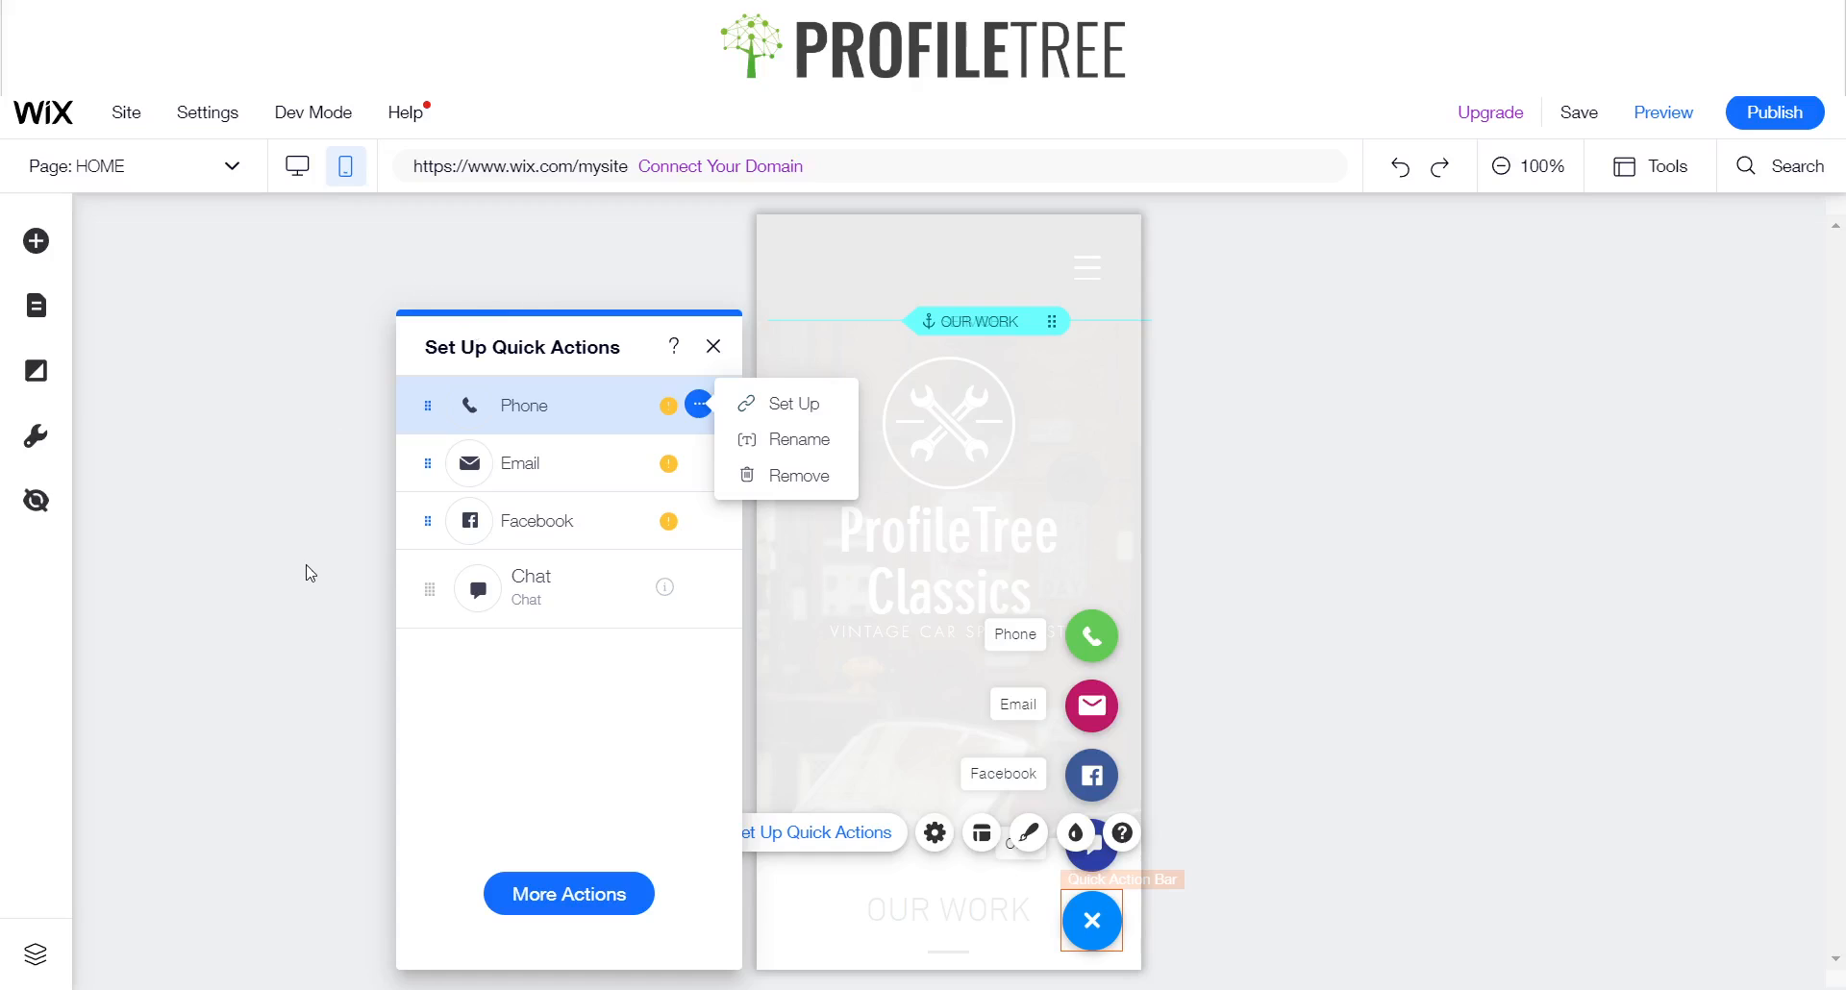
mouse_move(855, 706)
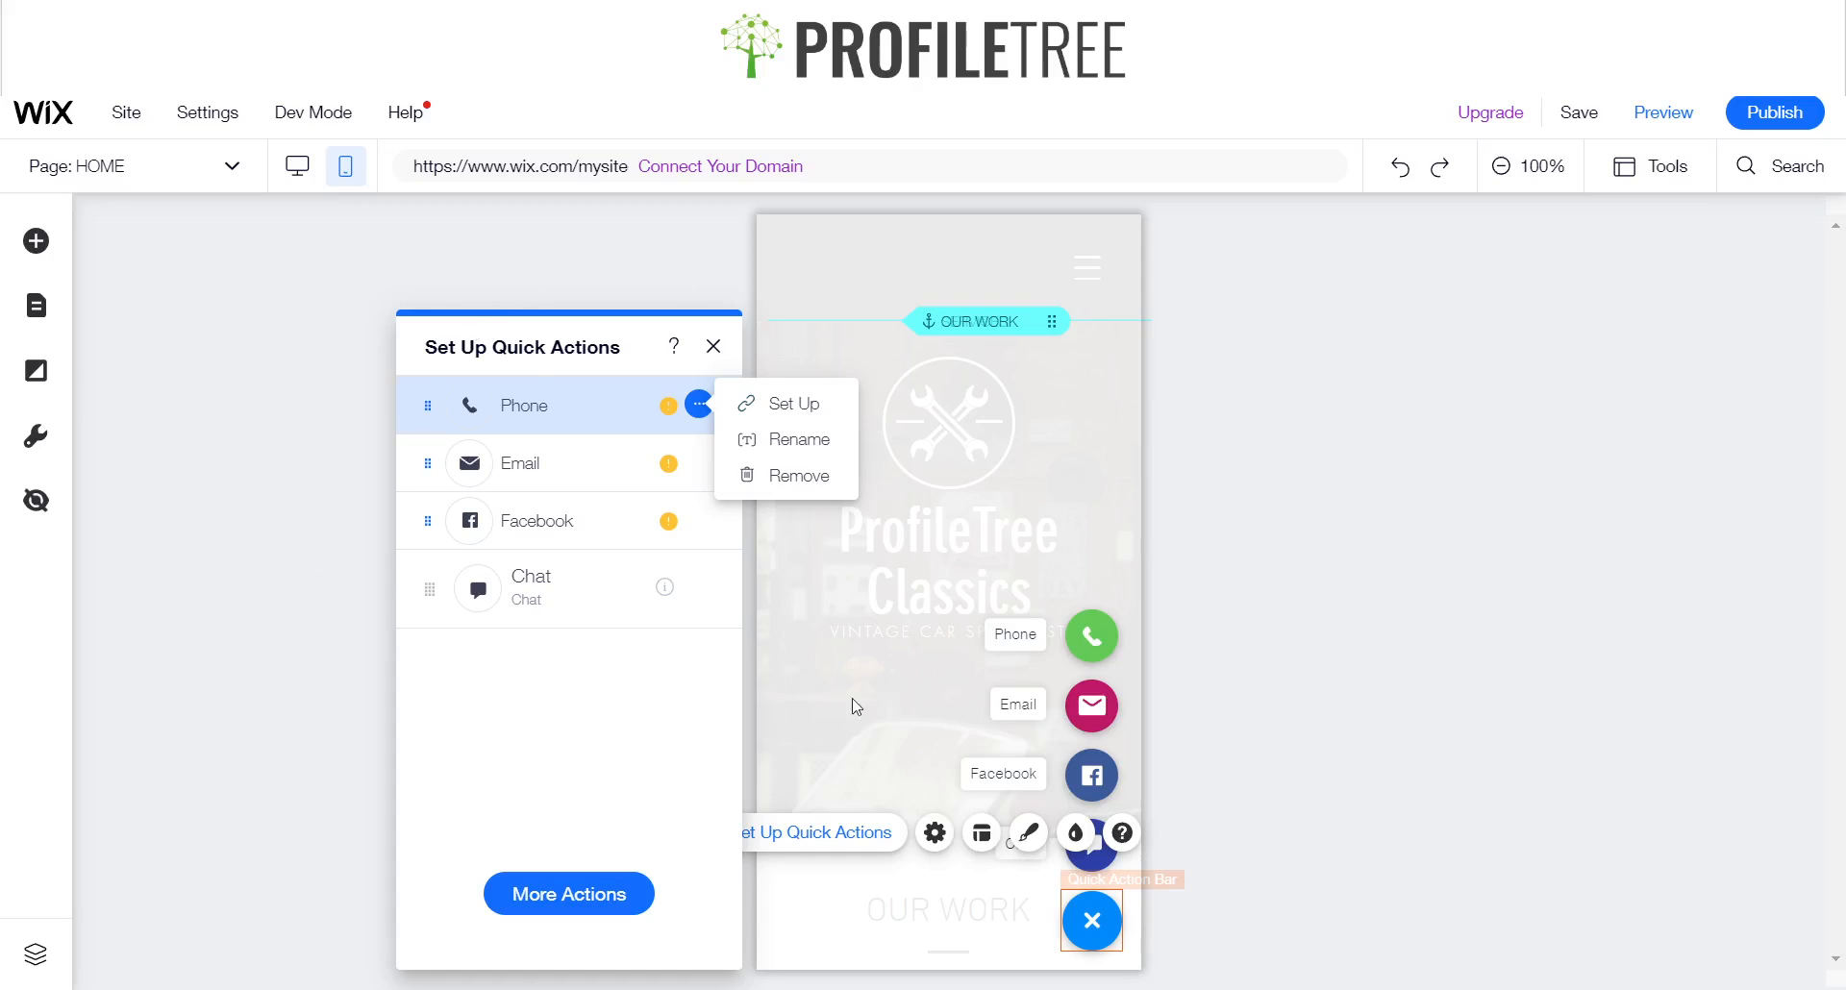
mouse_move(1032, 969)
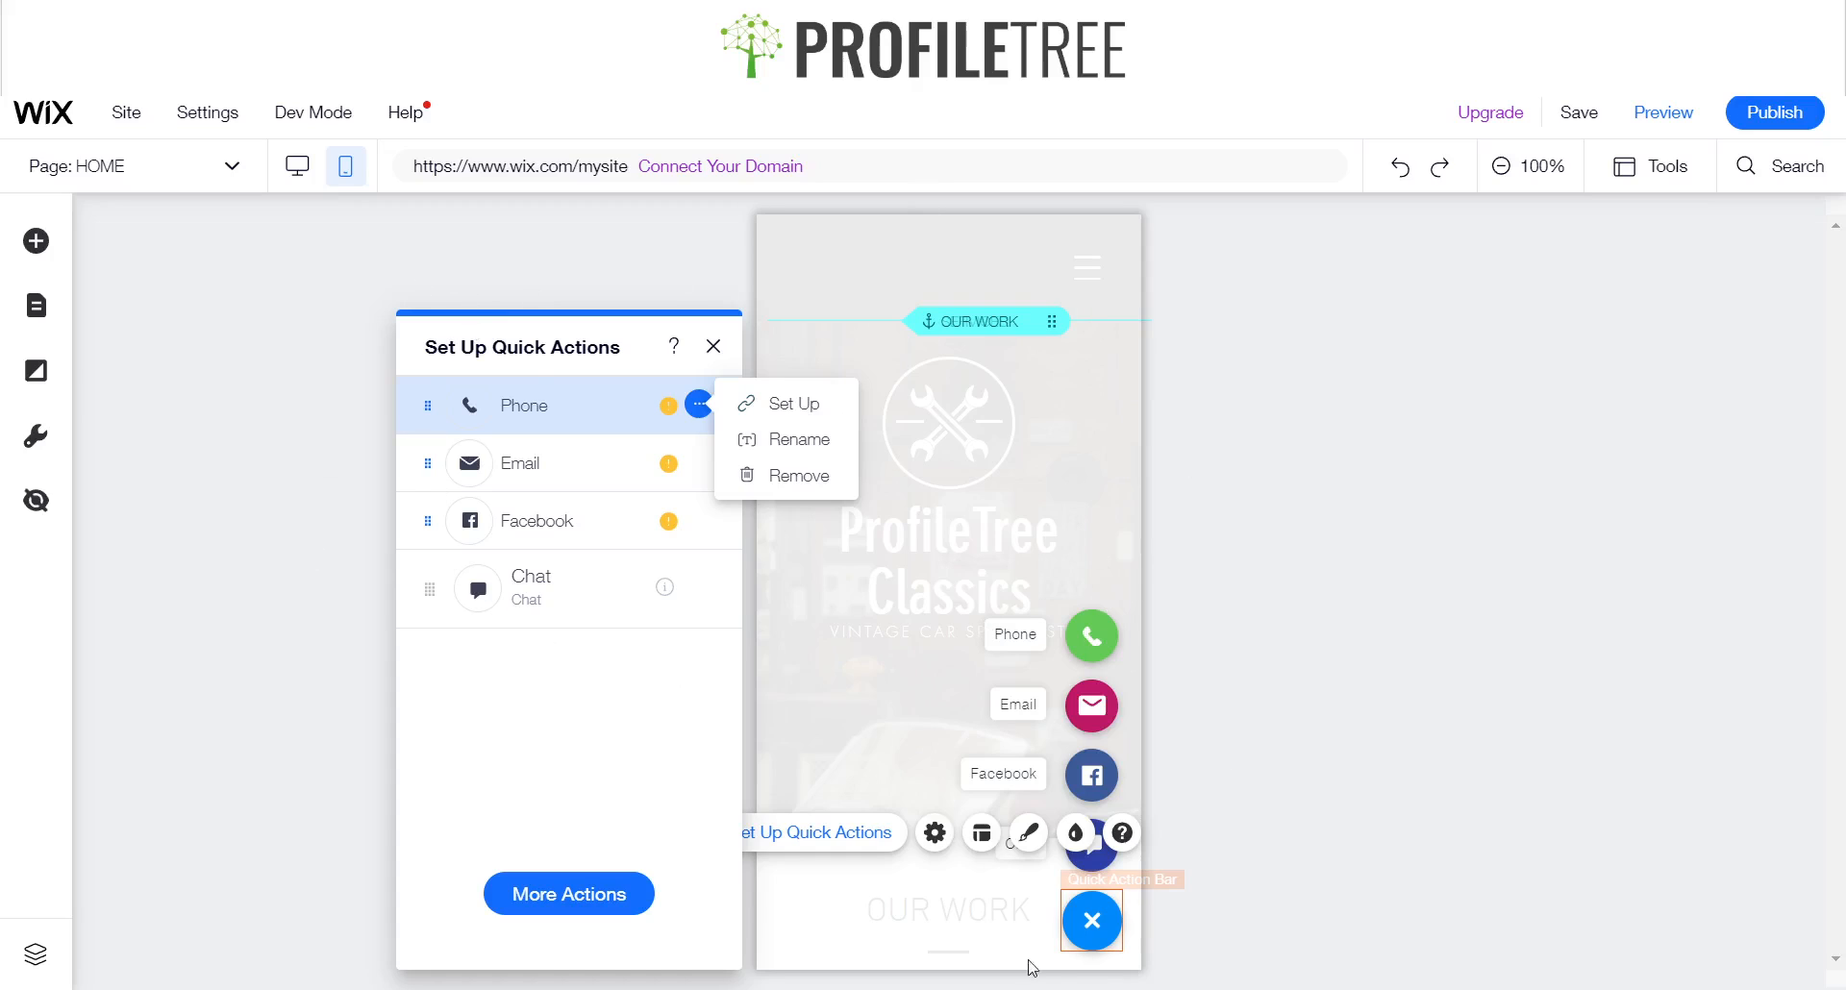
mouse_move(618, 555)
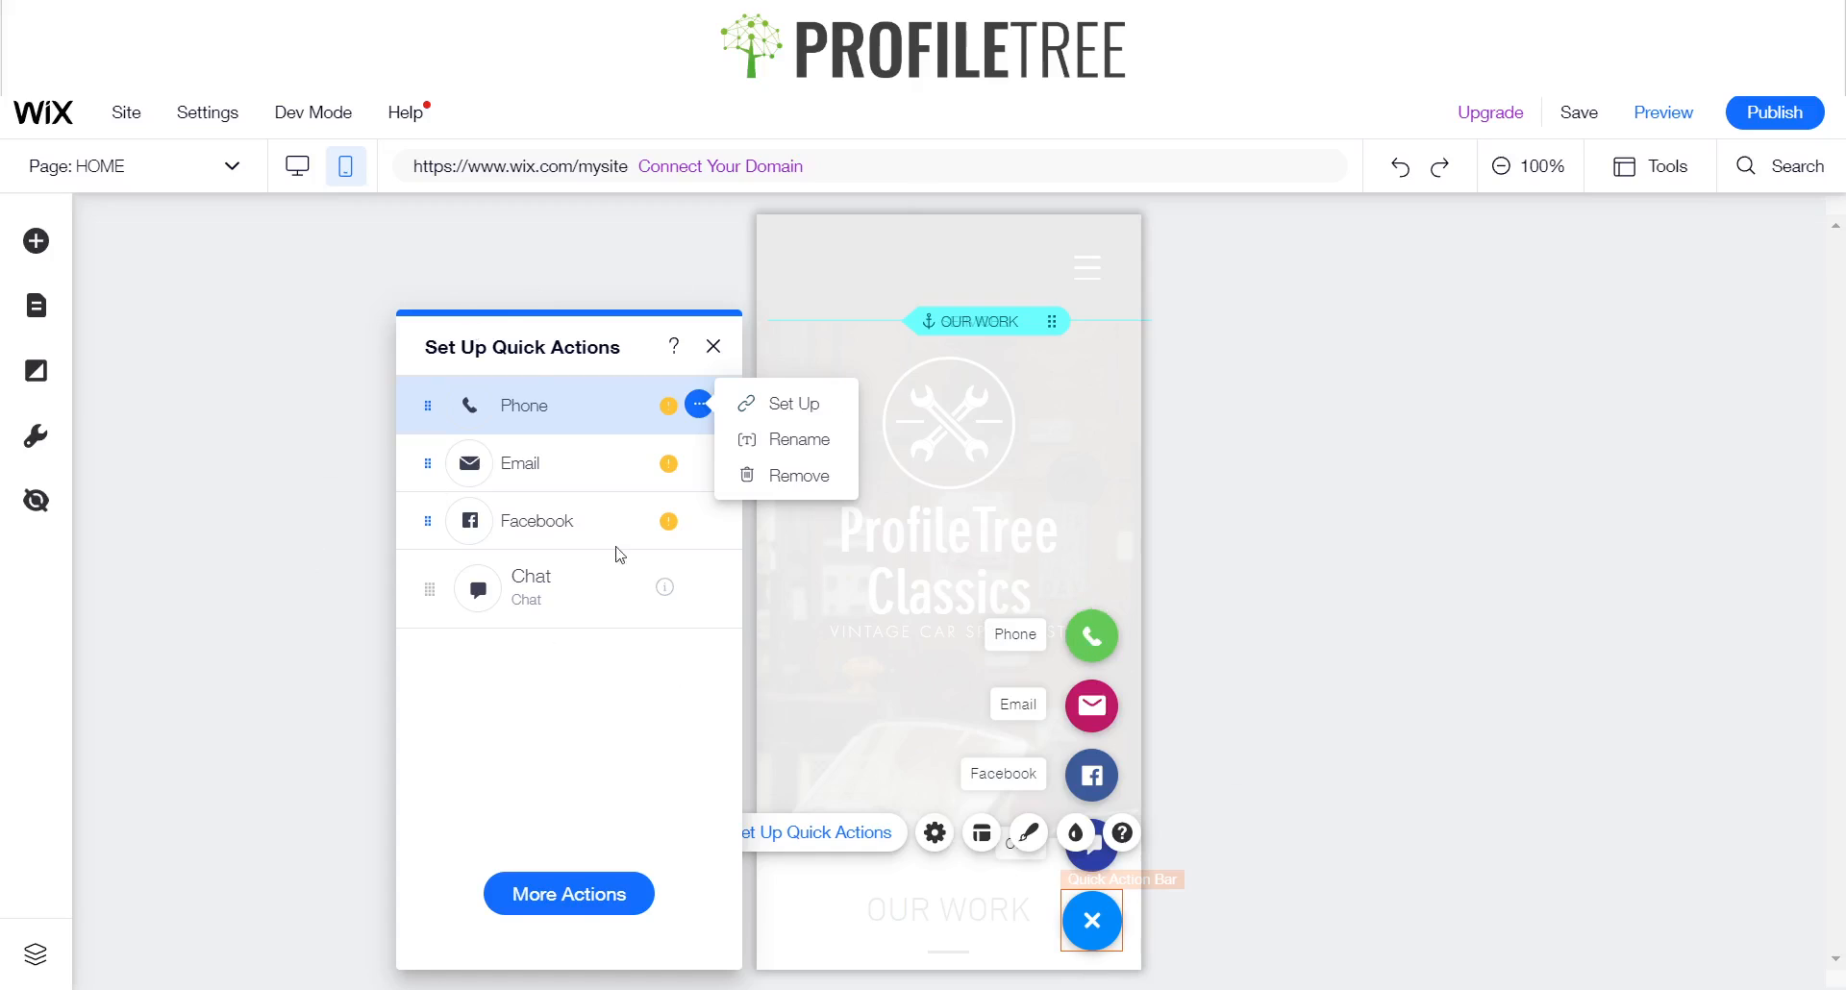
mouse_move(367, 660)
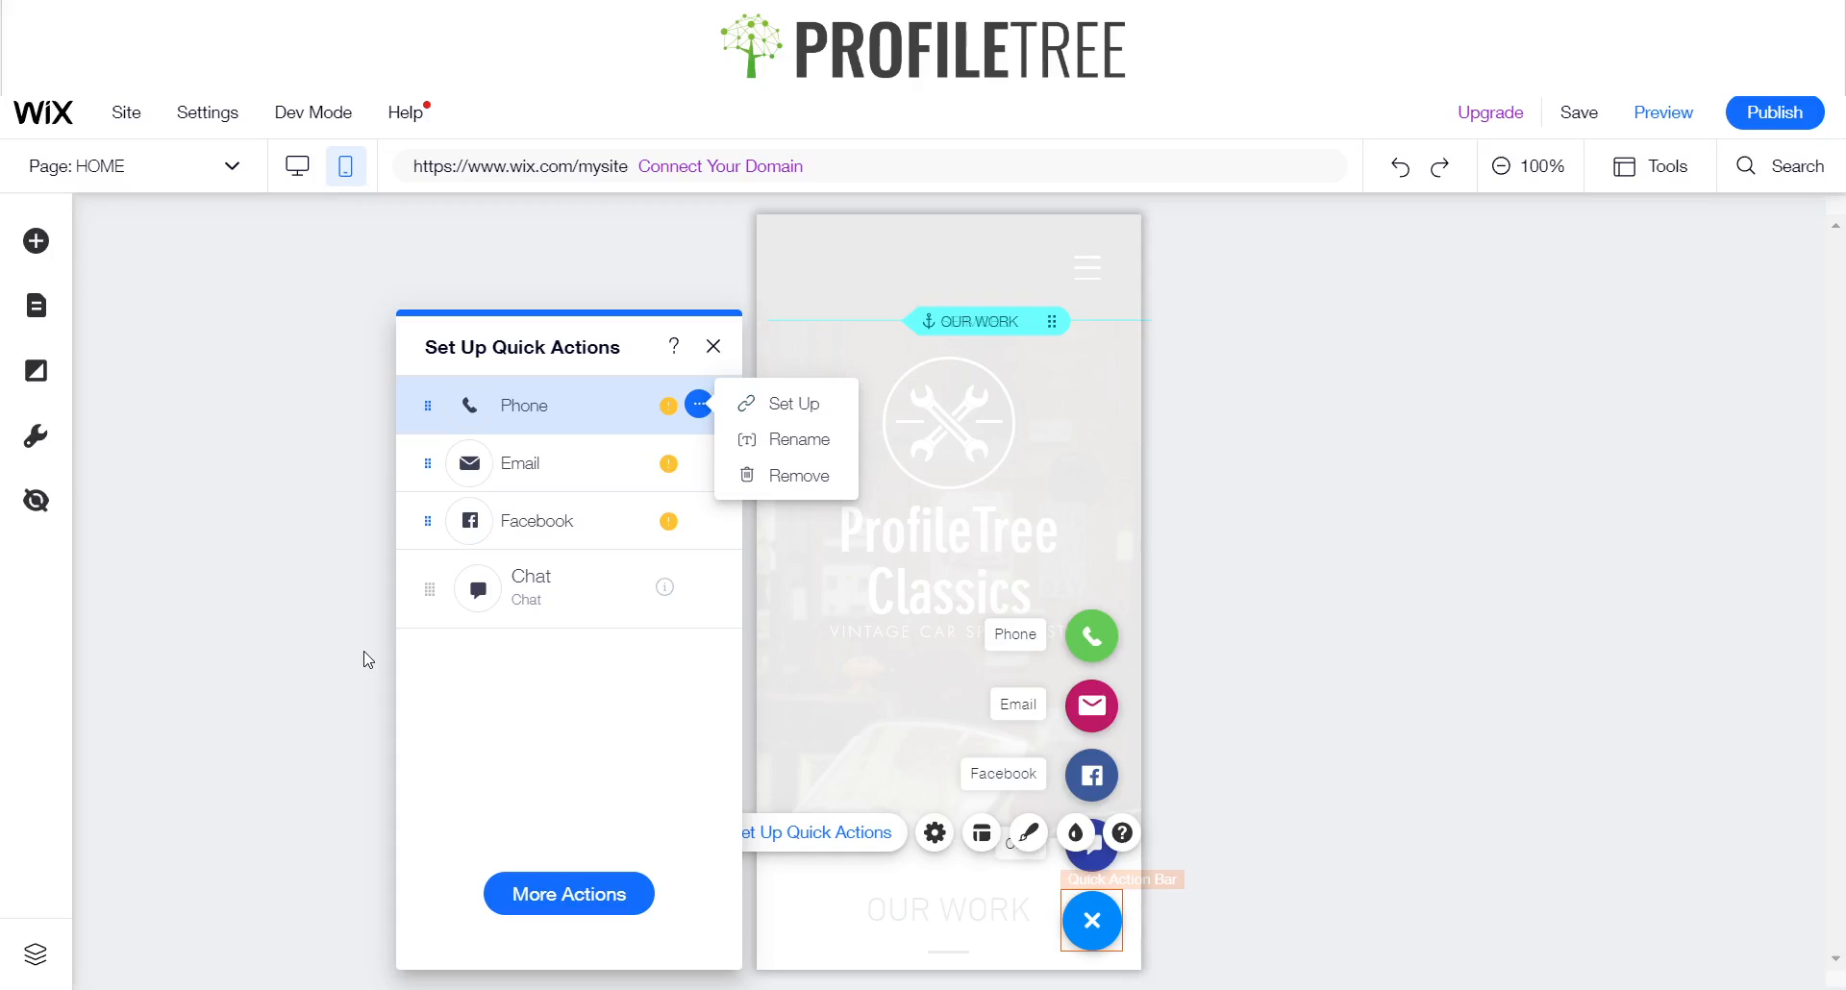
mouse_move(710, 441)
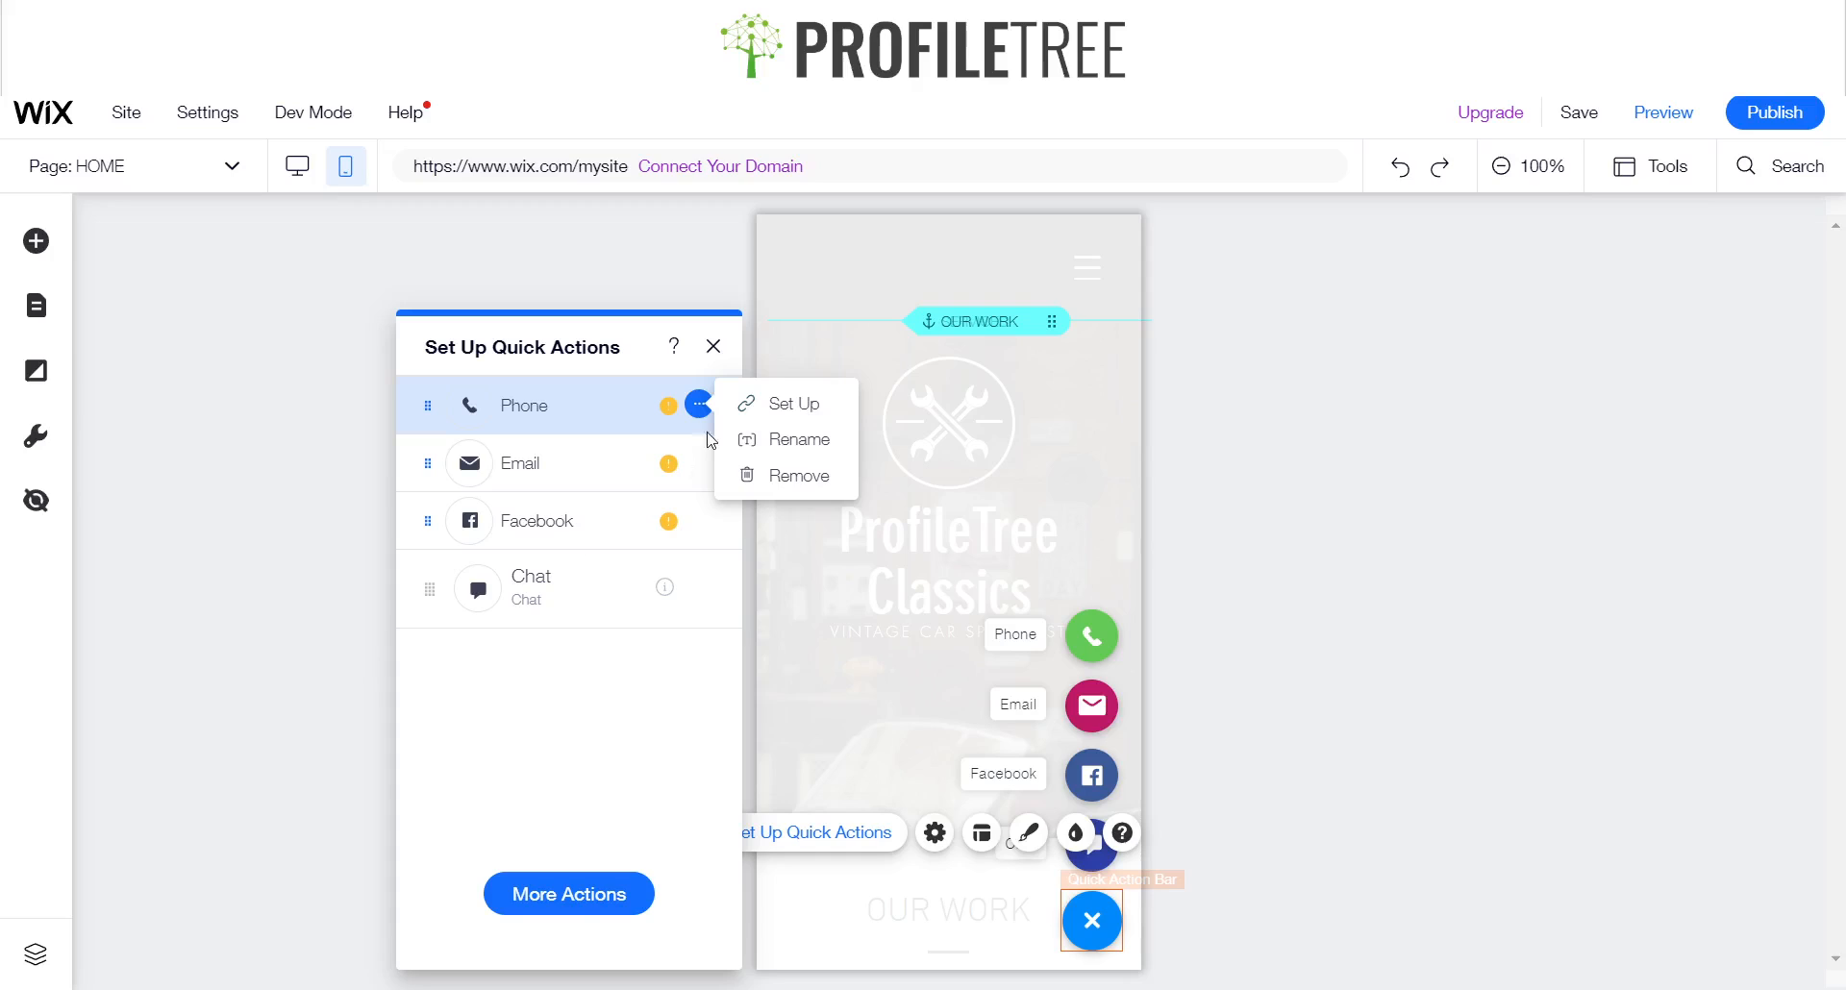
mouse_move(786, 404)
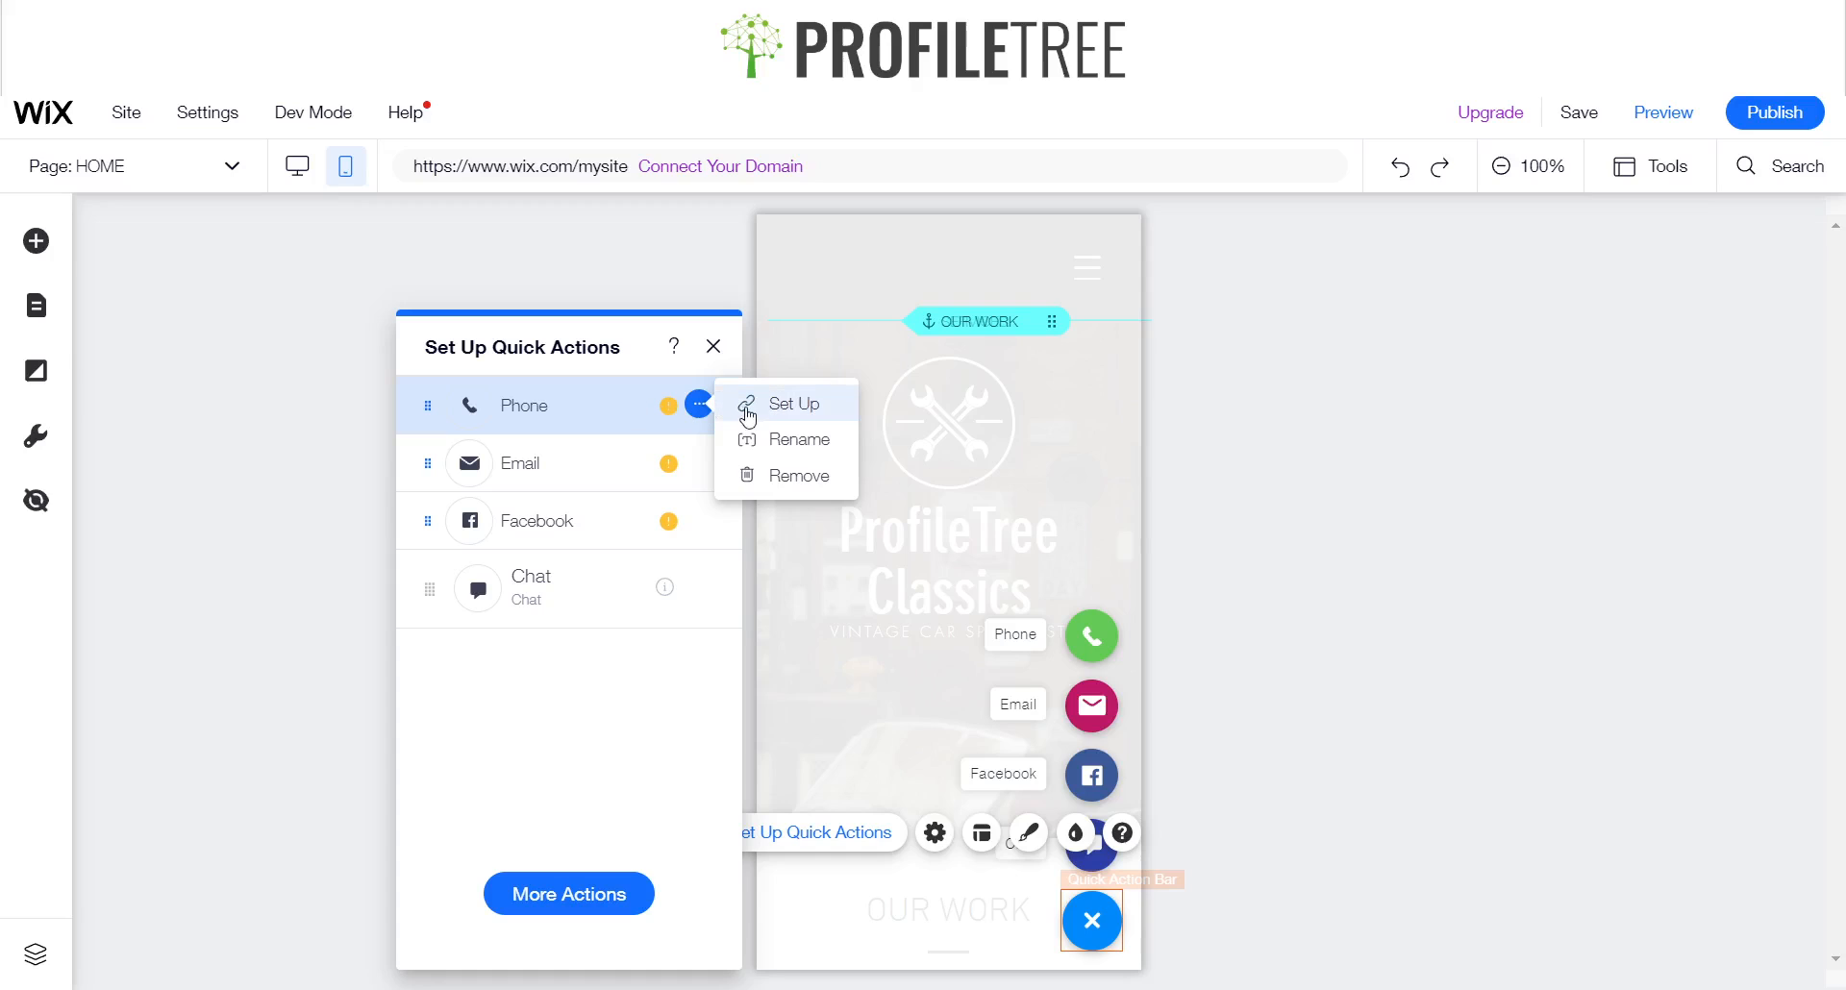
- Browse the Phone, Email and Facebook action options, leaving all three unchanged
left_click(796, 403)
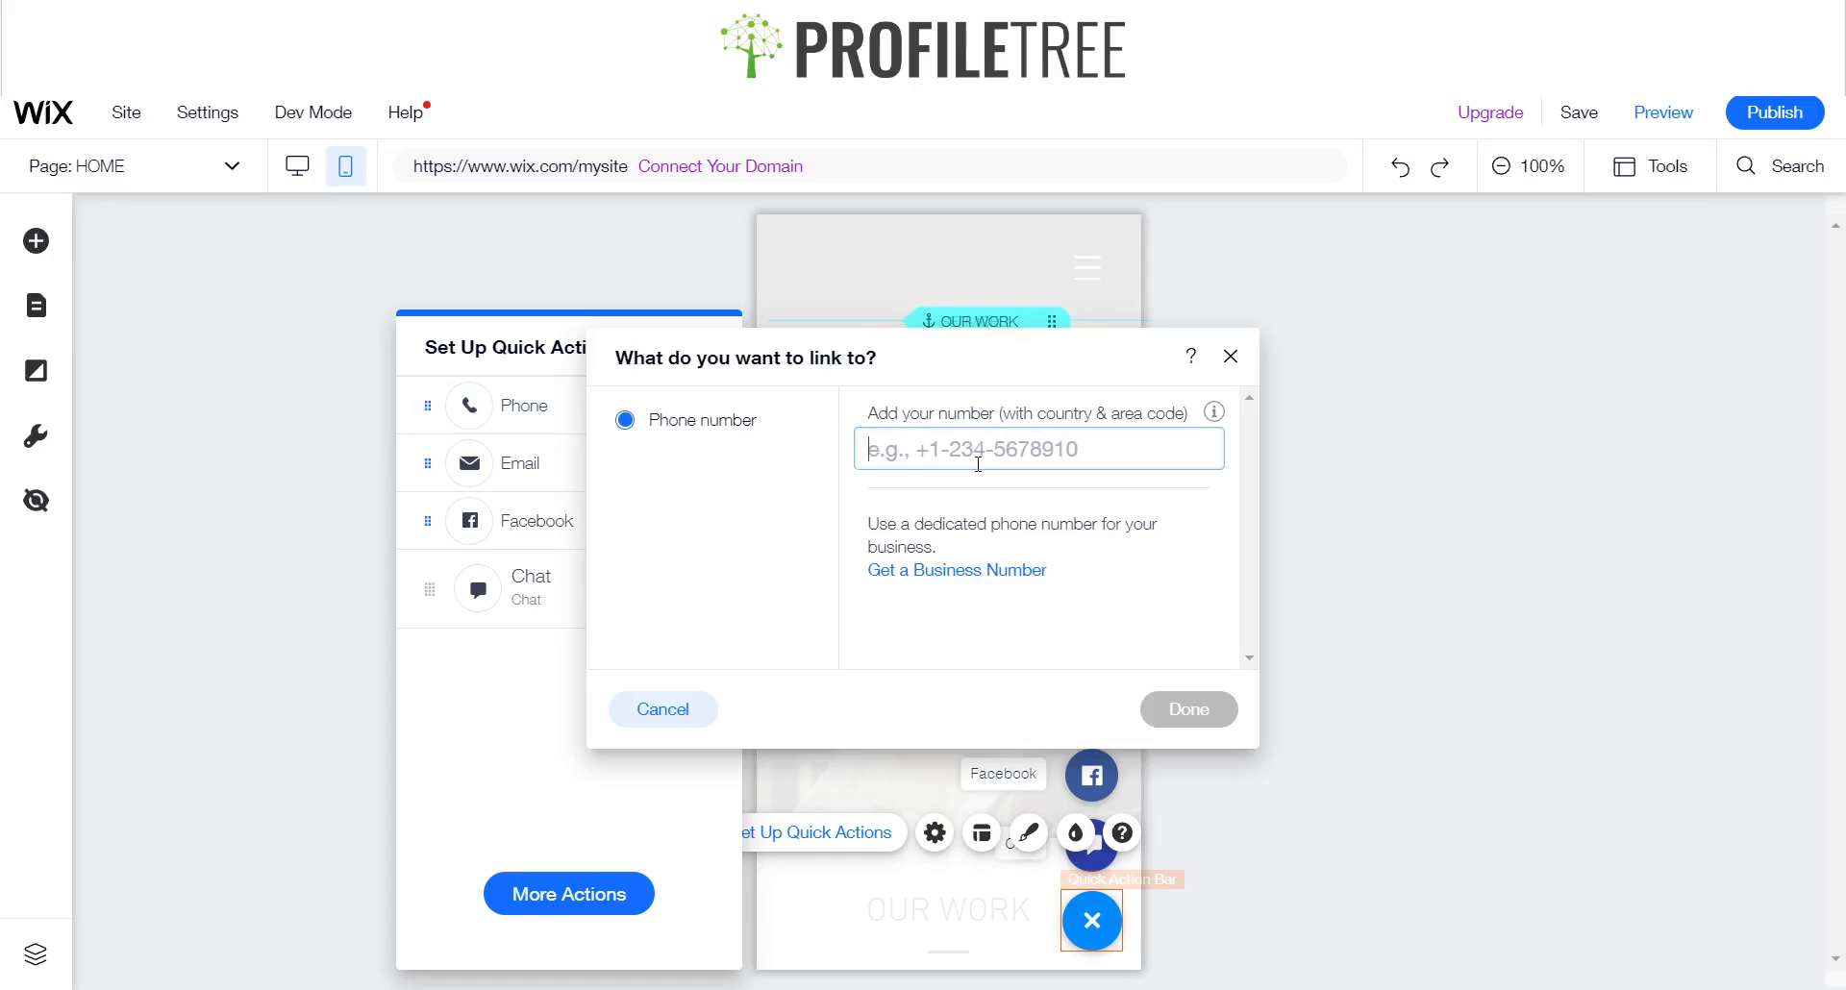
mouse_move(942, 578)
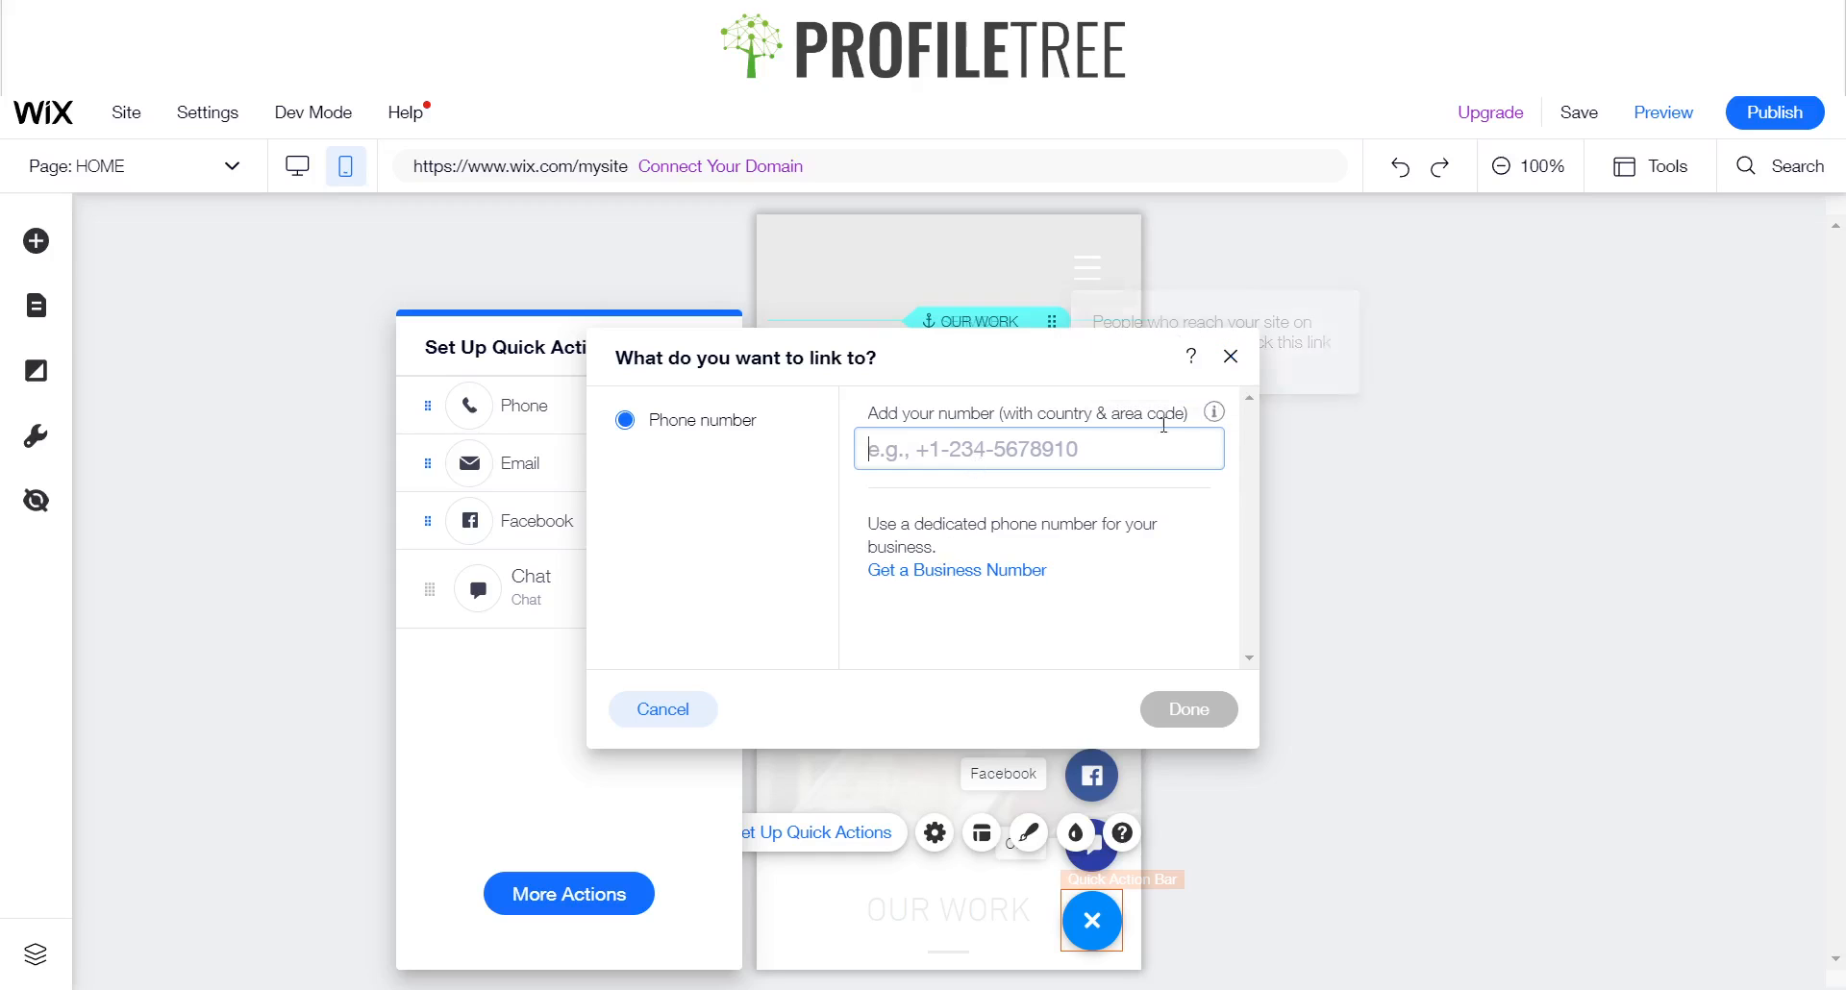
left_click(700, 462)
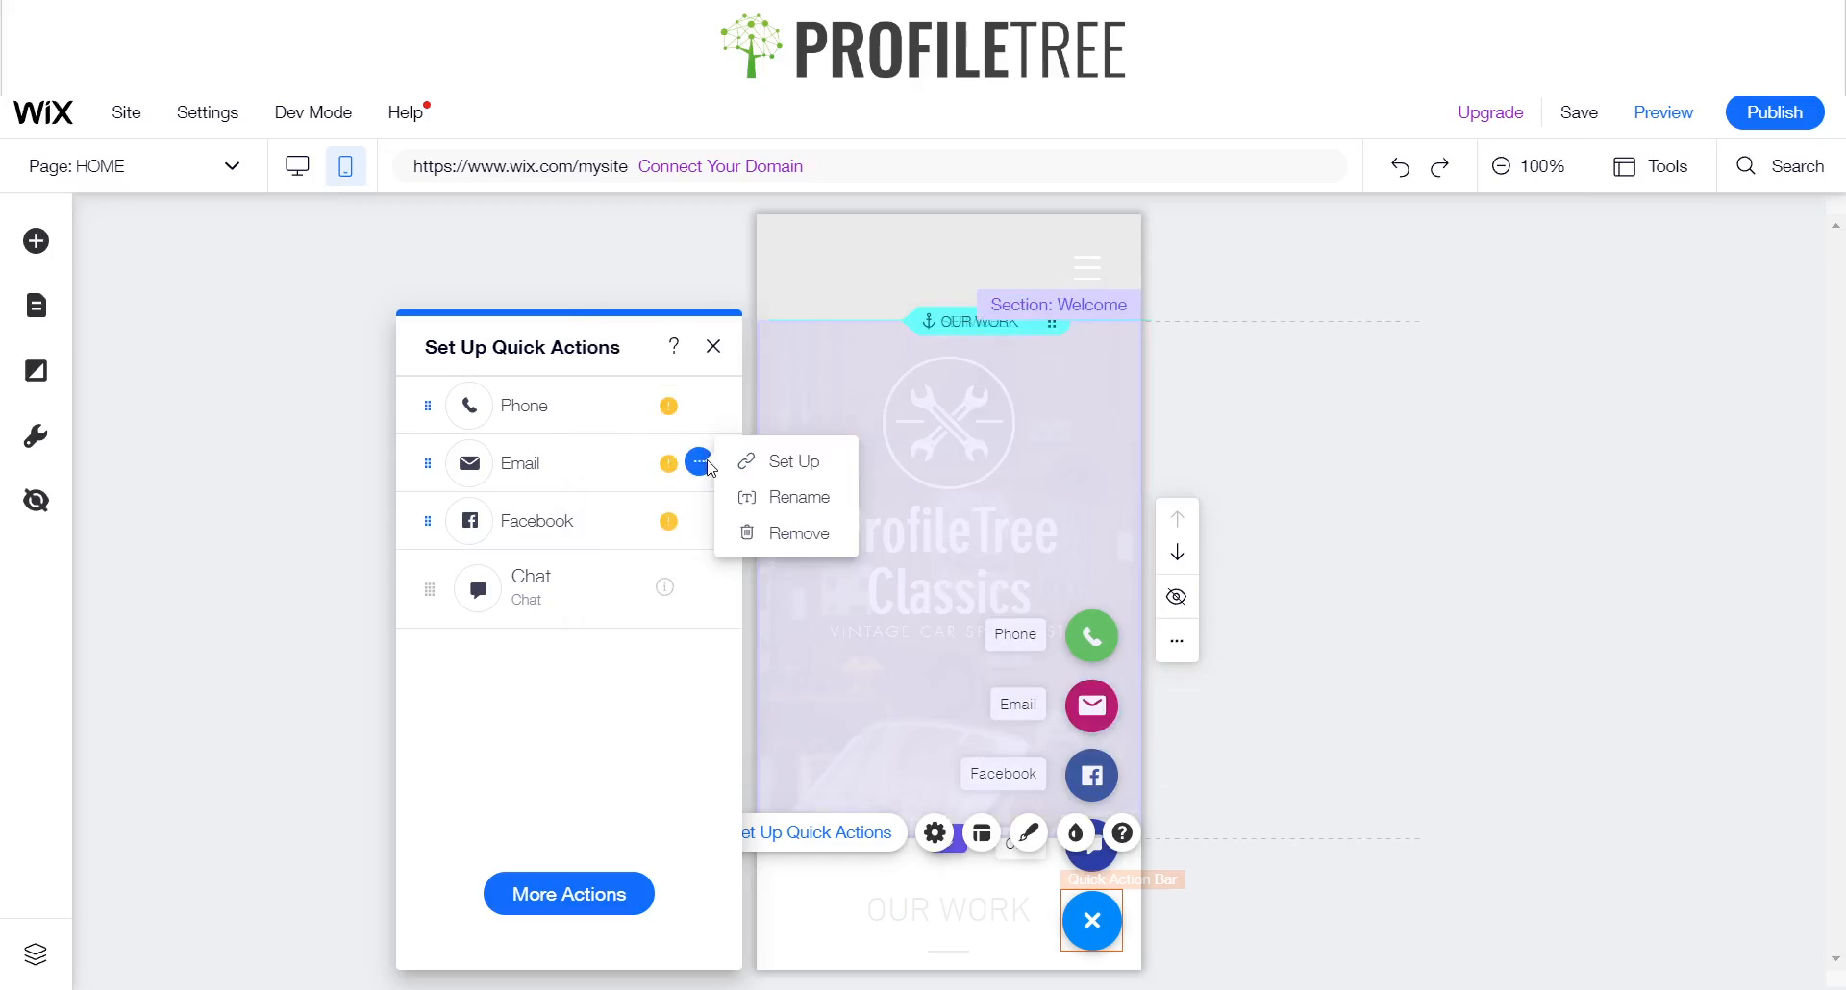
left_click(795, 461)
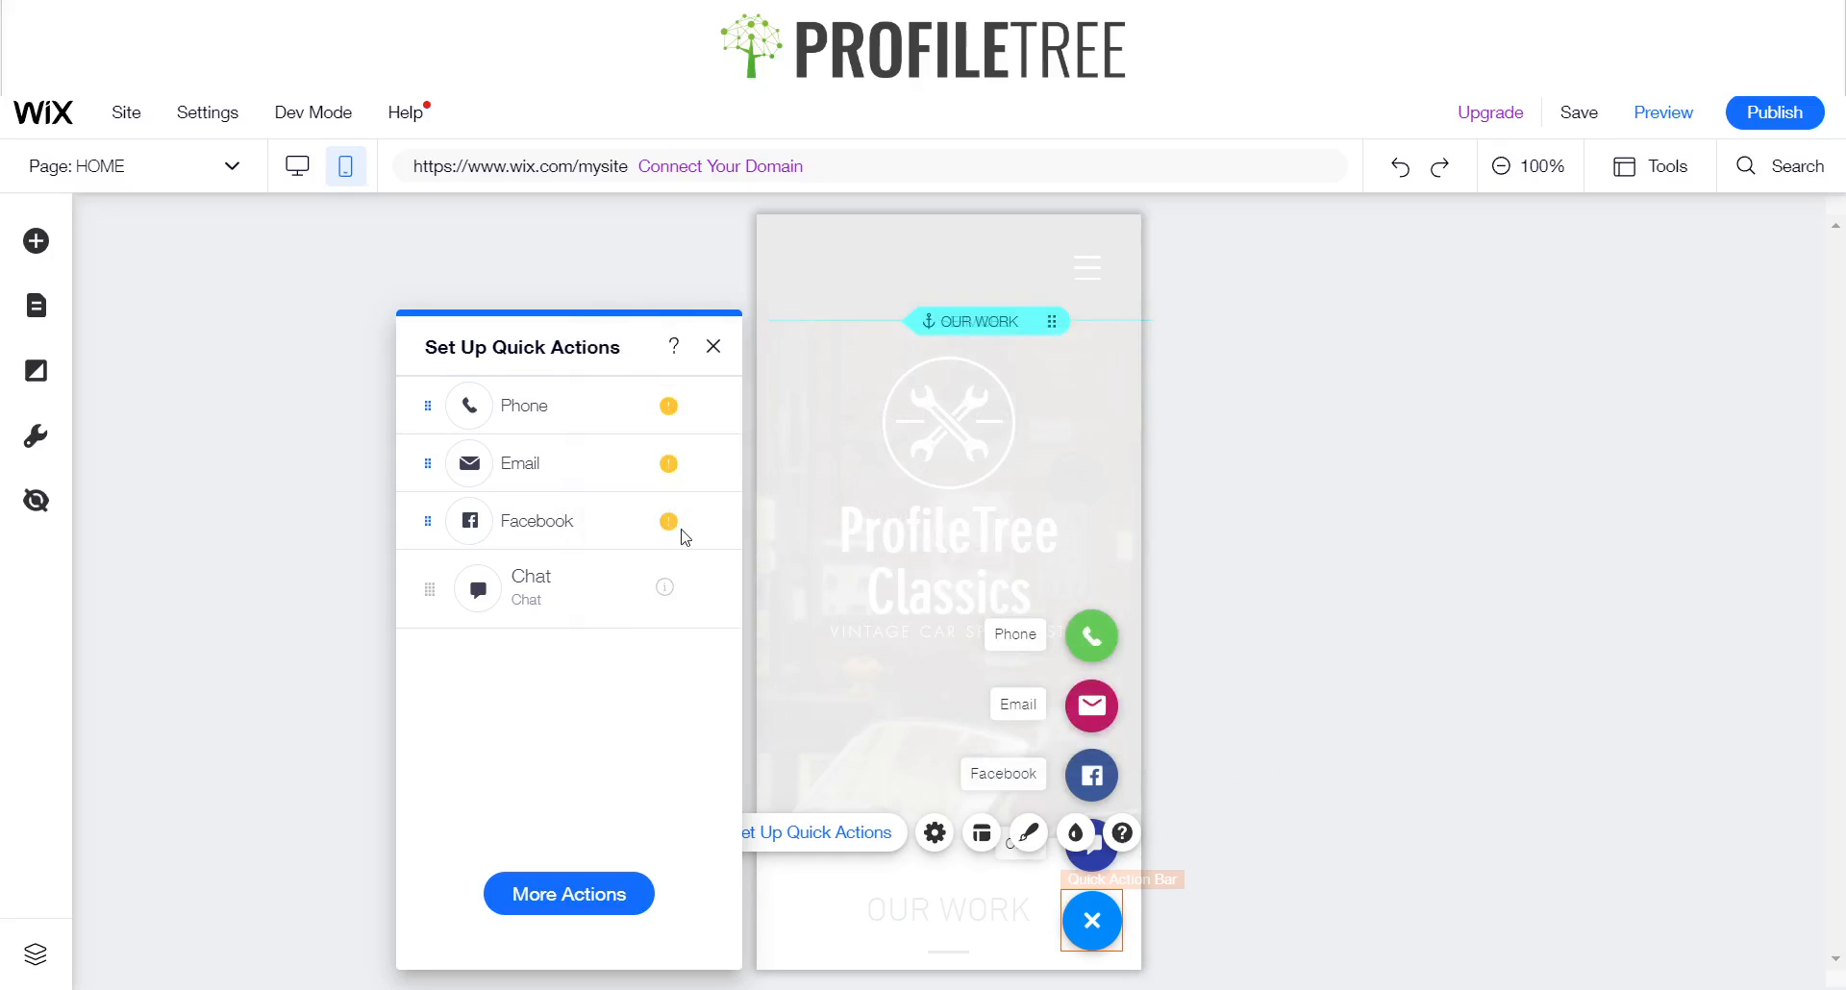
mouse_move(734, 526)
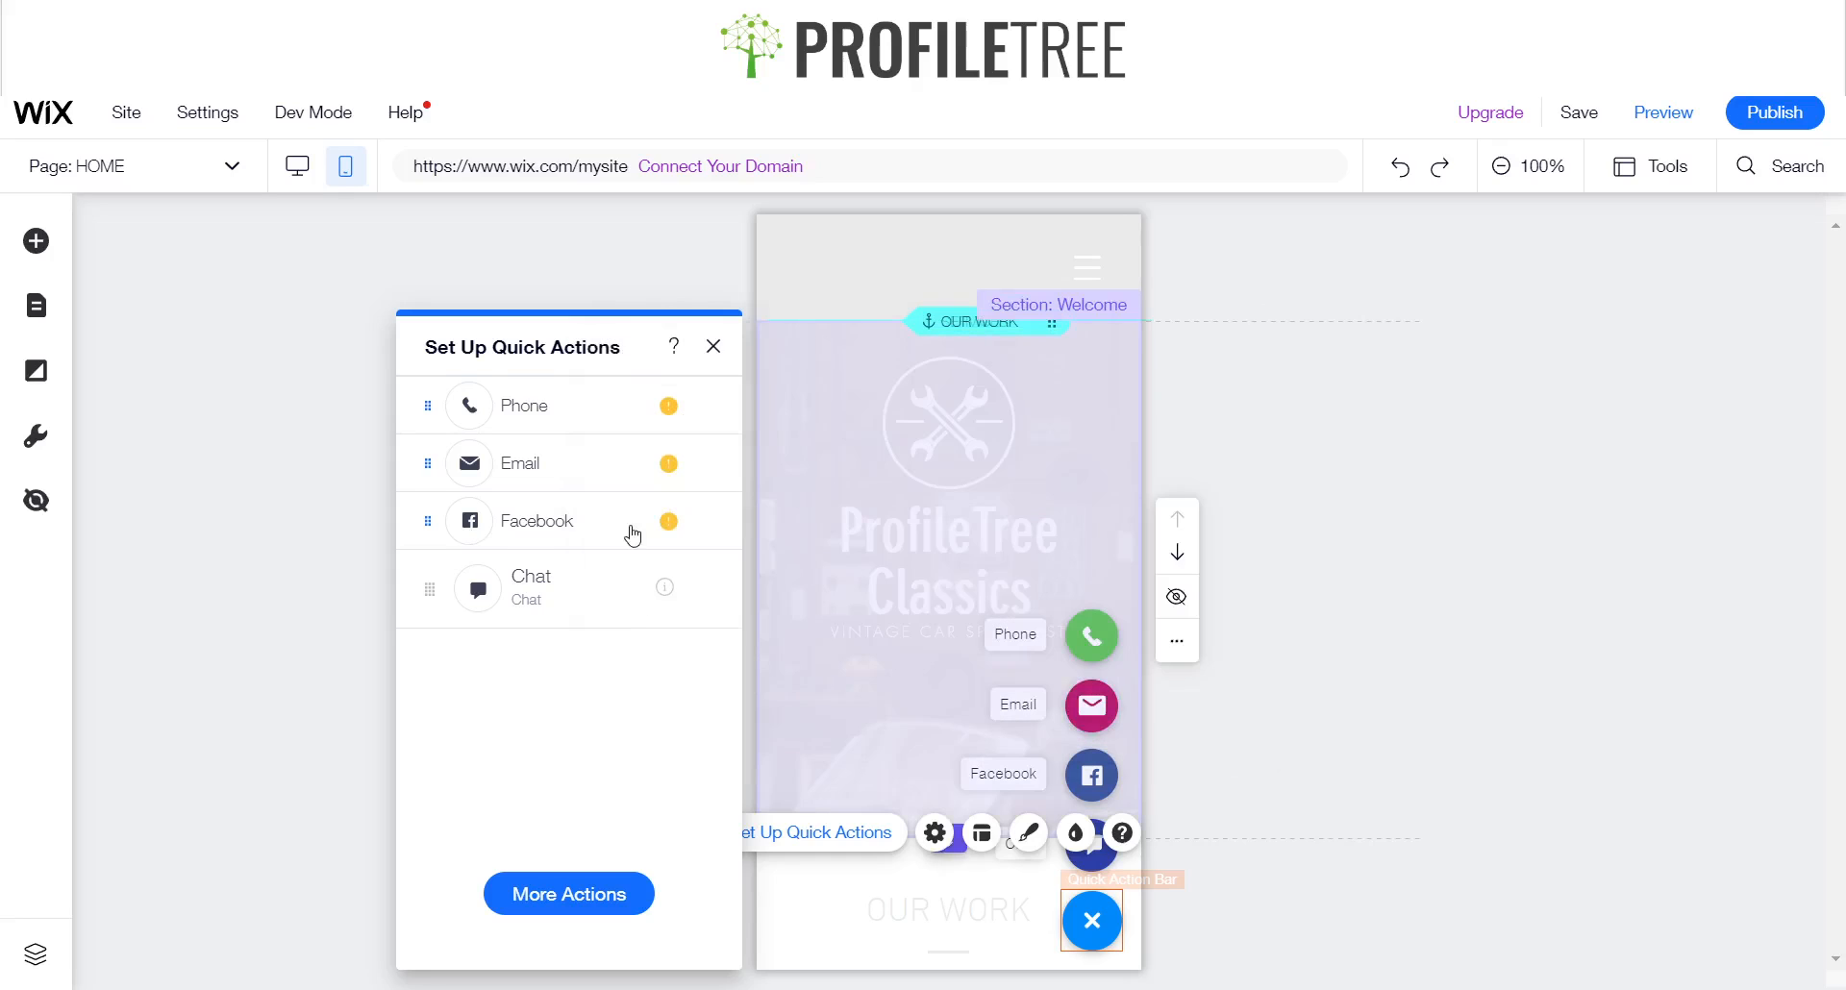
left_click(698, 519)
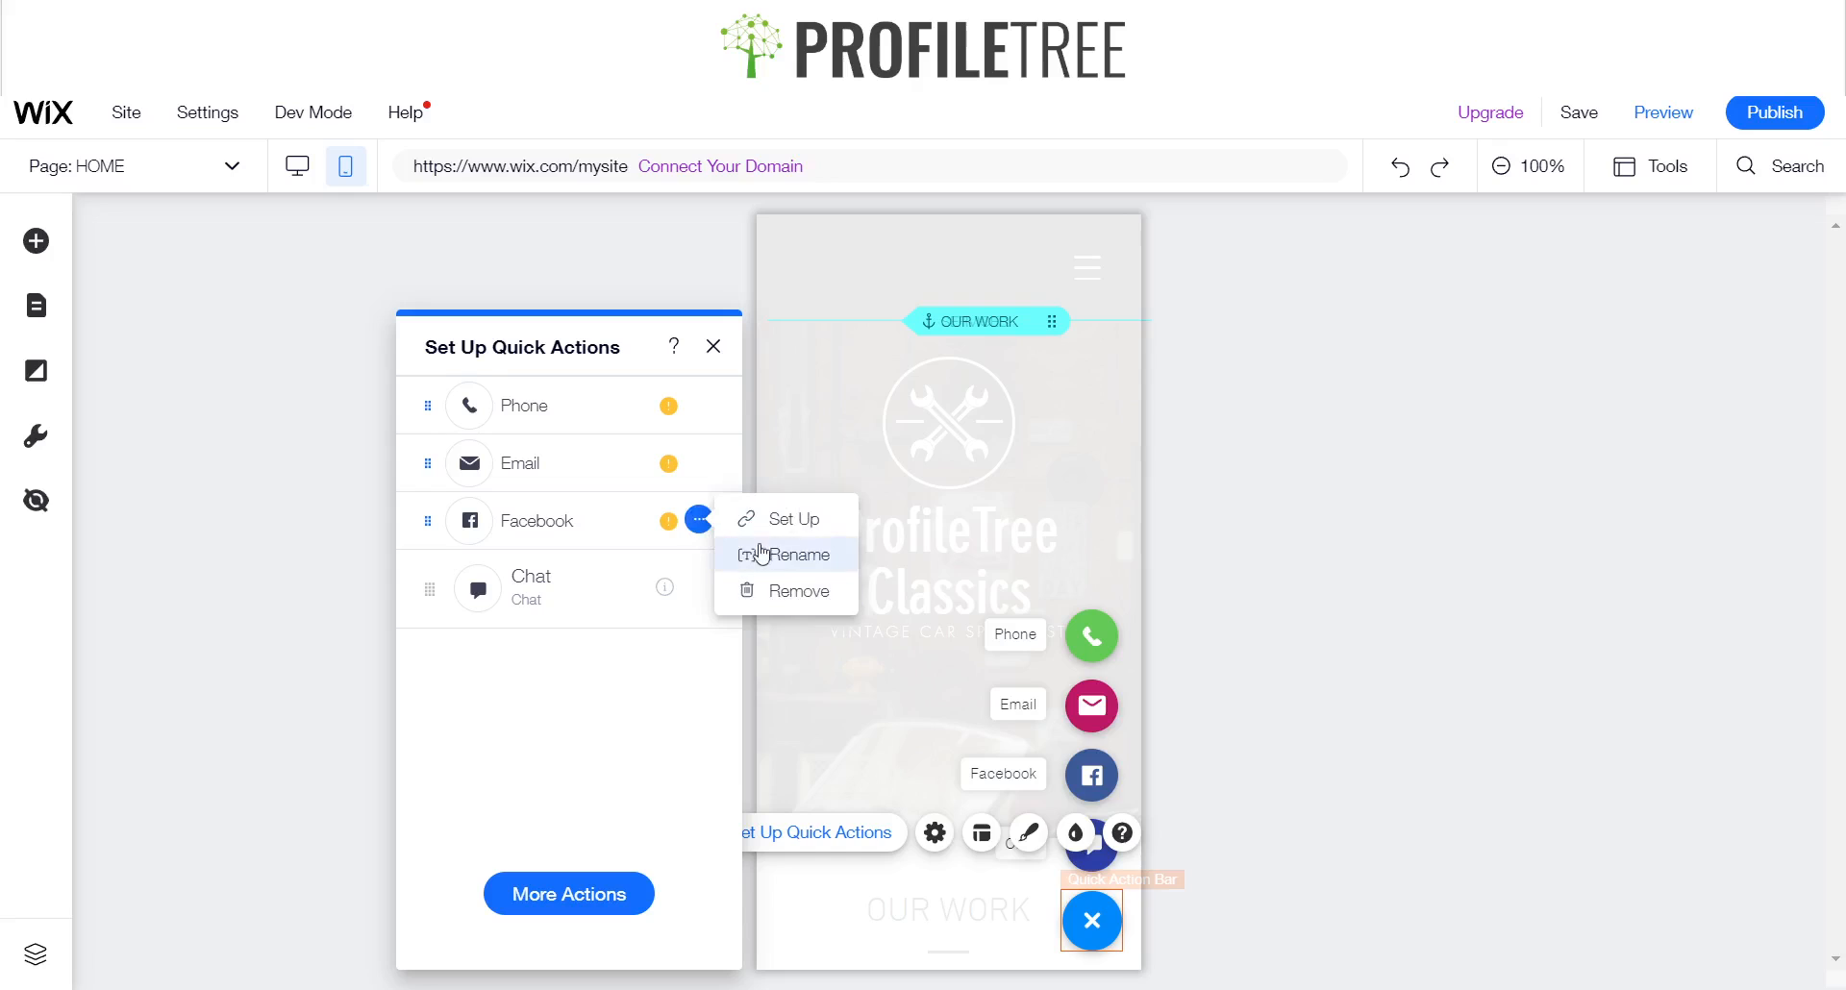
left_click(795, 518)
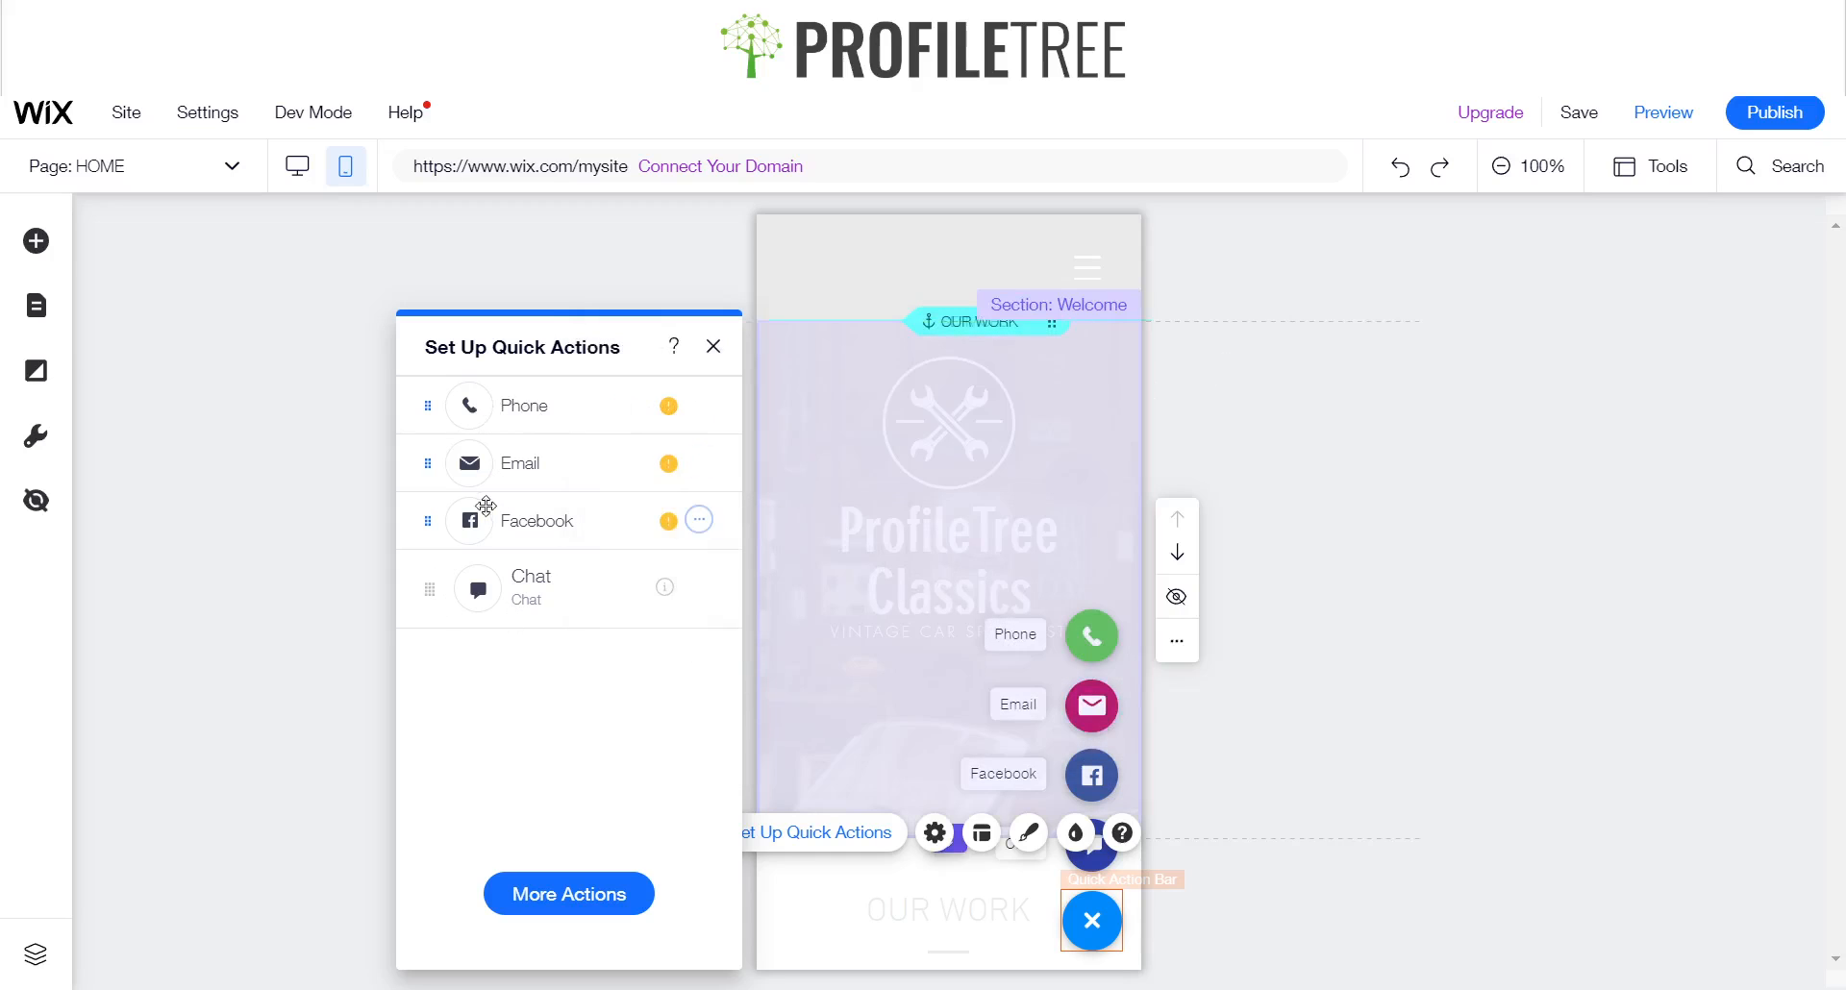
mouse_move(519, 652)
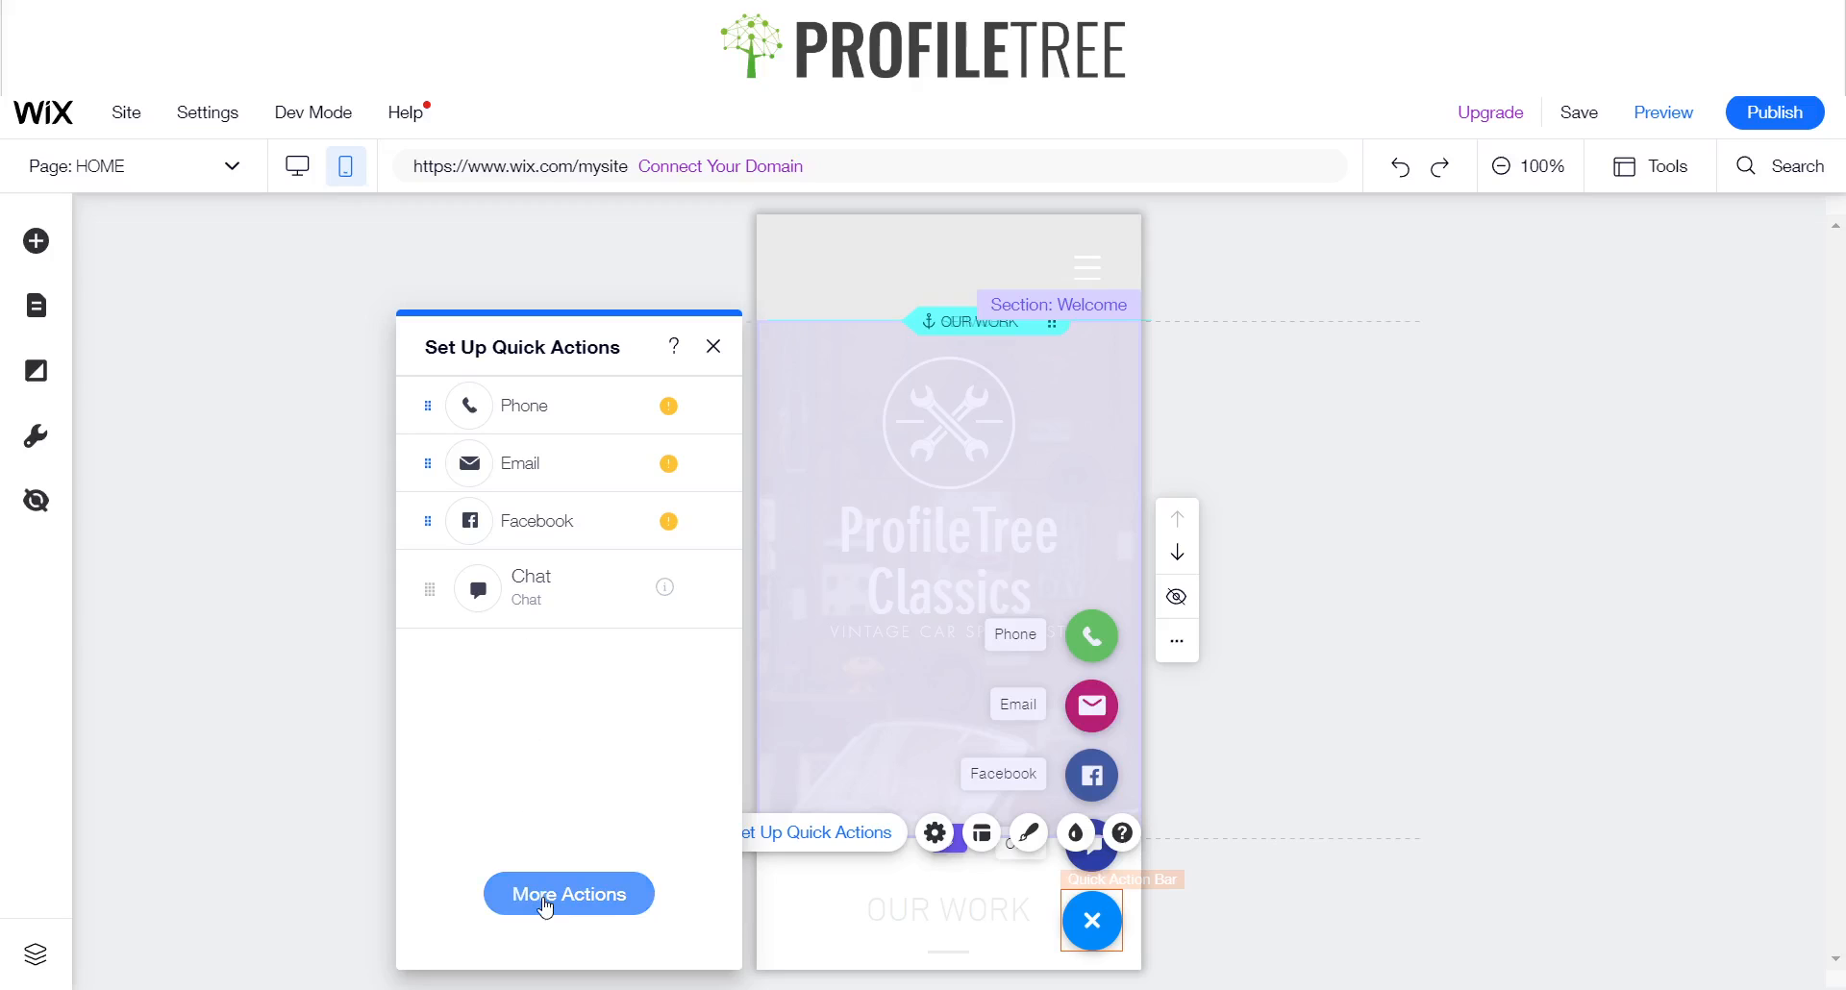
- Add a Custom Action from More Actions and give it the card icon
left_click(568, 894)
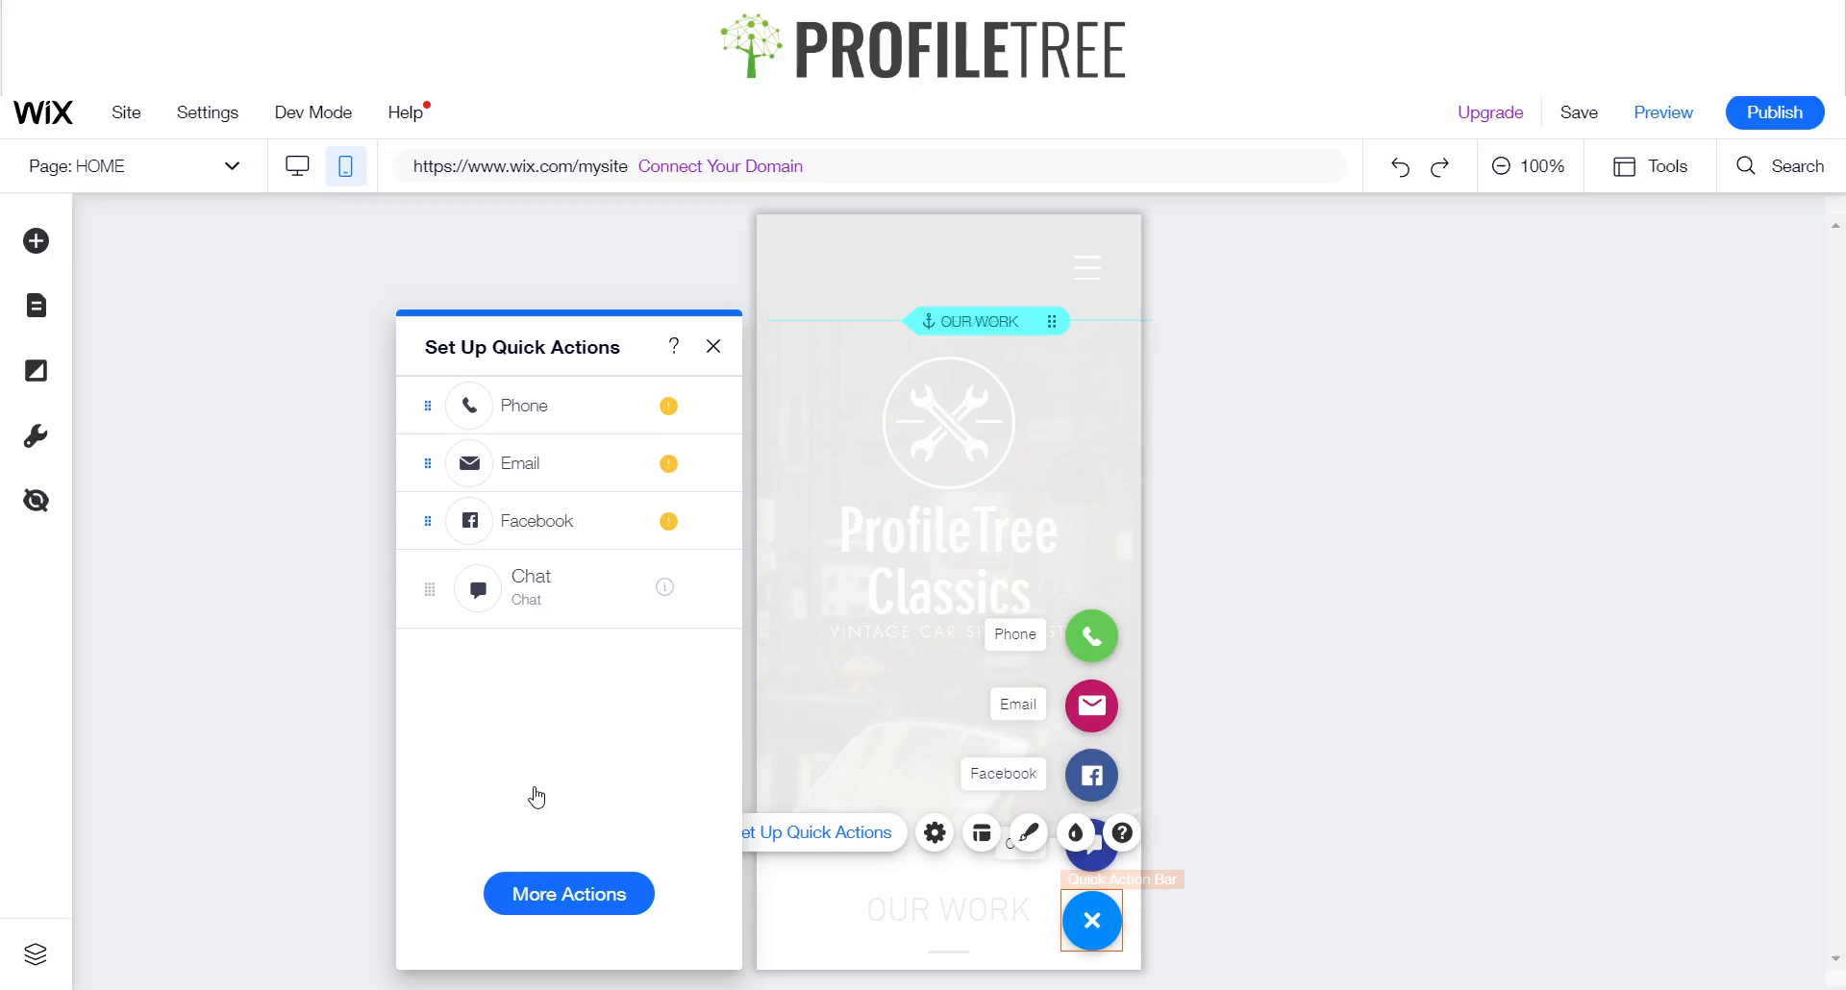
left_click(567, 892)
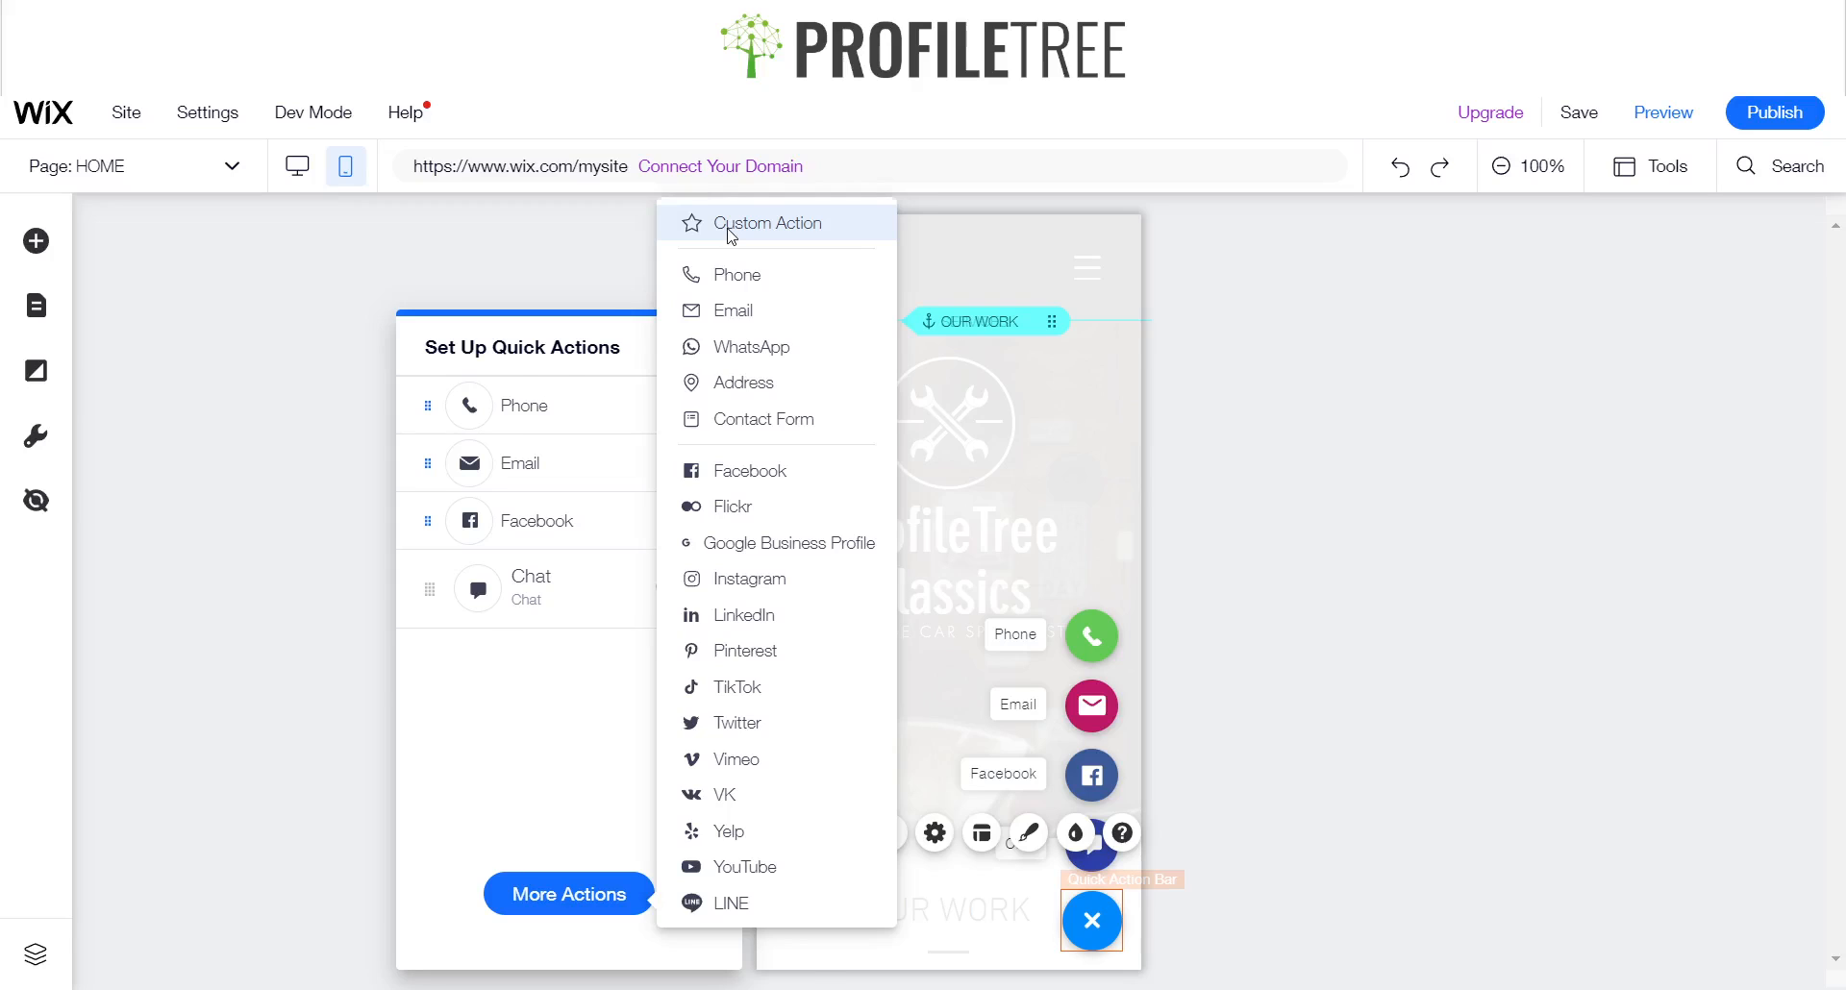
left_click(766, 222)
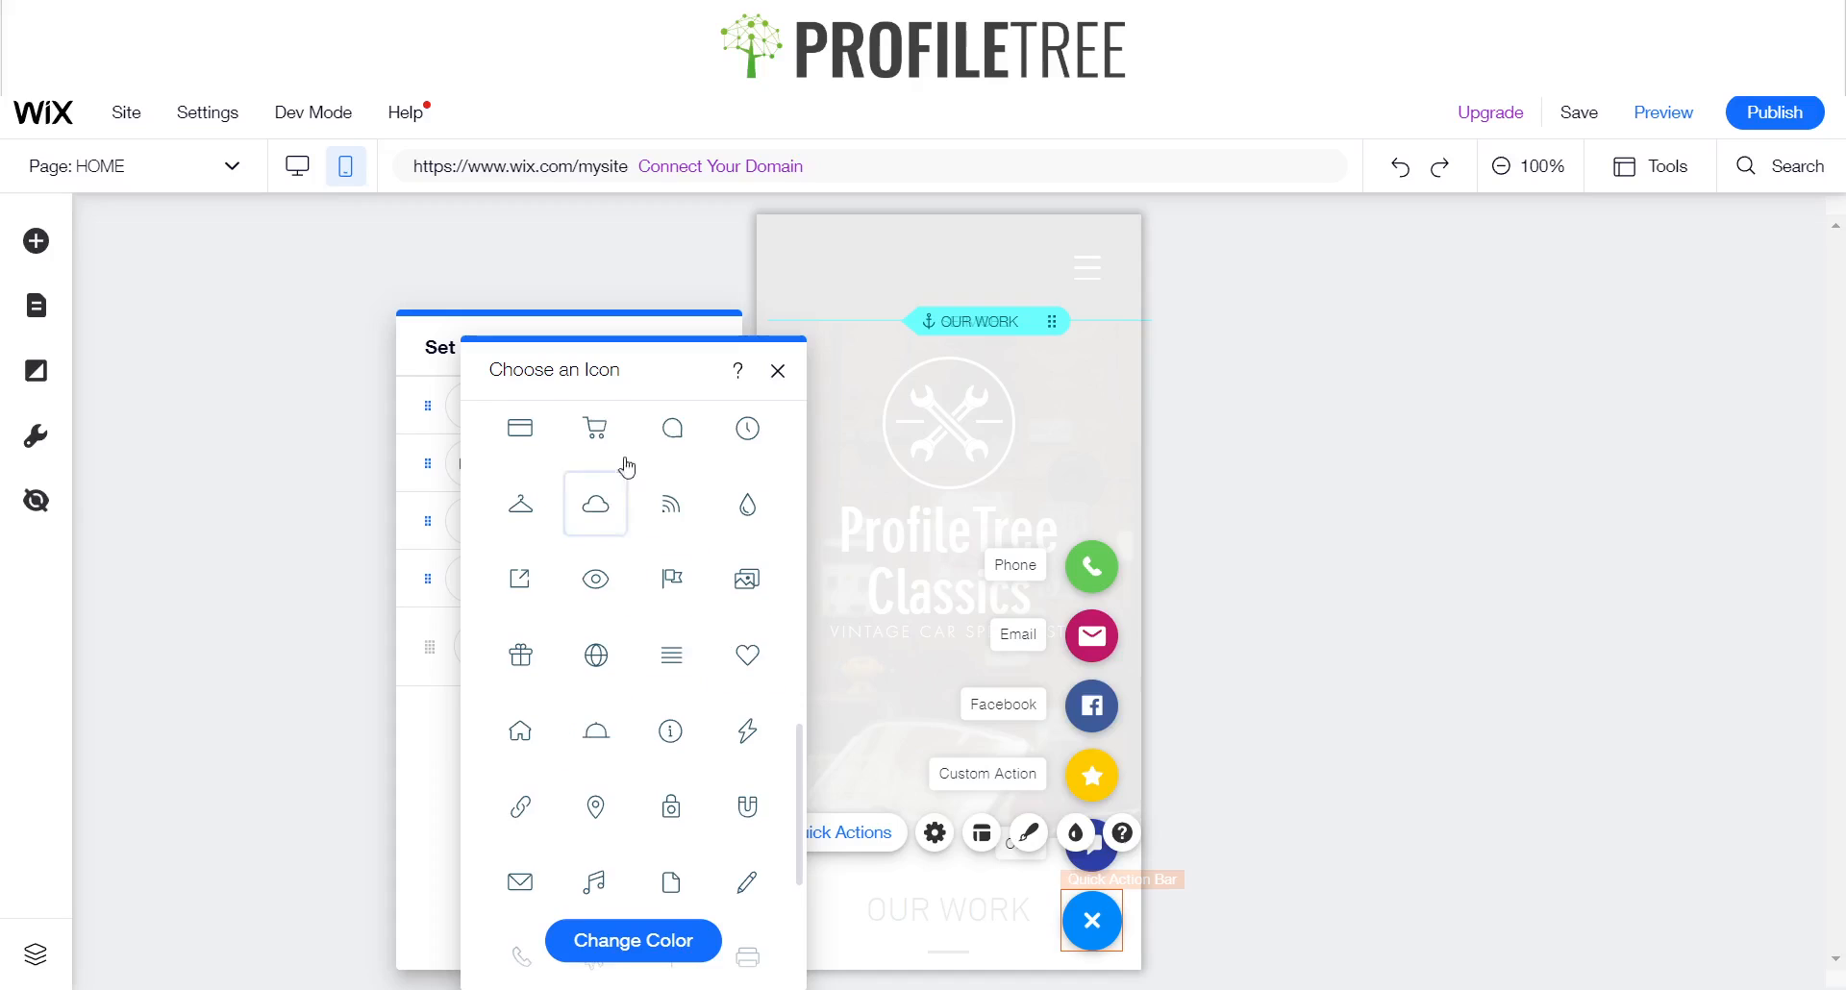
left_click(519, 428)
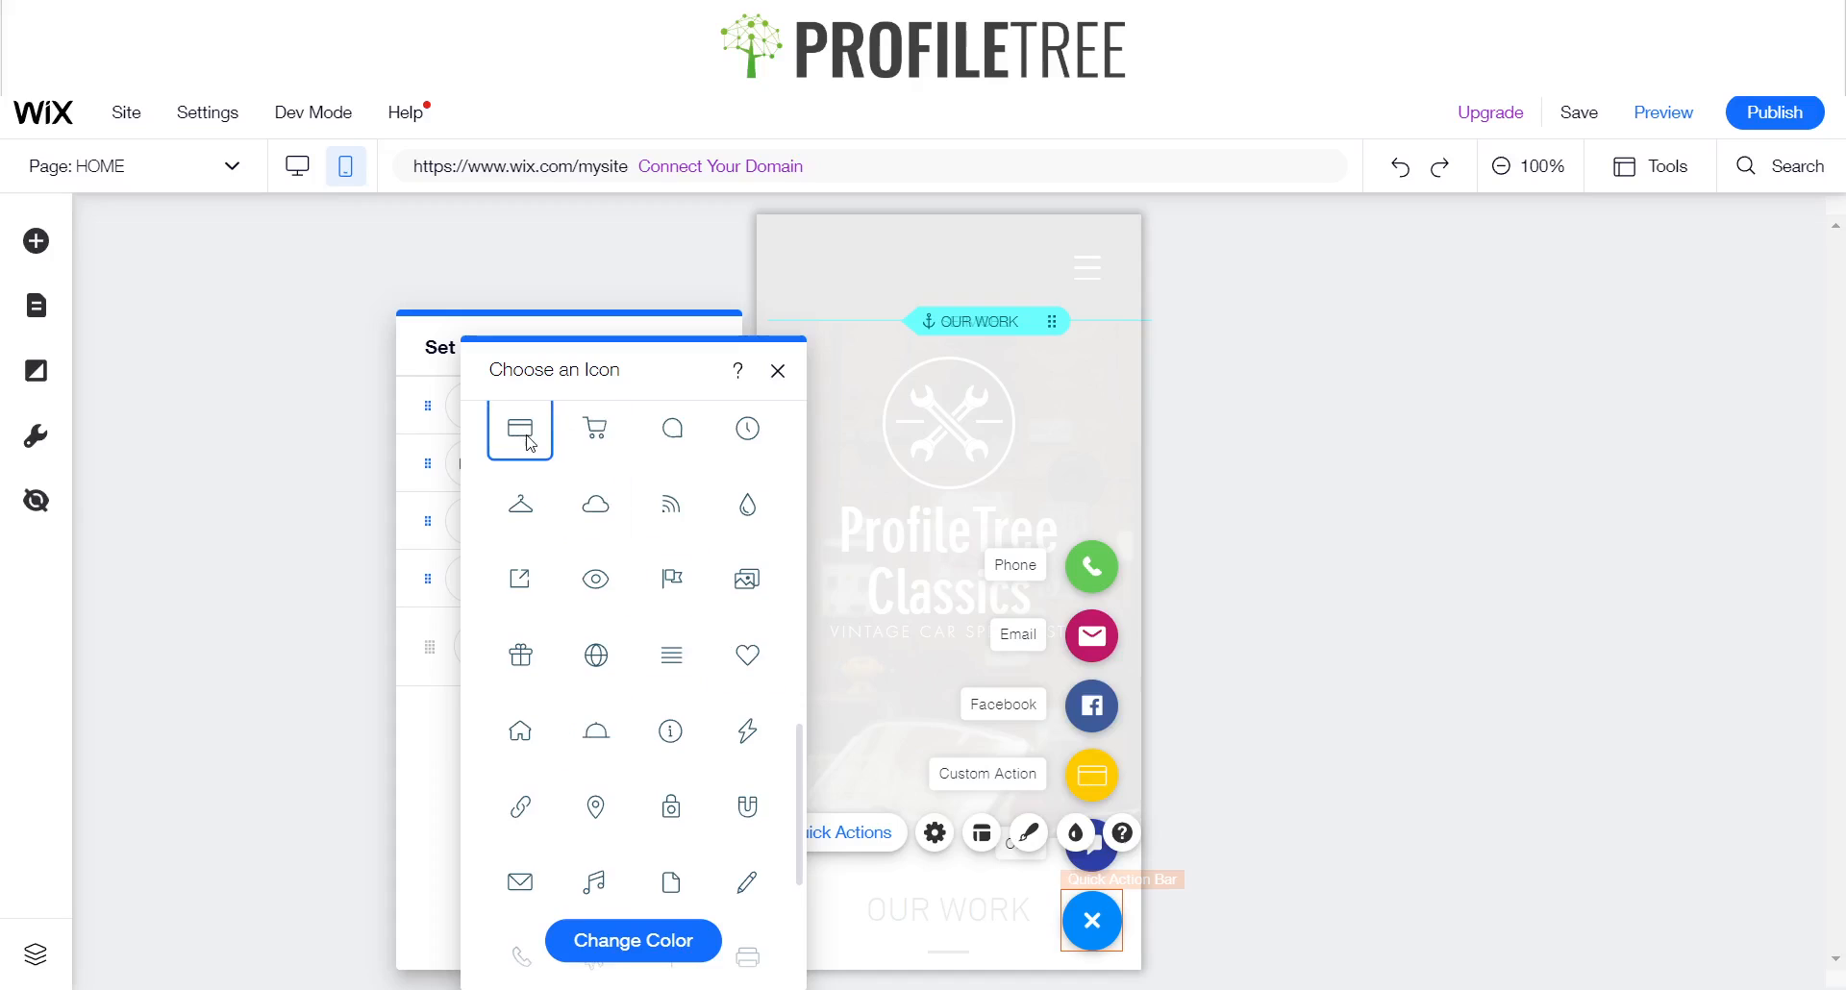
mouse_move(783, 399)
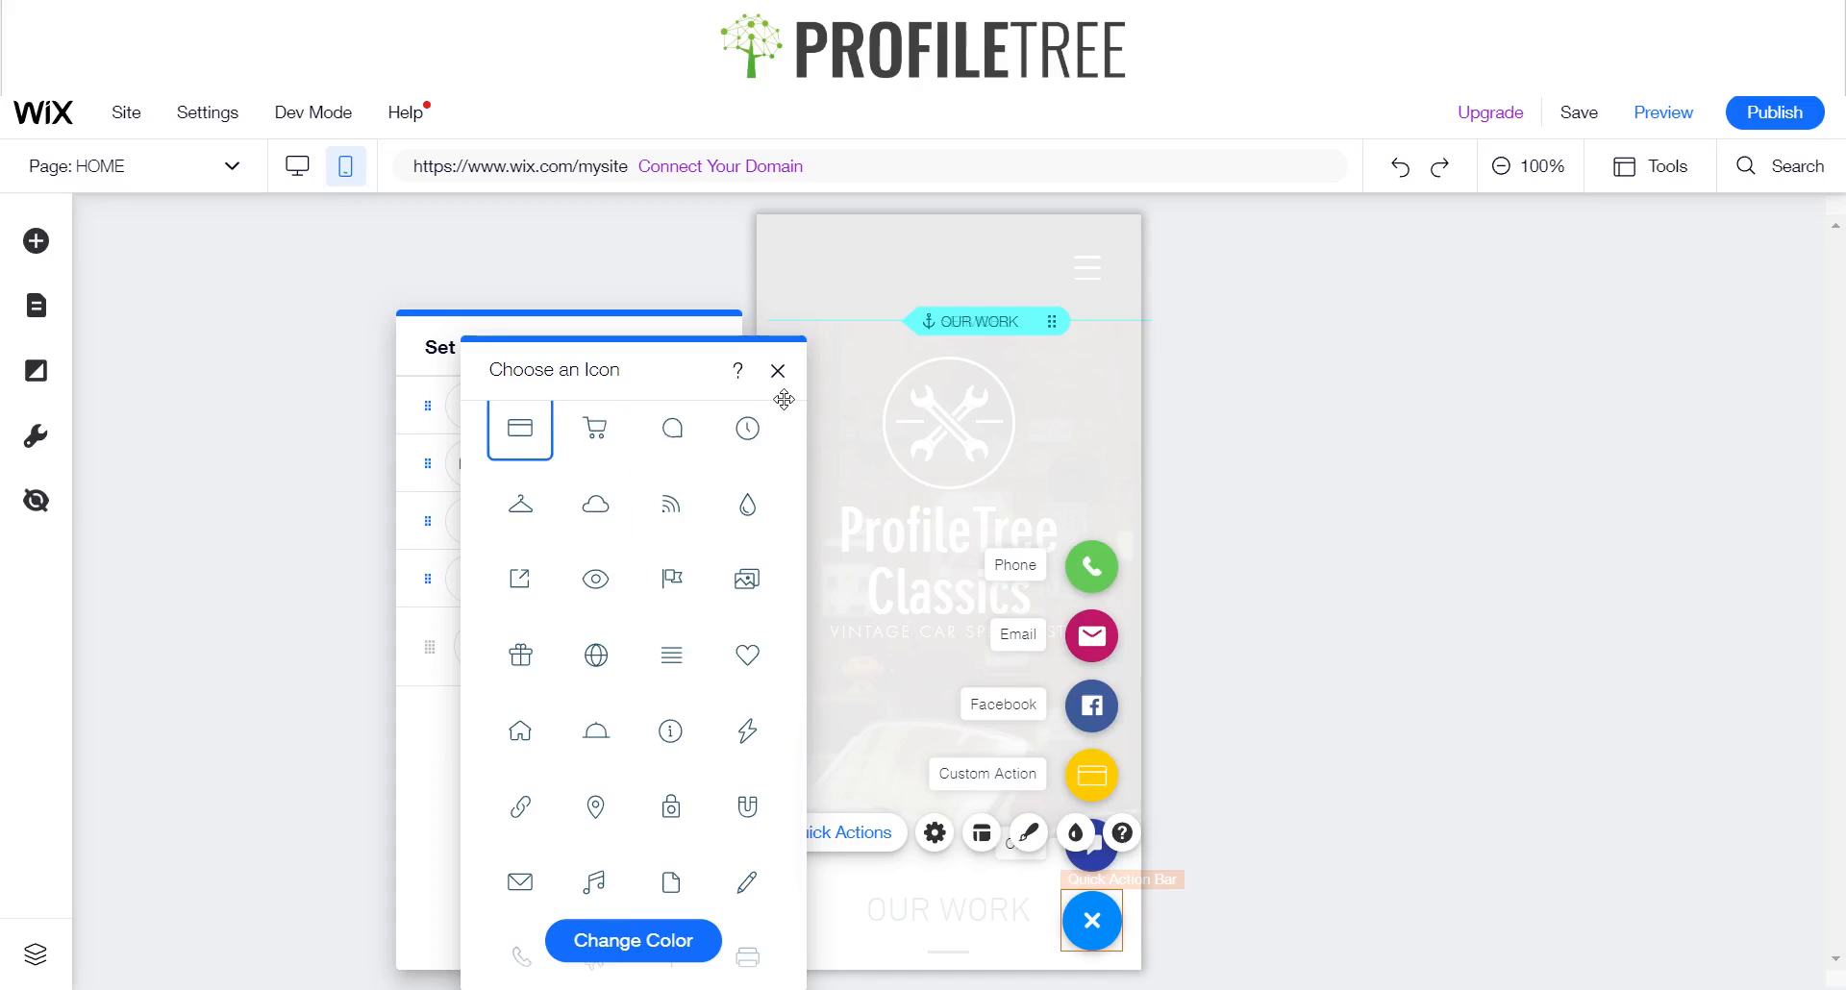
left_click(778, 370)
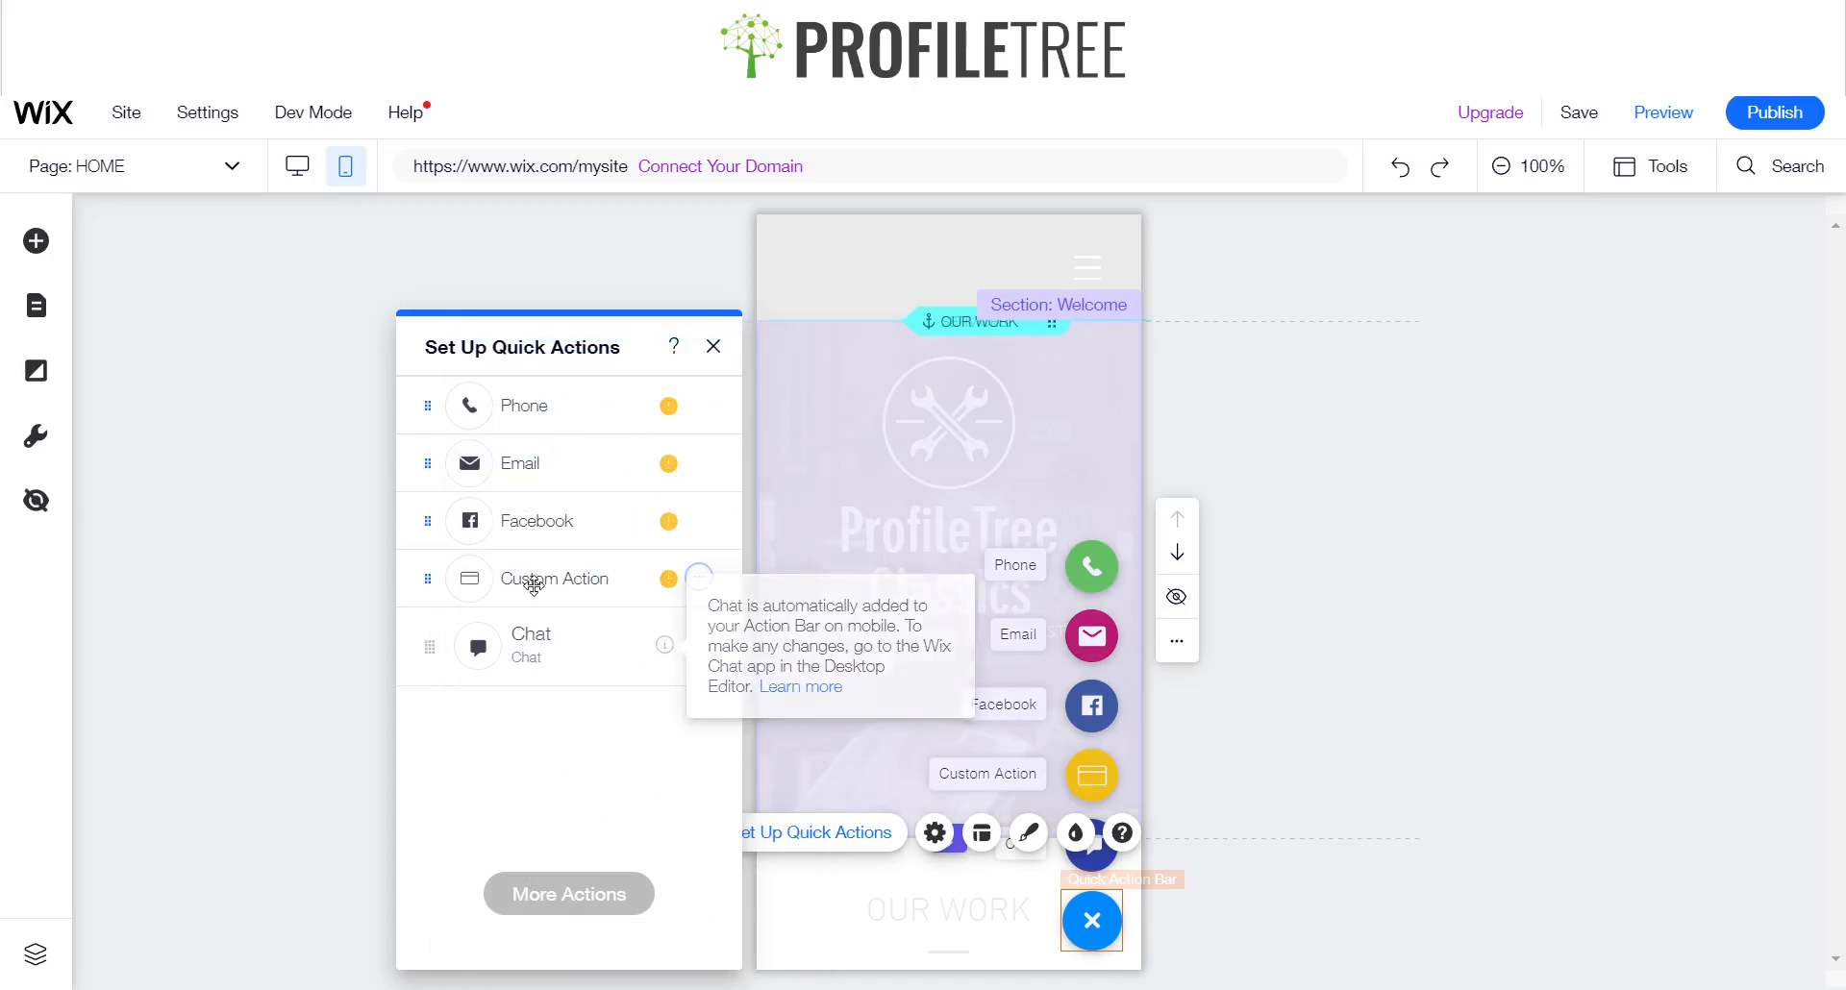
- Cancel renaming the Custom Action, then remove it from the bar
left_click(699, 578)
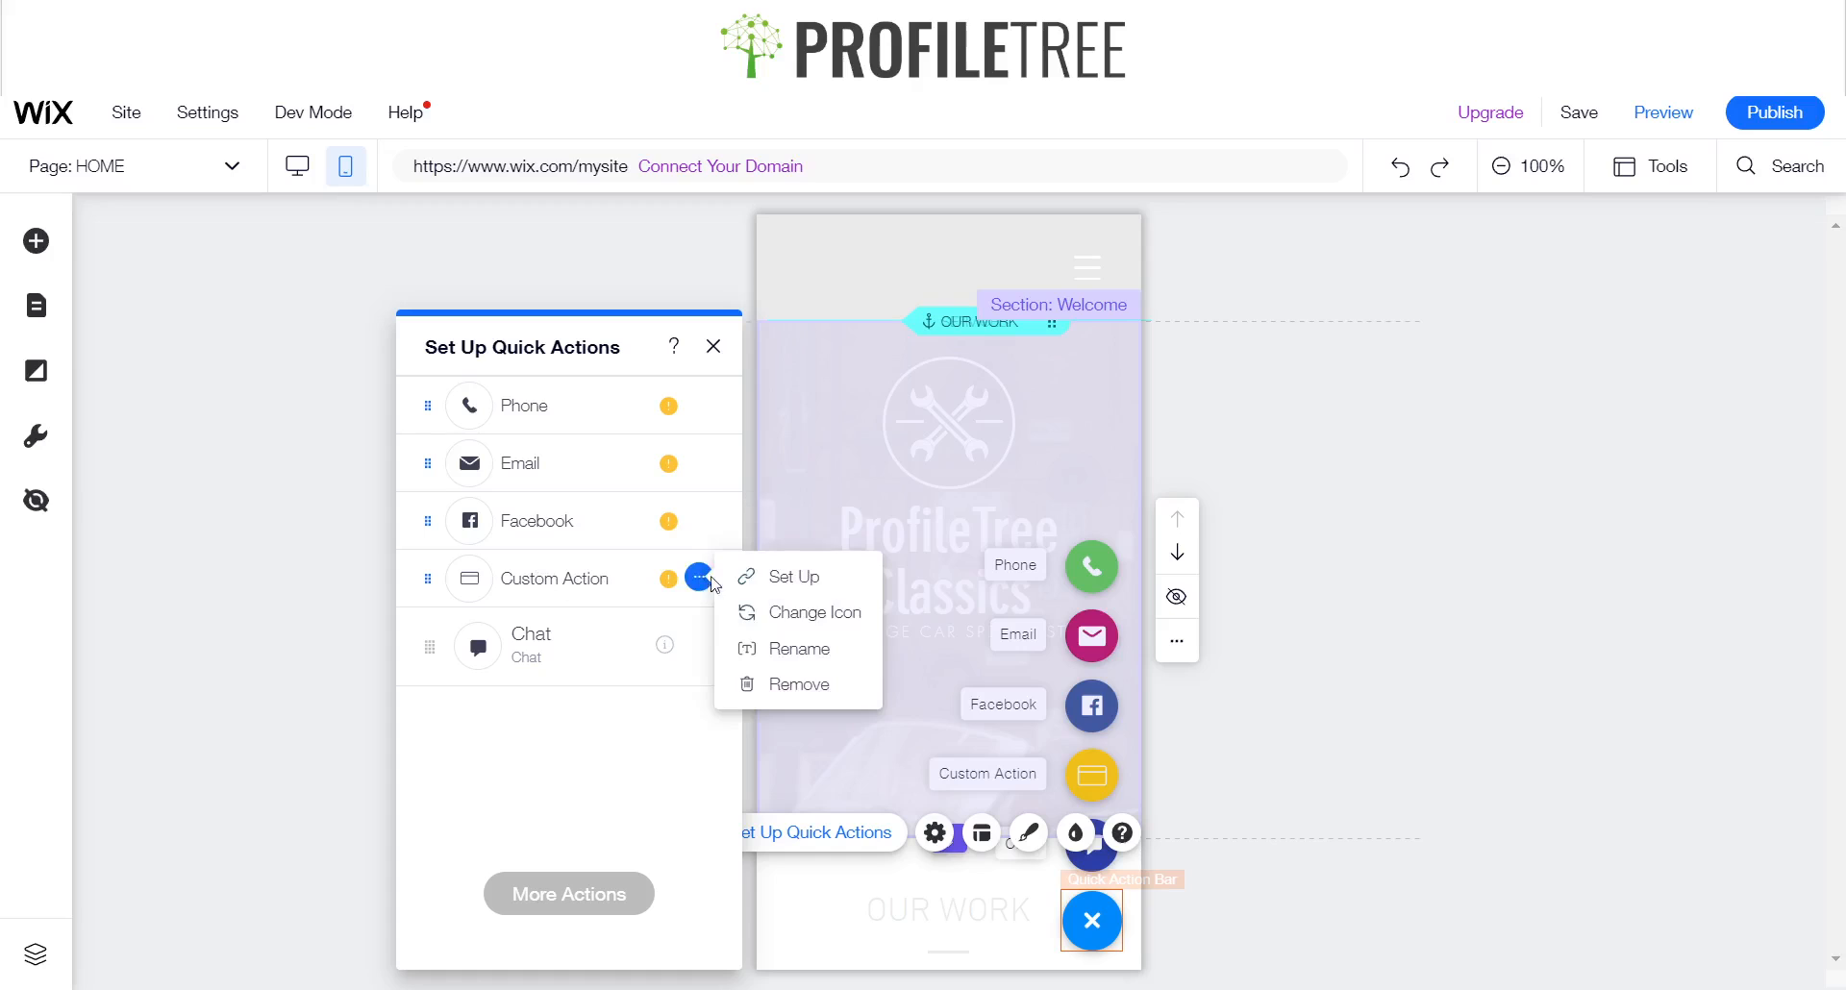
left_click(798, 649)
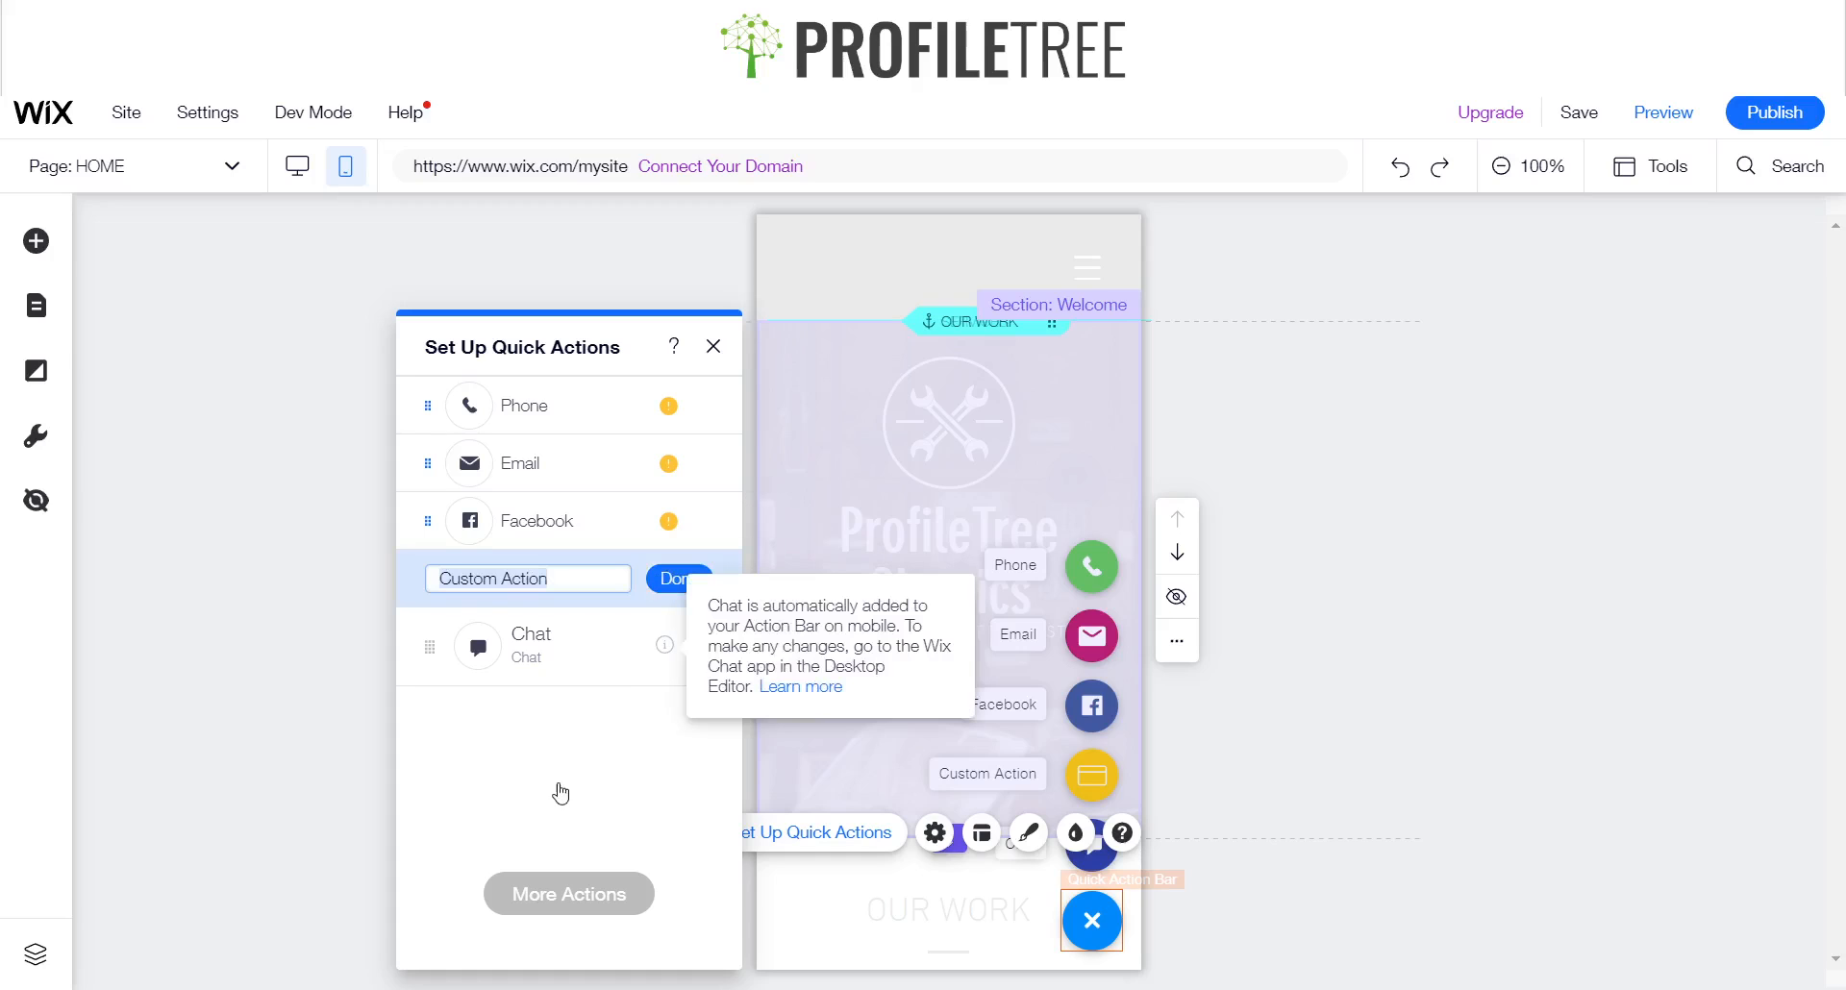
left_click(676, 577)
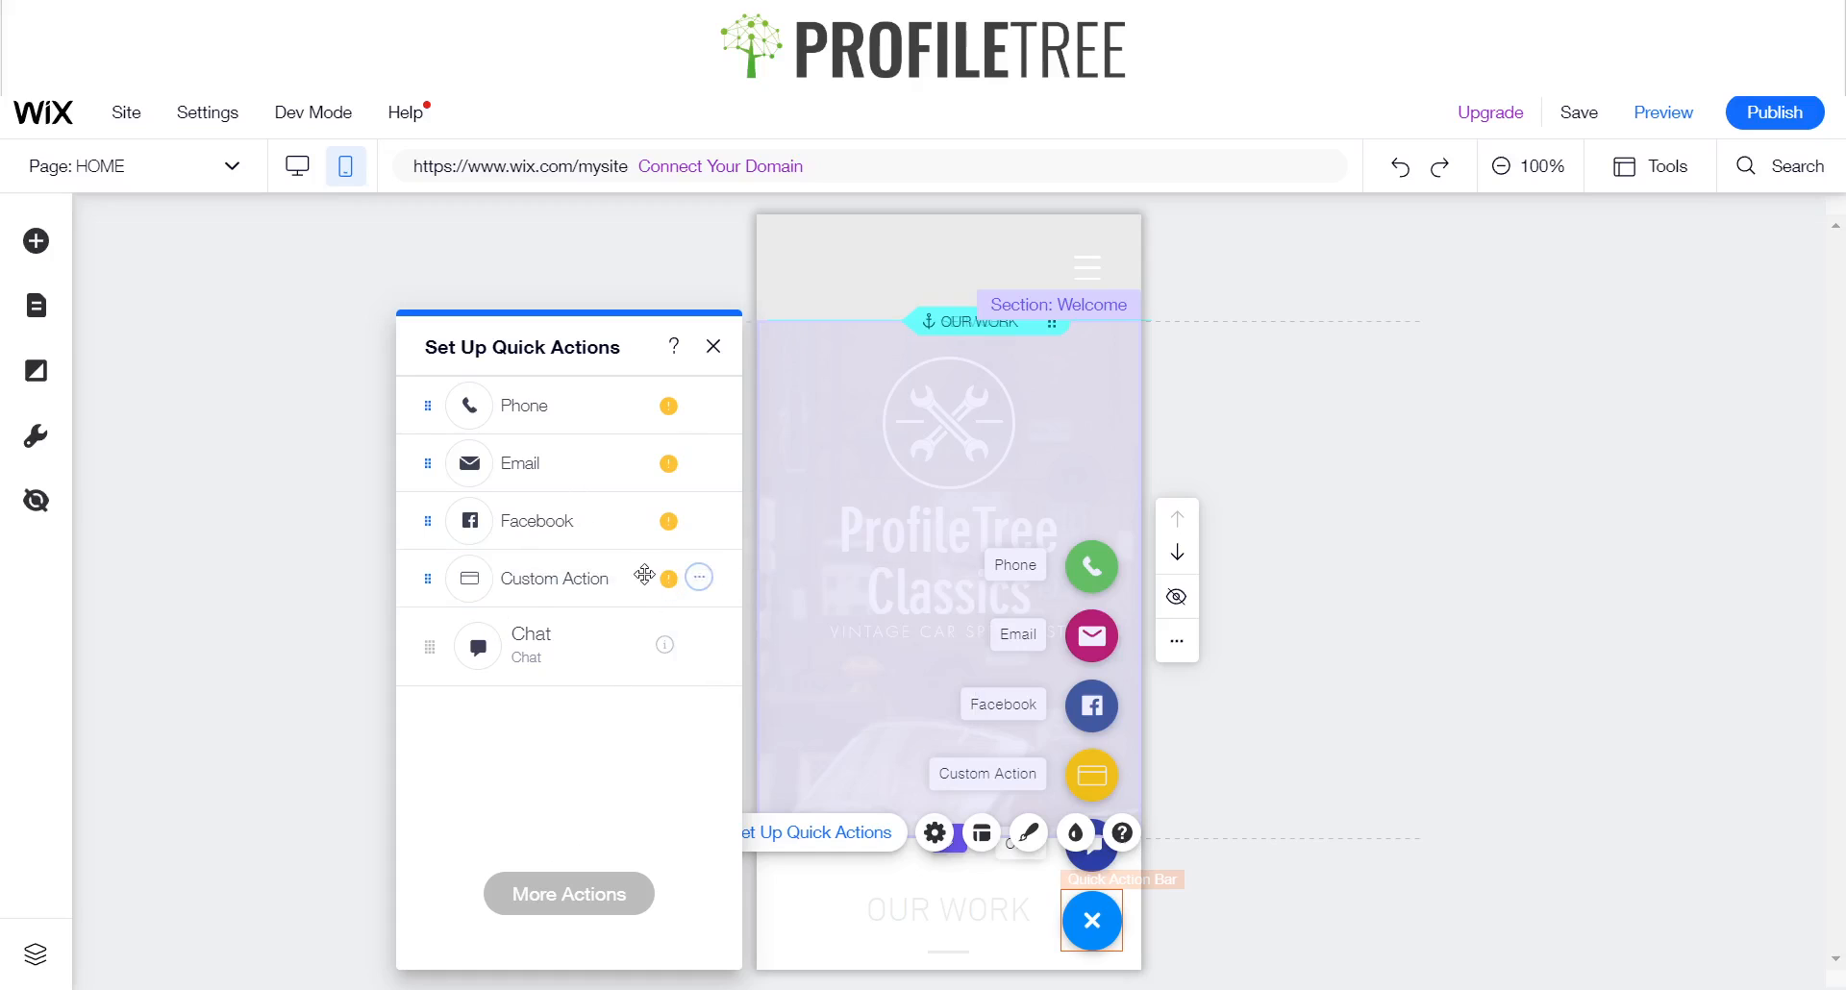
mouse_move(595, 520)
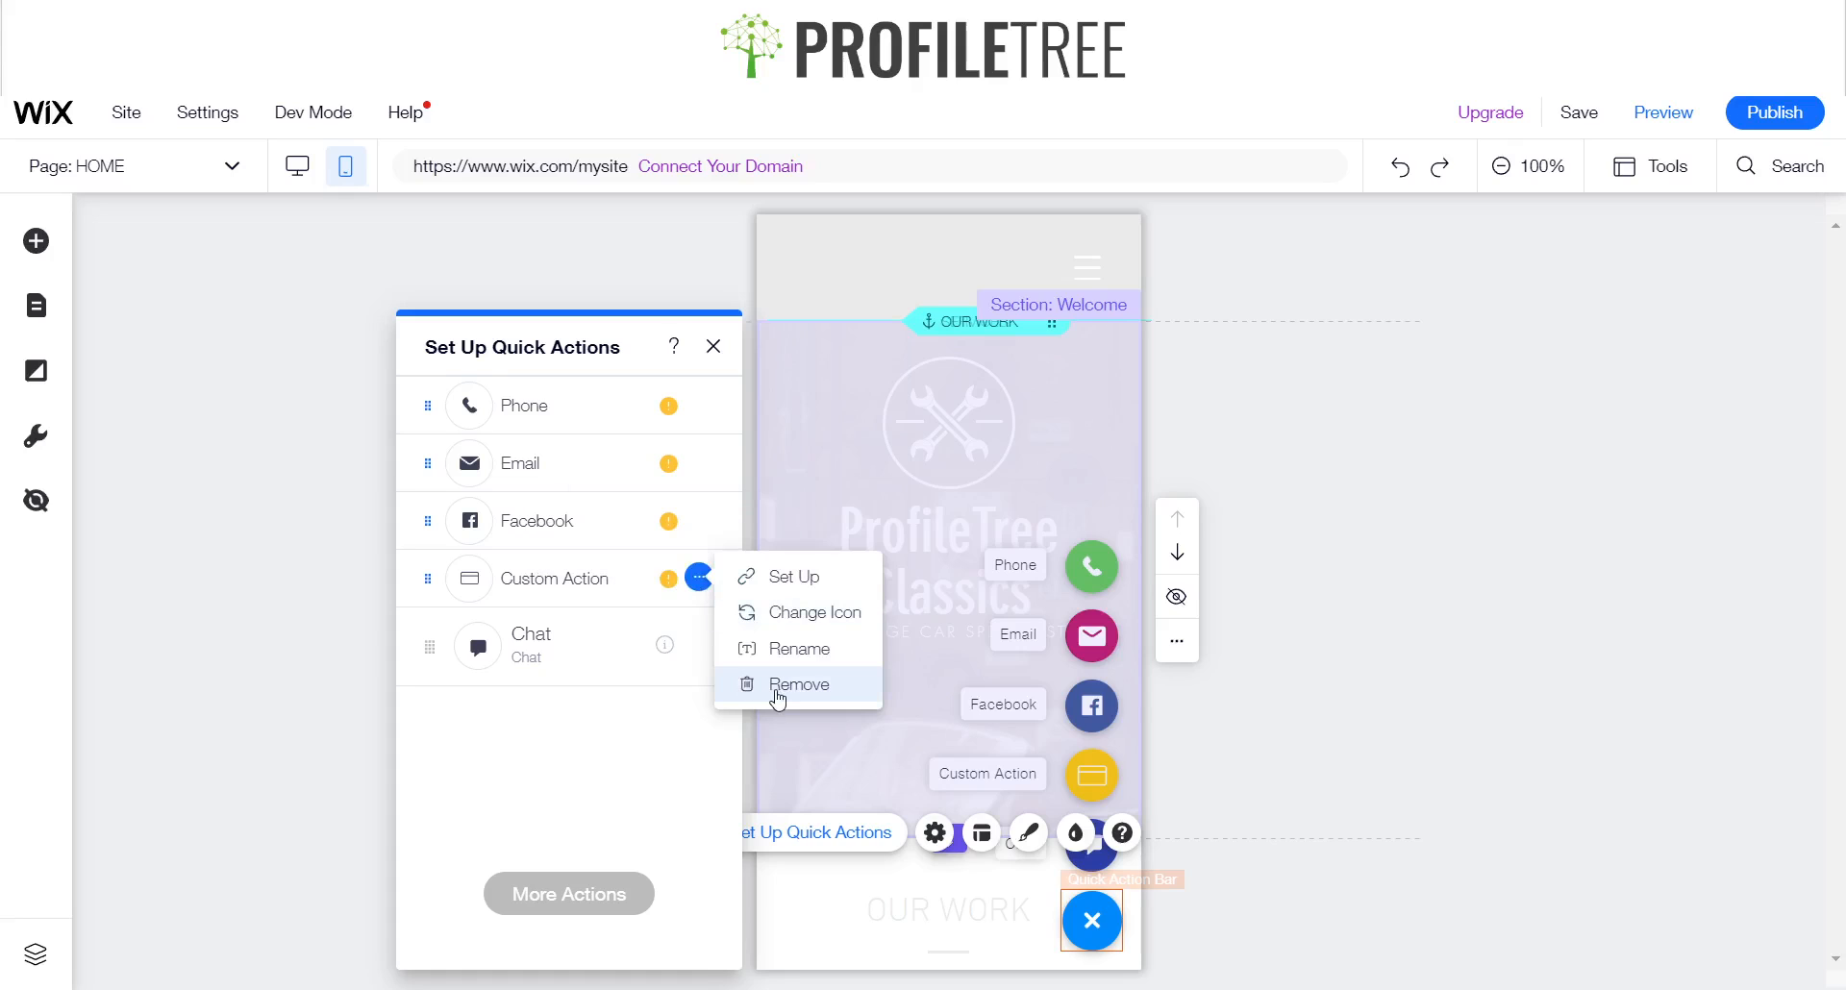
left_click(797, 684)
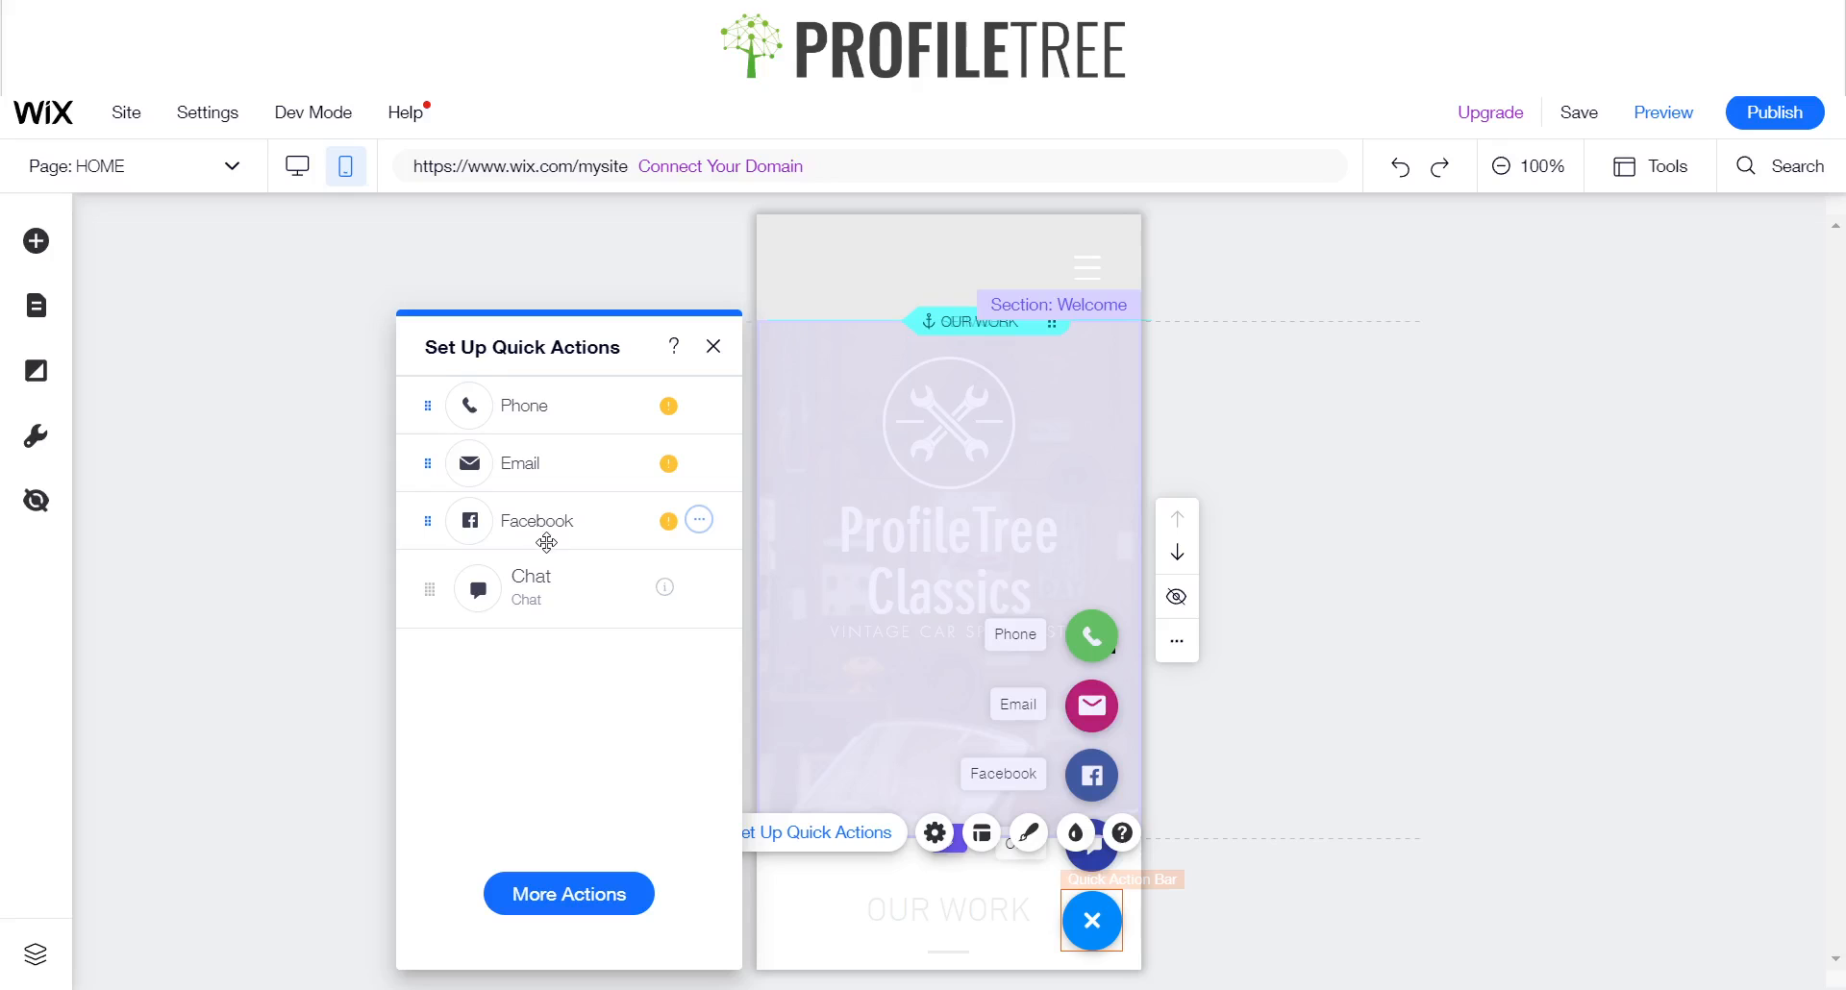
- Add an Instagram action from the More Actions dropdown
left_click(567, 894)
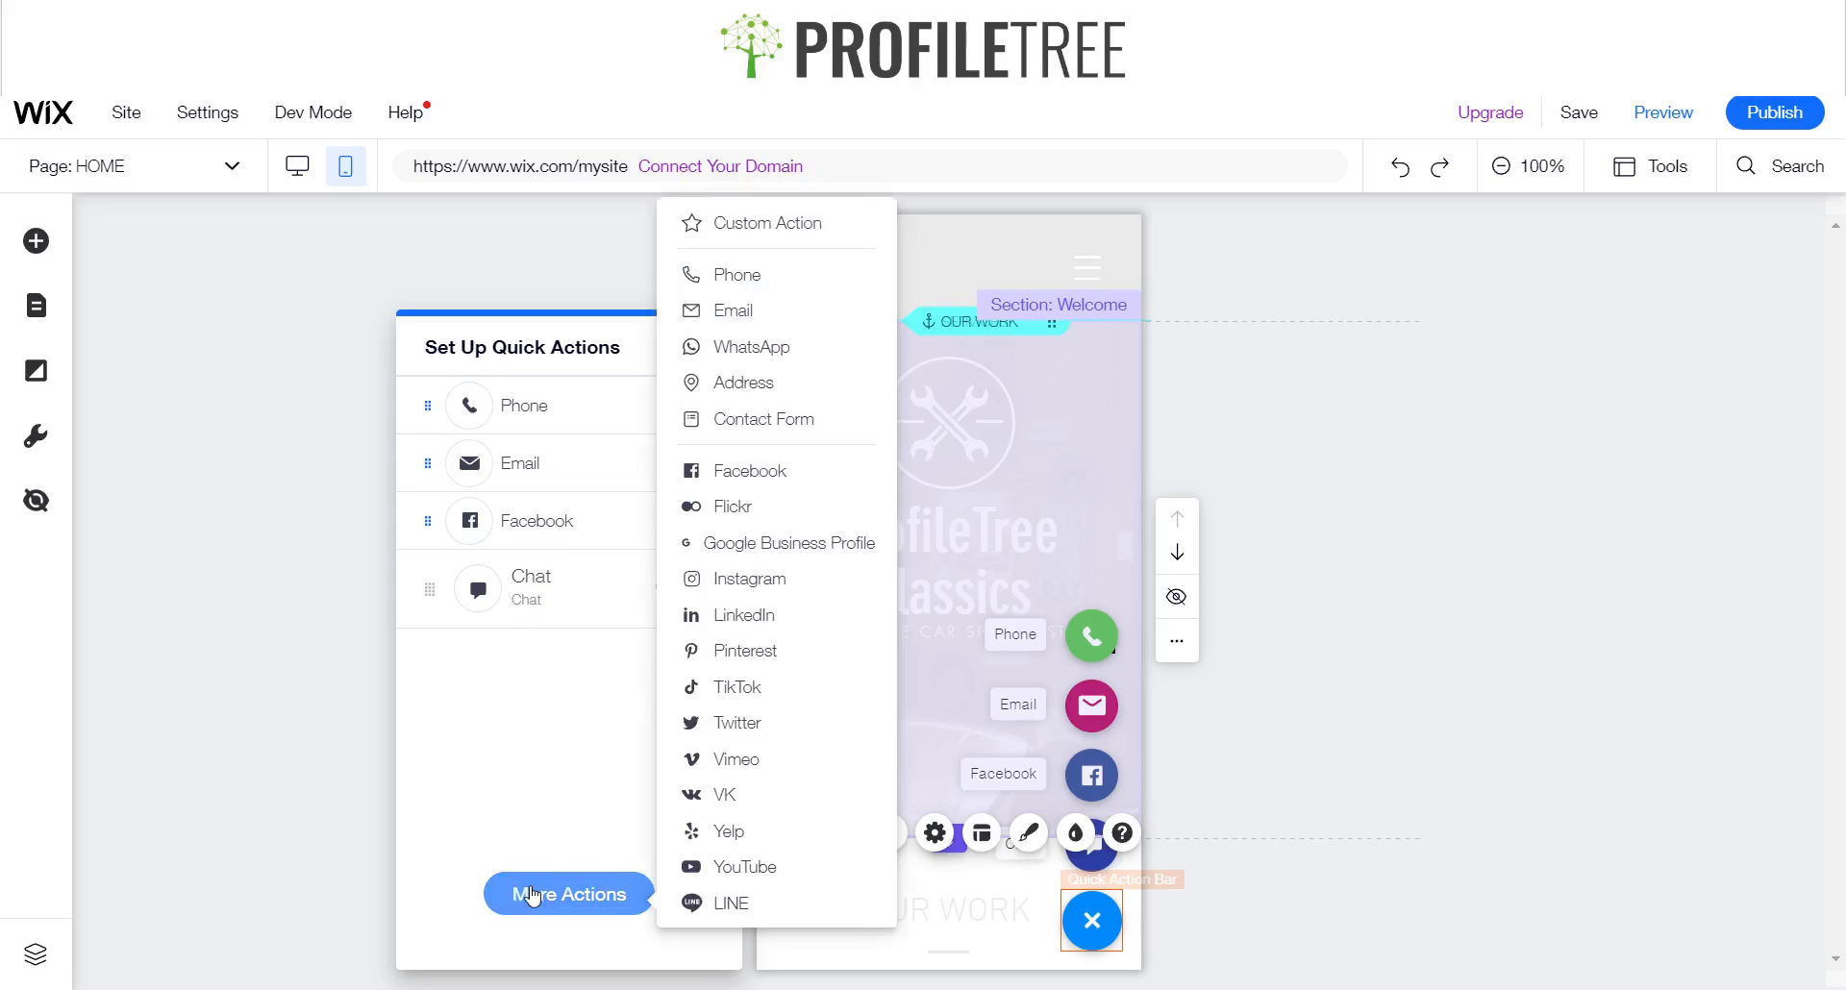
mouse_move(743, 615)
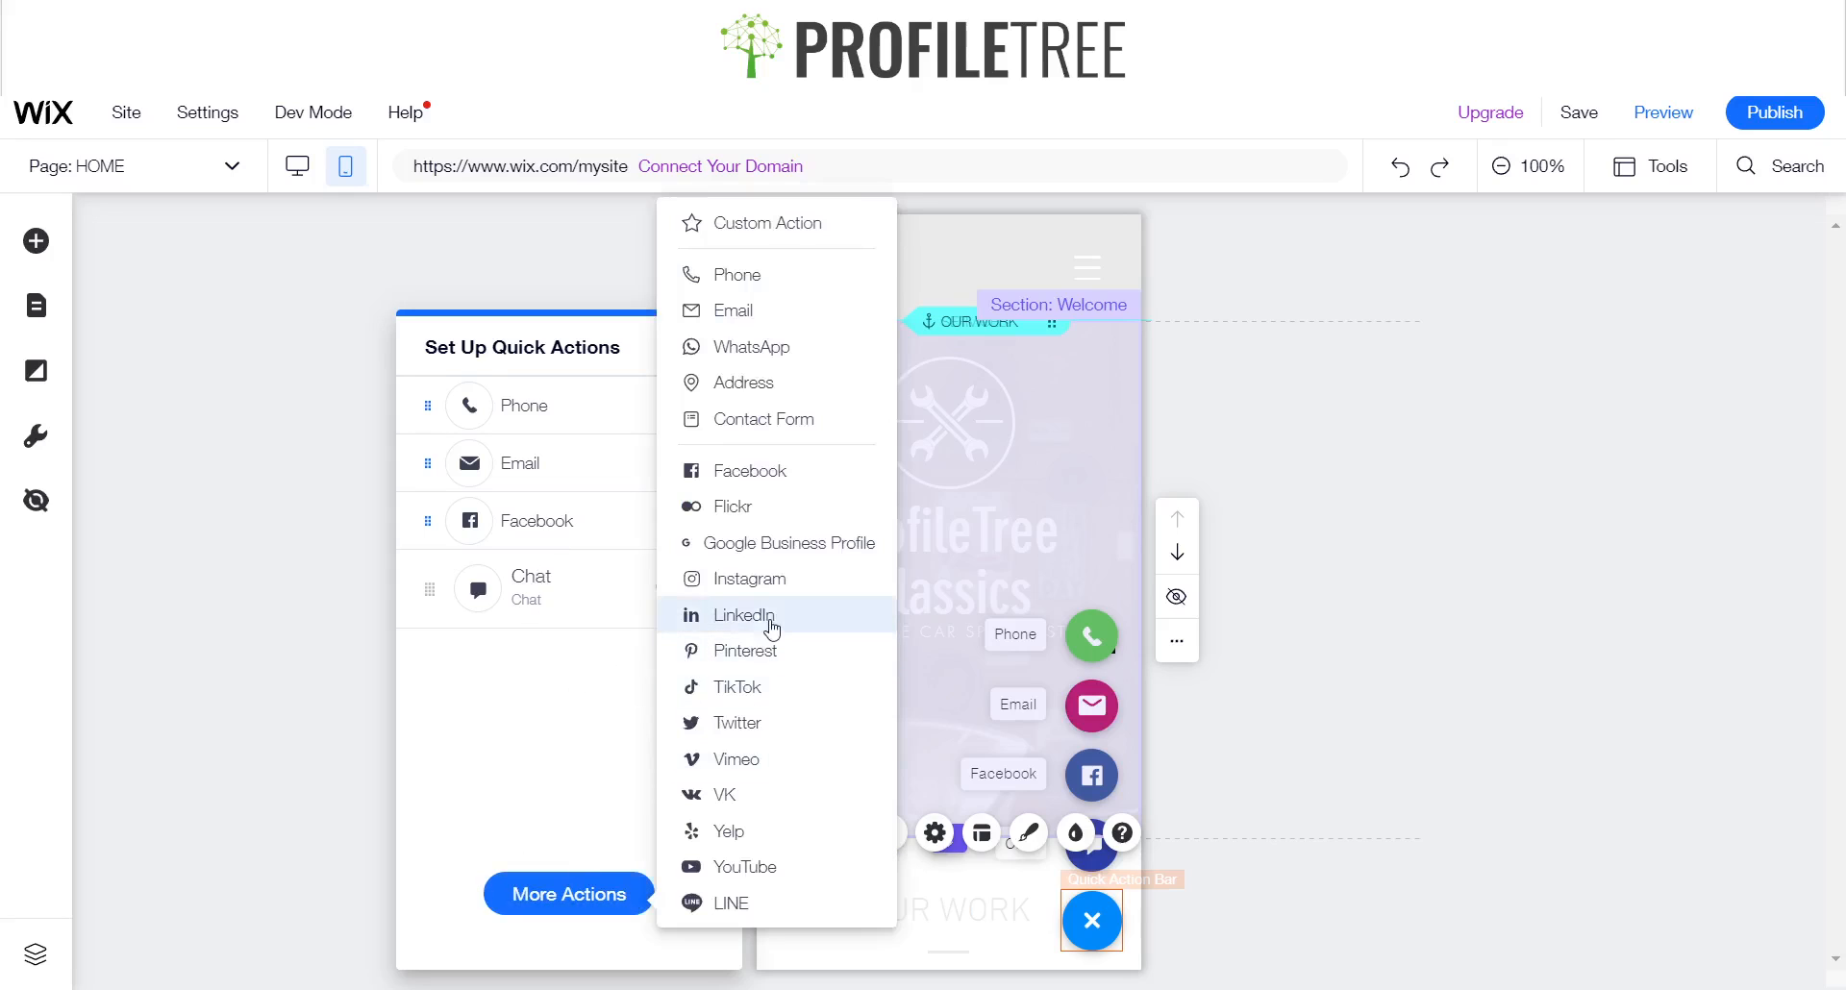
mouse_move(745, 418)
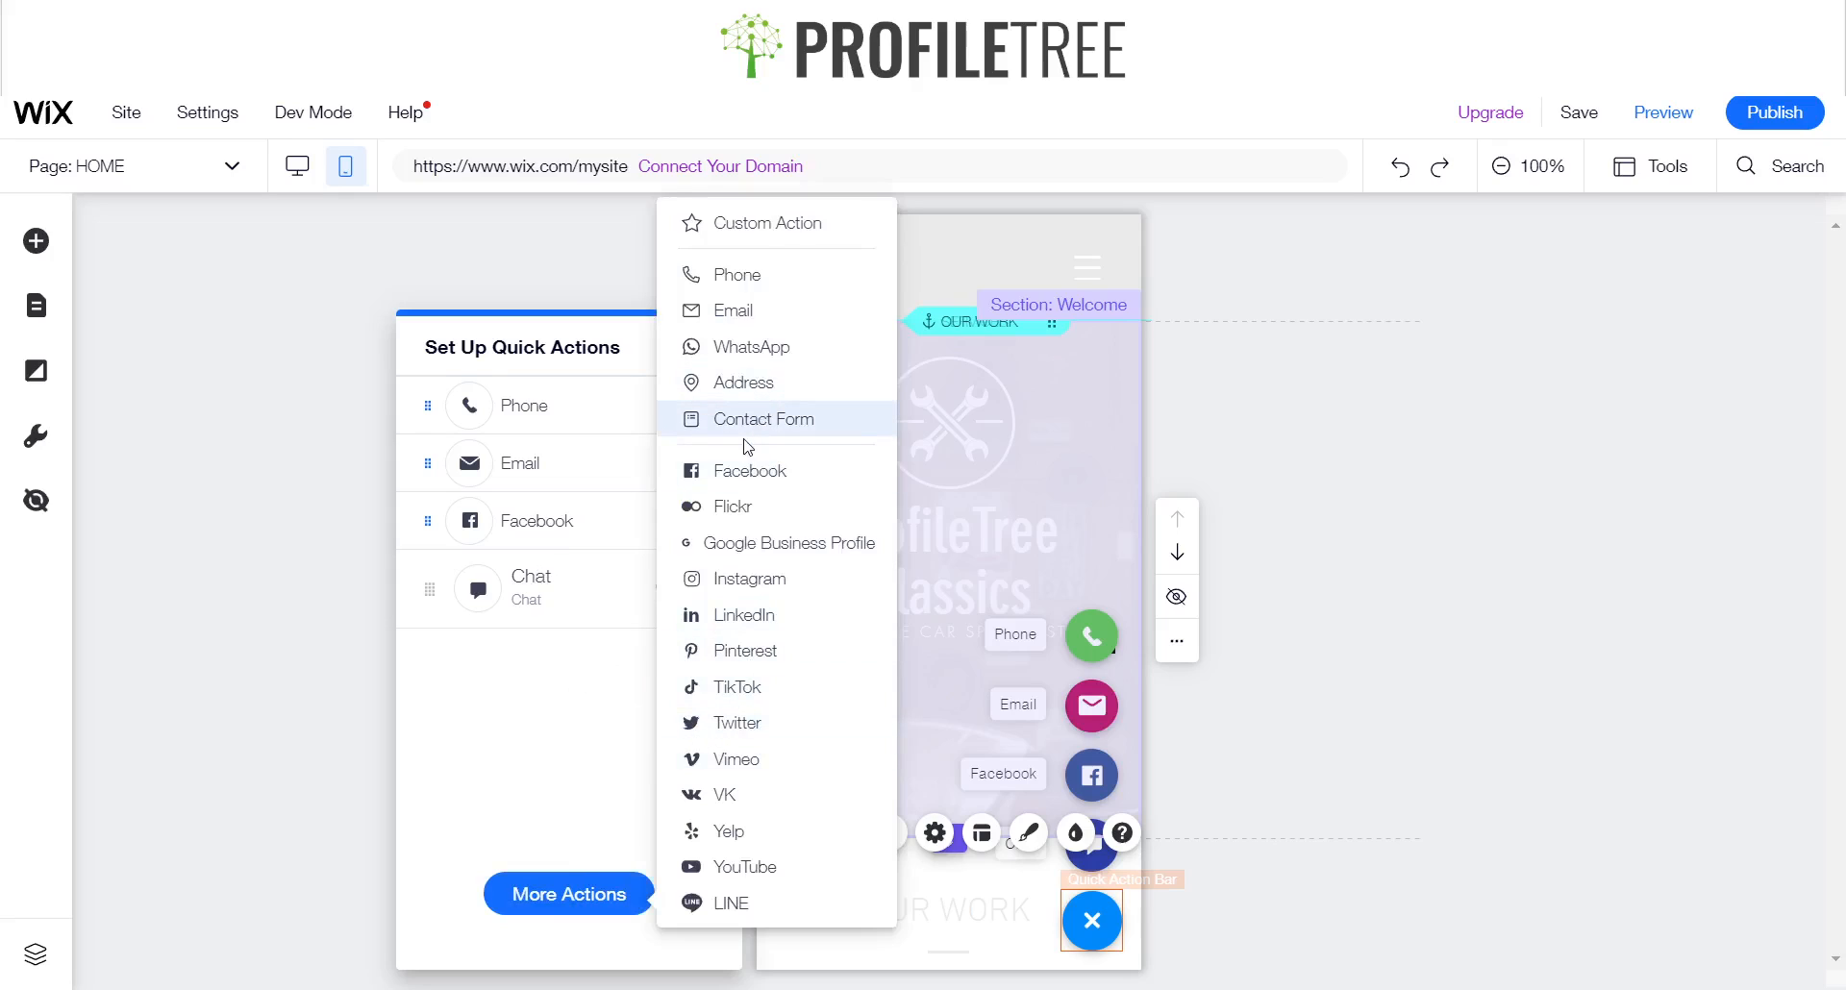
mouse_move(739, 274)
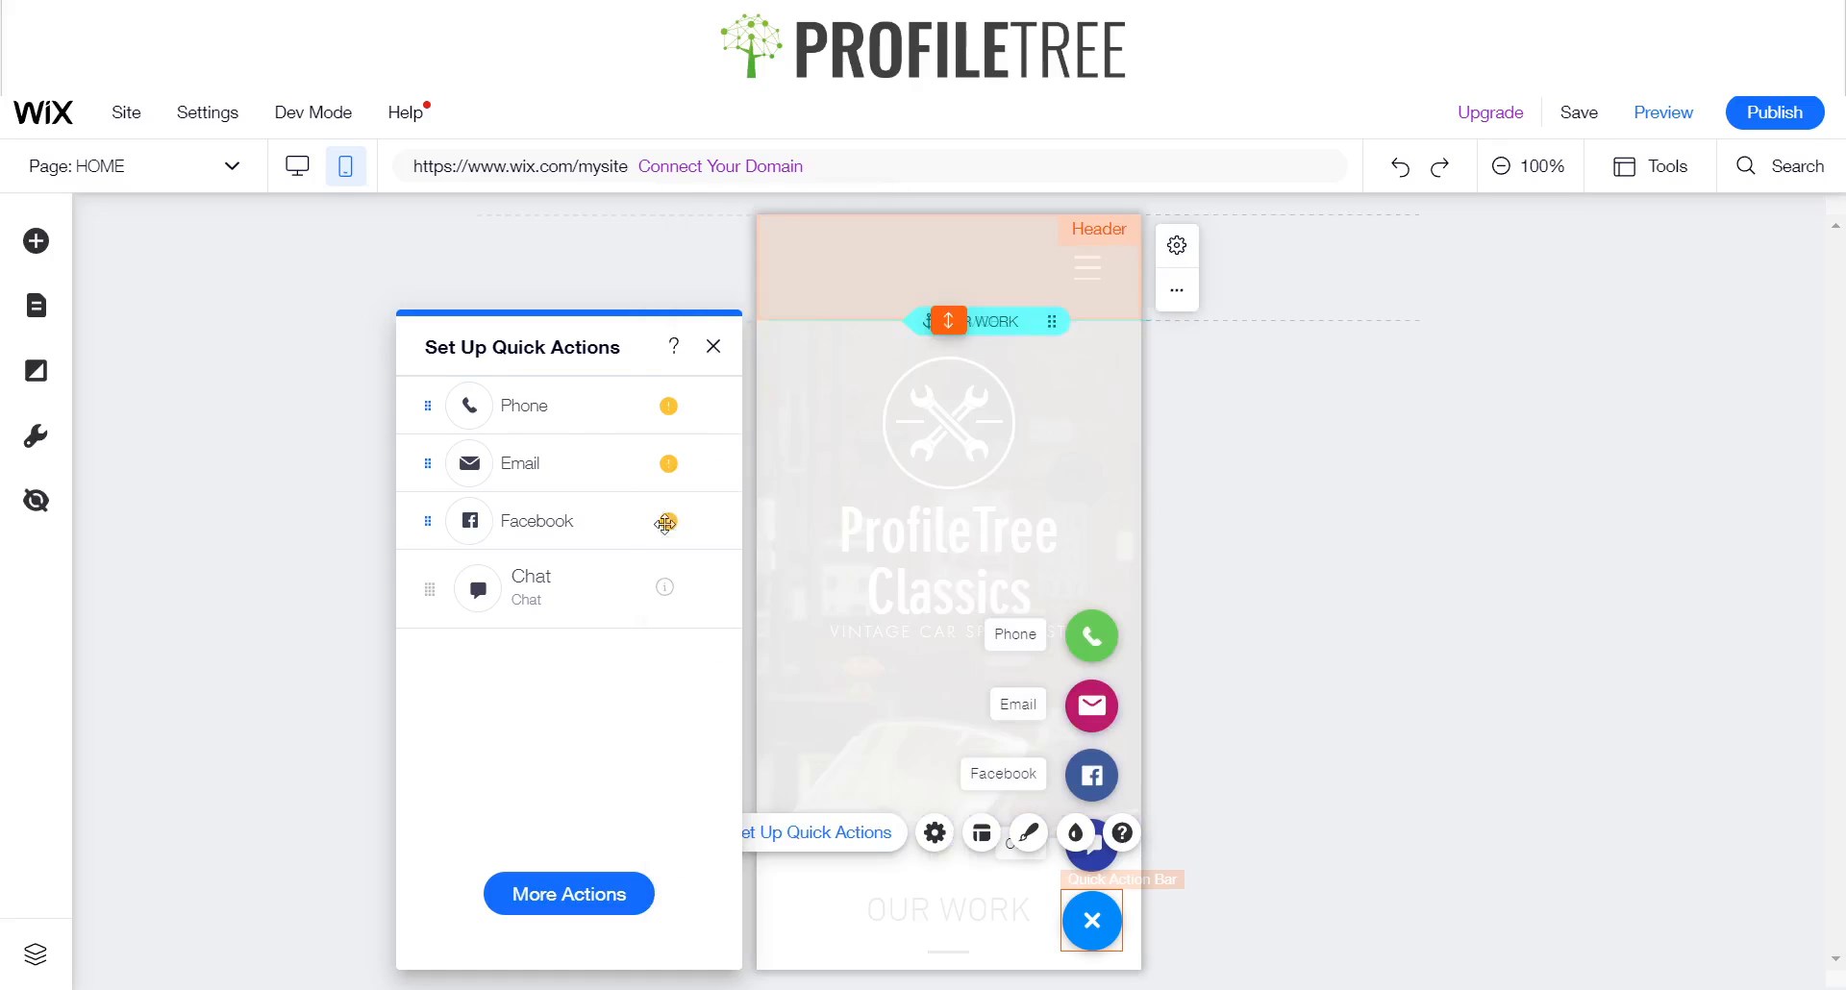
left_click(568, 893)
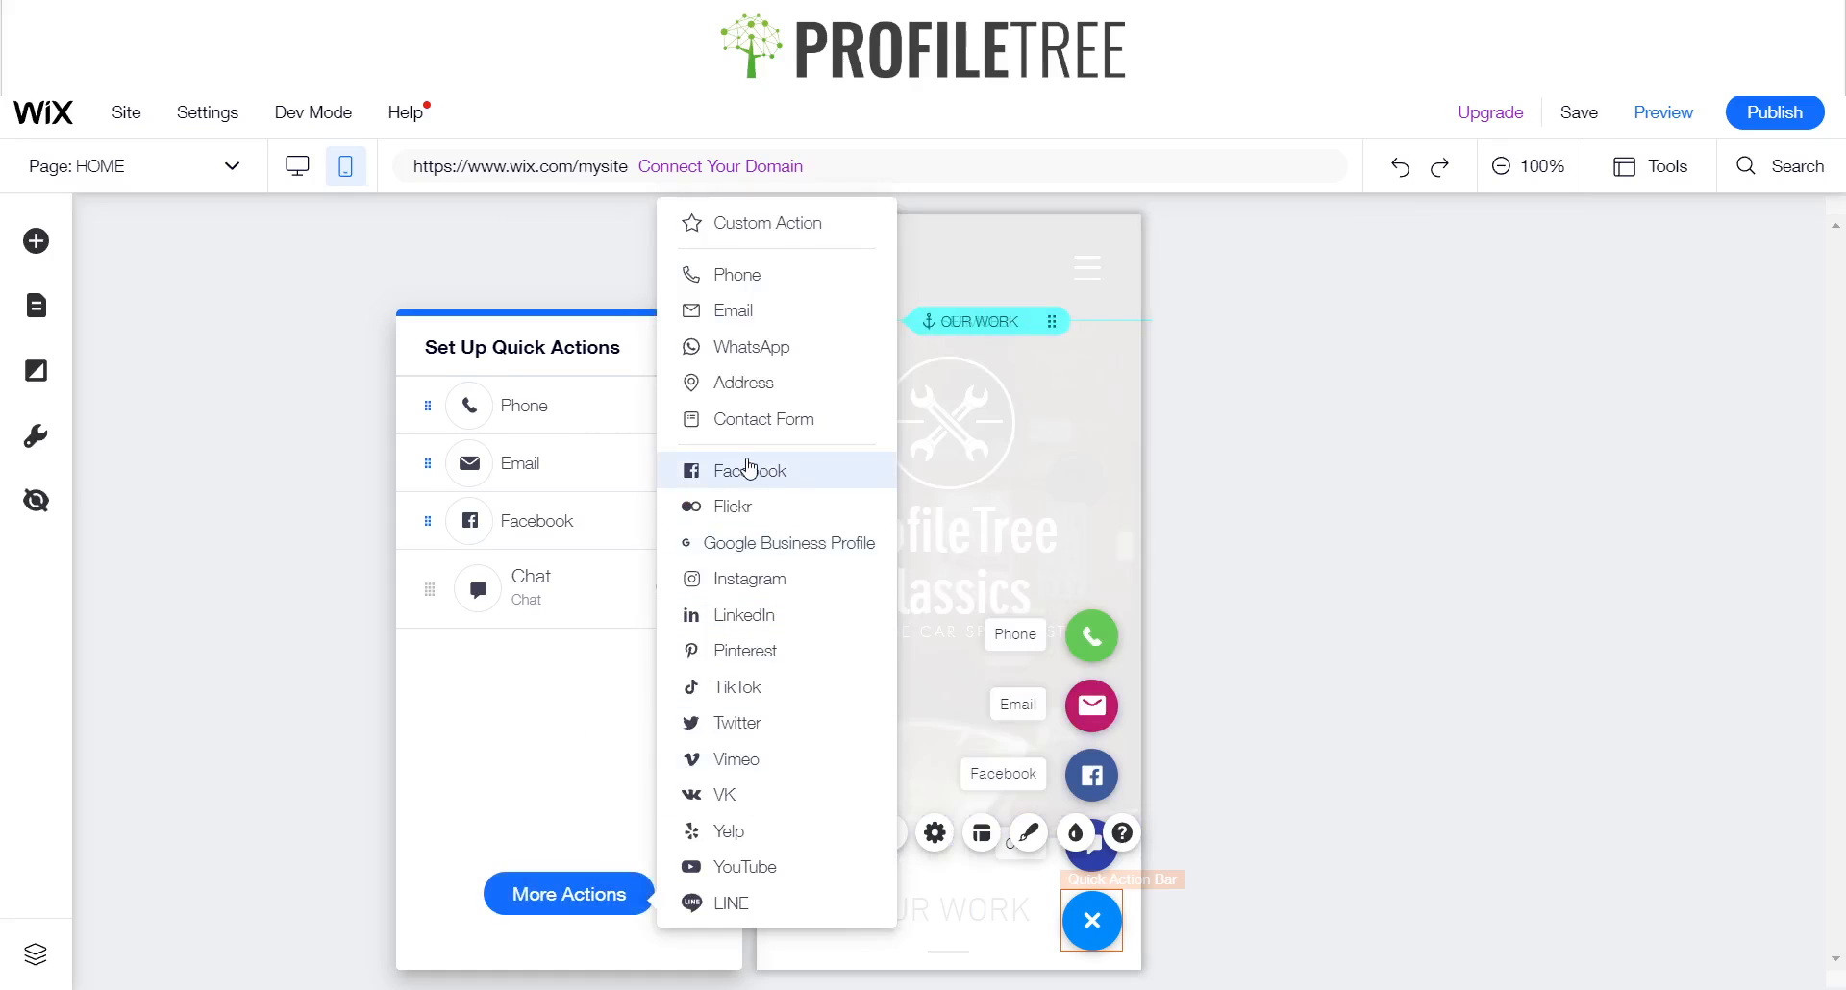
mouse_move(738, 419)
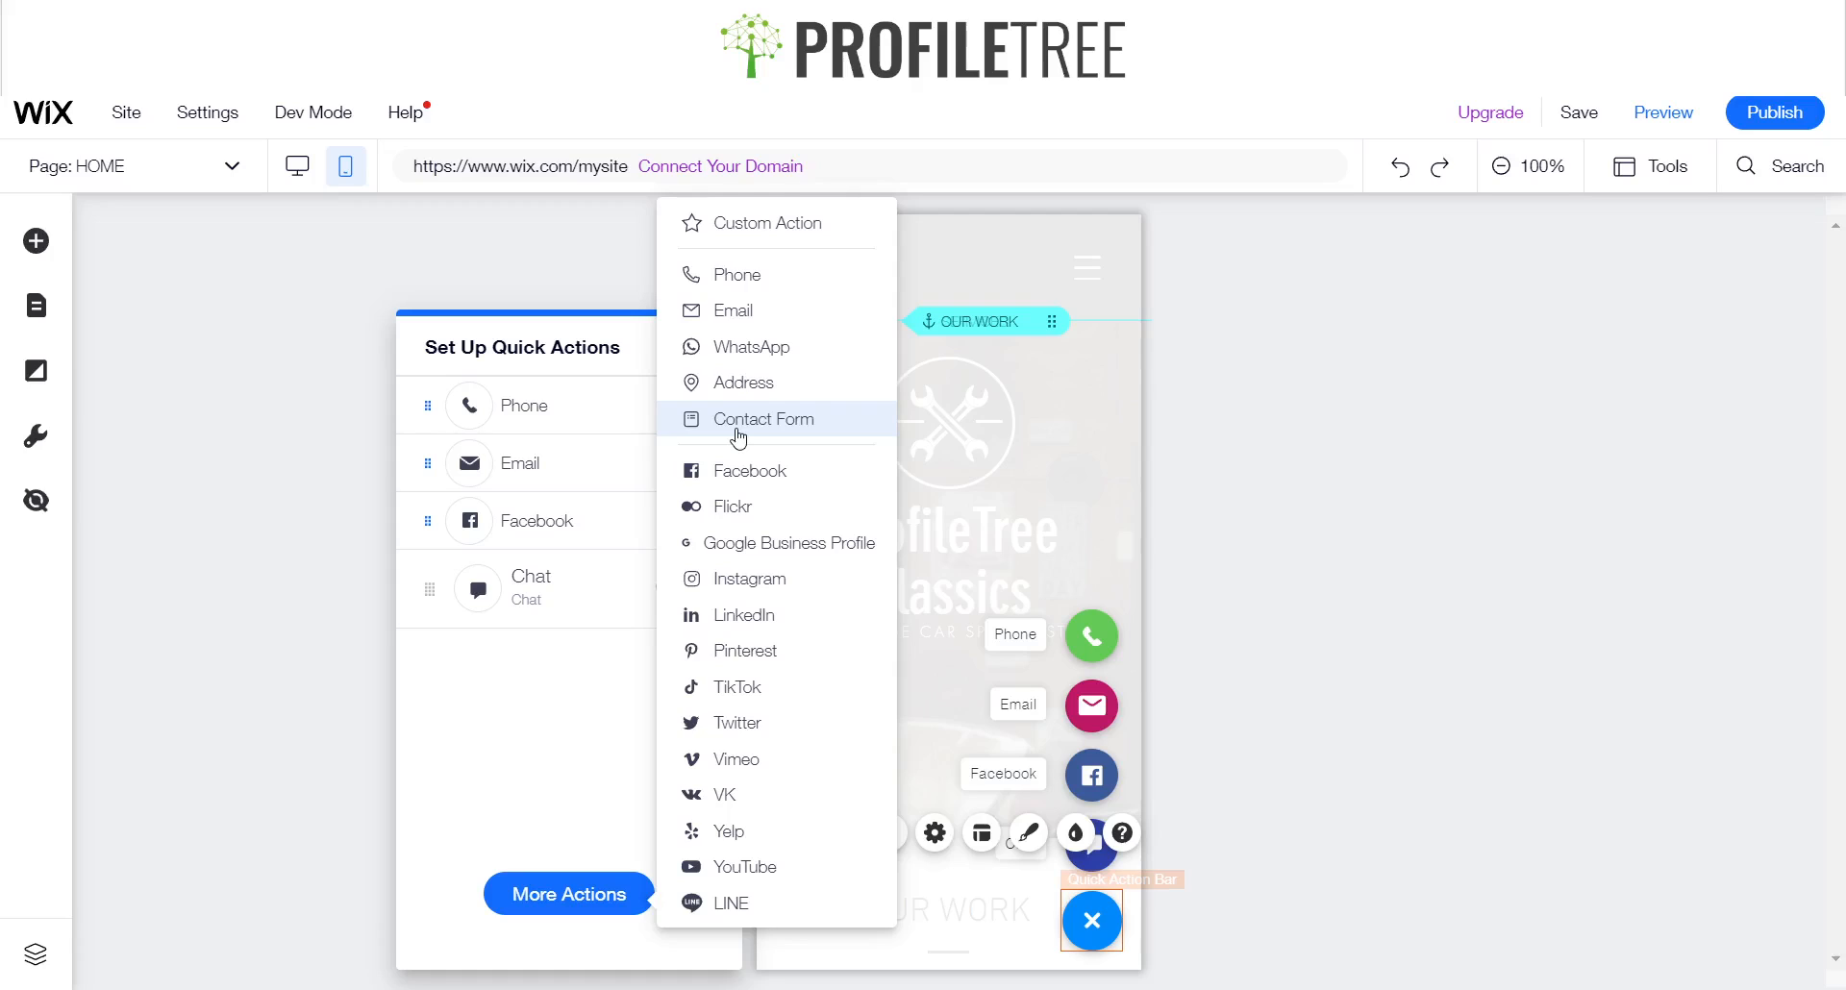
mouse_move(742, 651)
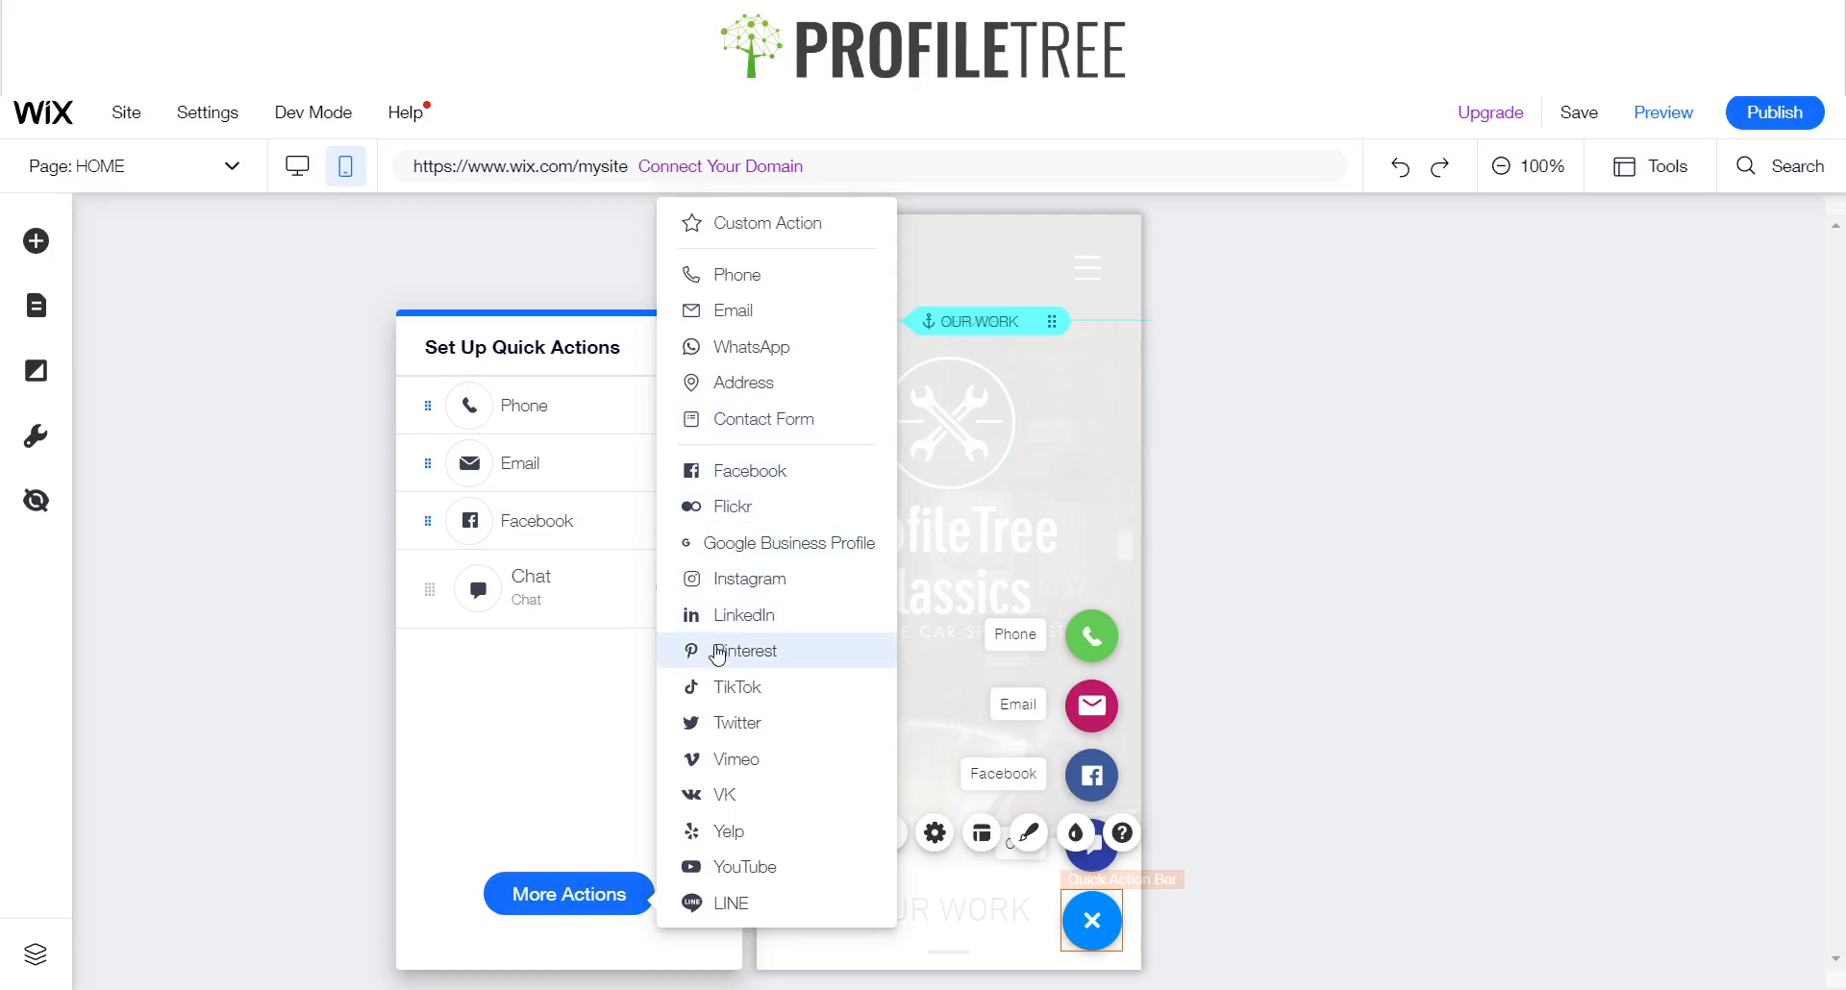
mouse_move(749, 660)
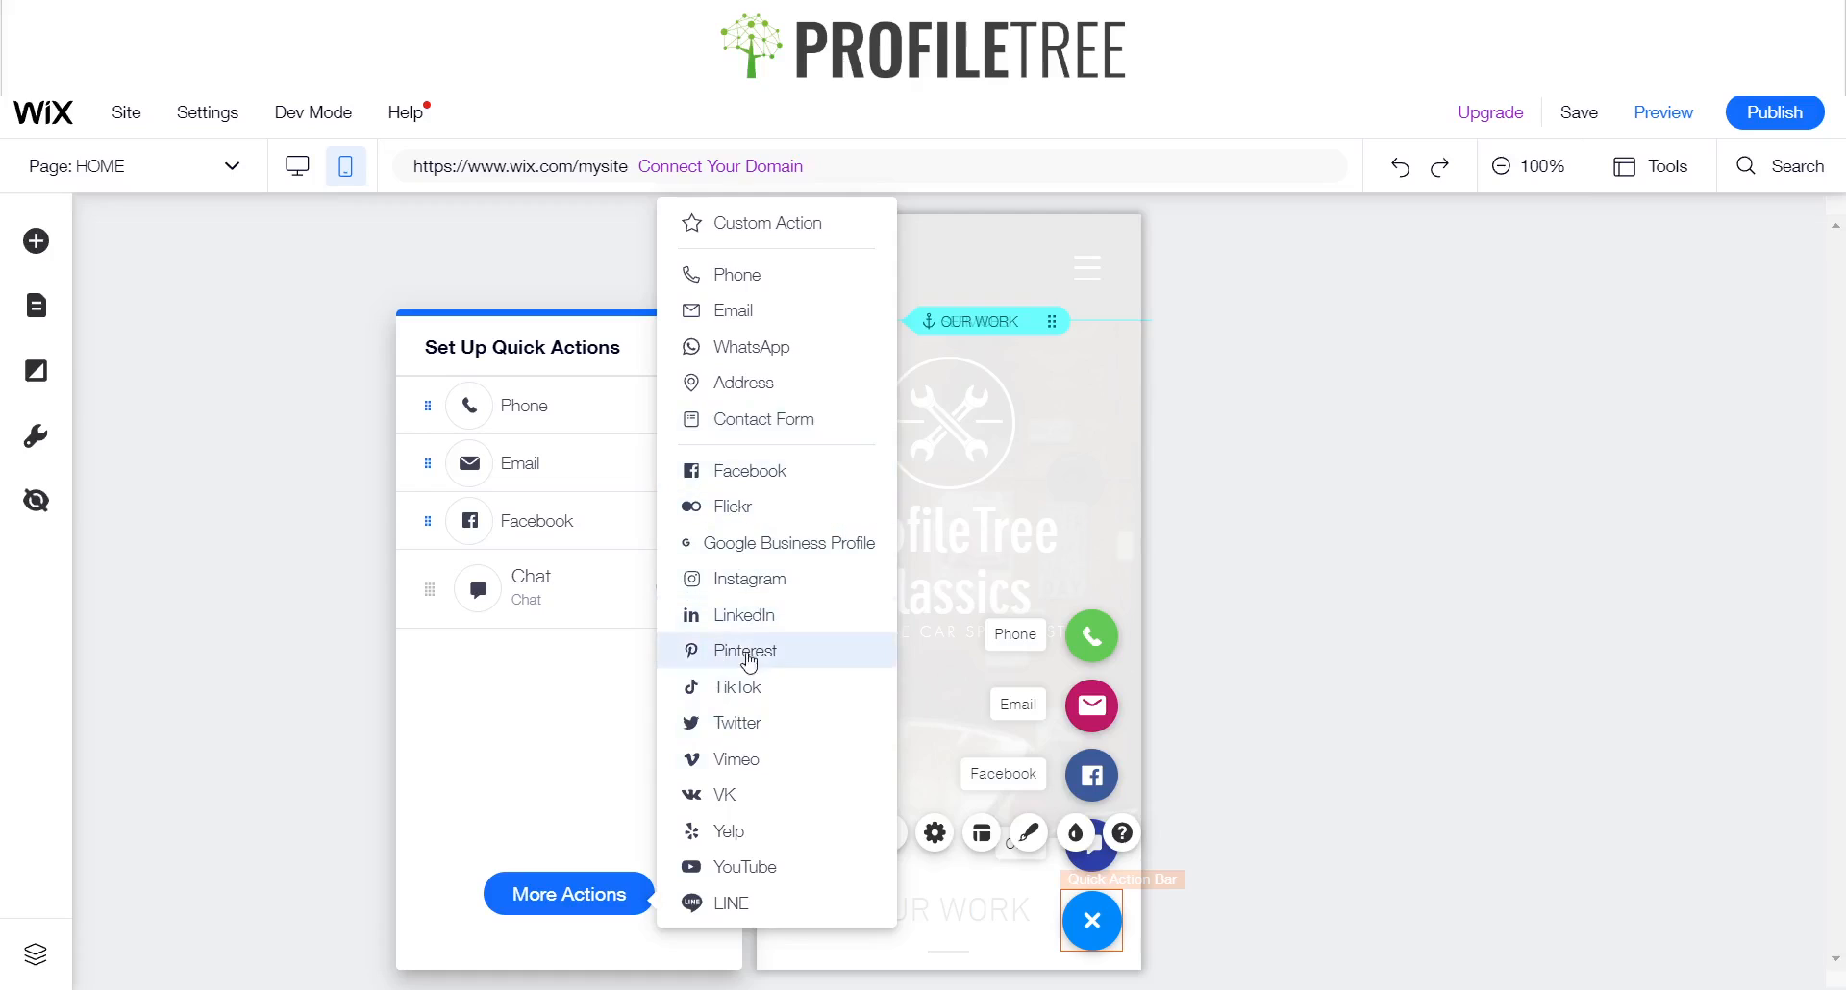
left_click(749, 578)
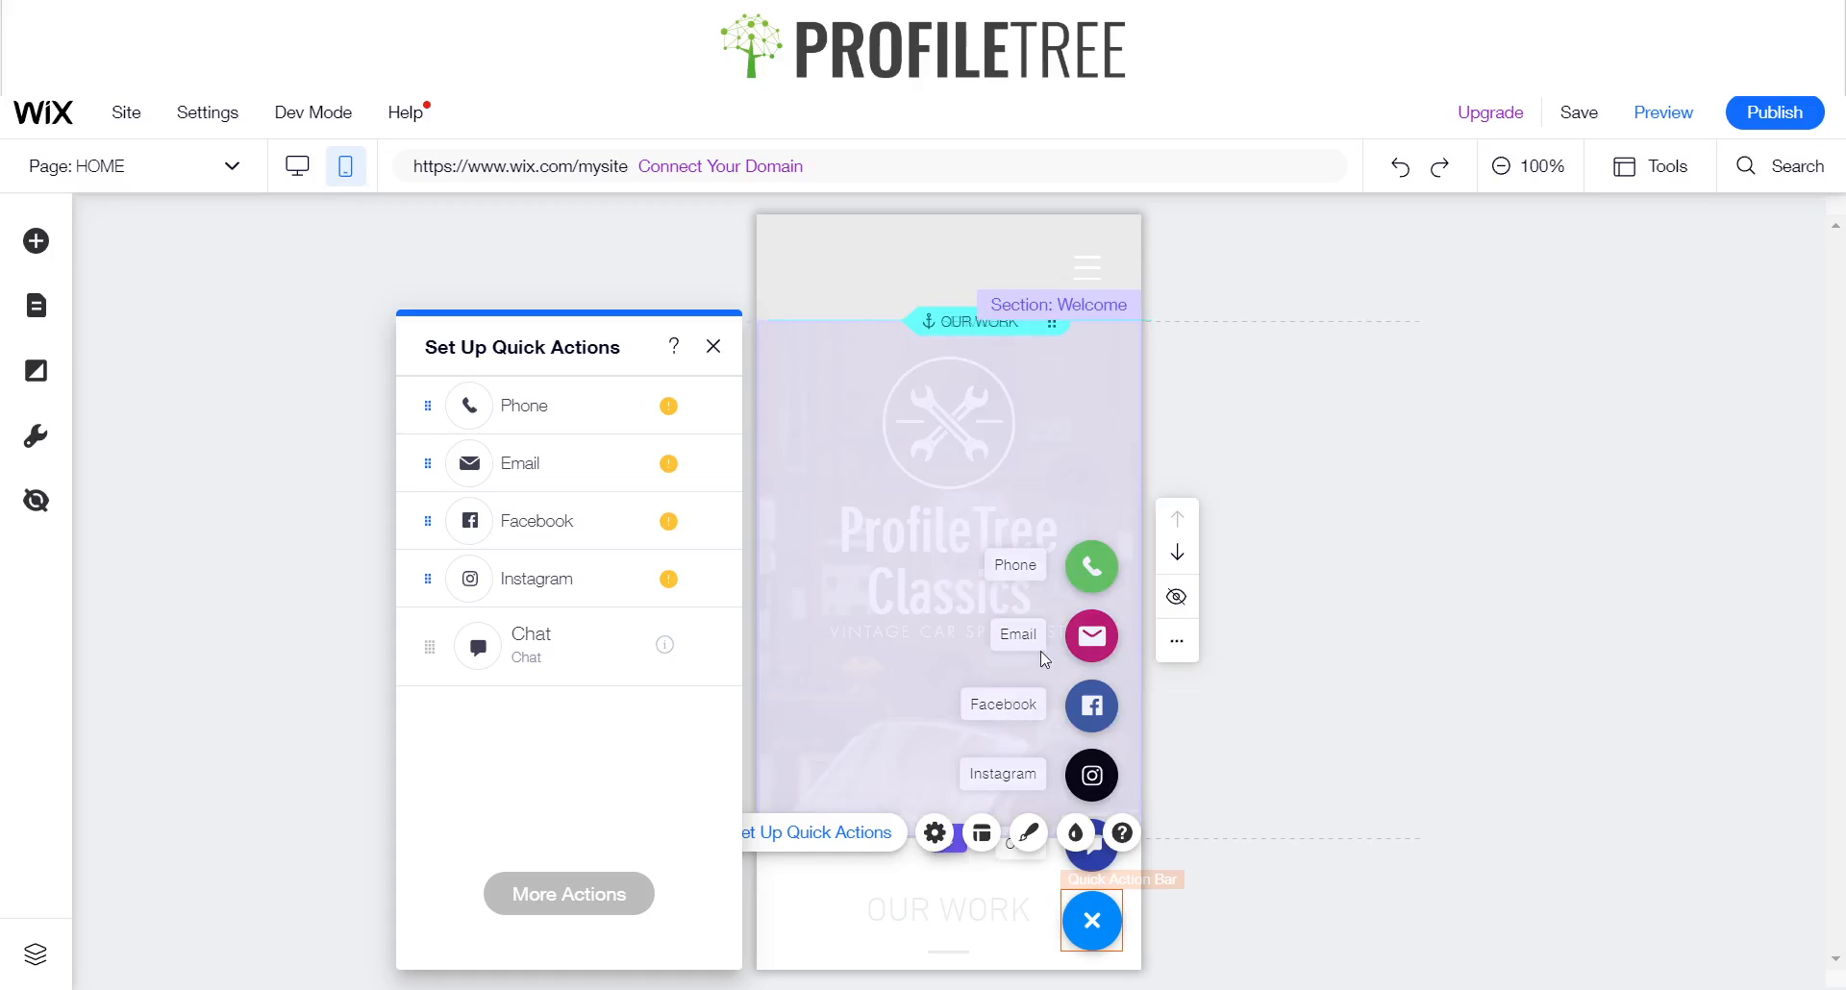
mouse_move(699, 738)
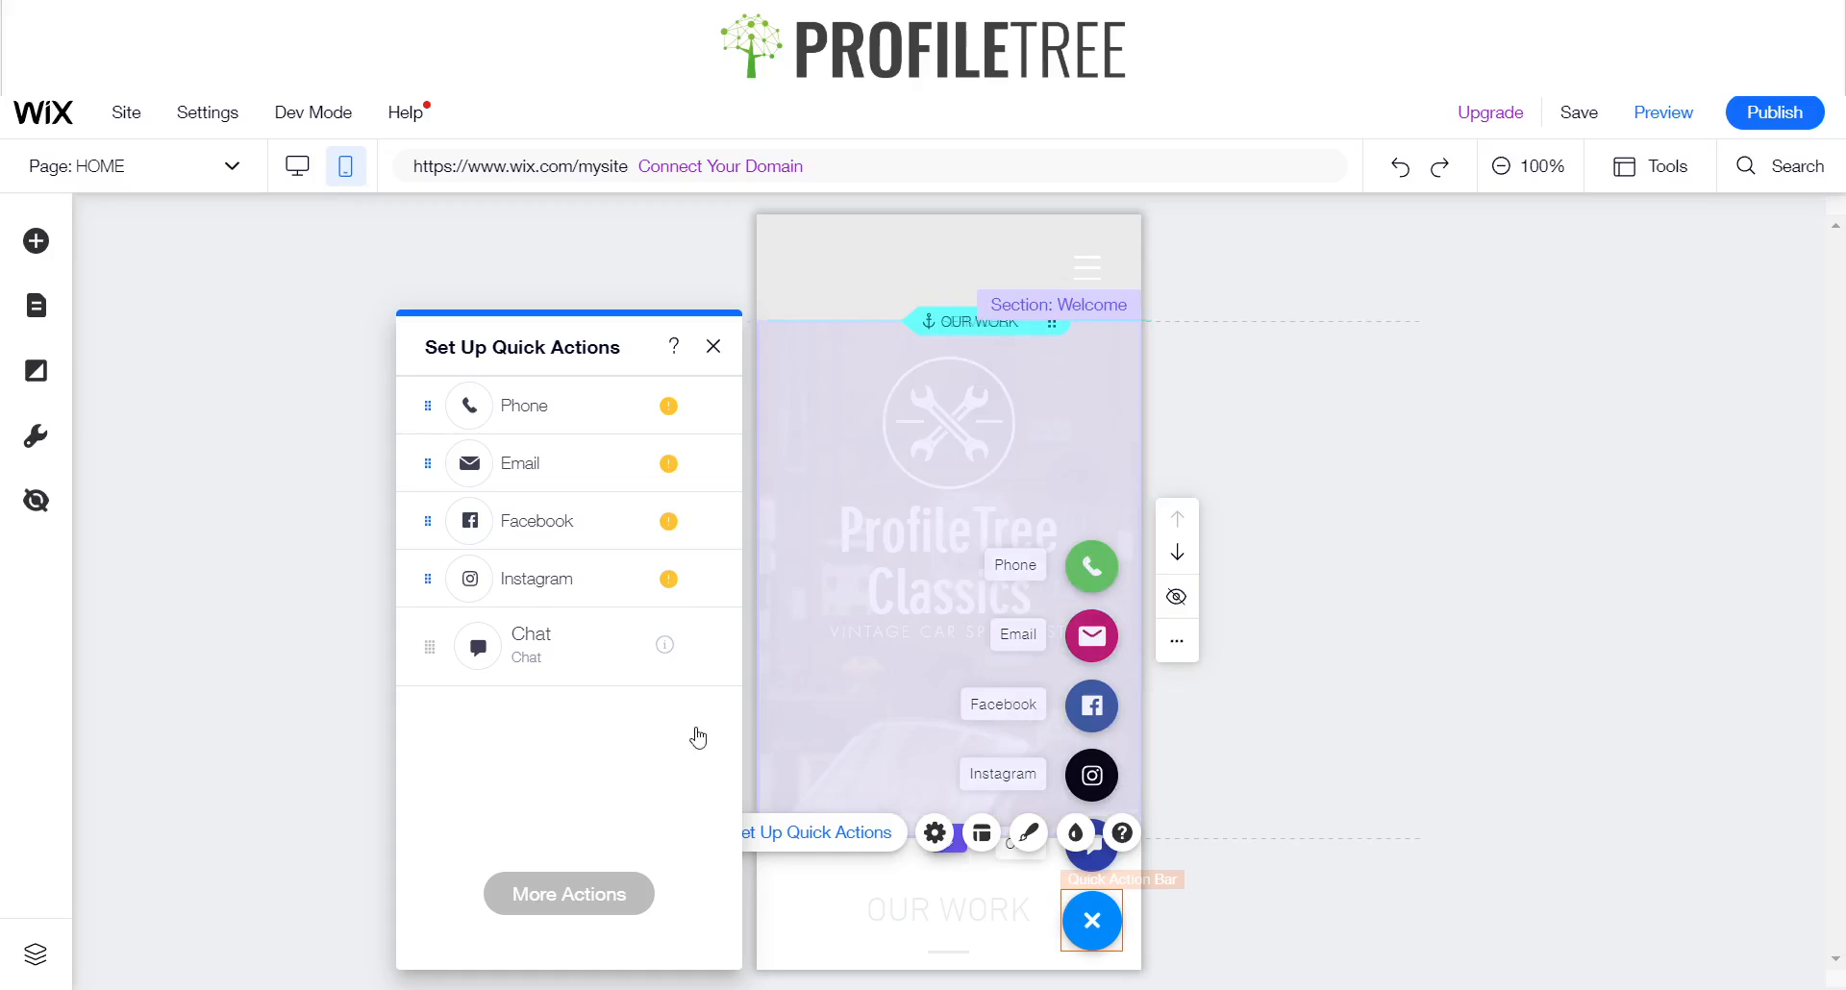
mouse_move(382, 577)
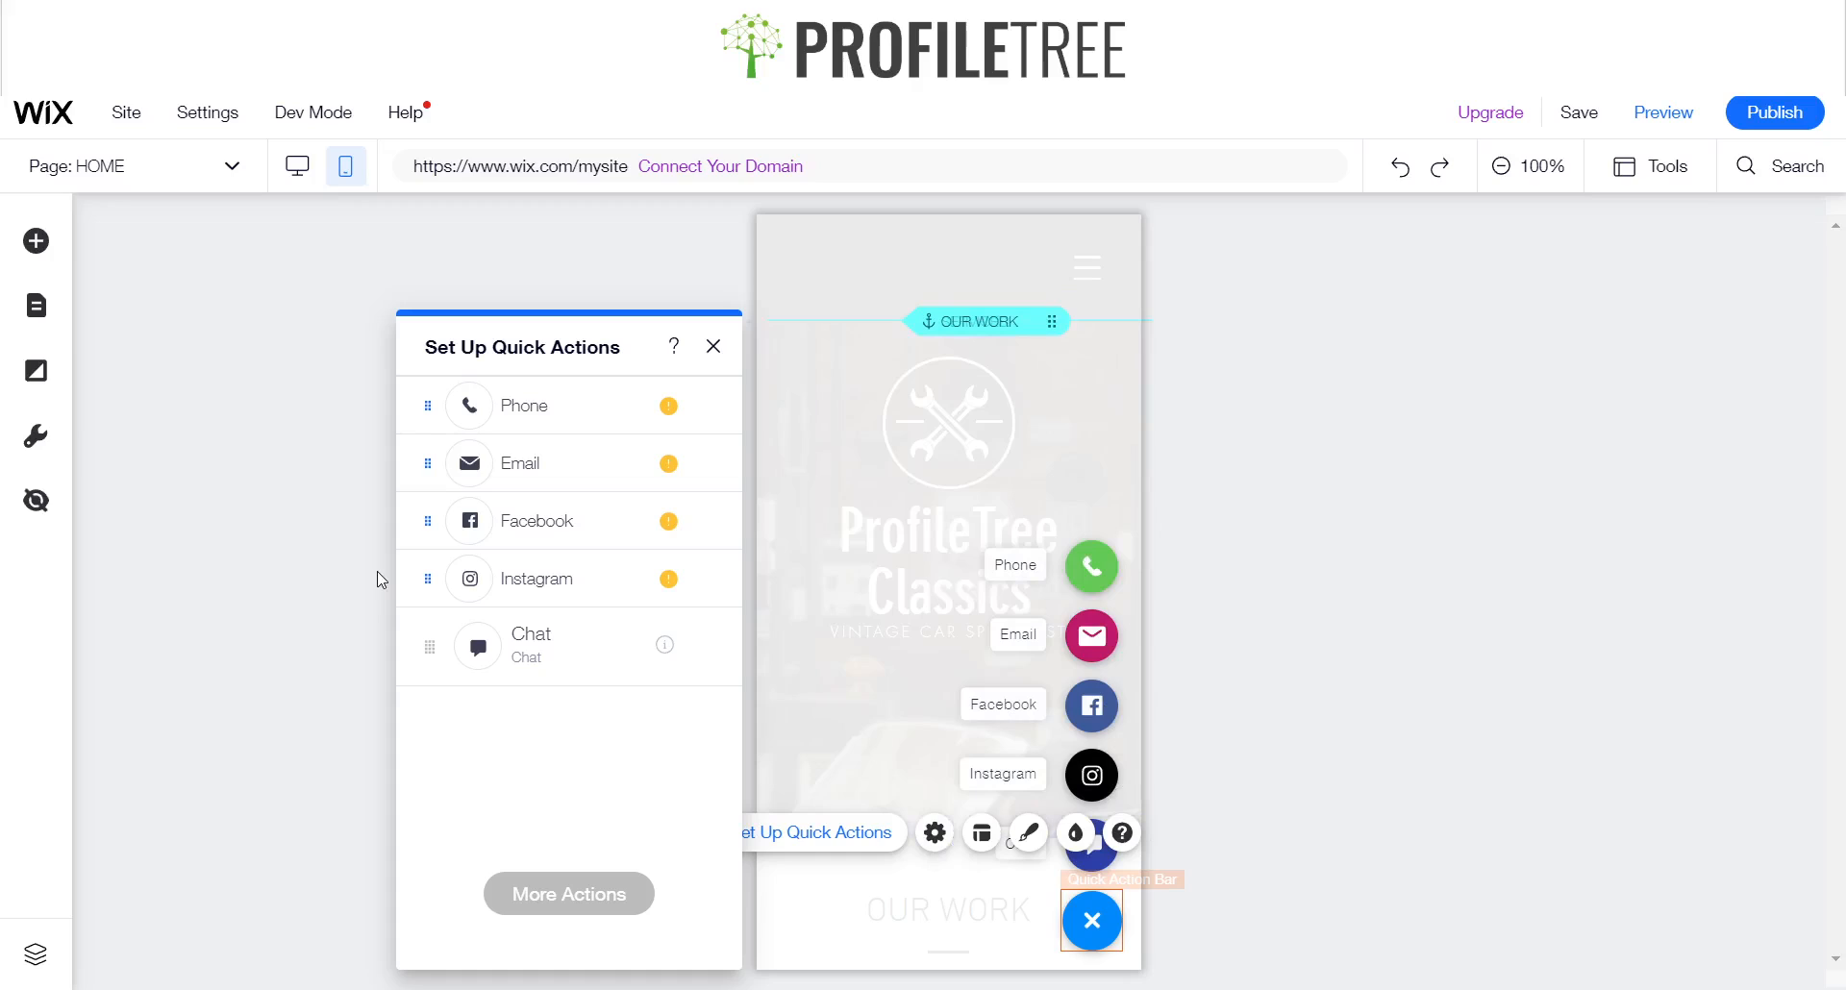
mouse_move(571, 404)
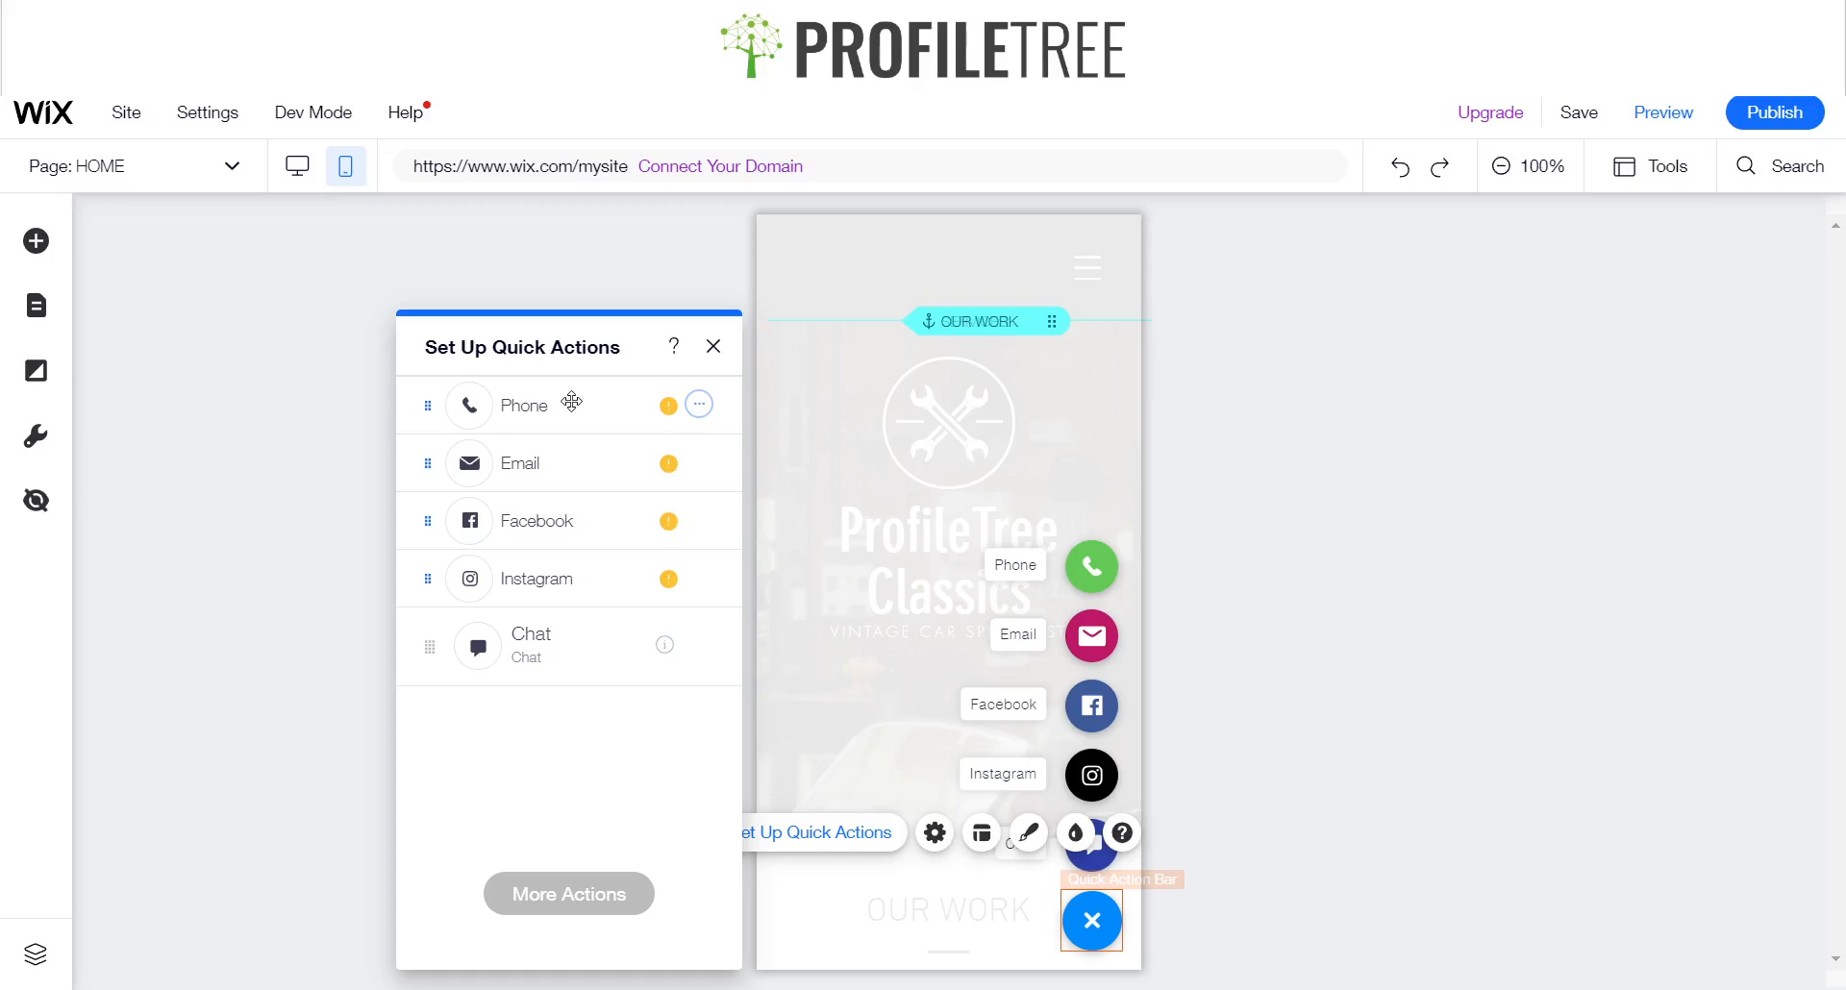
- Drag the Instagram action above Facebook in the quick actions list
left_click_drag(468, 404, 468, 577)
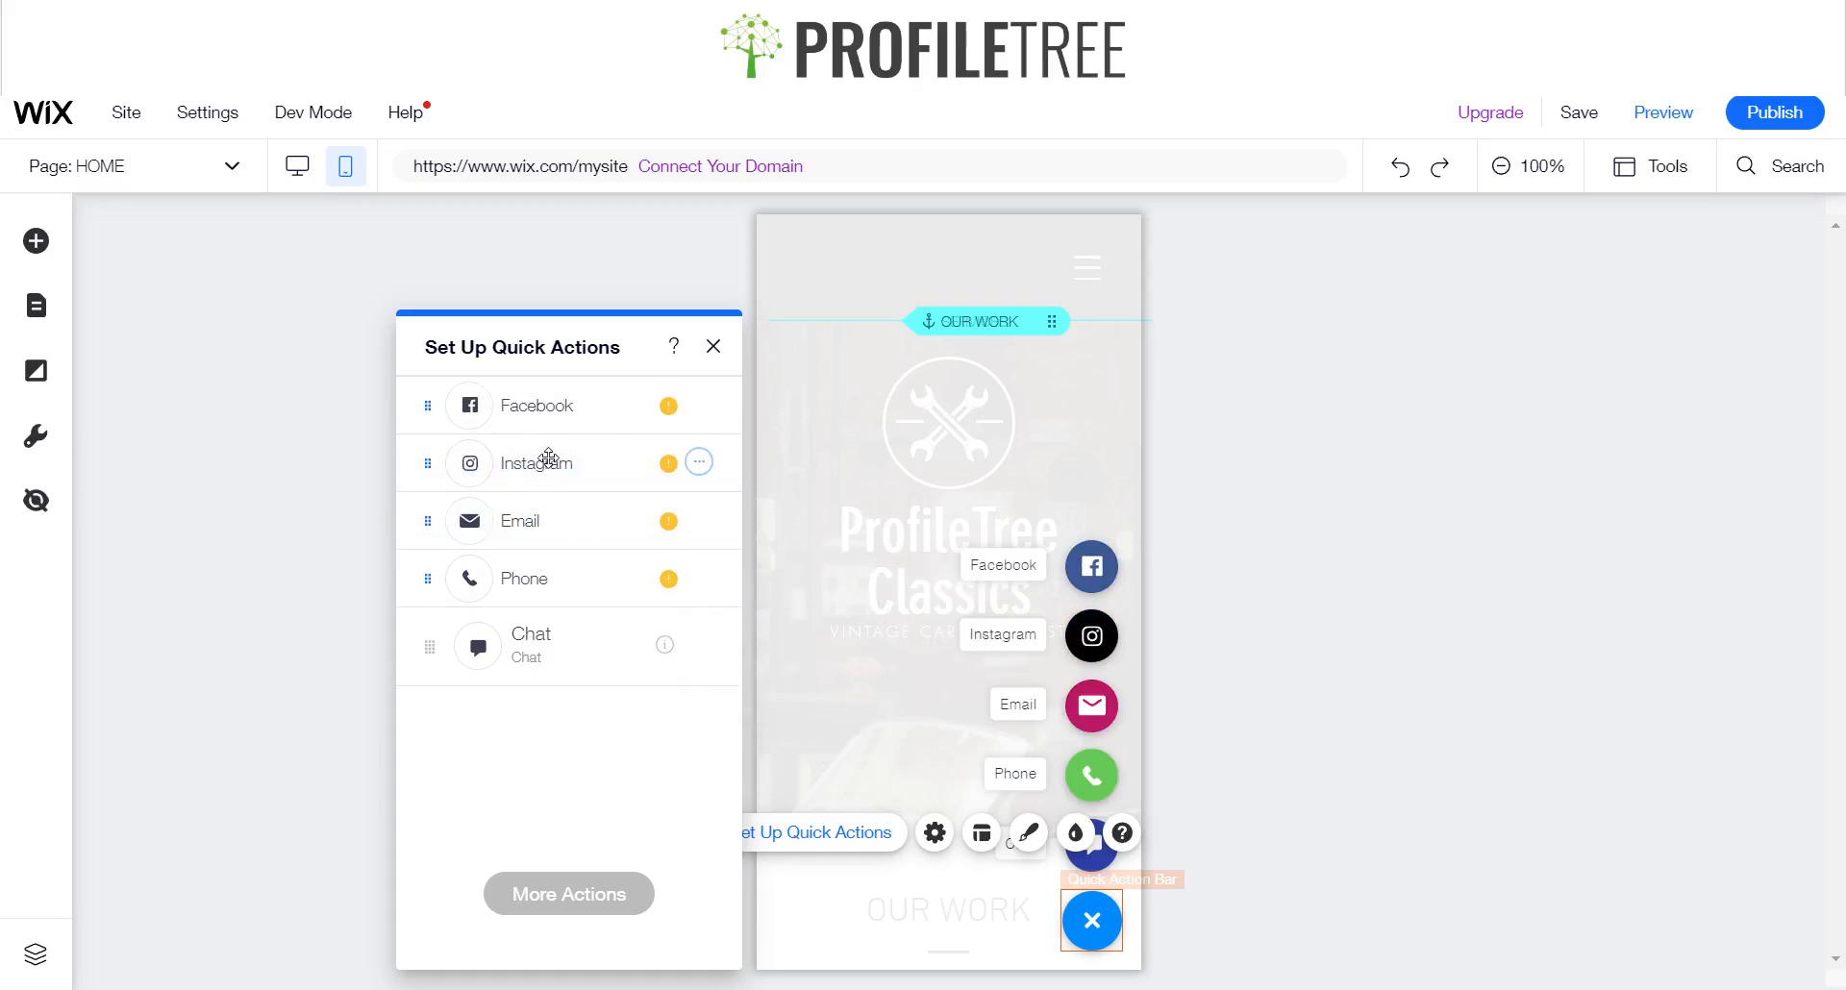
mouse_move(569, 405)
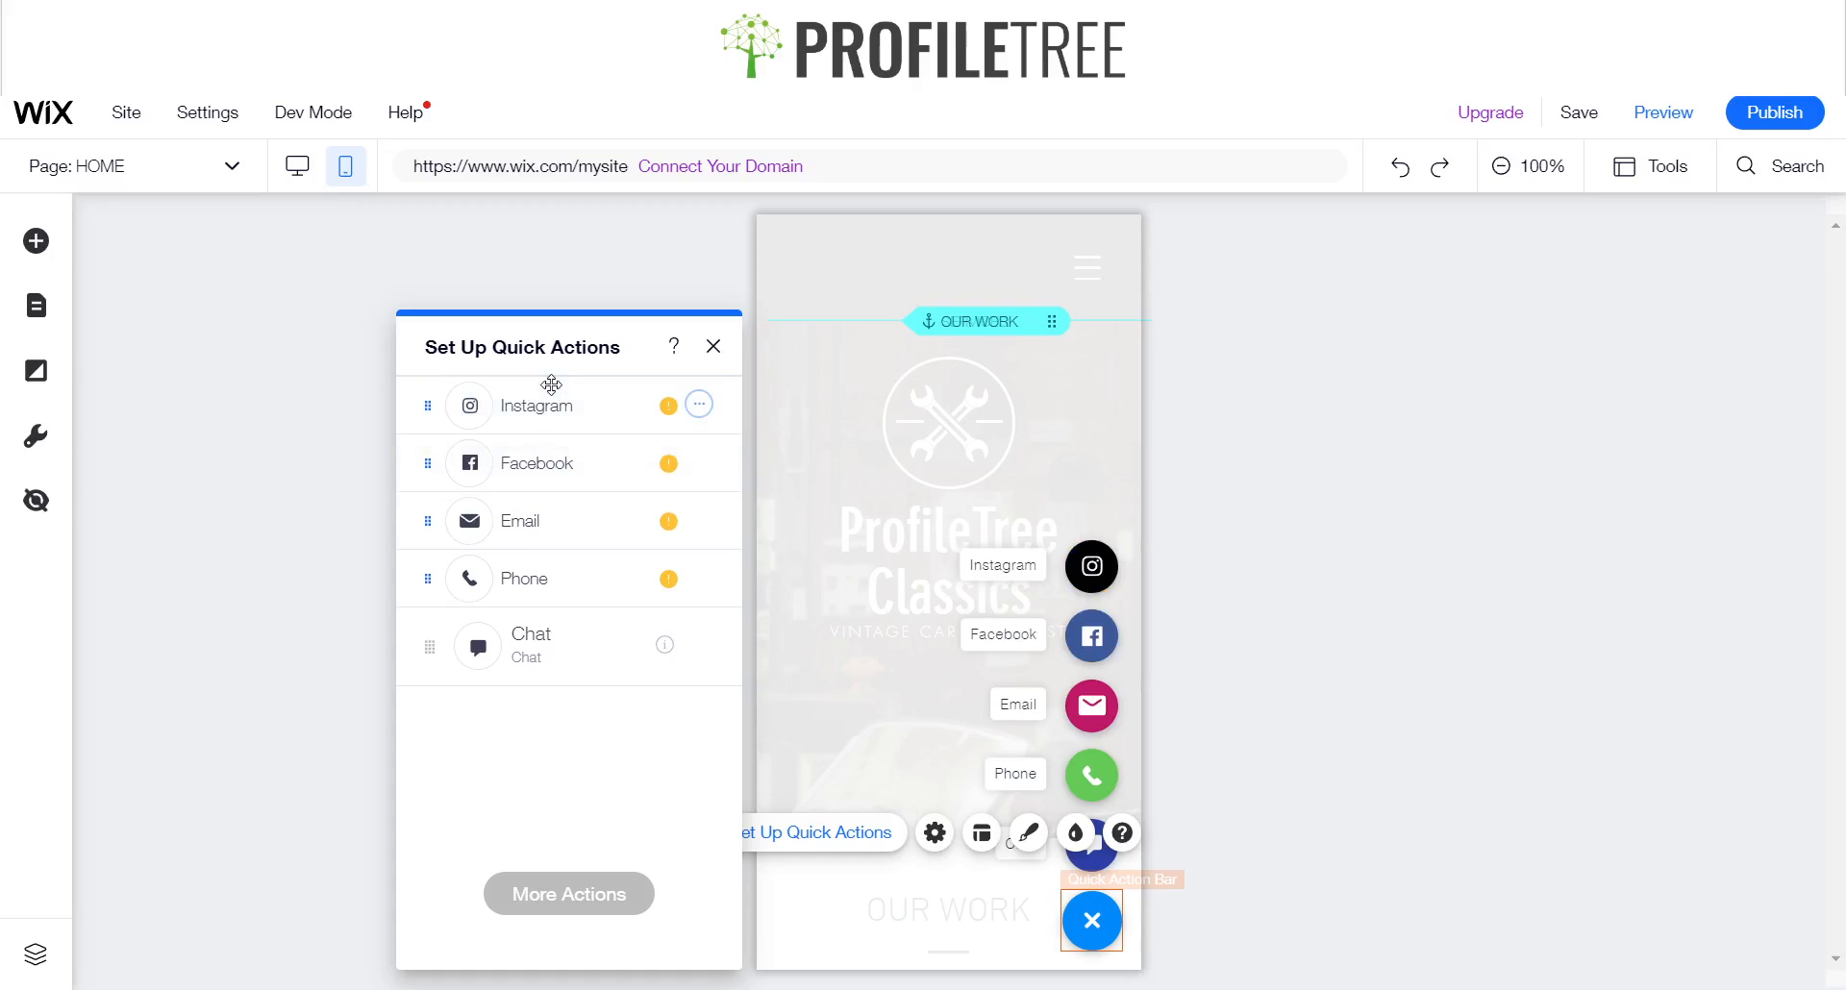
mouse_move(484, 736)
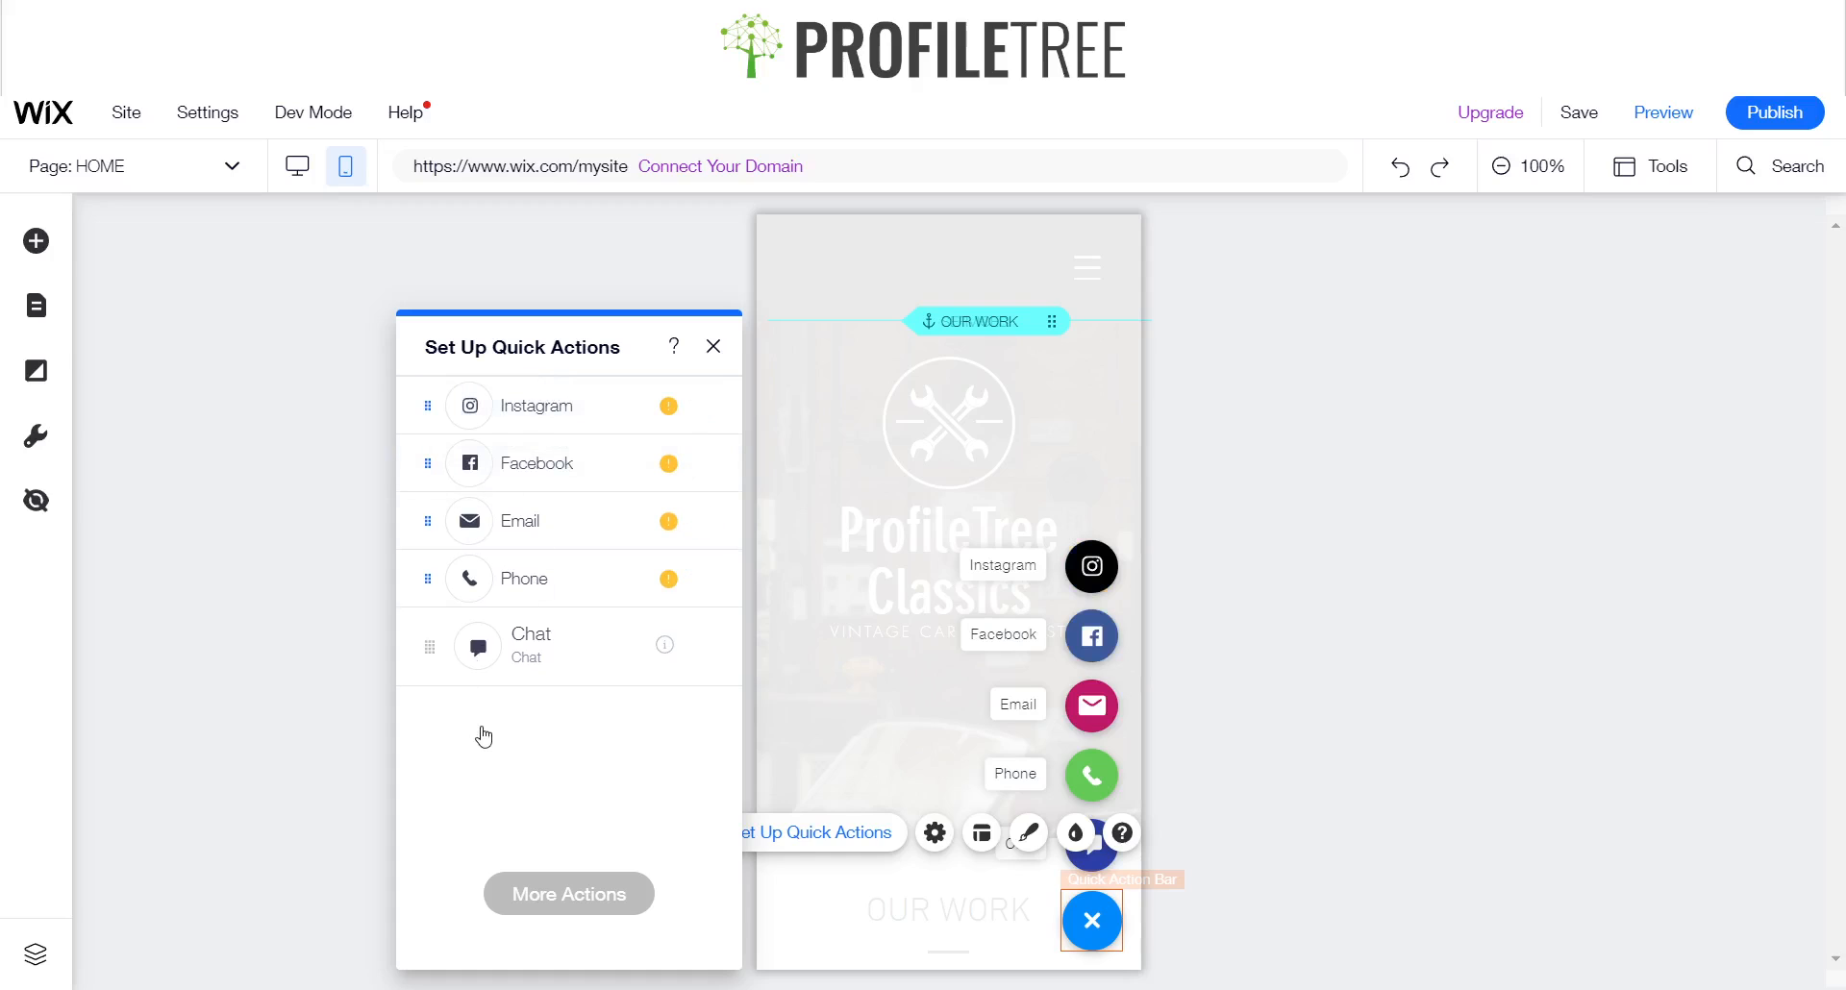
mouse_move(644, 674)
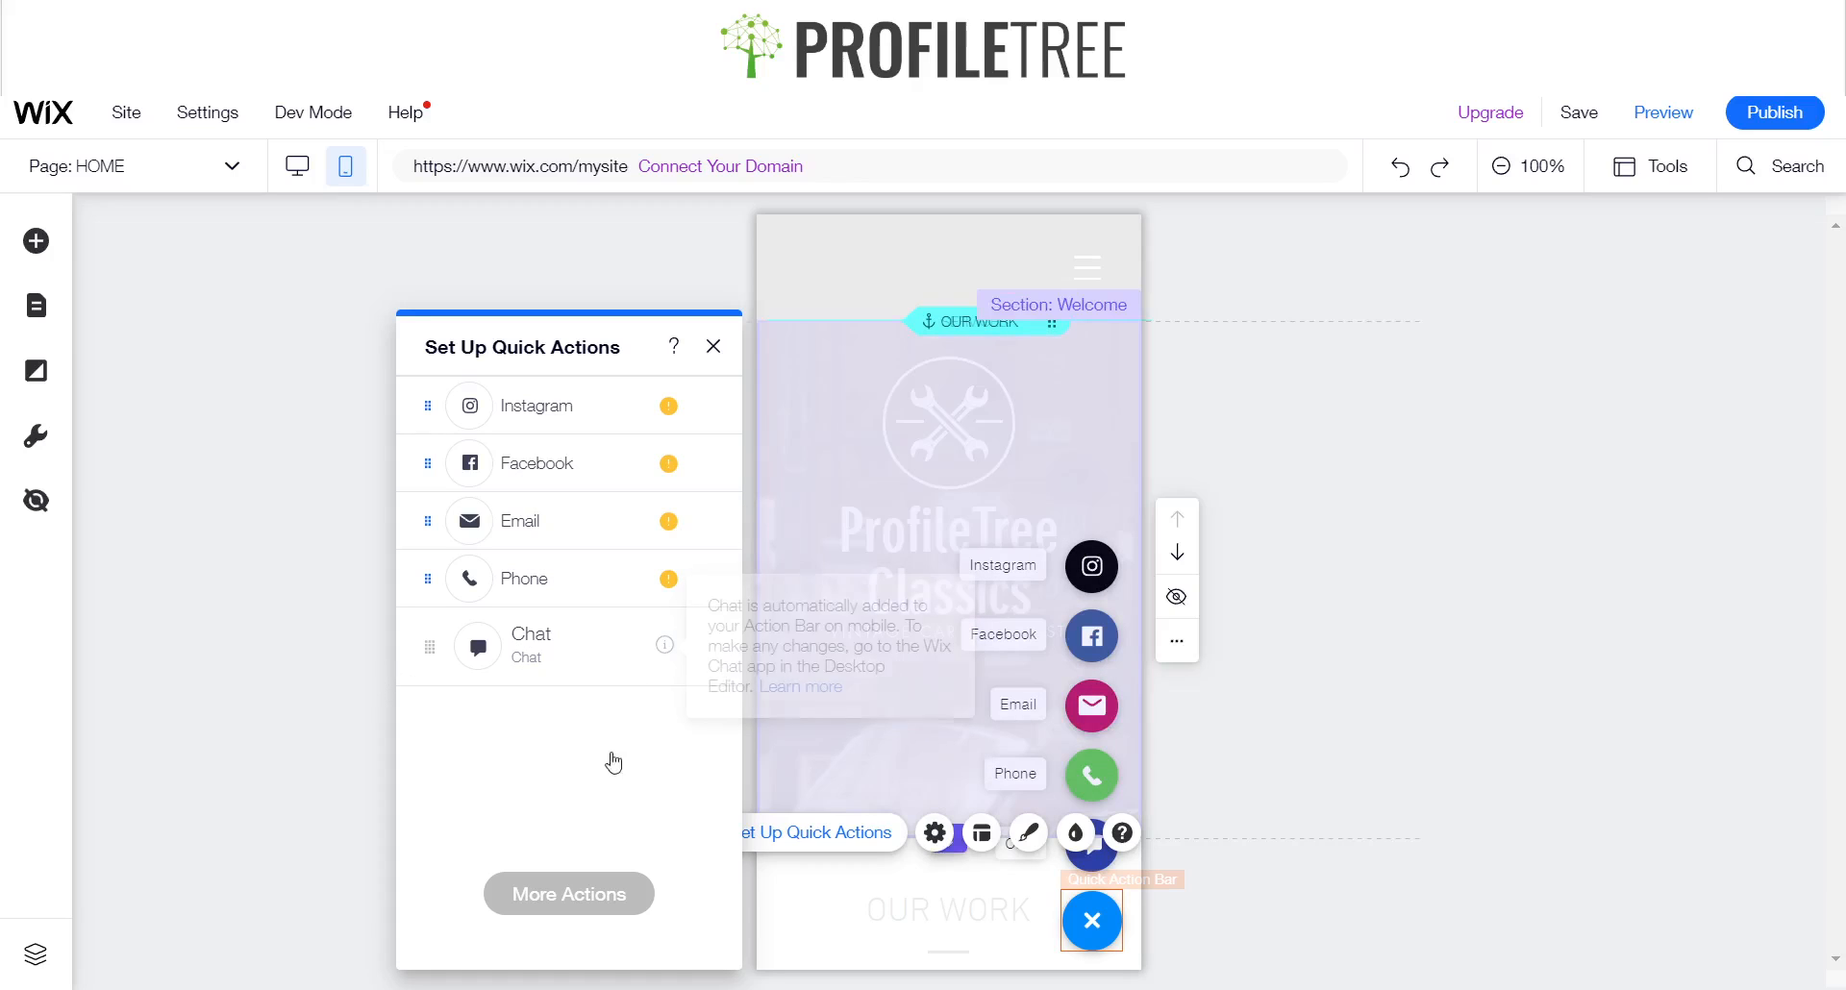
mouse_move(1058, 551)
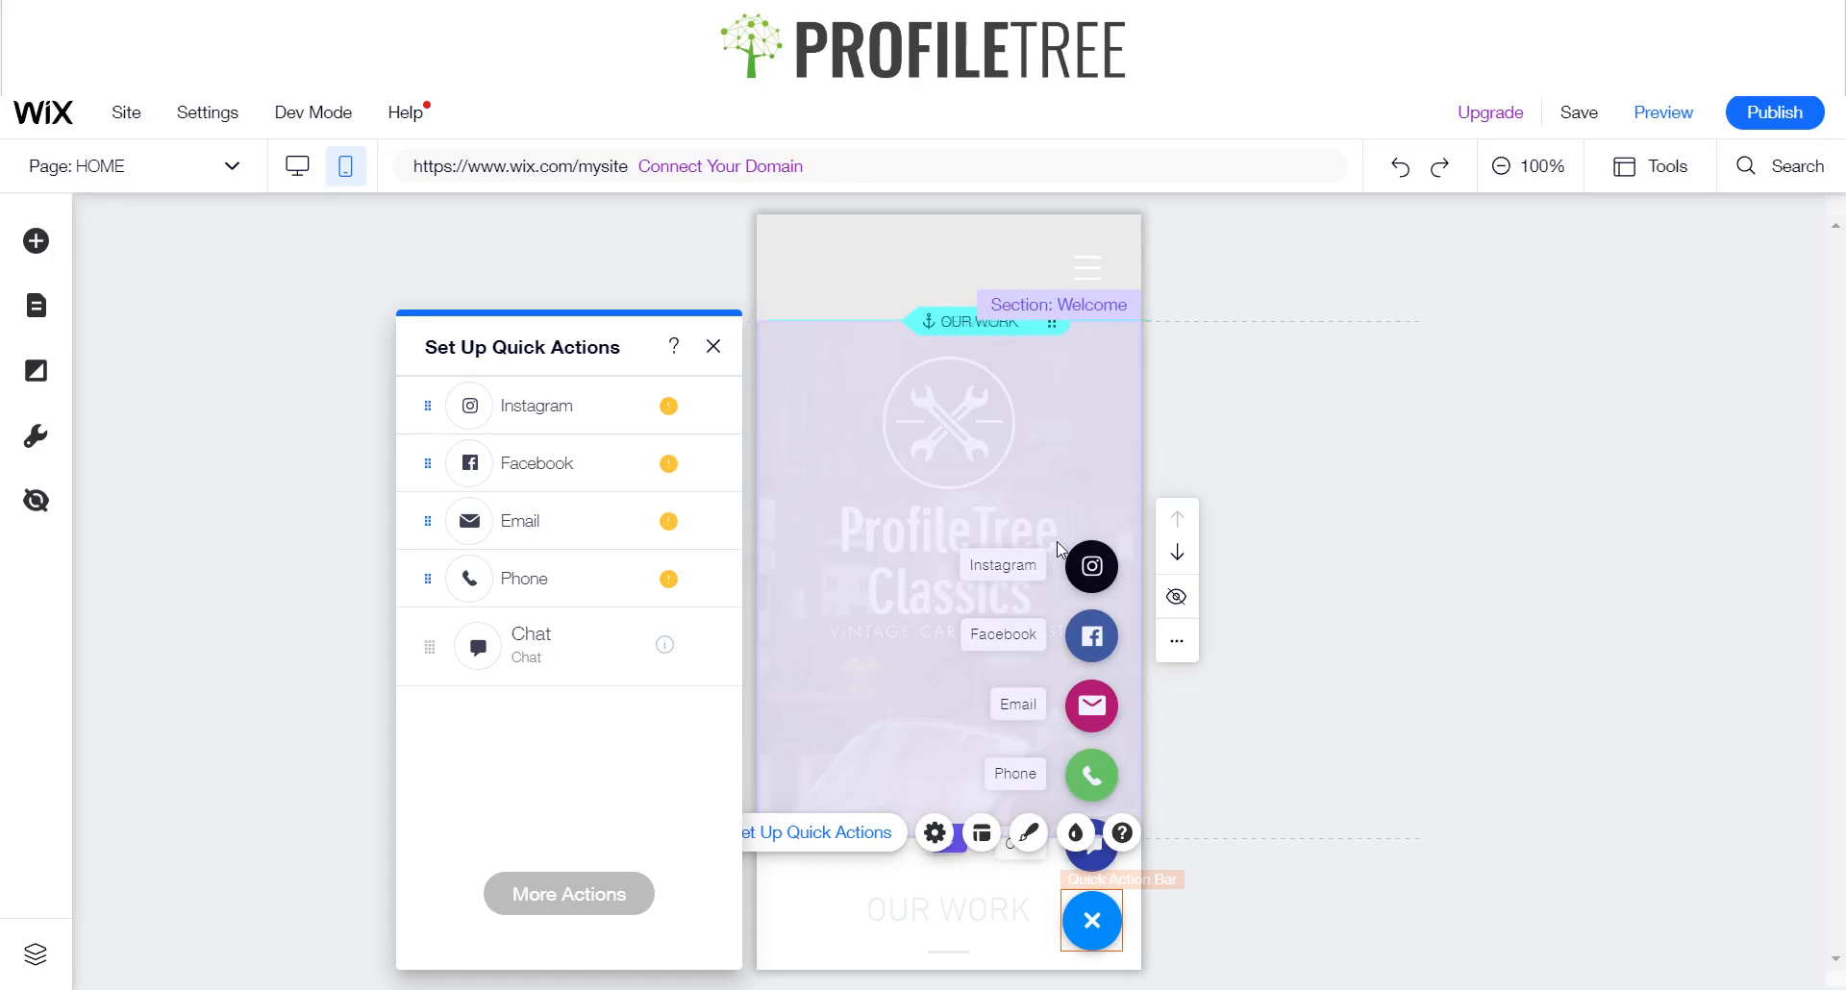
mouse_move(870, 622)
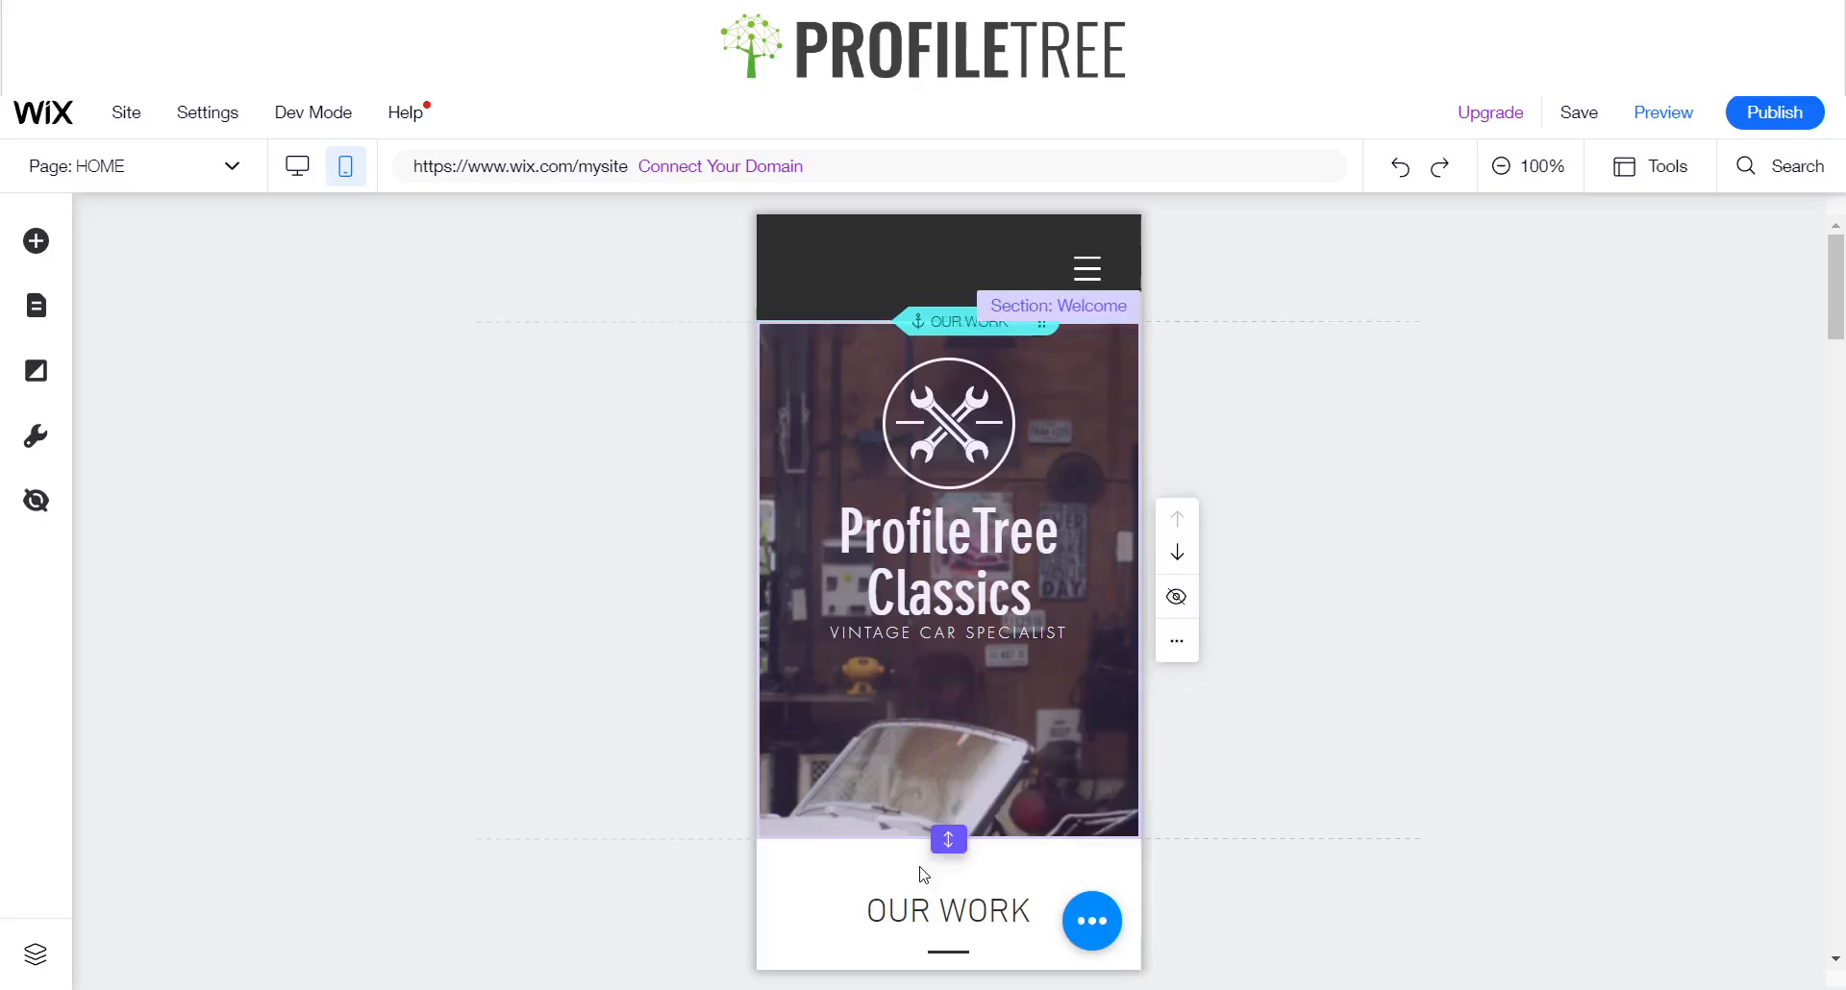
- Set 'Do you want to show labels?' to No in the bar's Settings
left_click(1090, 922)
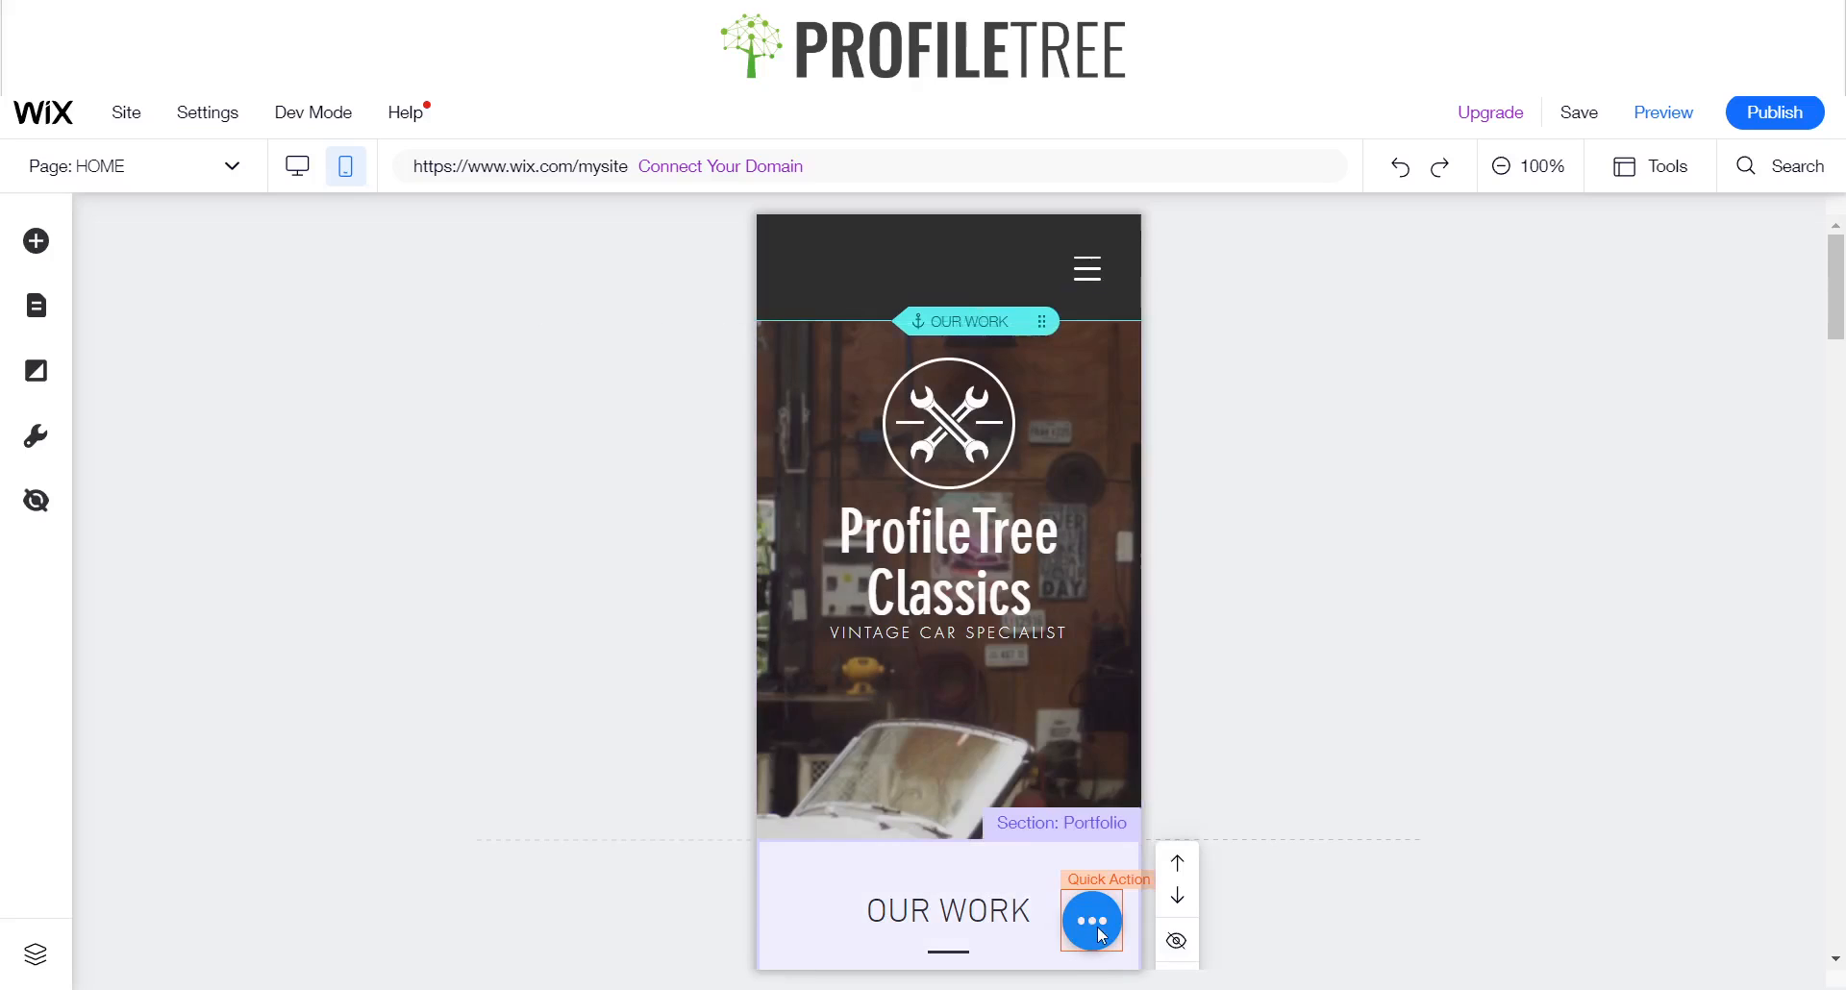
left_click(1091, 922)
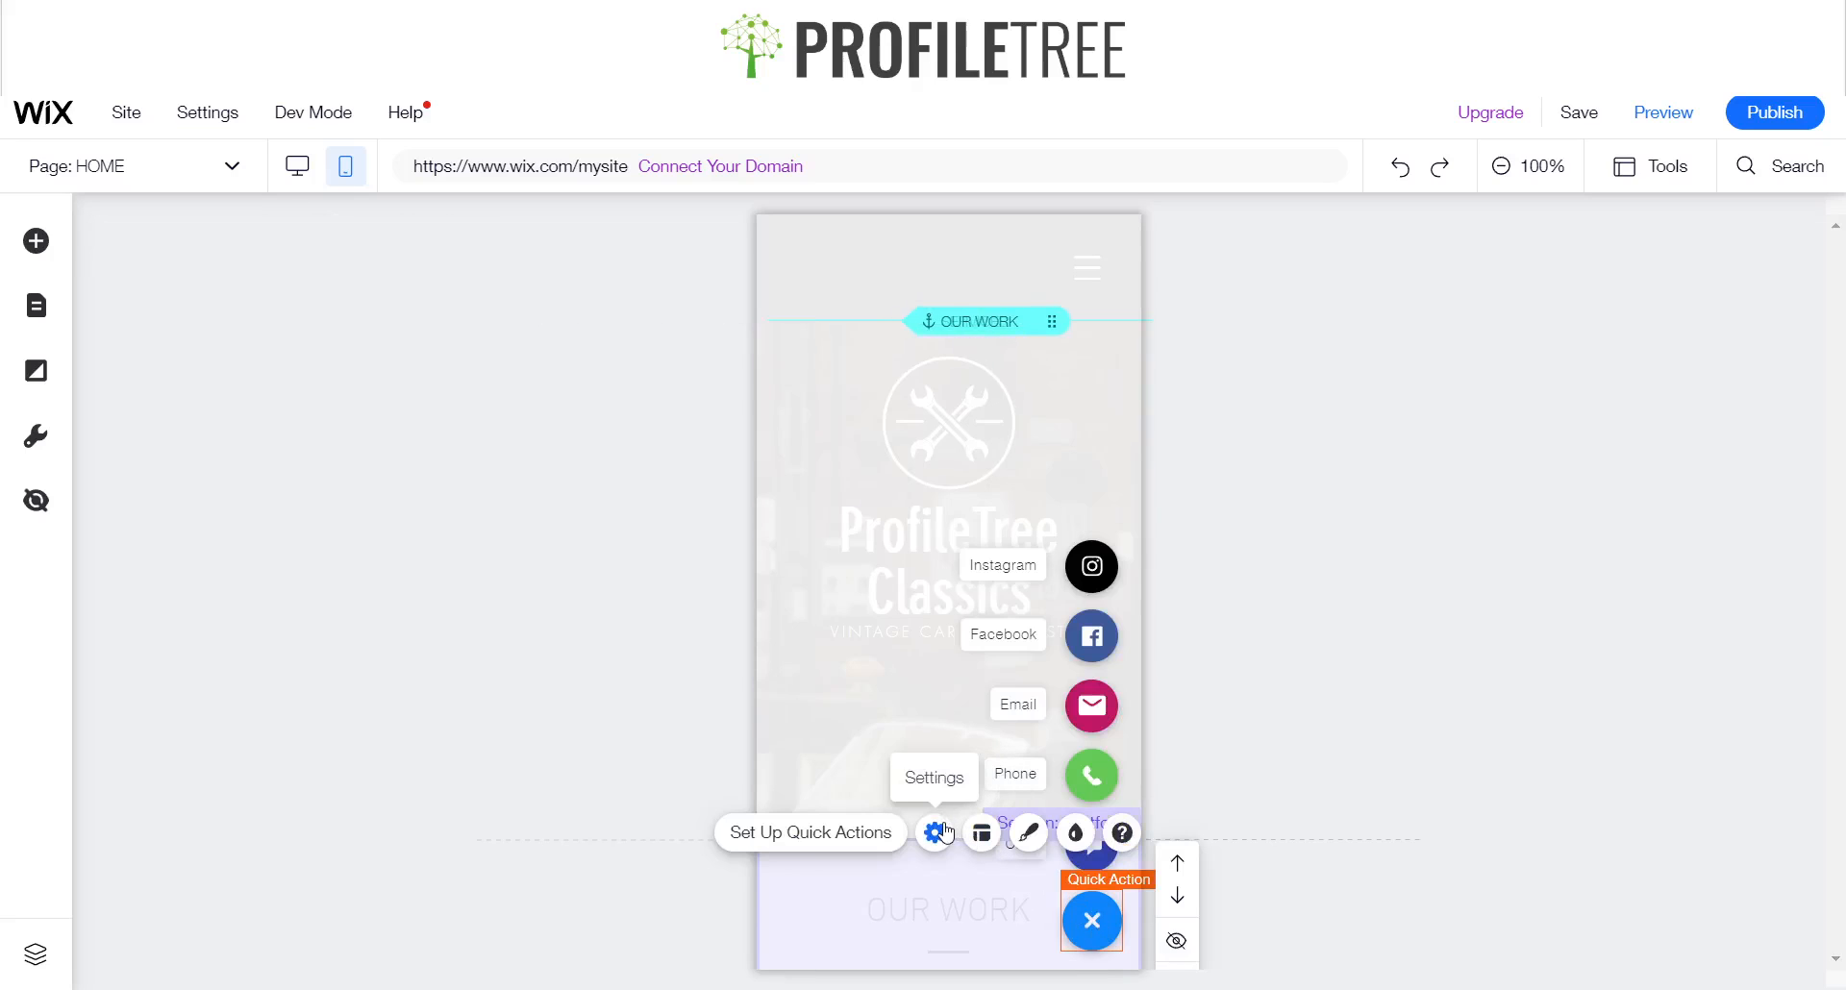
left_click(933, 834)
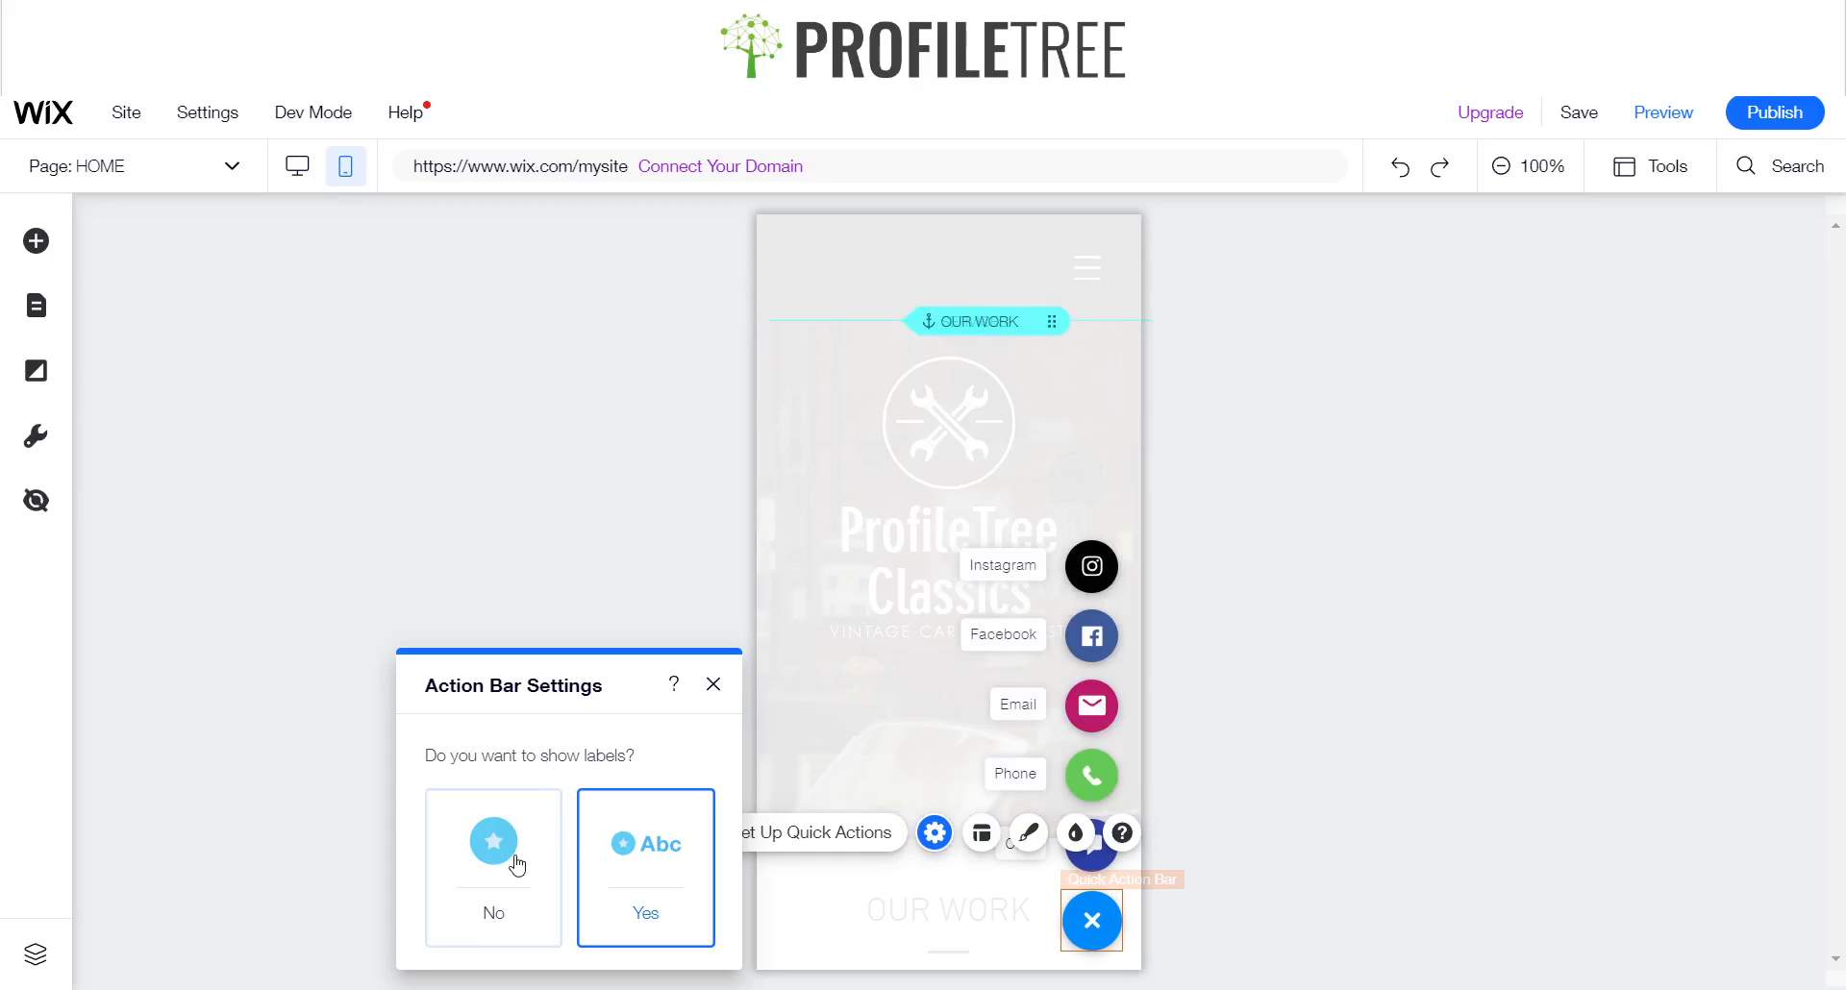
left_click(492, 869)
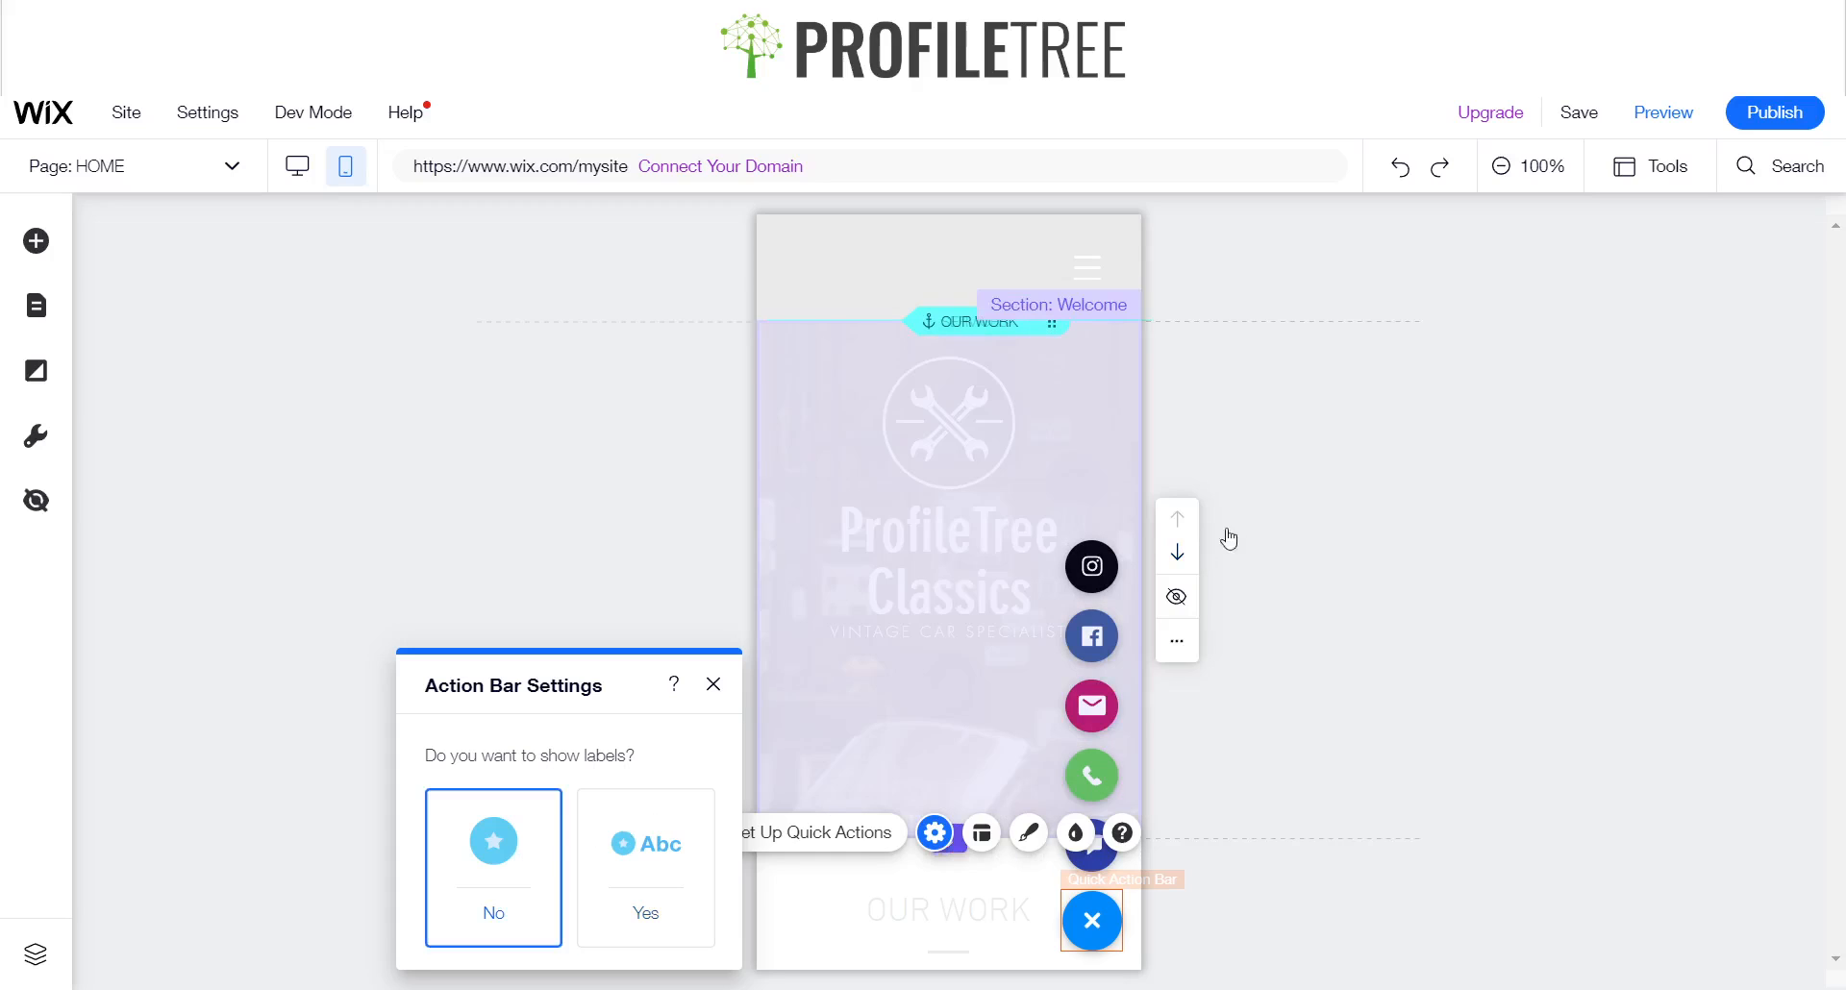
mouse_move(1113, 570)
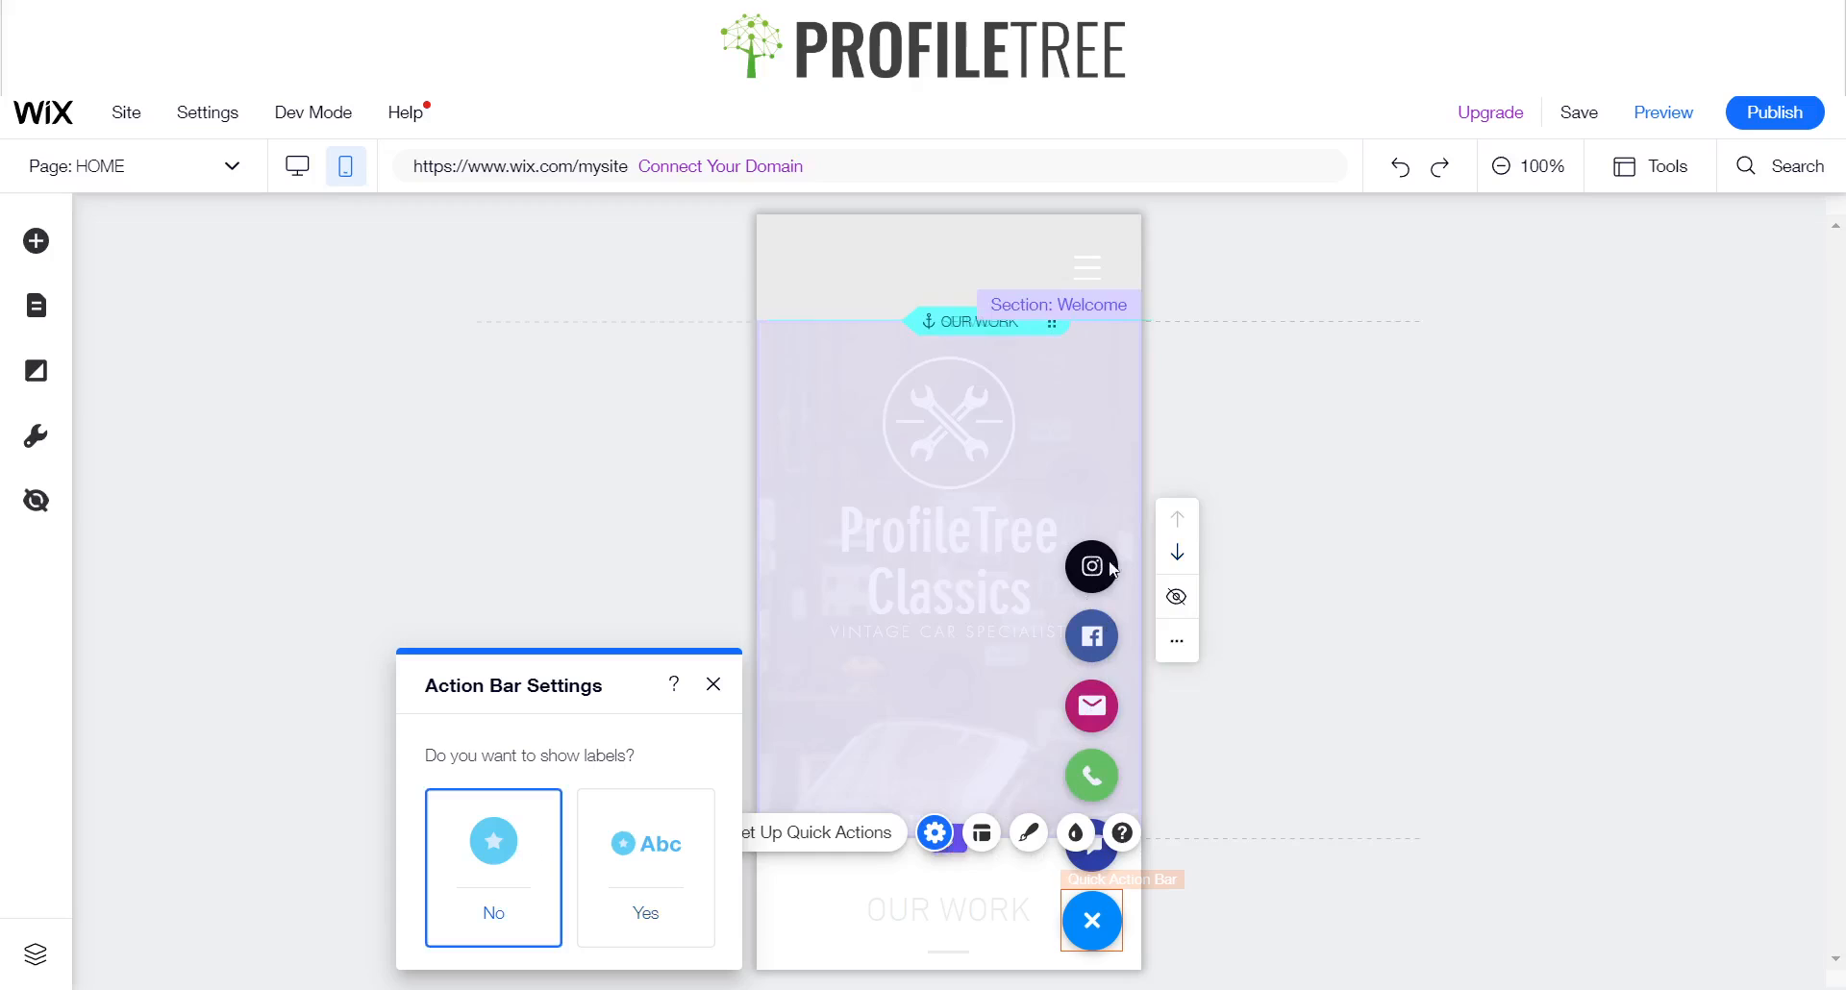
mouse_move(980, 833)
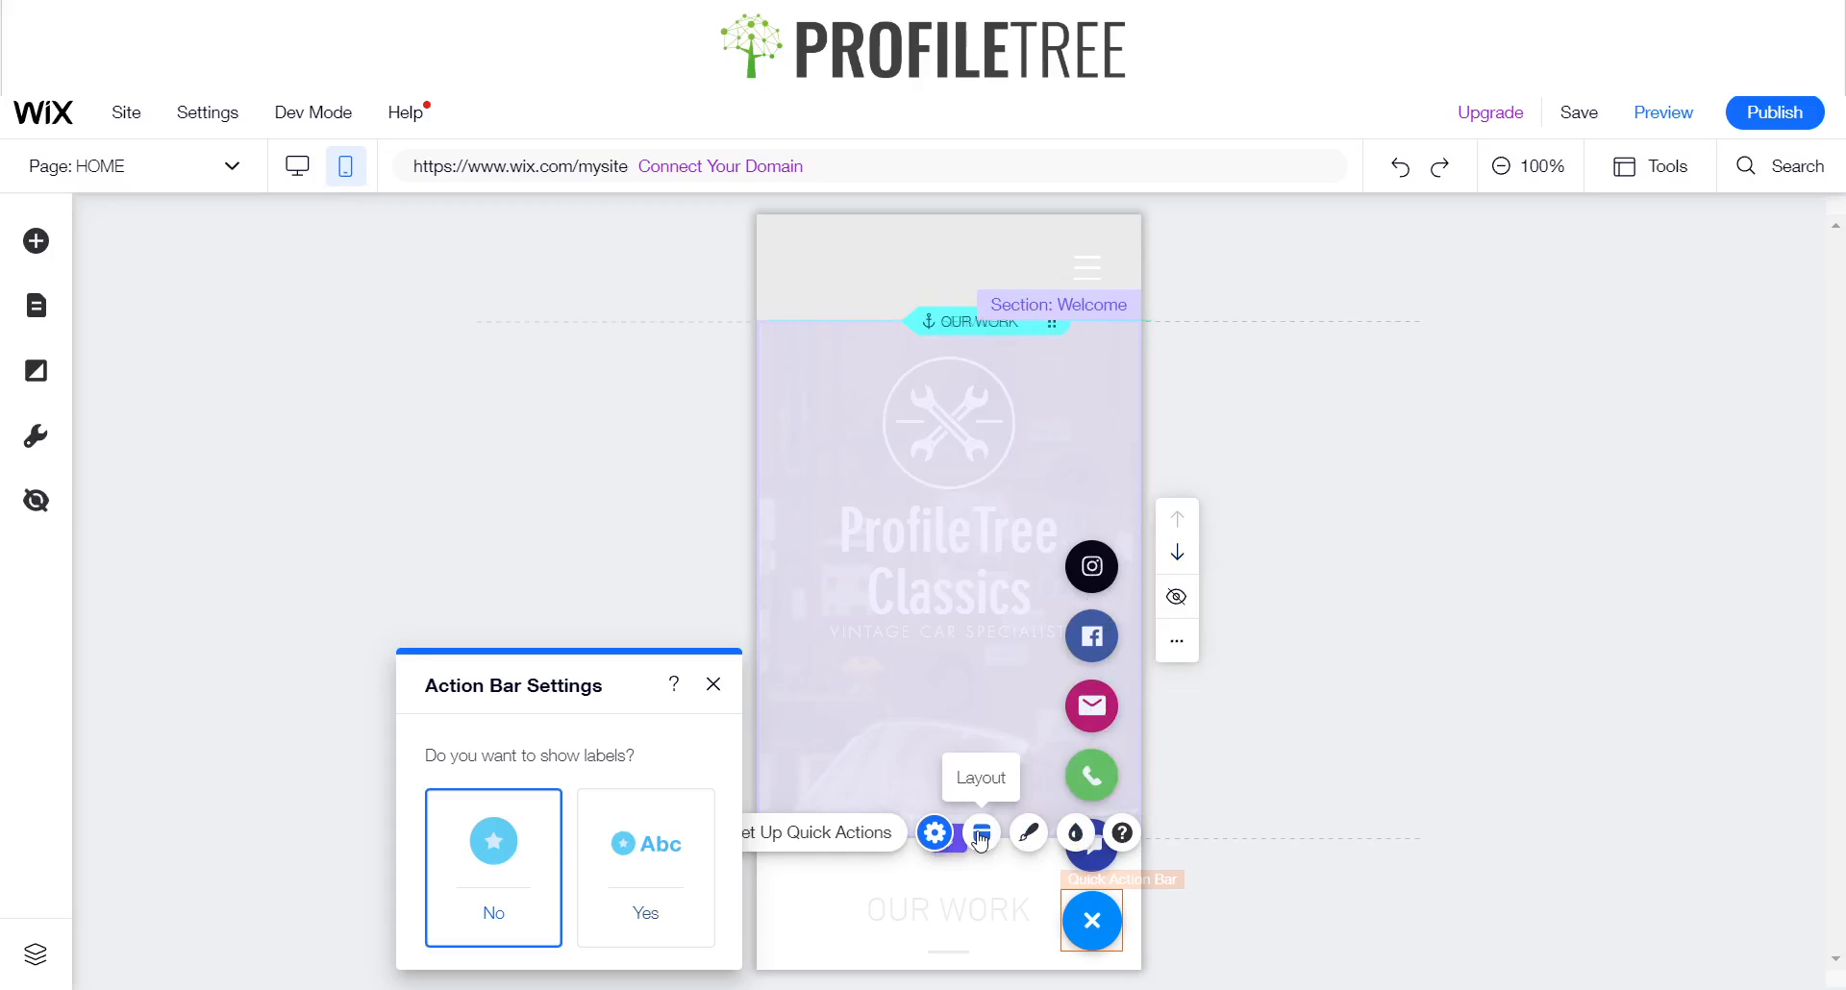
- Place the Quick Action Bar on the left side through its Layout options
left_click(982, 834)
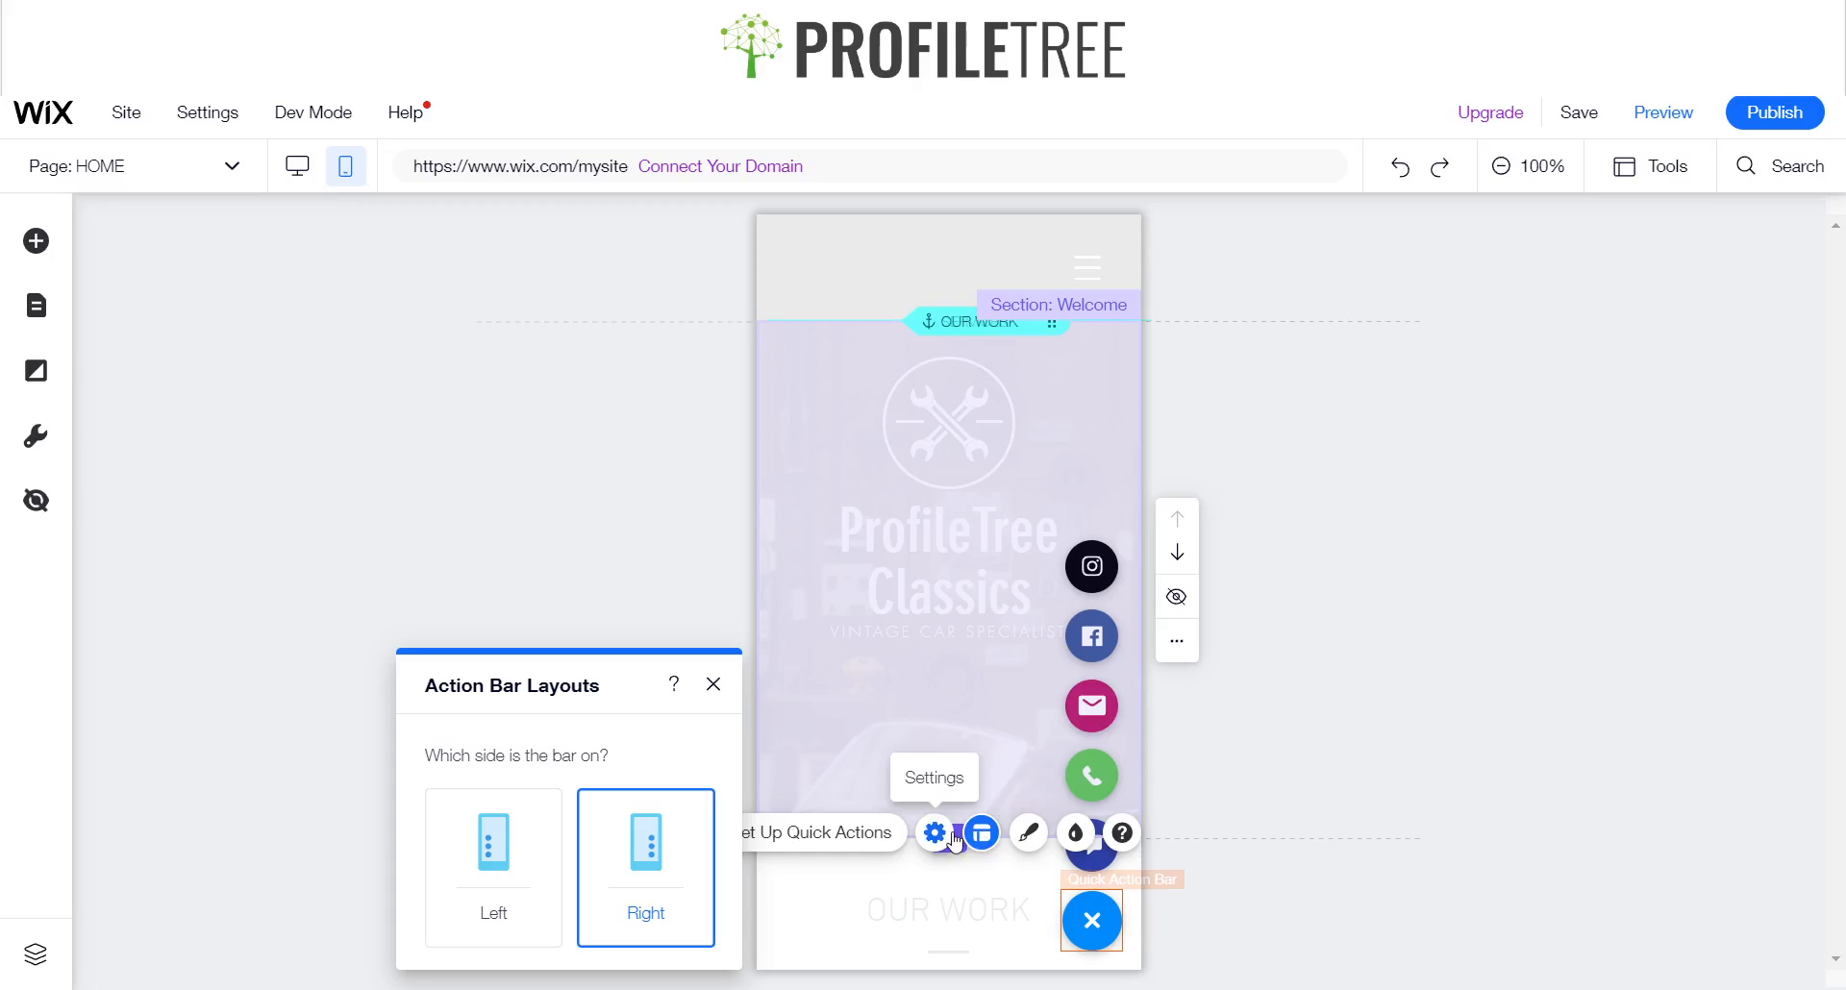
mouse_move(983, 834)
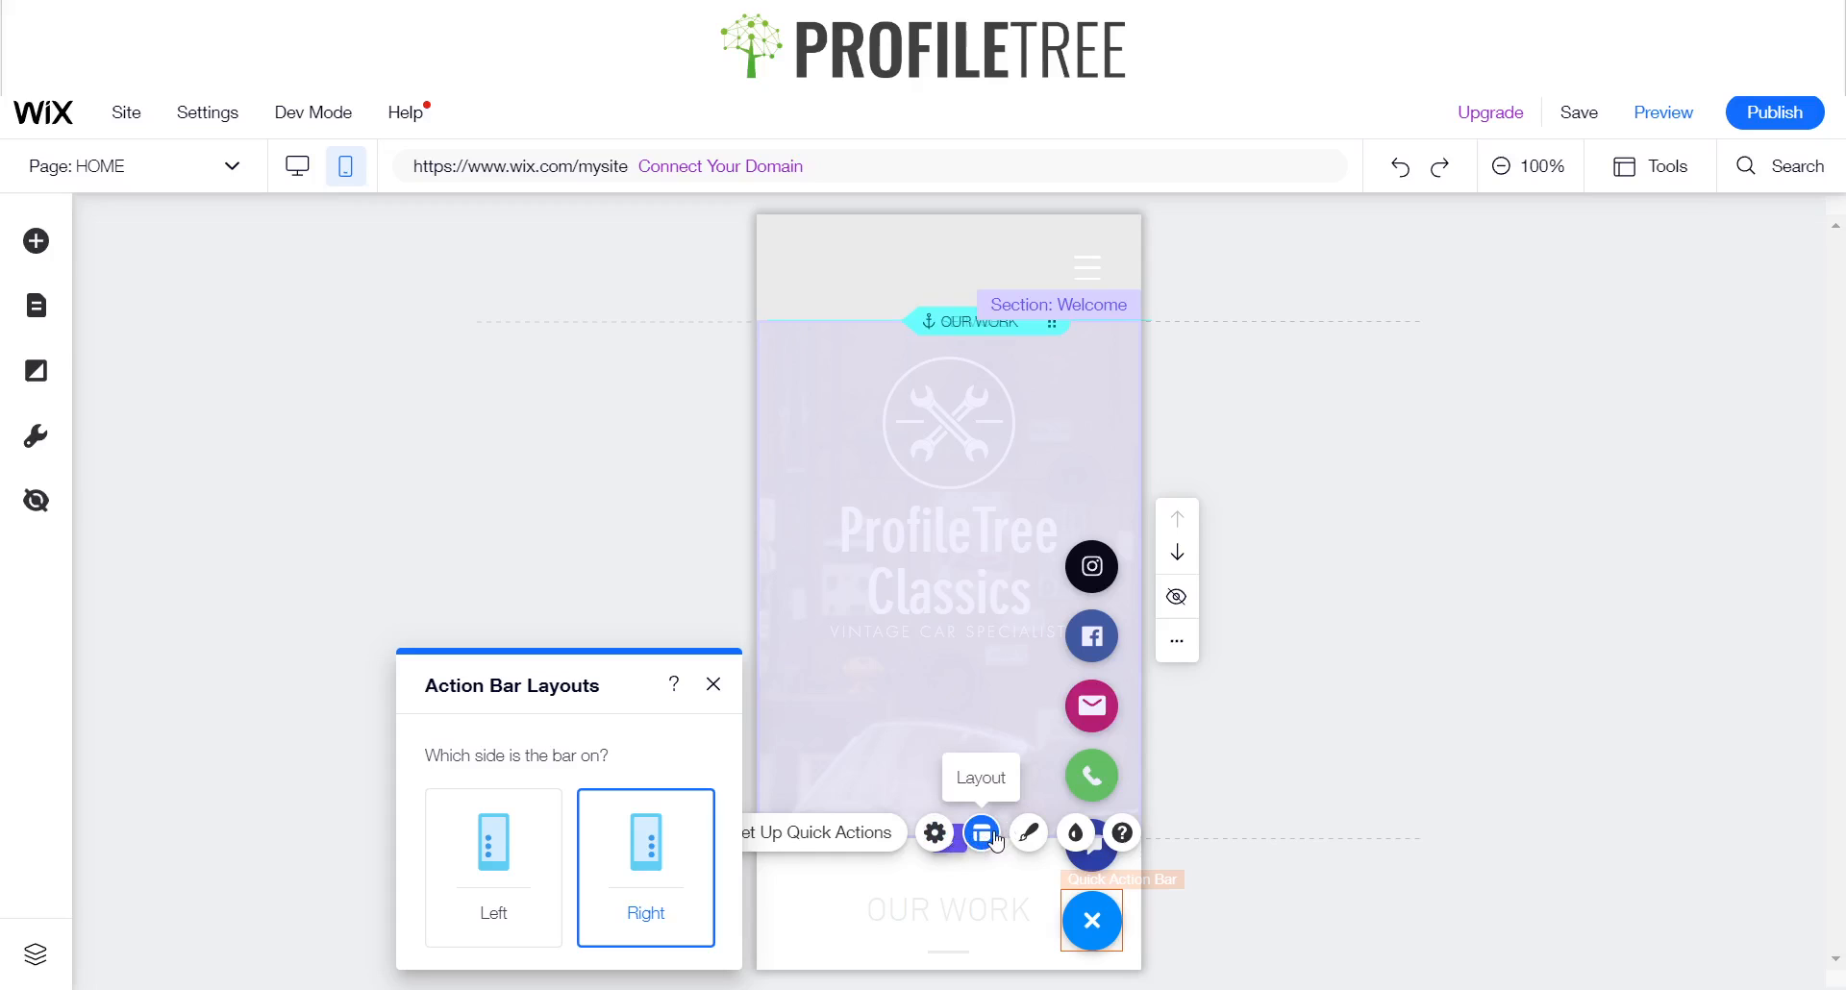
left_click(492, 860)
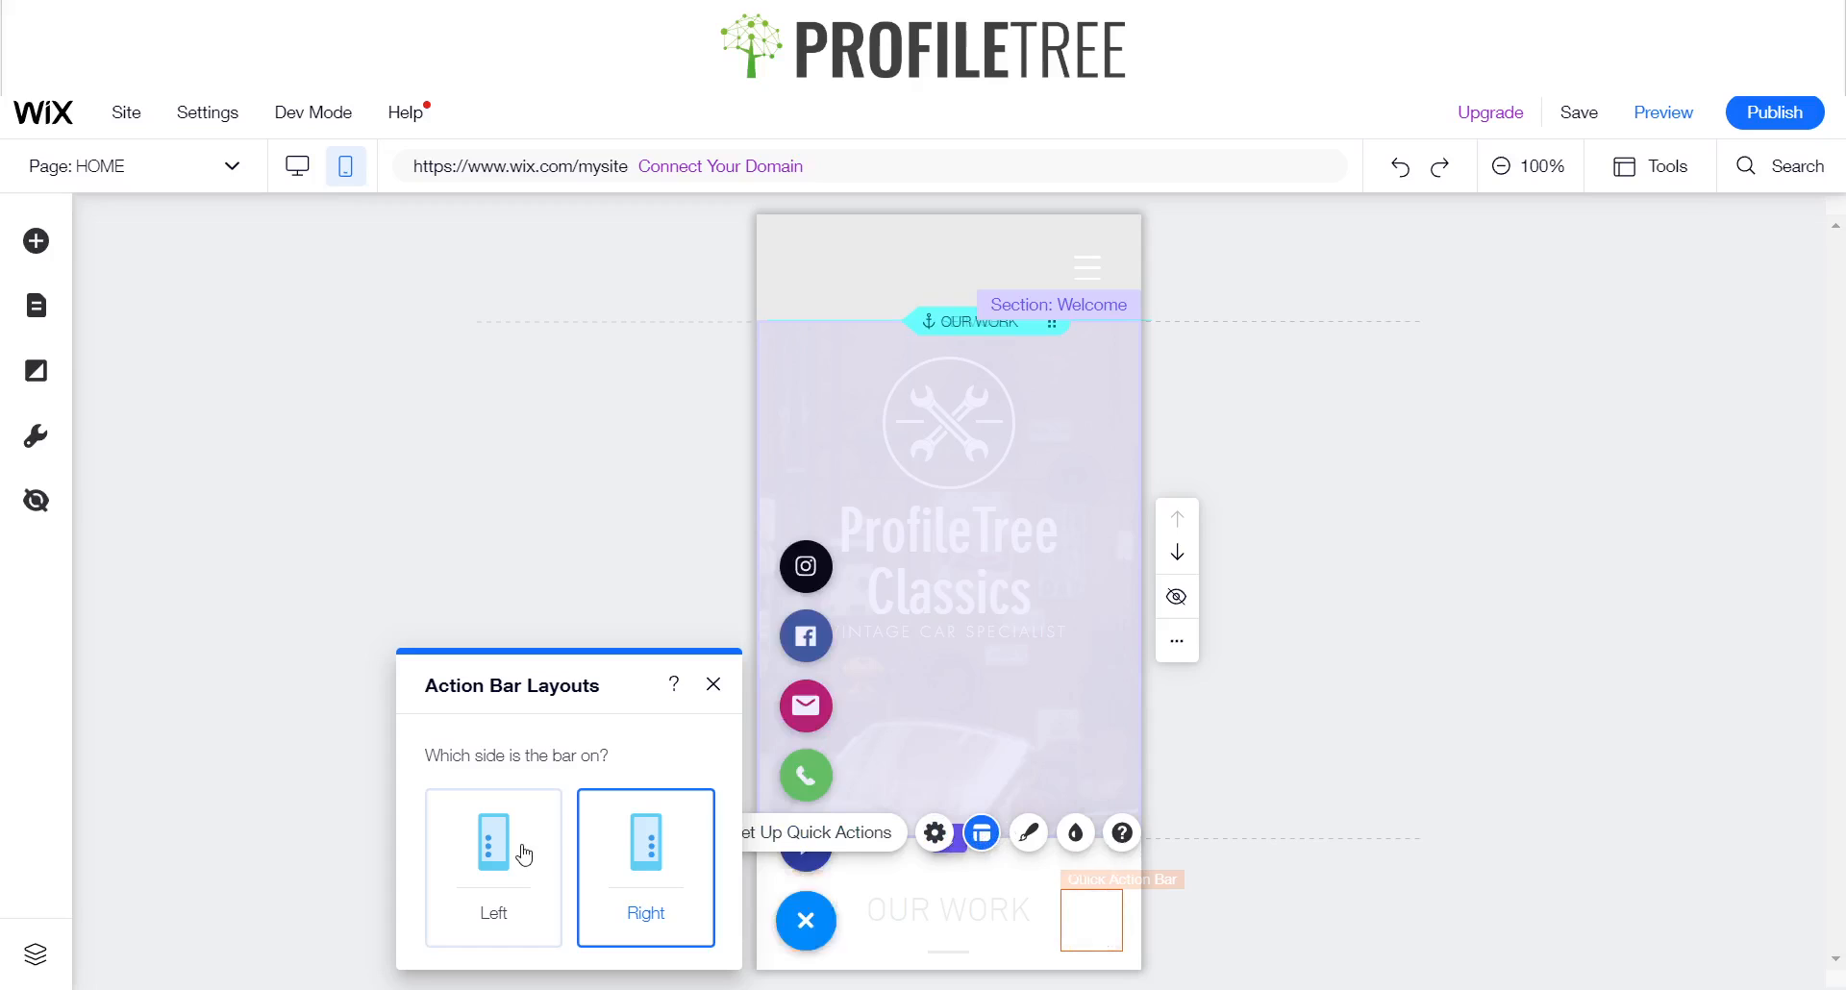
left_click(493, 860)
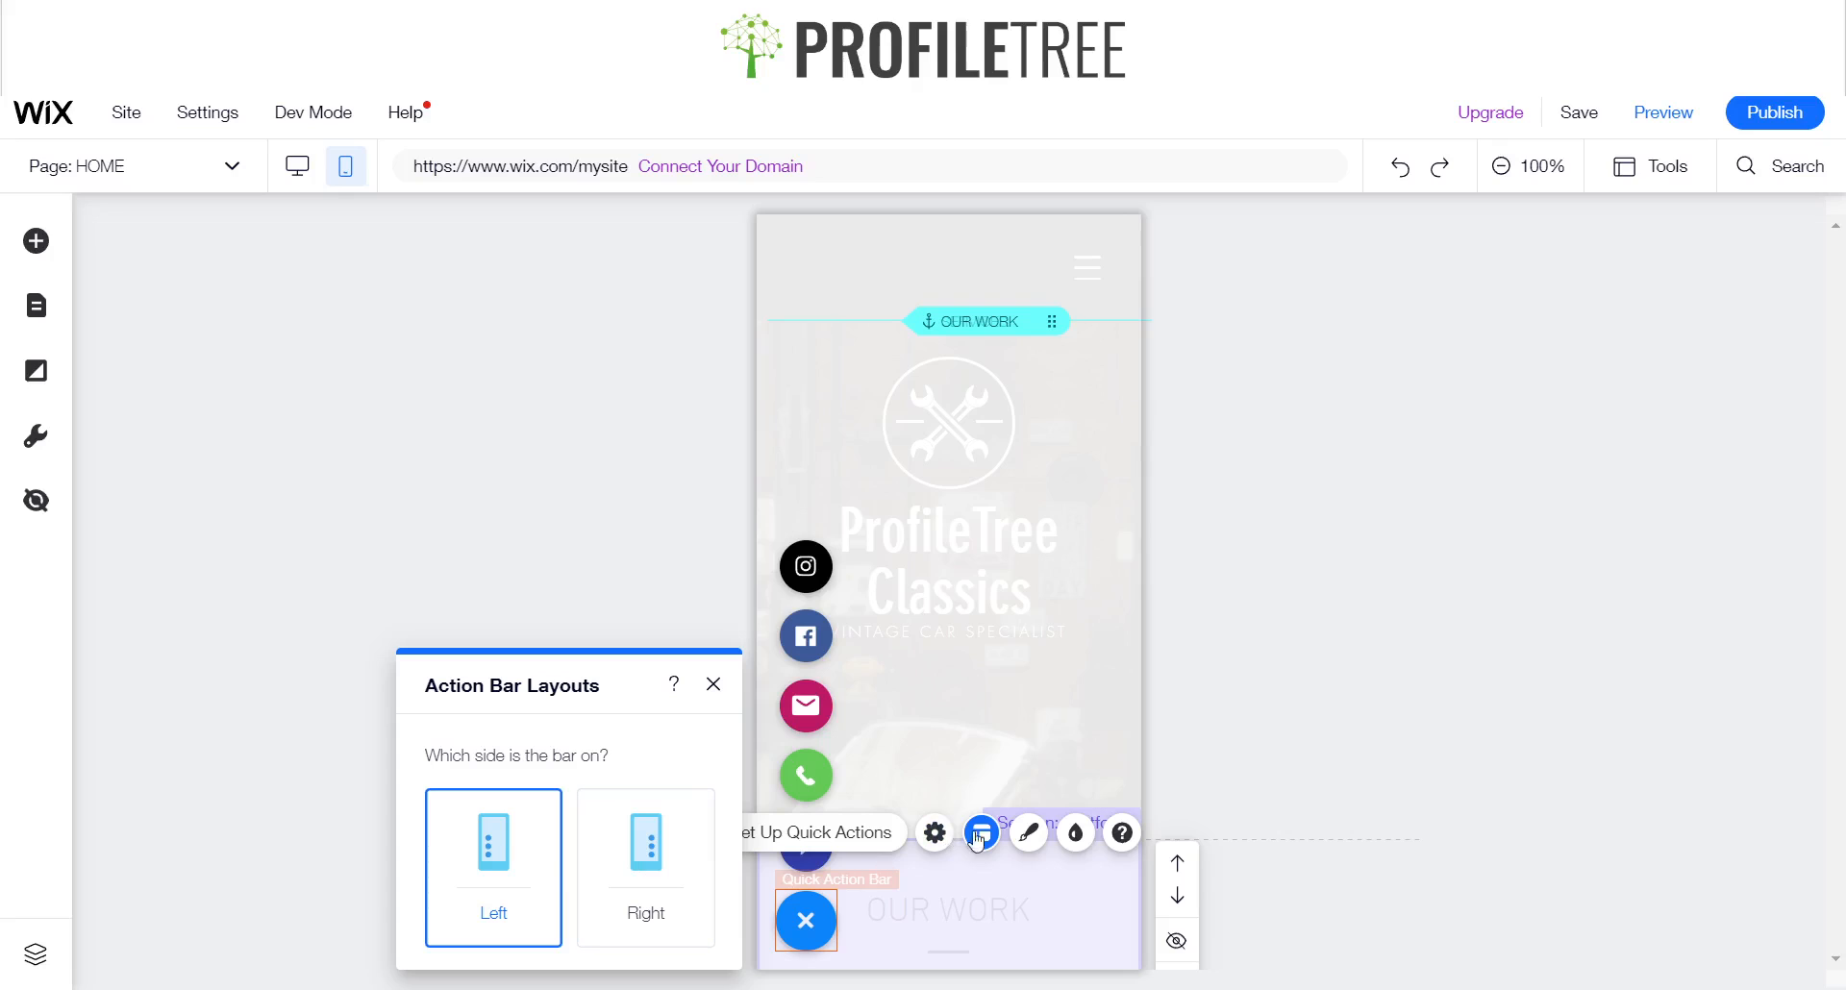
left_click(981, 832)
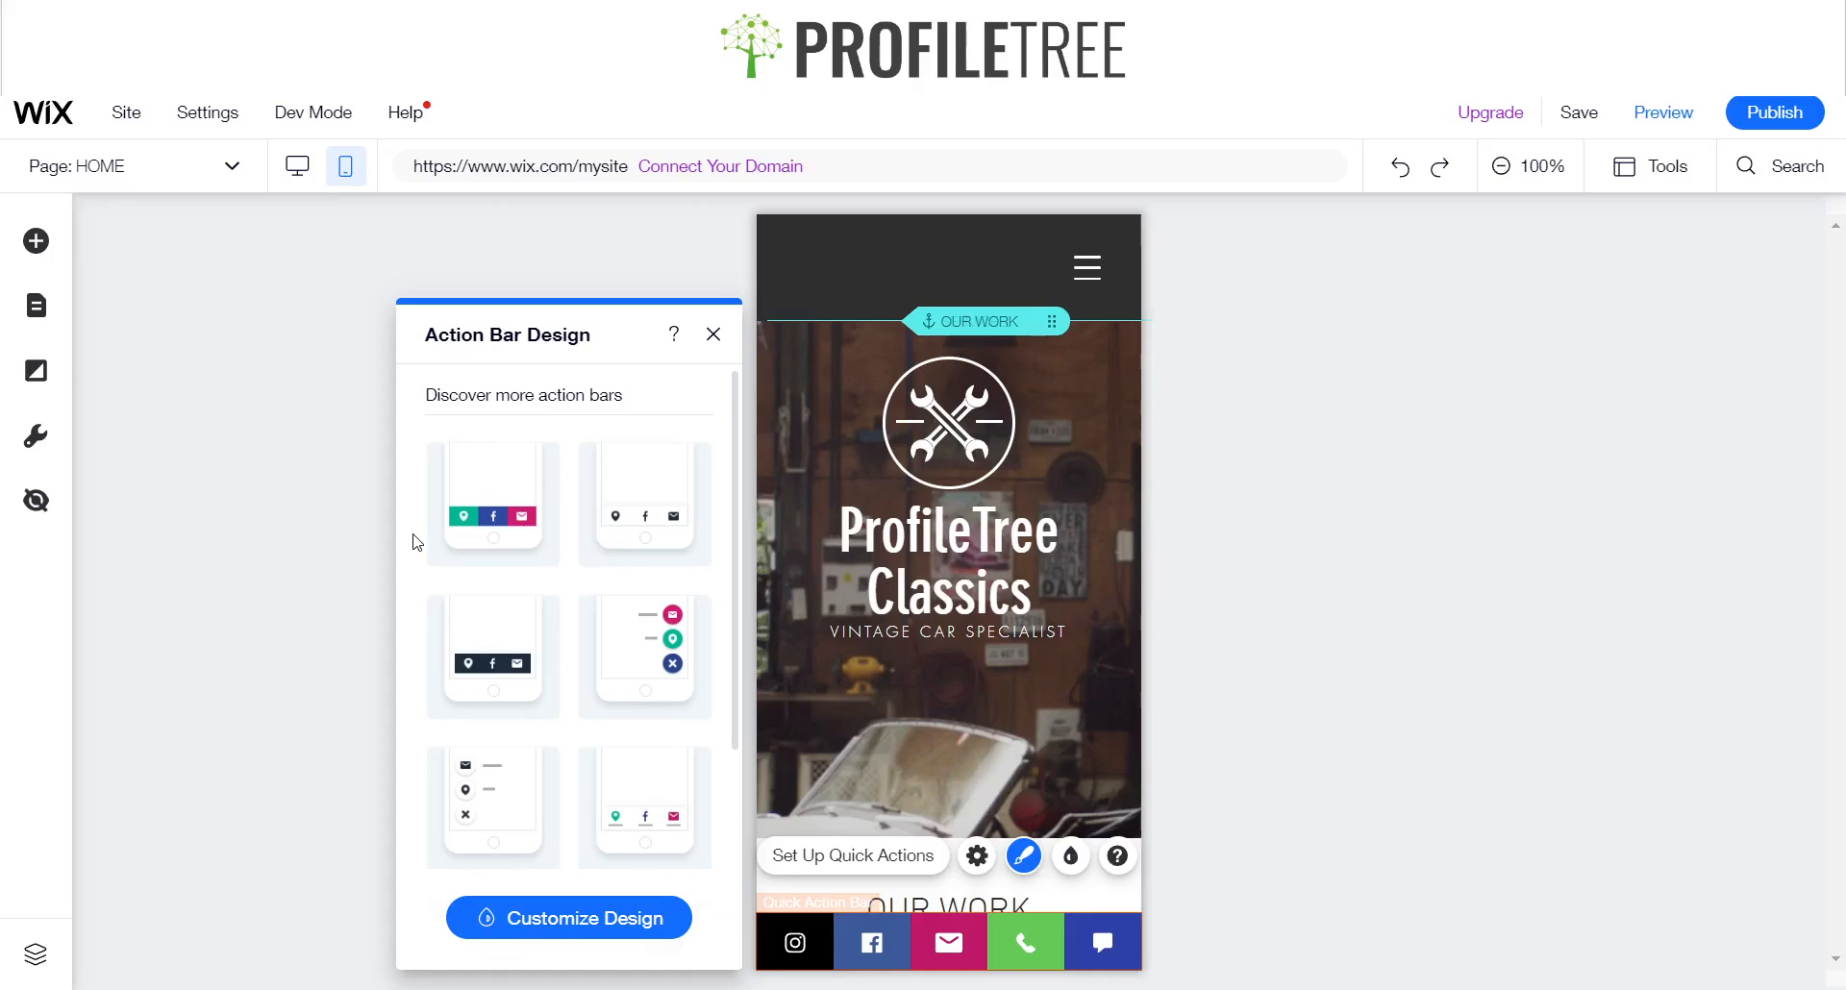
mouse_move(550, 514)
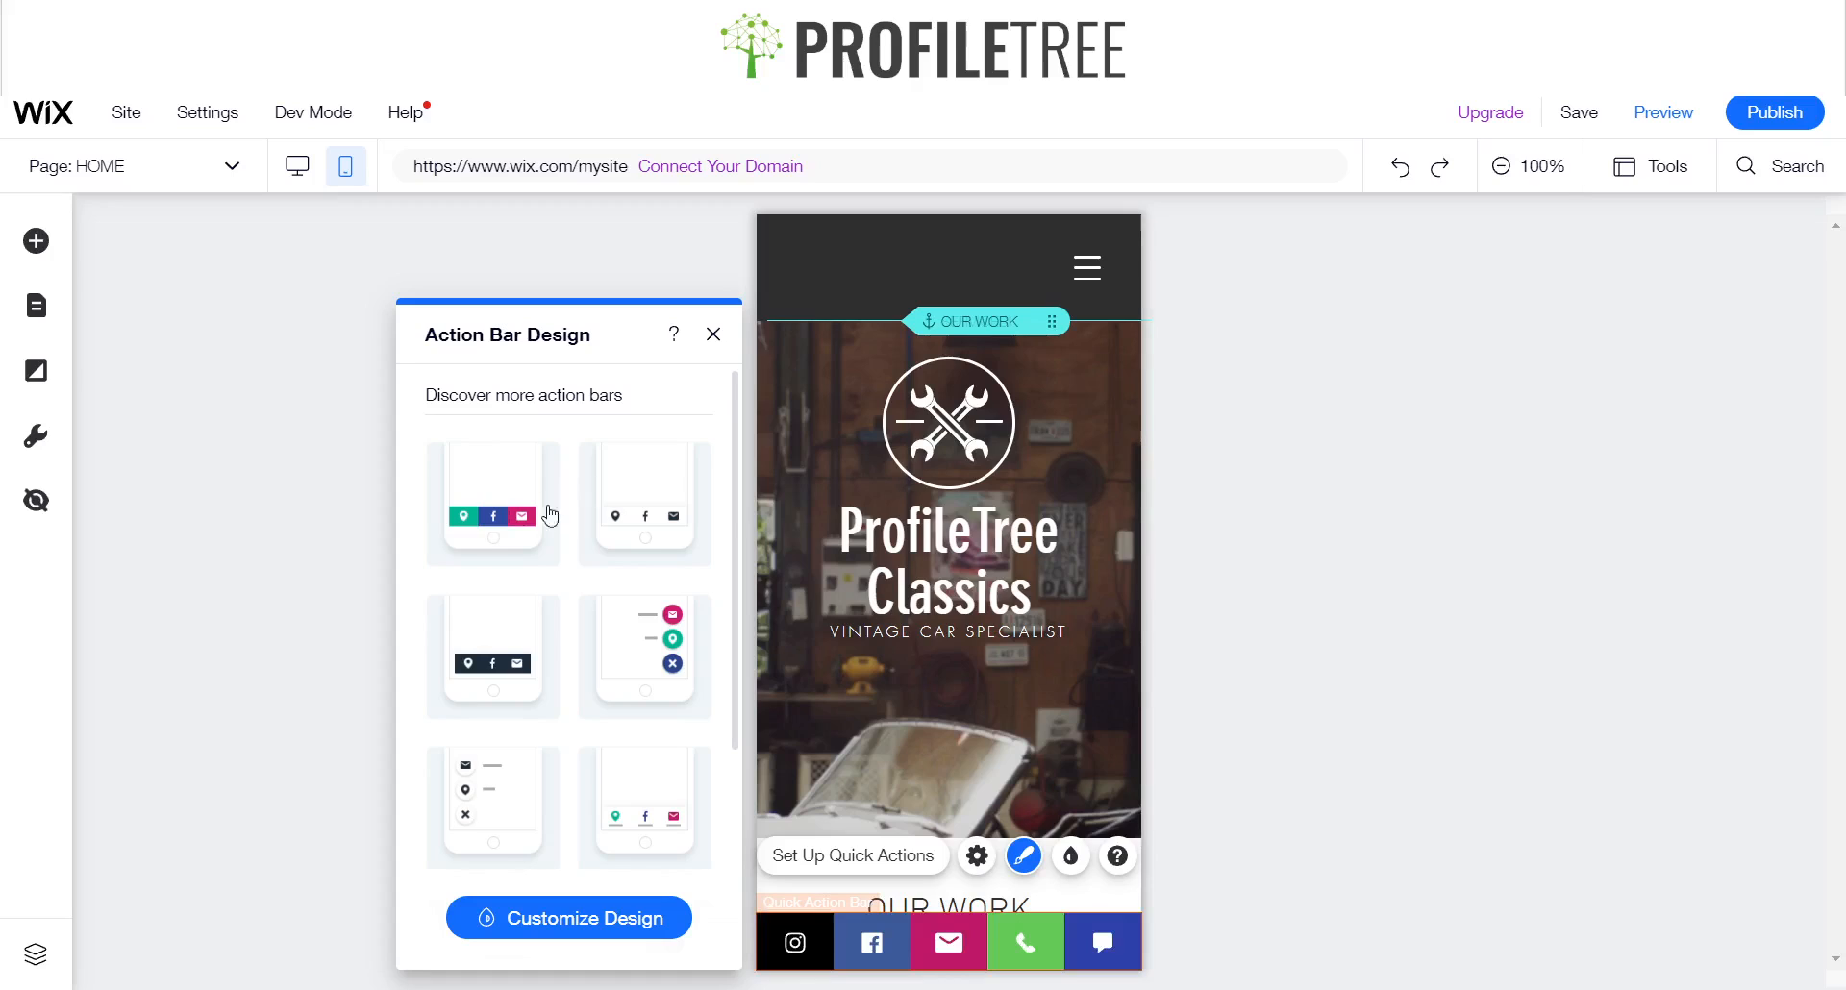
mouse_move(514, 515)
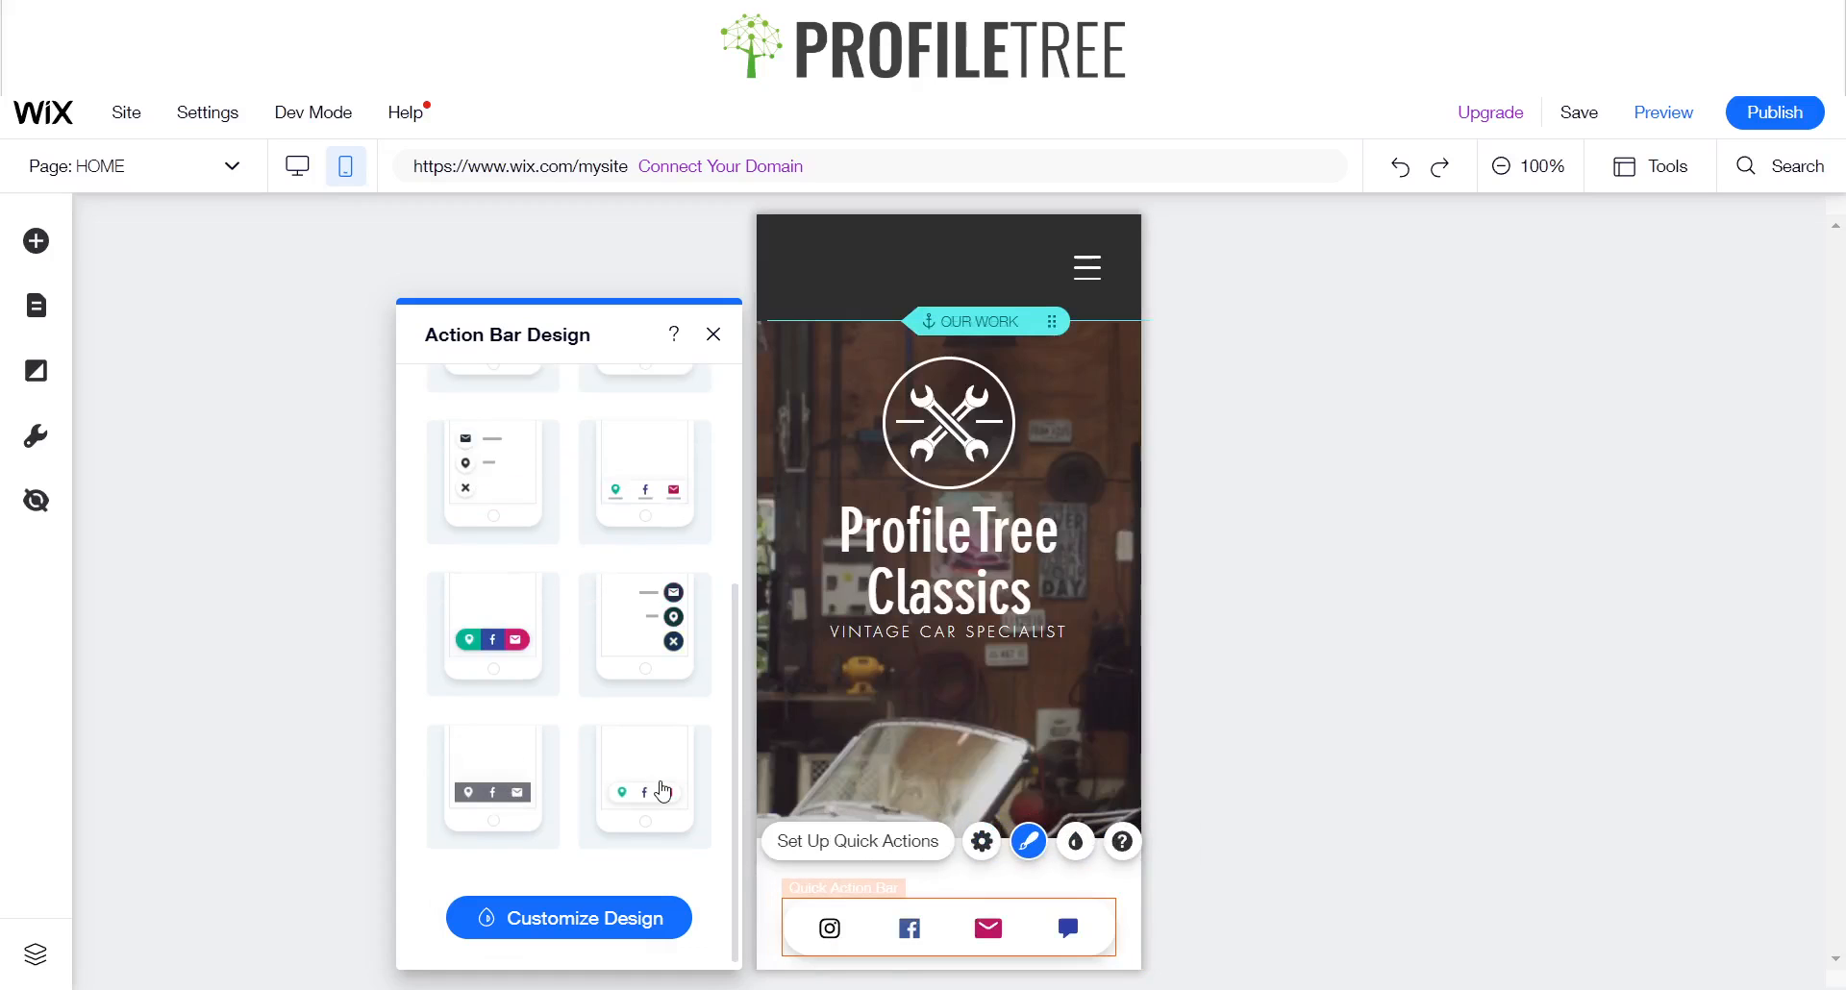
- Apply the plain white bottom-strip preset from Action Bar Design
scroll("up", 3)
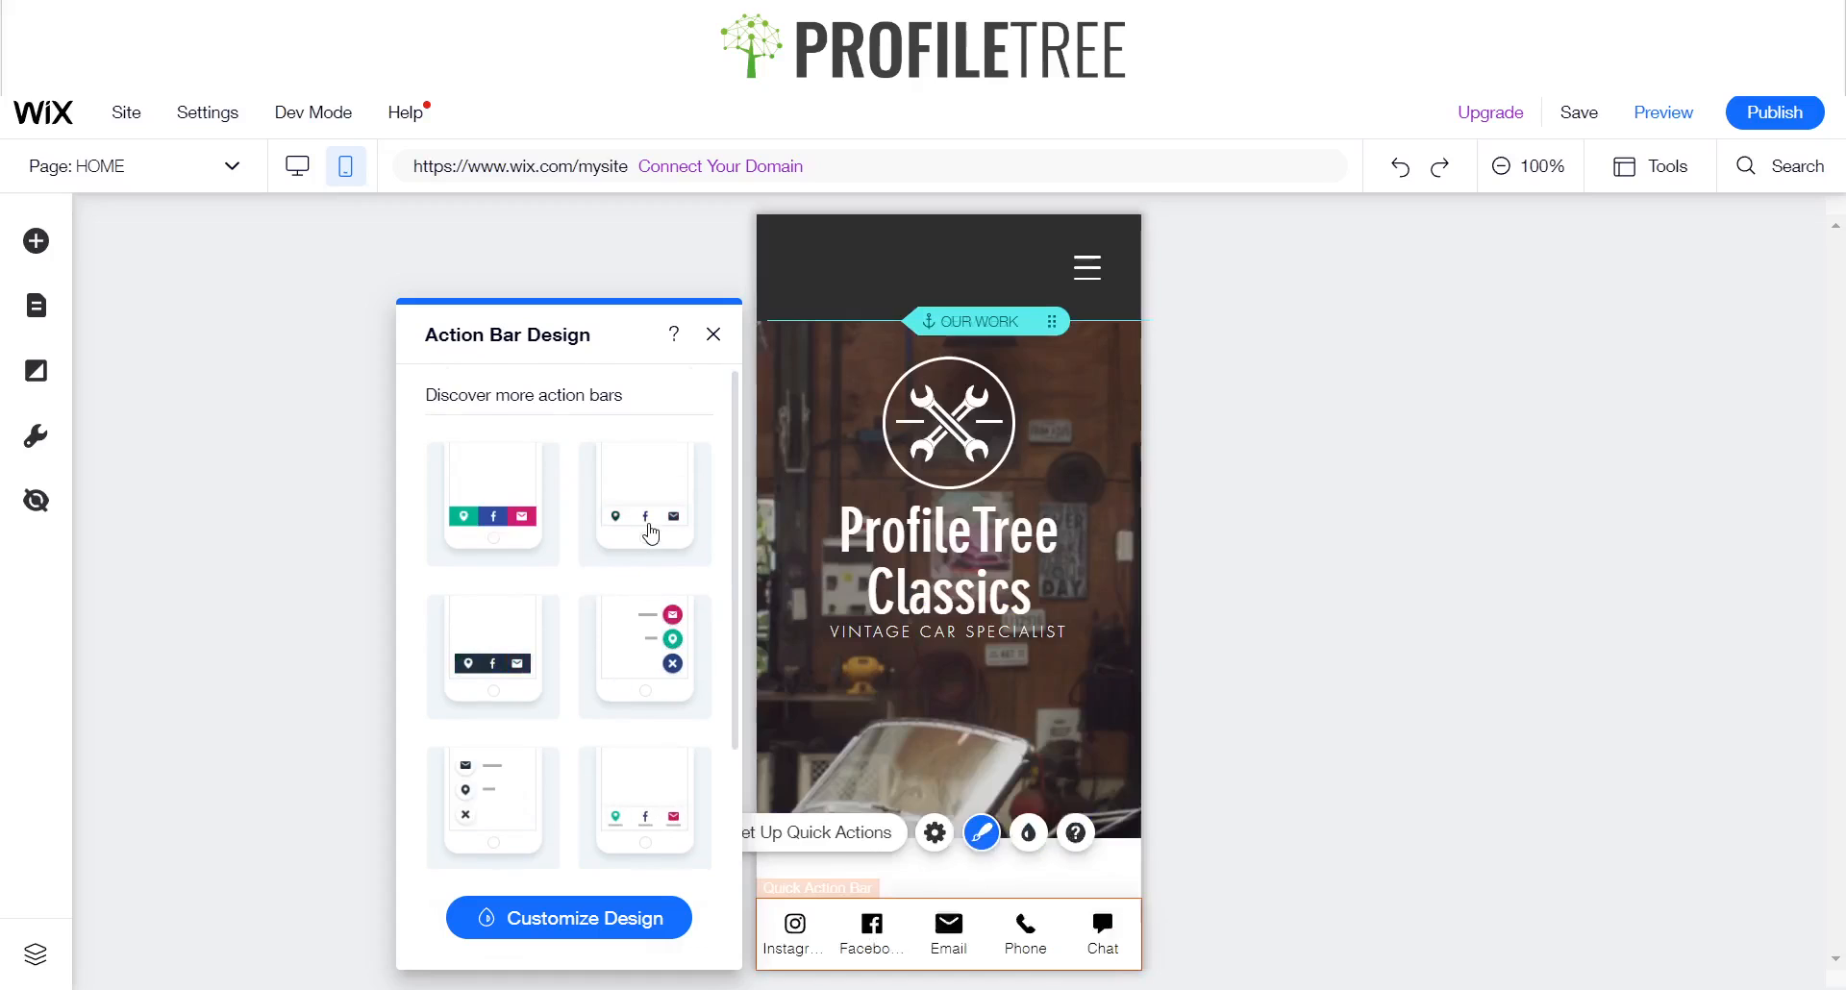
left_click(644, 499)
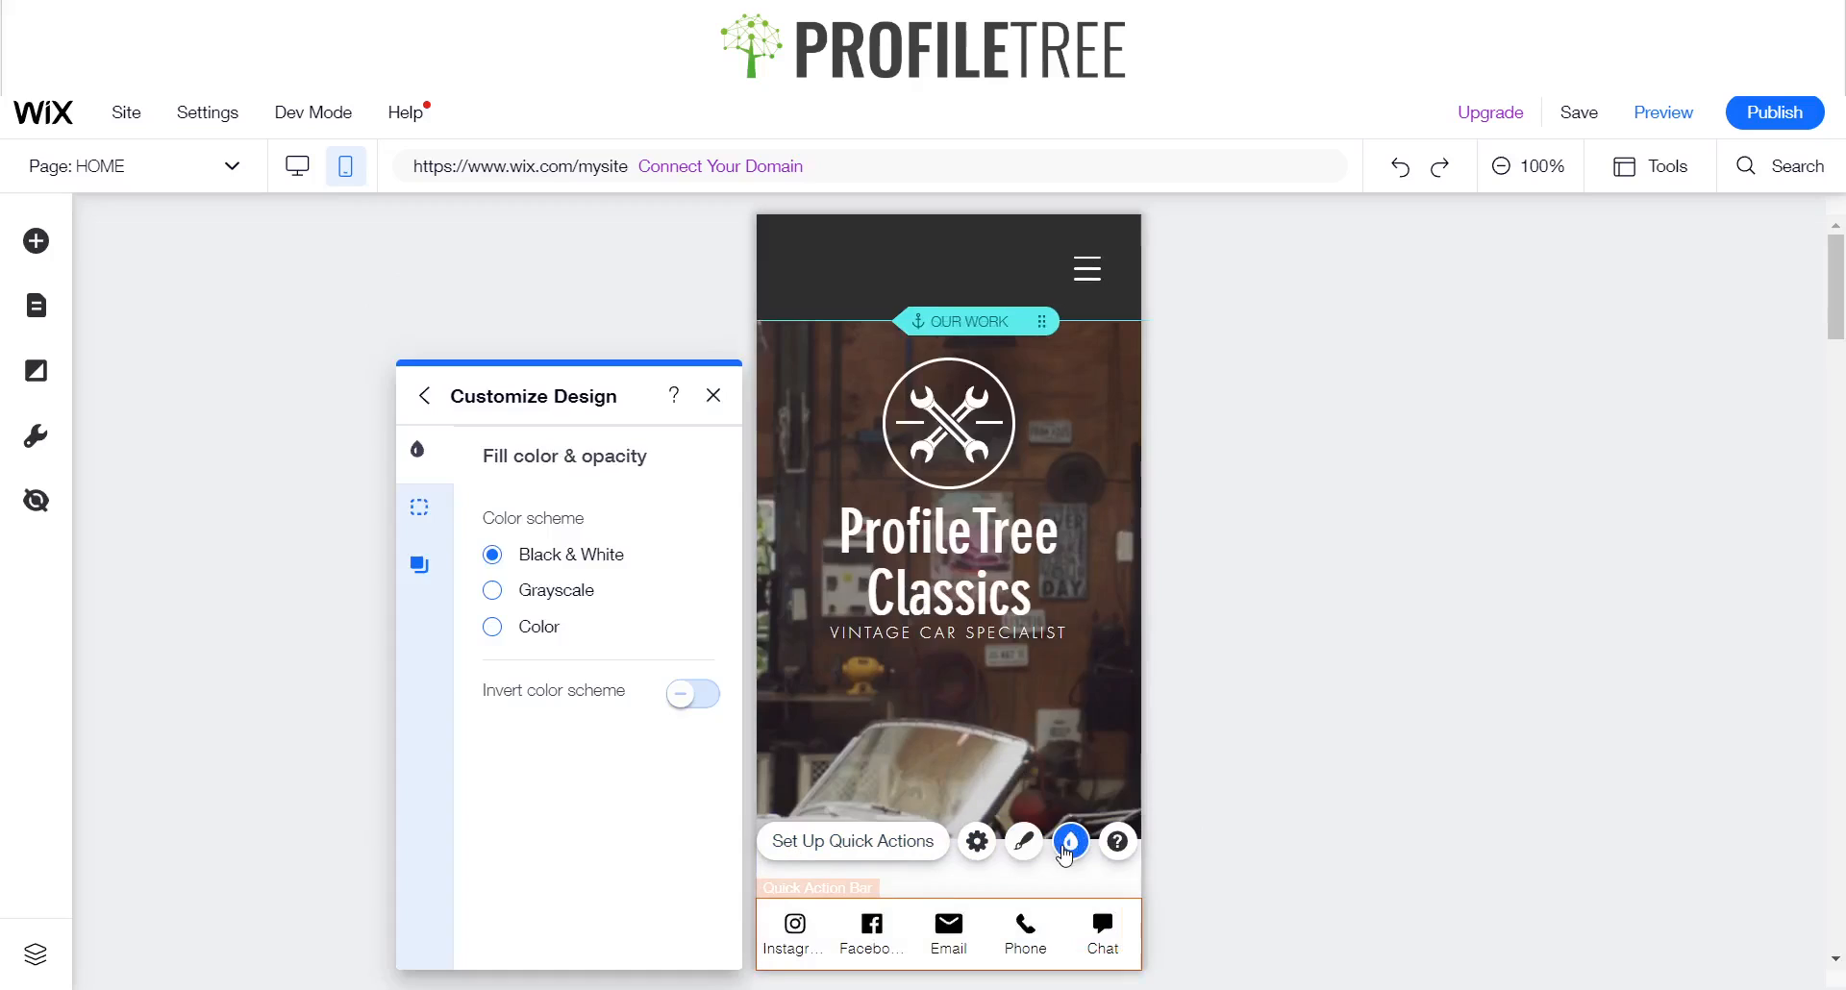
mouse_move(492, 591)
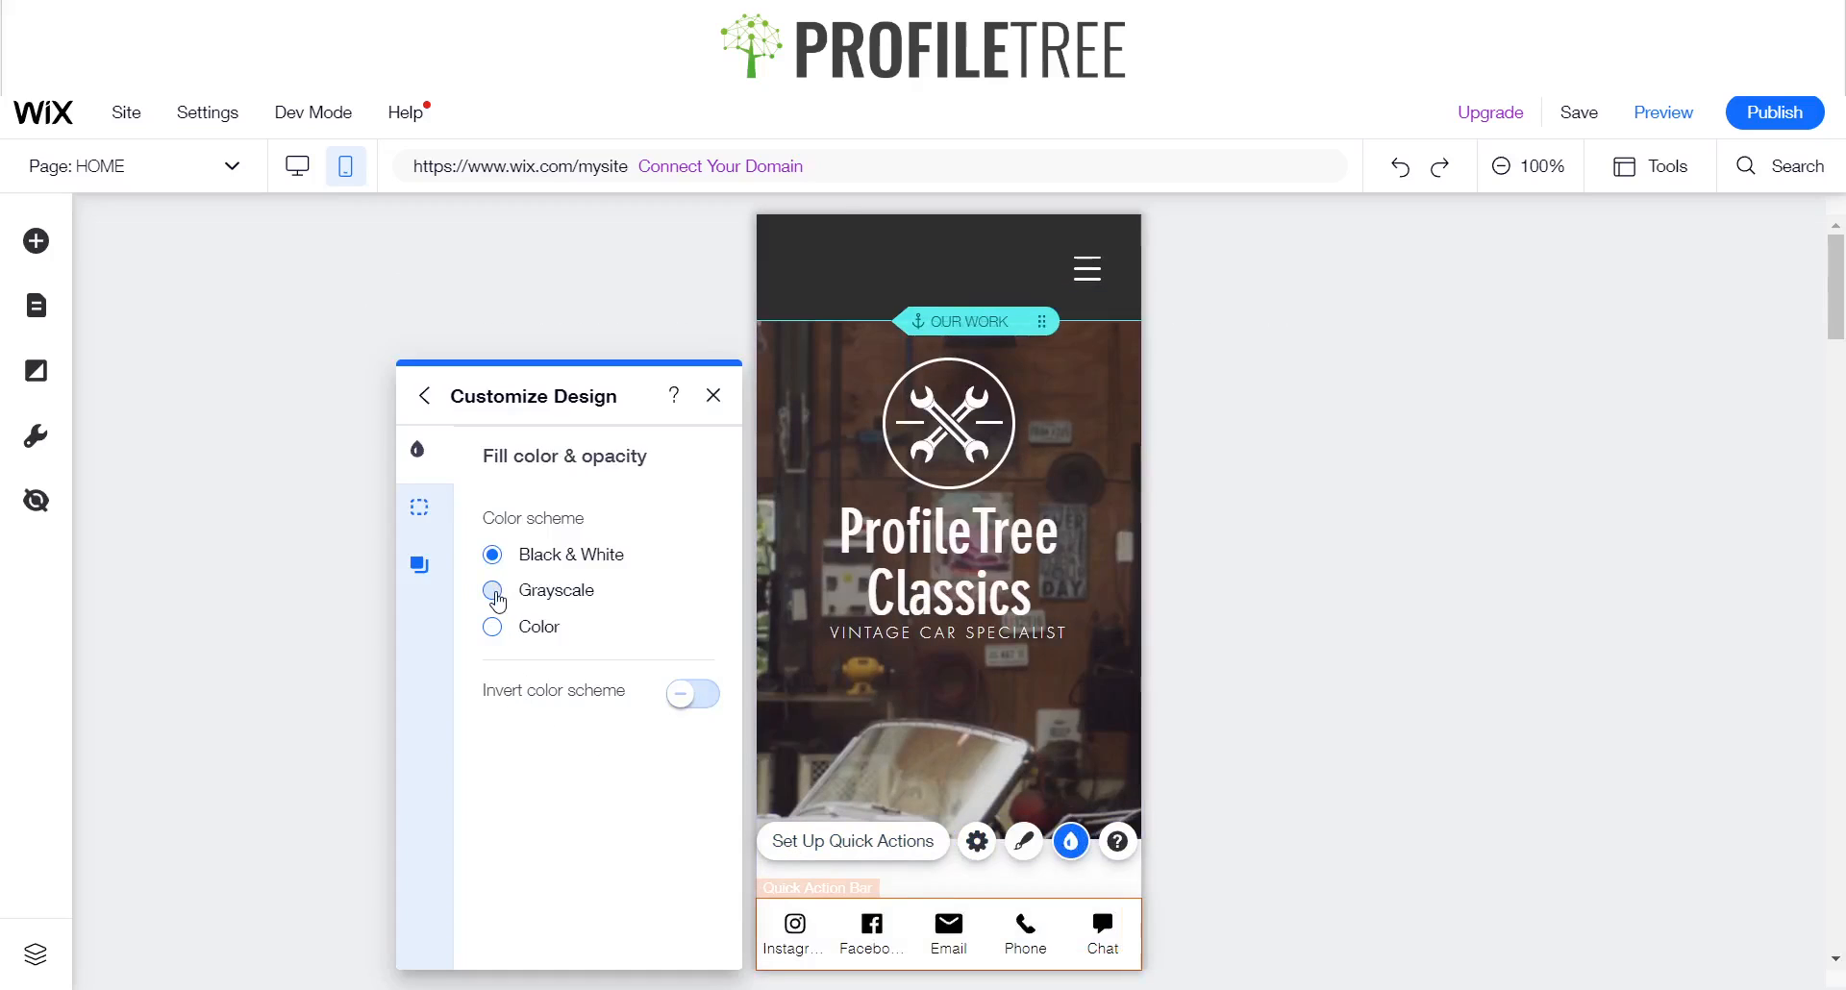
- Try grayscale and colour schemes, keep Black & White, then select the Quick Action Bar
left_click(492, 591)
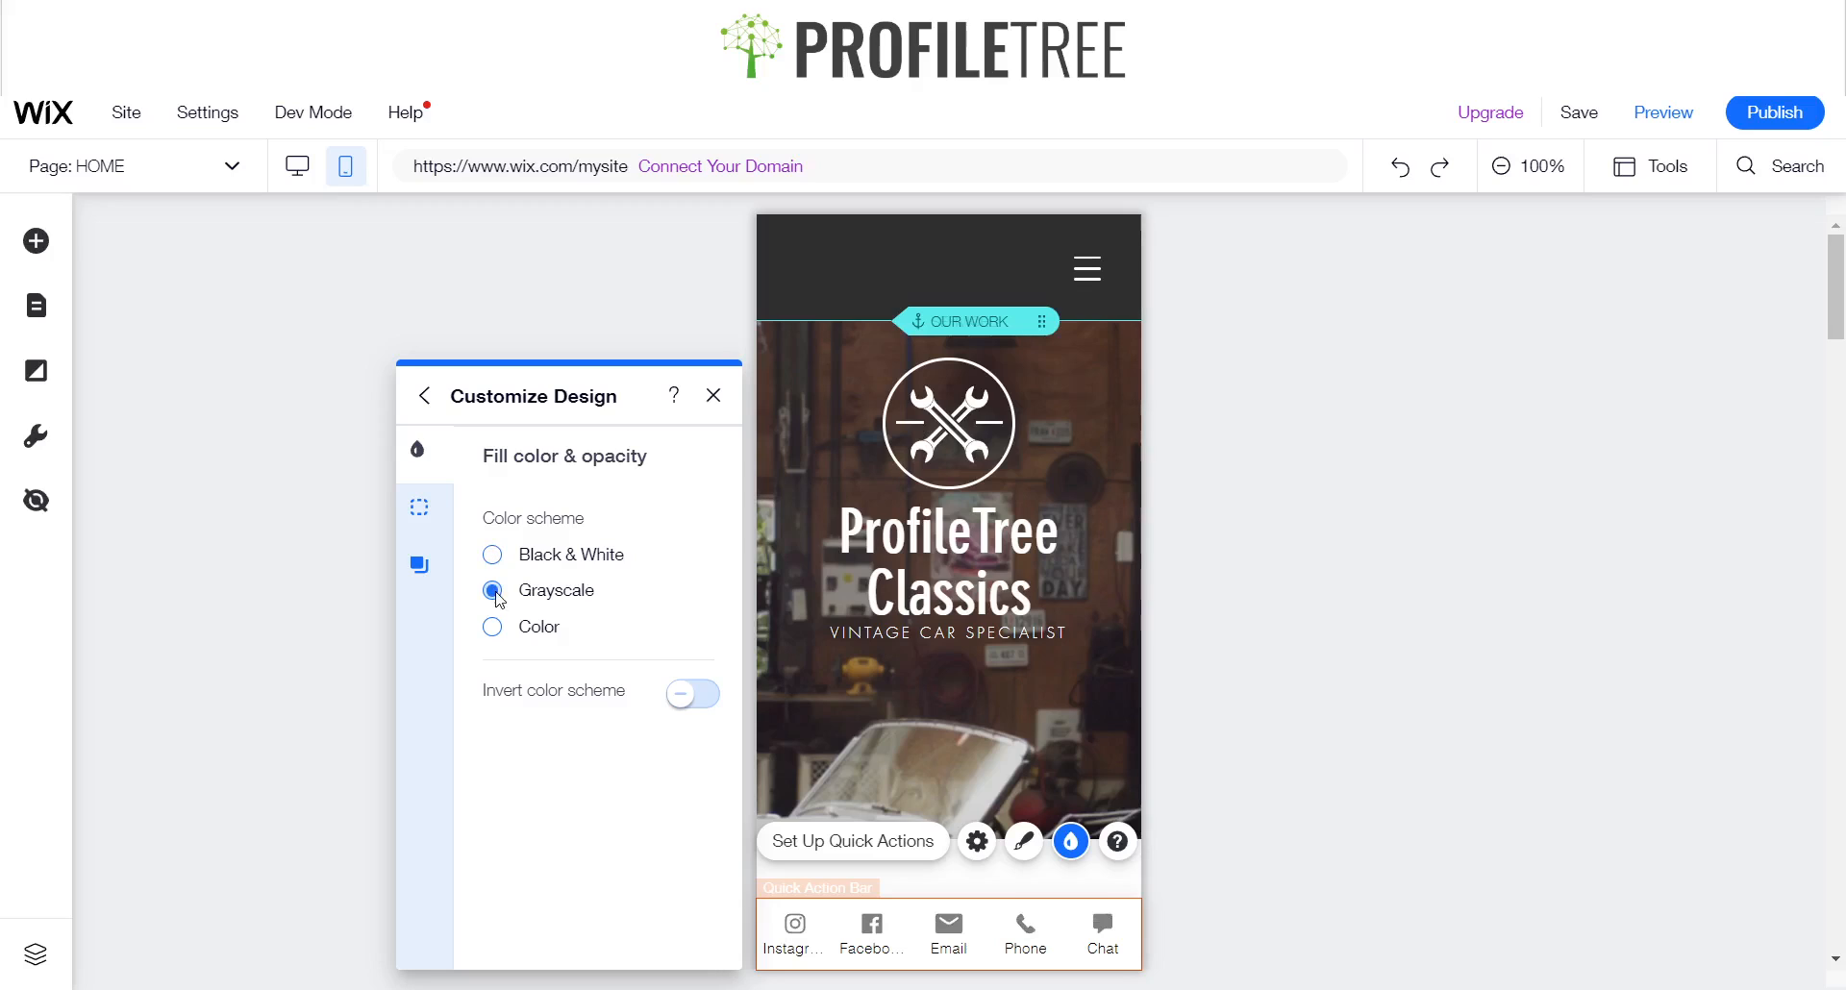
left_click(492, 627)
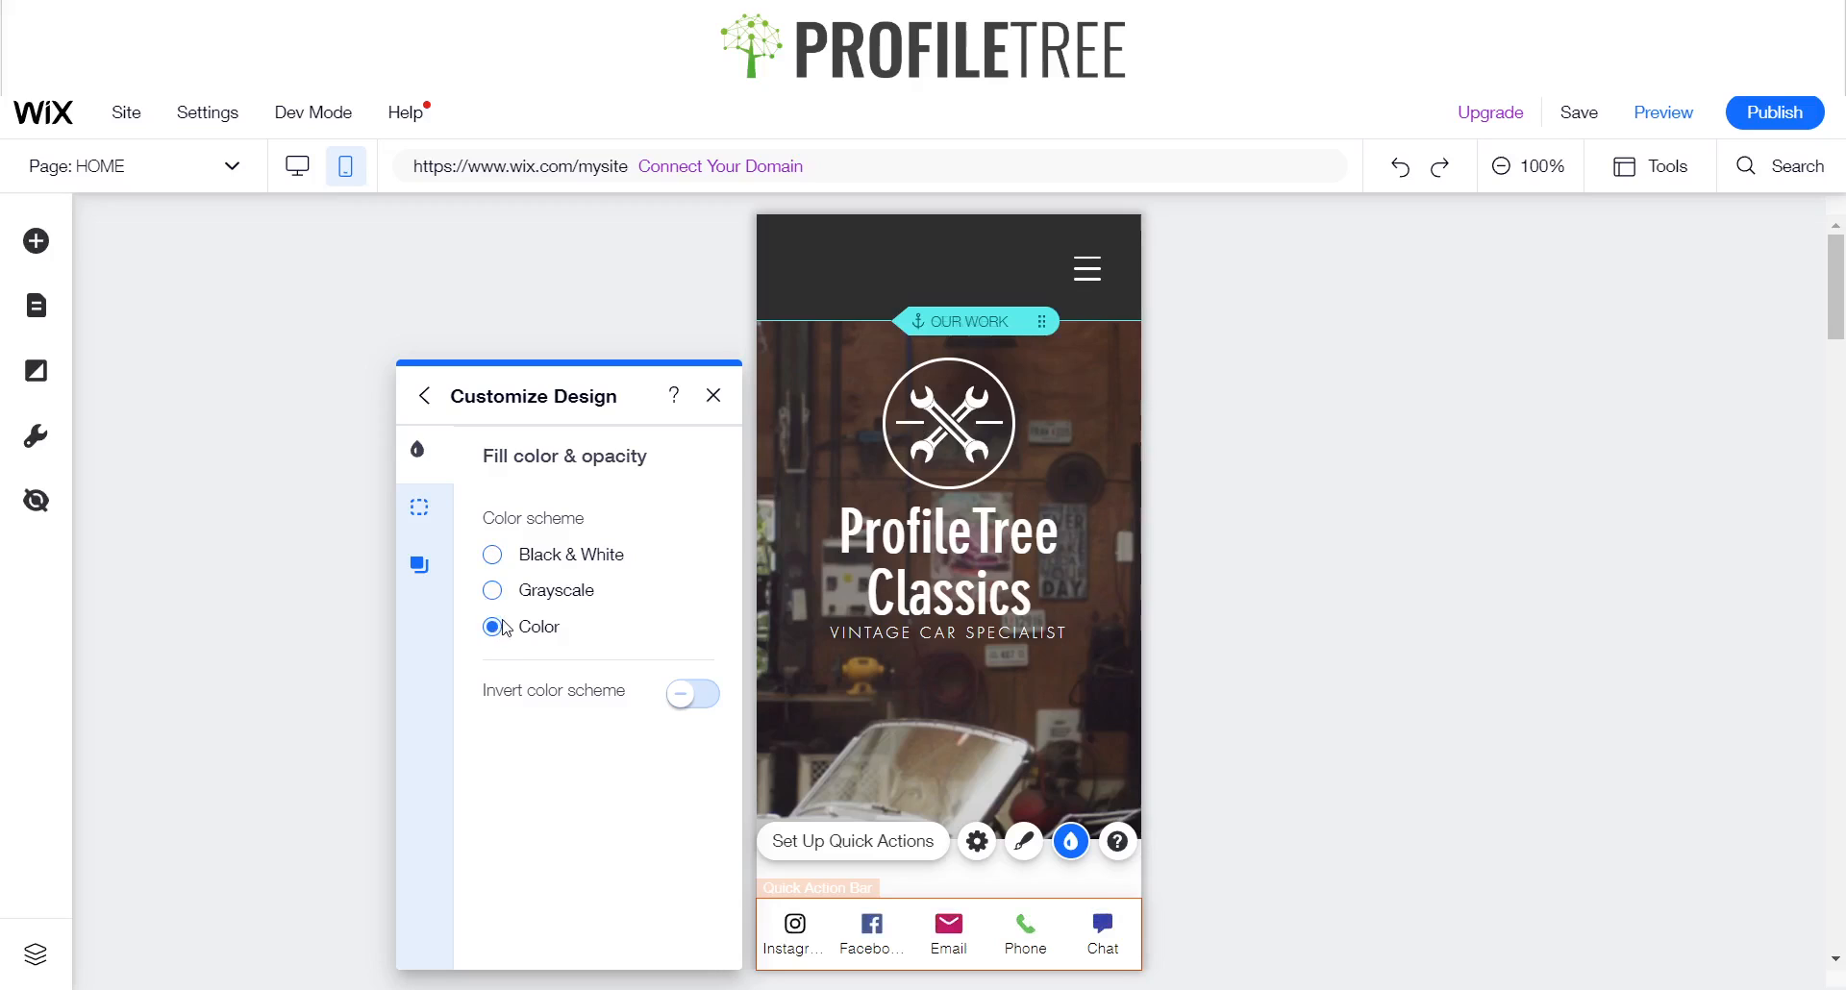
left_click(493, 555)
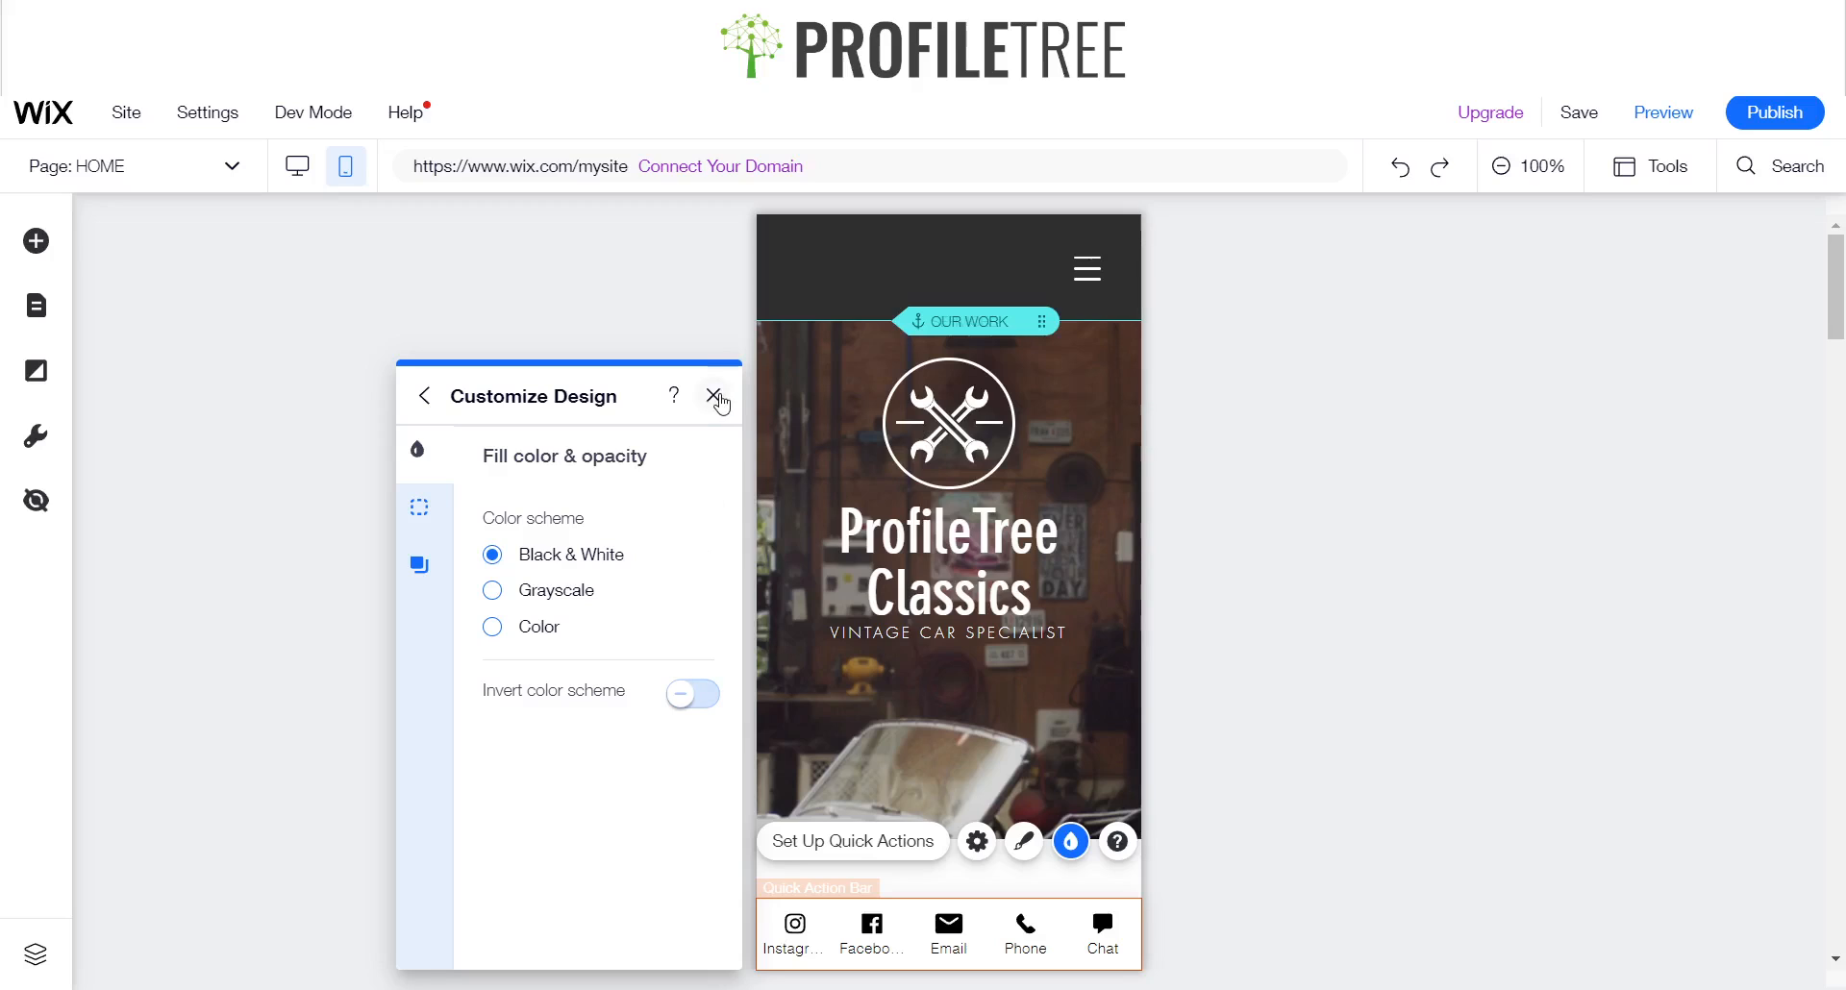
left_click(718, 398)
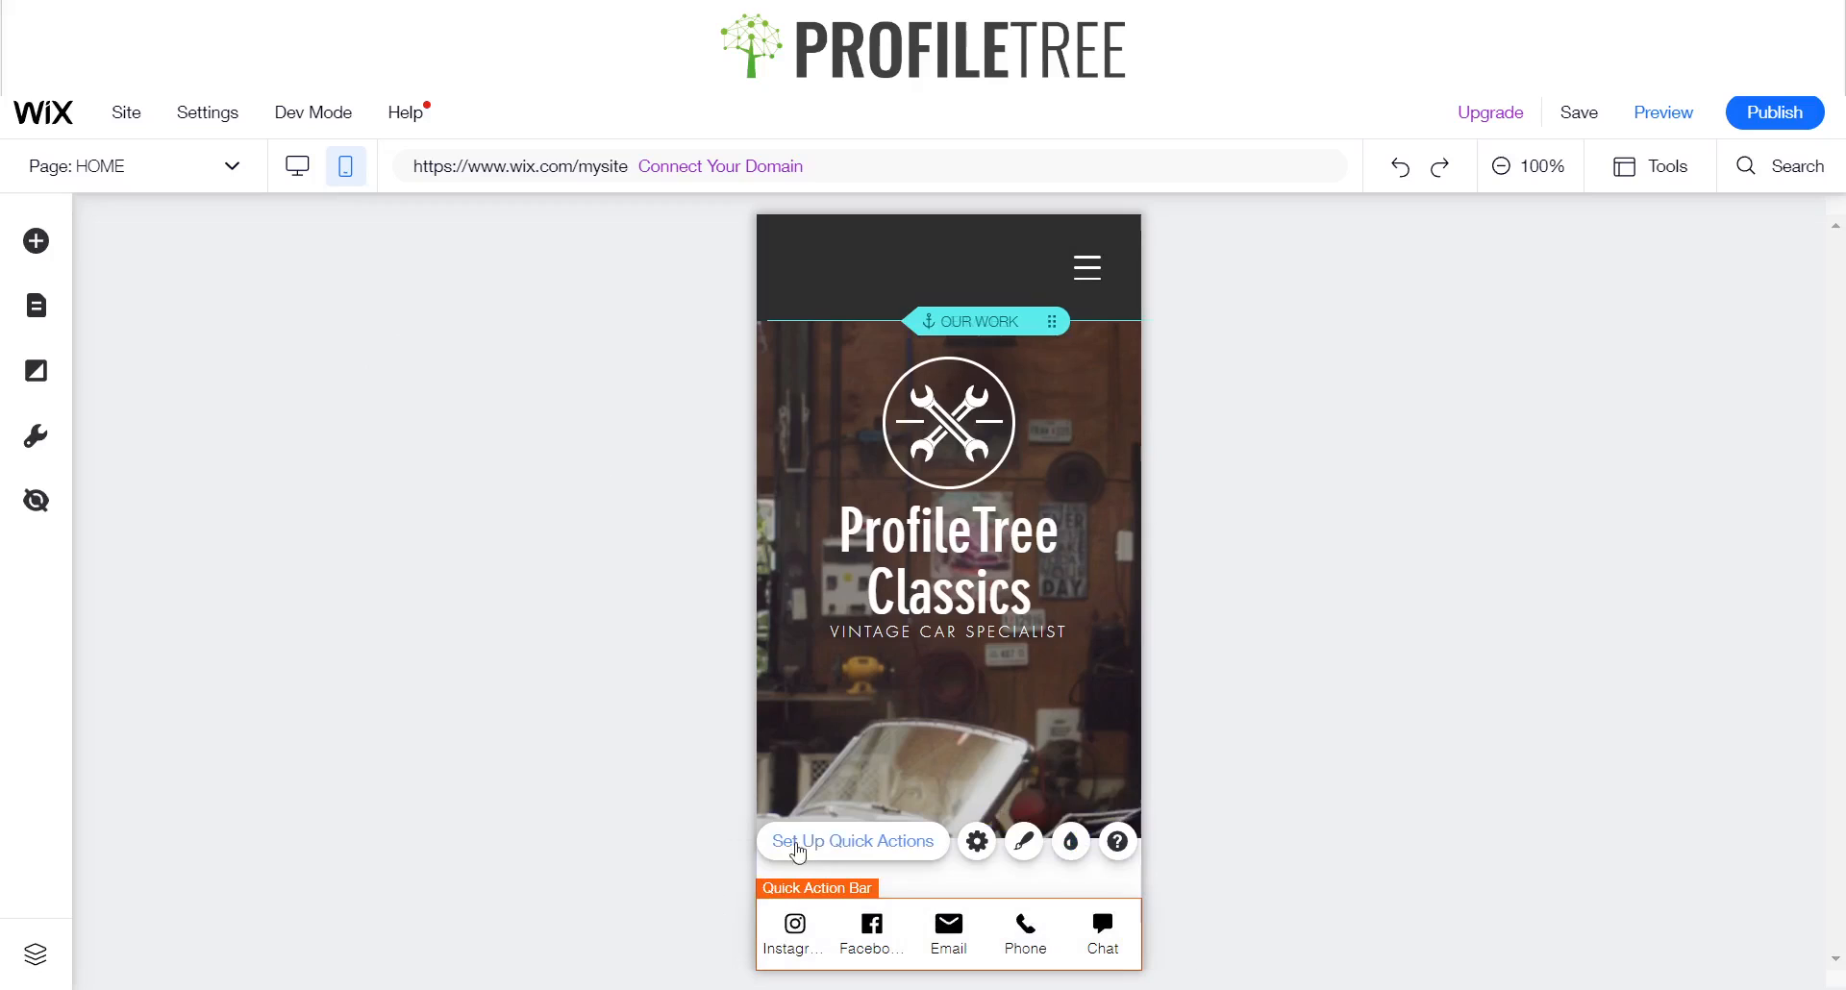
- Open Set Up Quick Actions to list Instagram, Facebook, Email, Phone and Chat
left_click(851, 840)
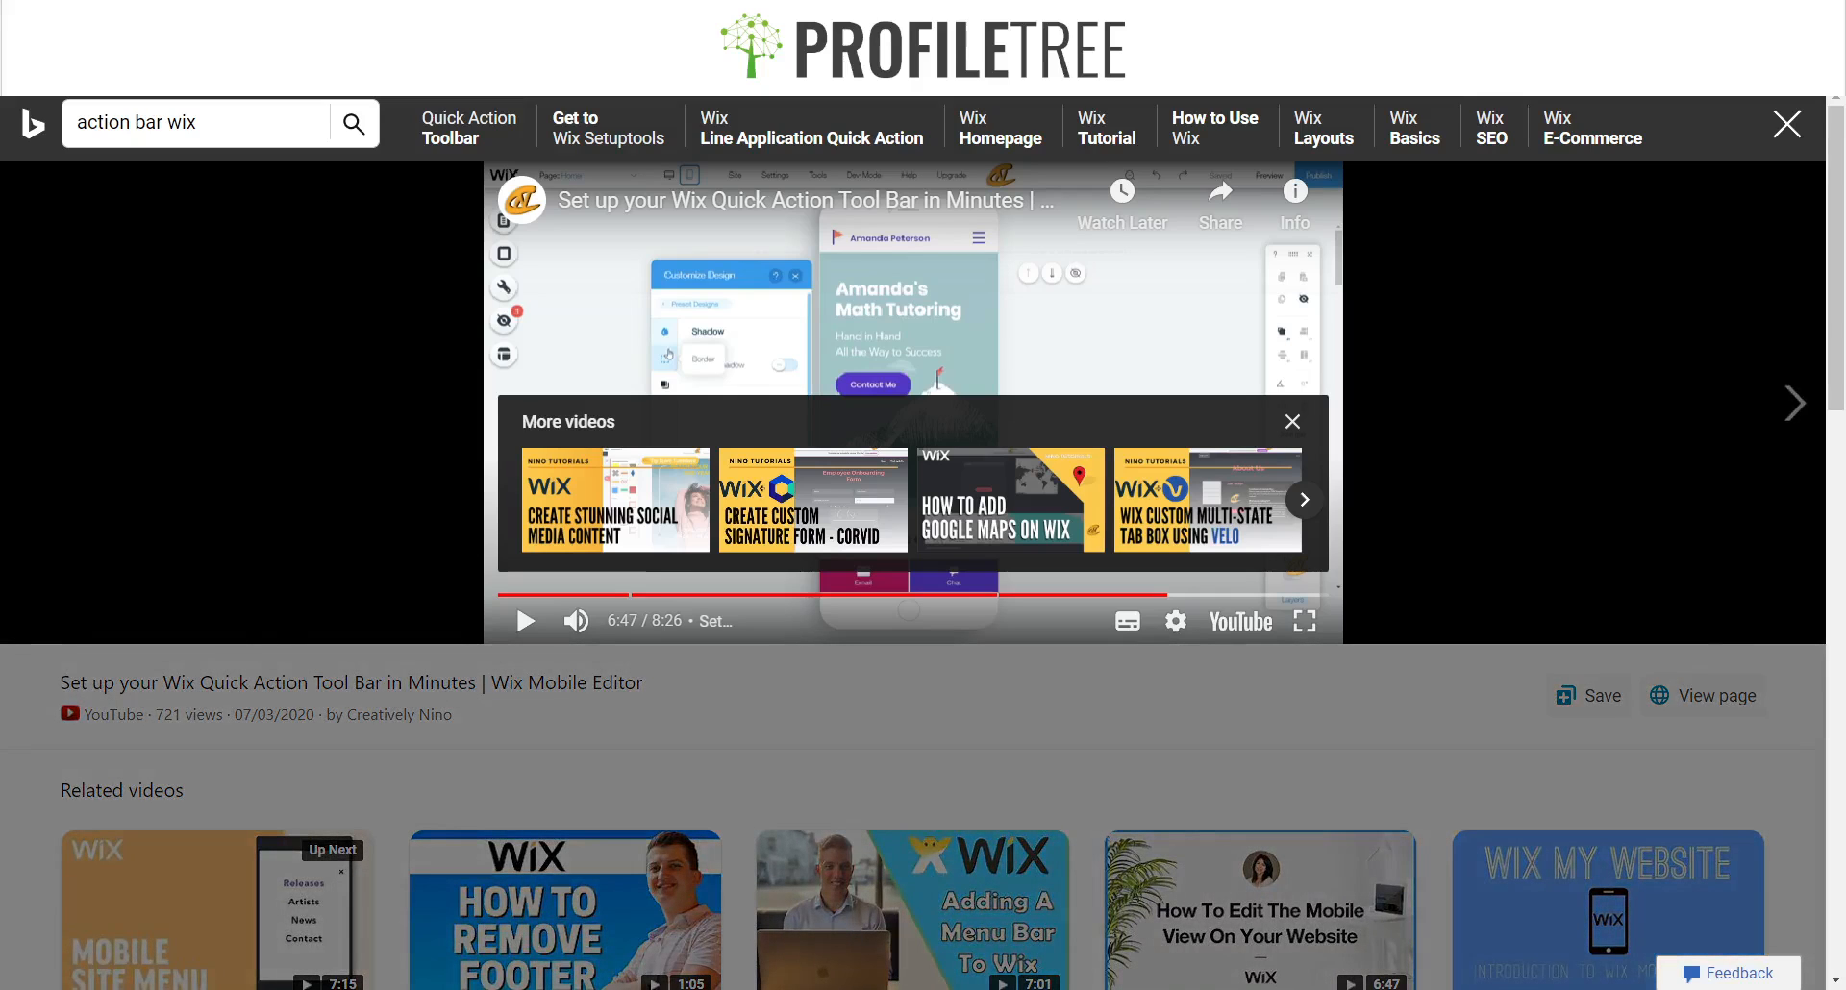
mouse_move(1105, 127)
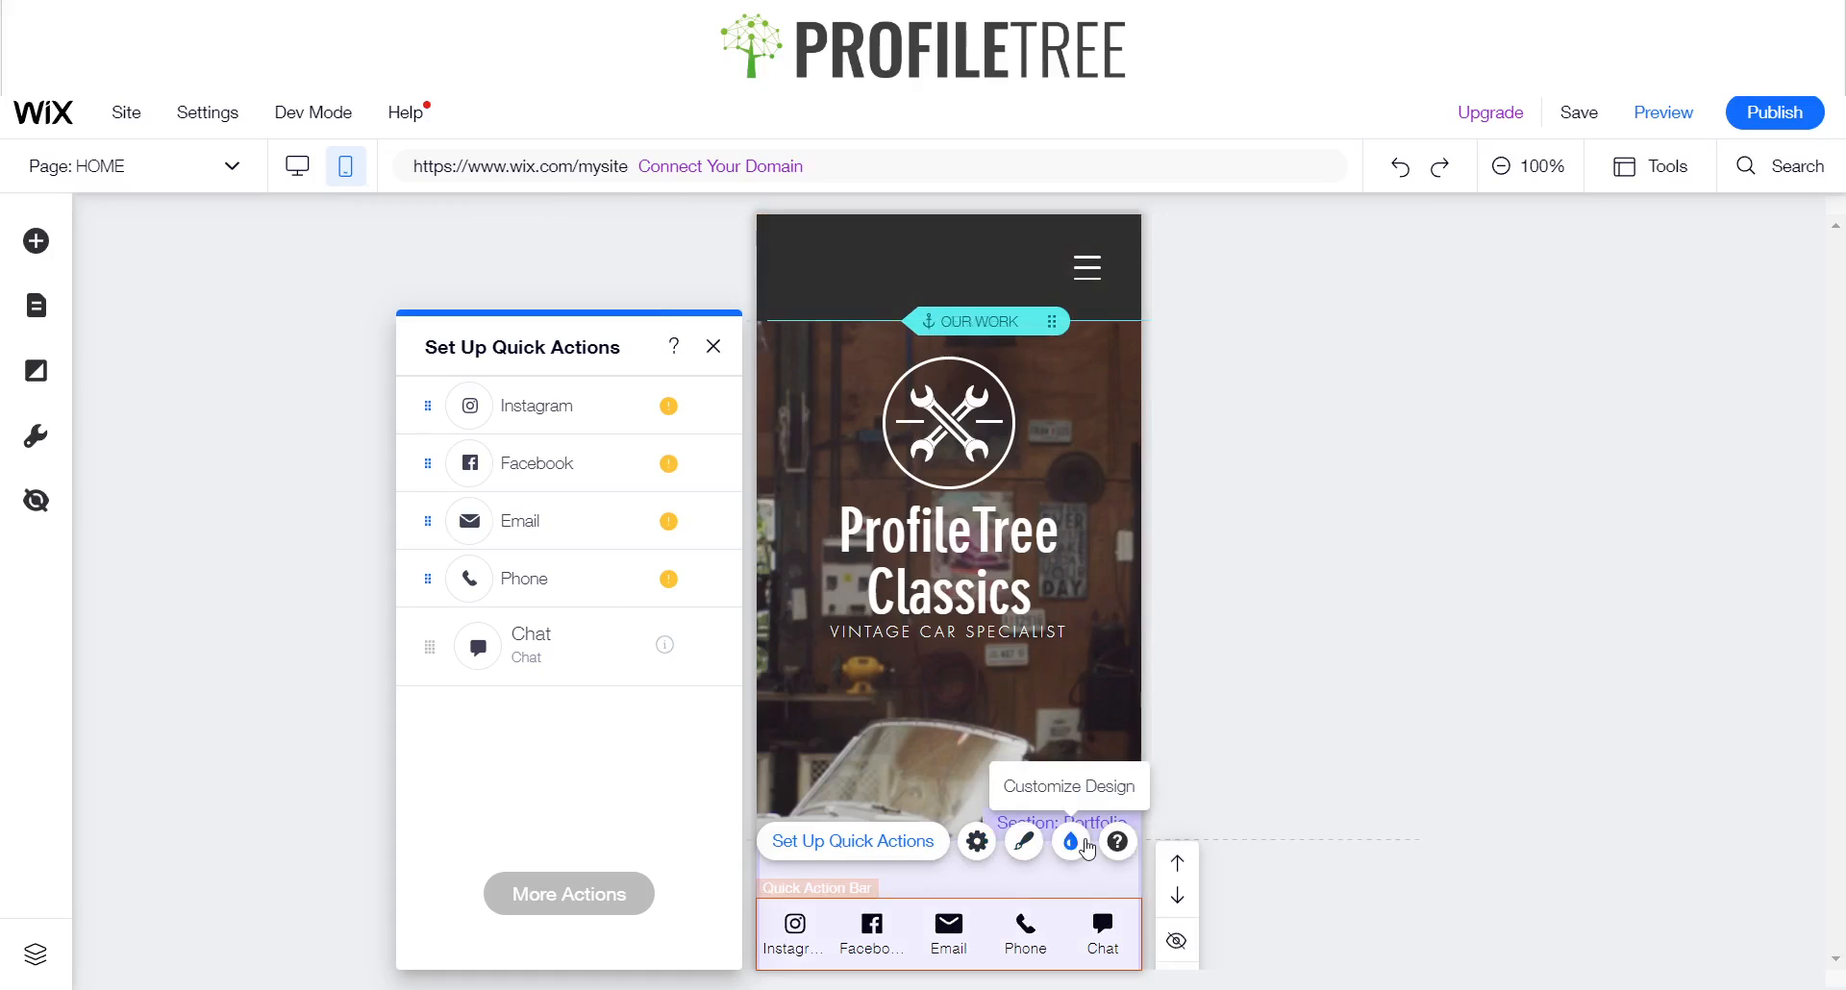
- In the bar's design options, give the border a dark colour
left_click(1069, 843)
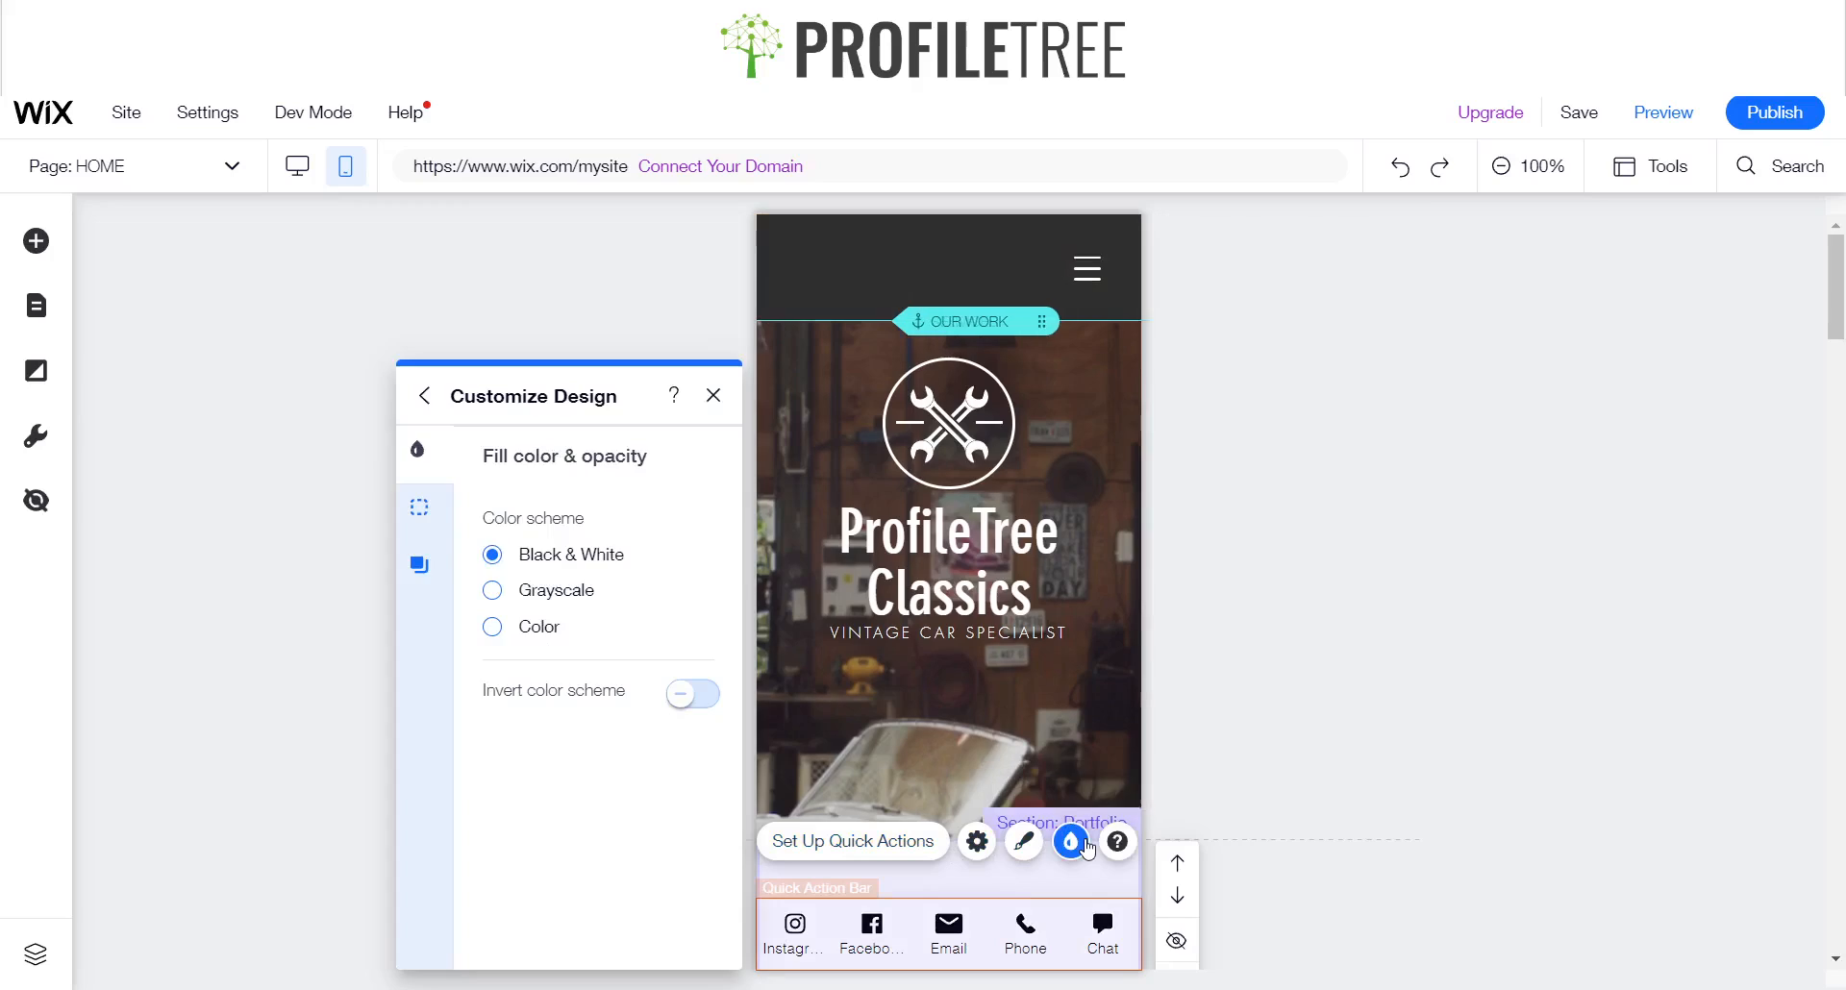
mouse_move(419, 507)
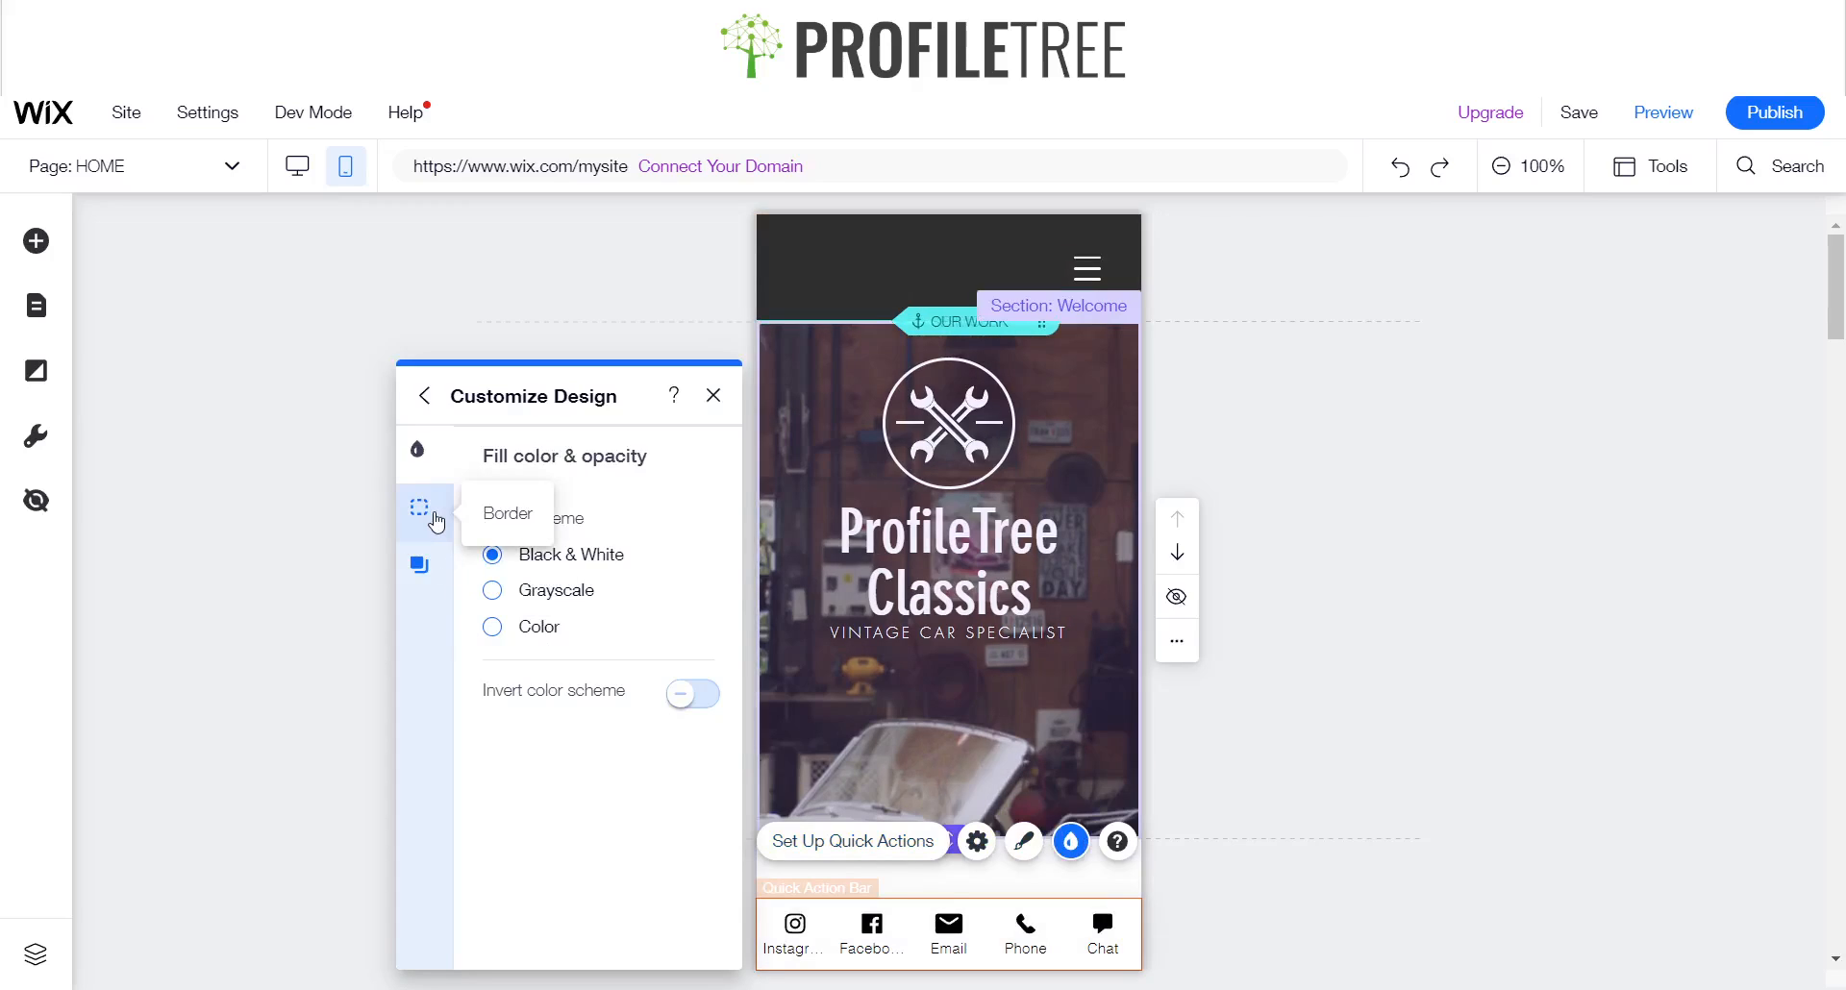
left_click(418, 508)
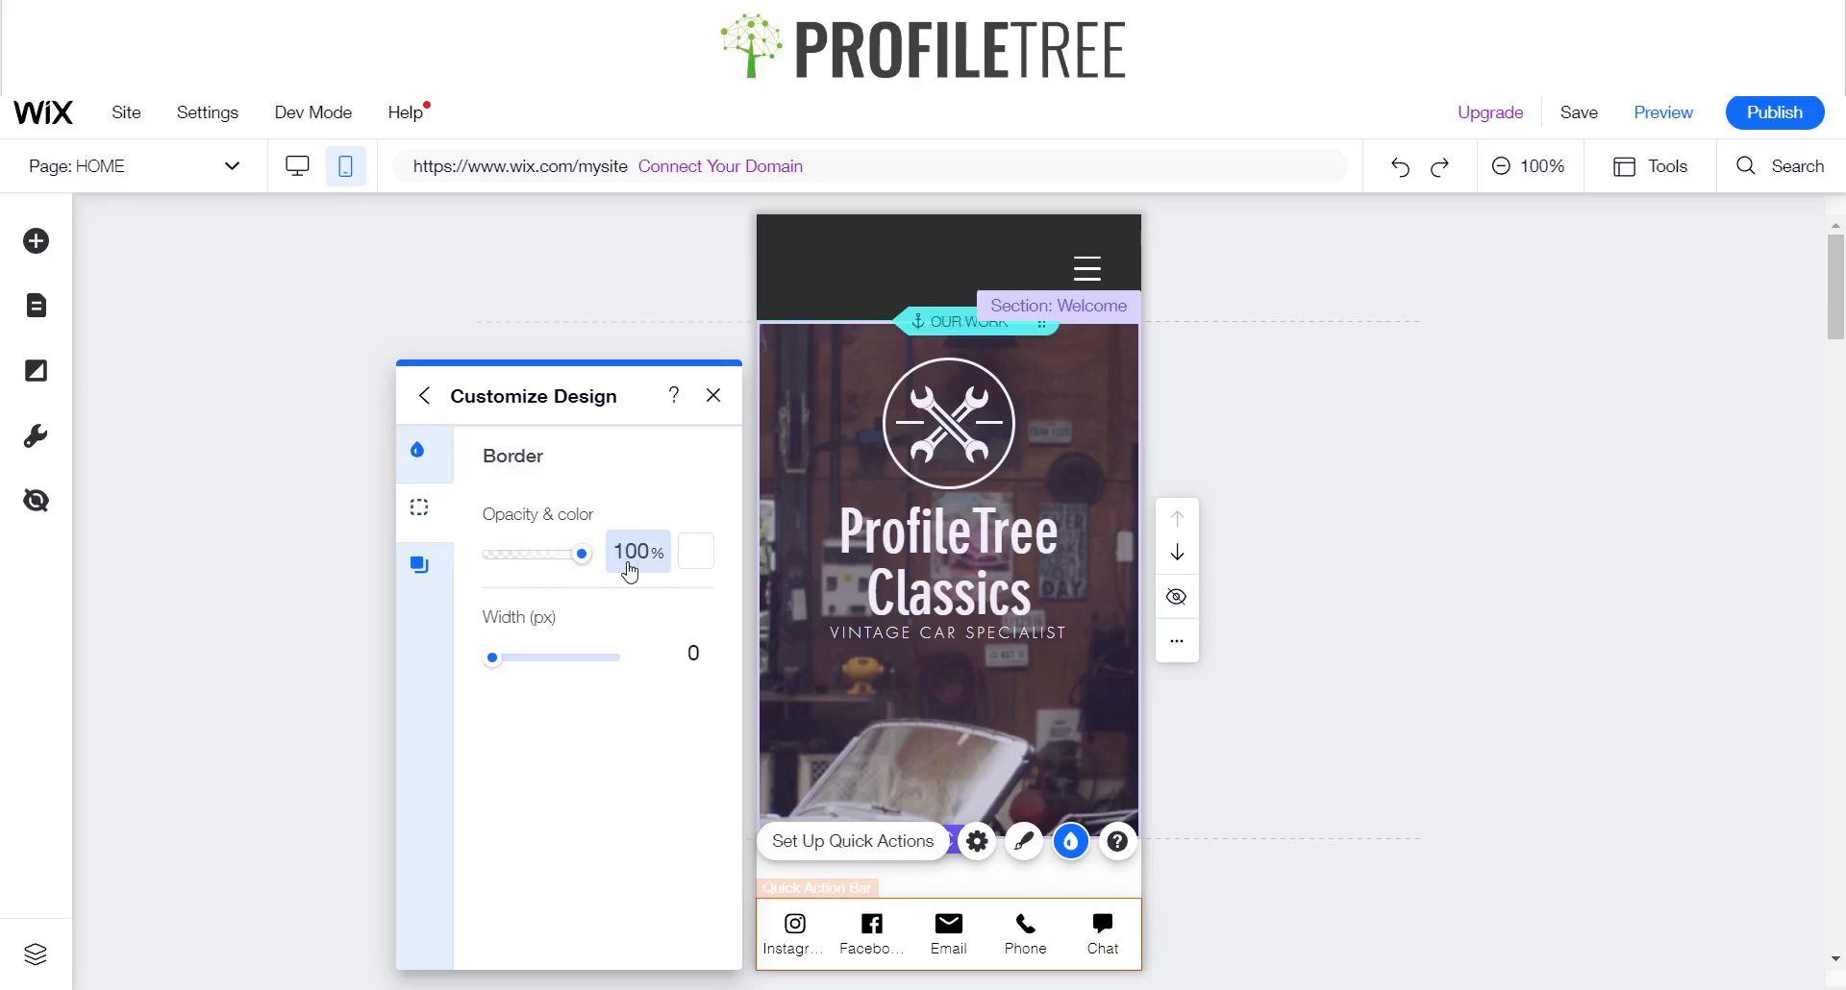
left_click(696, 552)
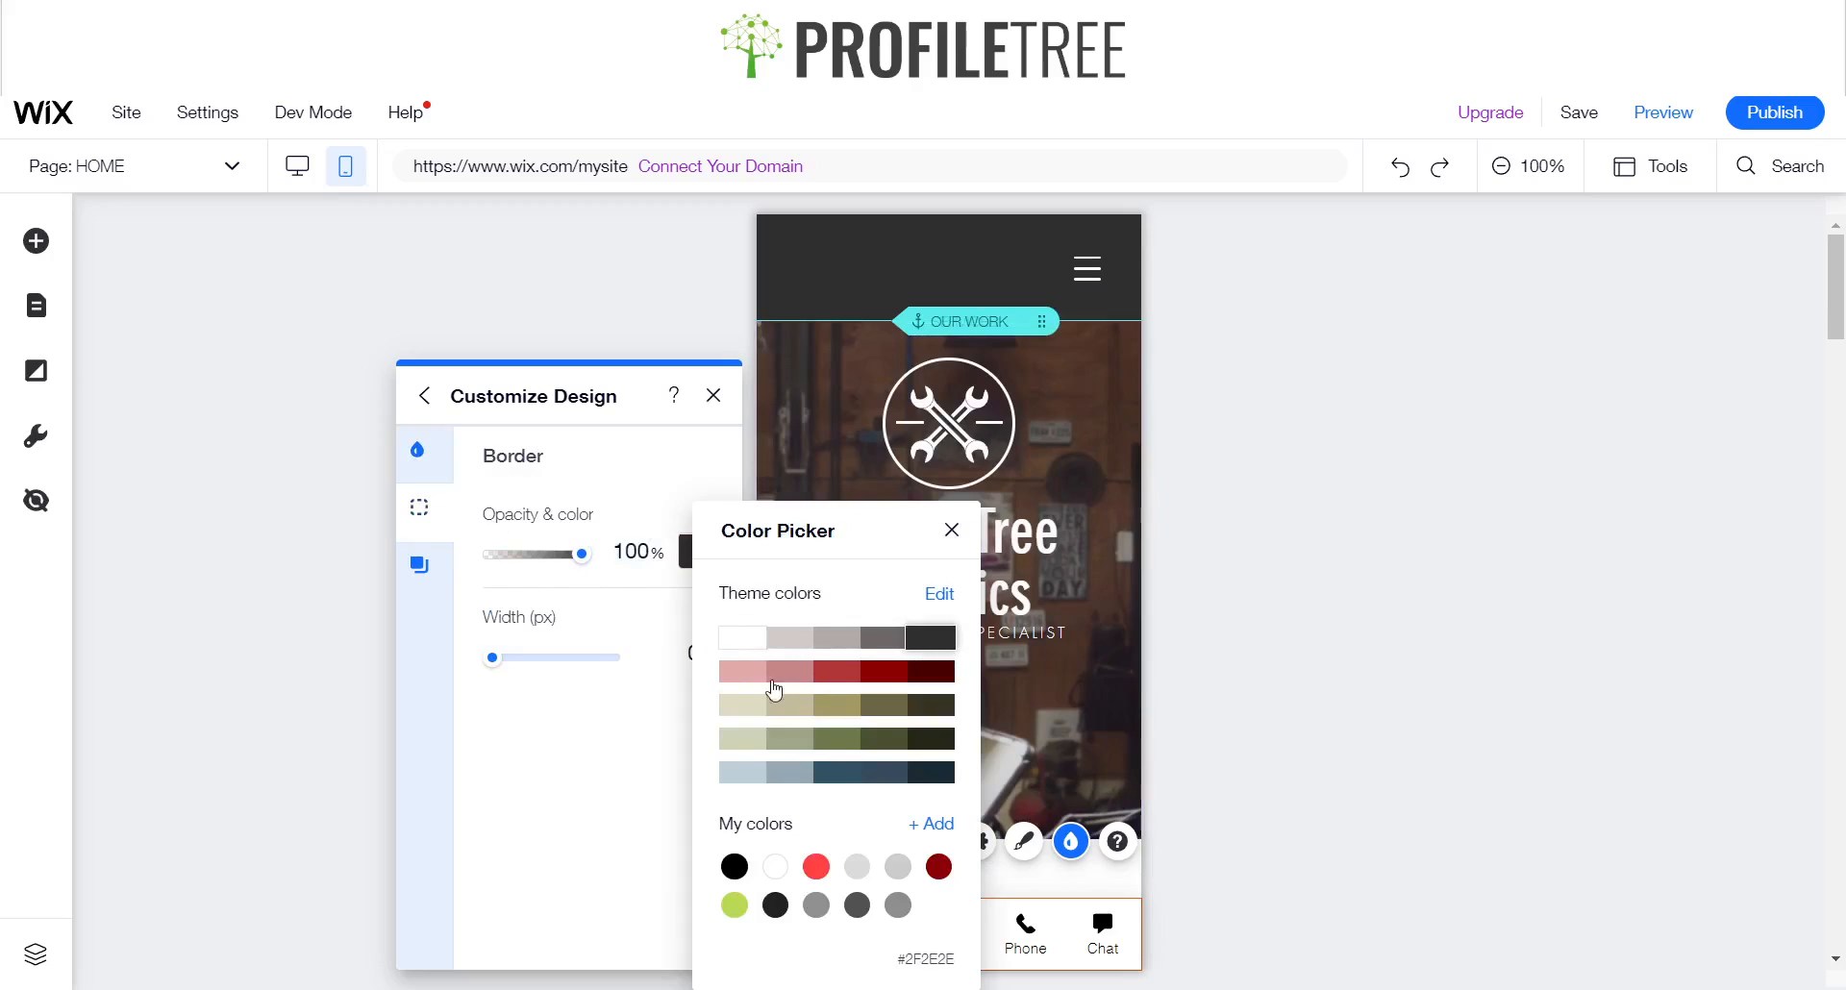
left_click(951, 530)
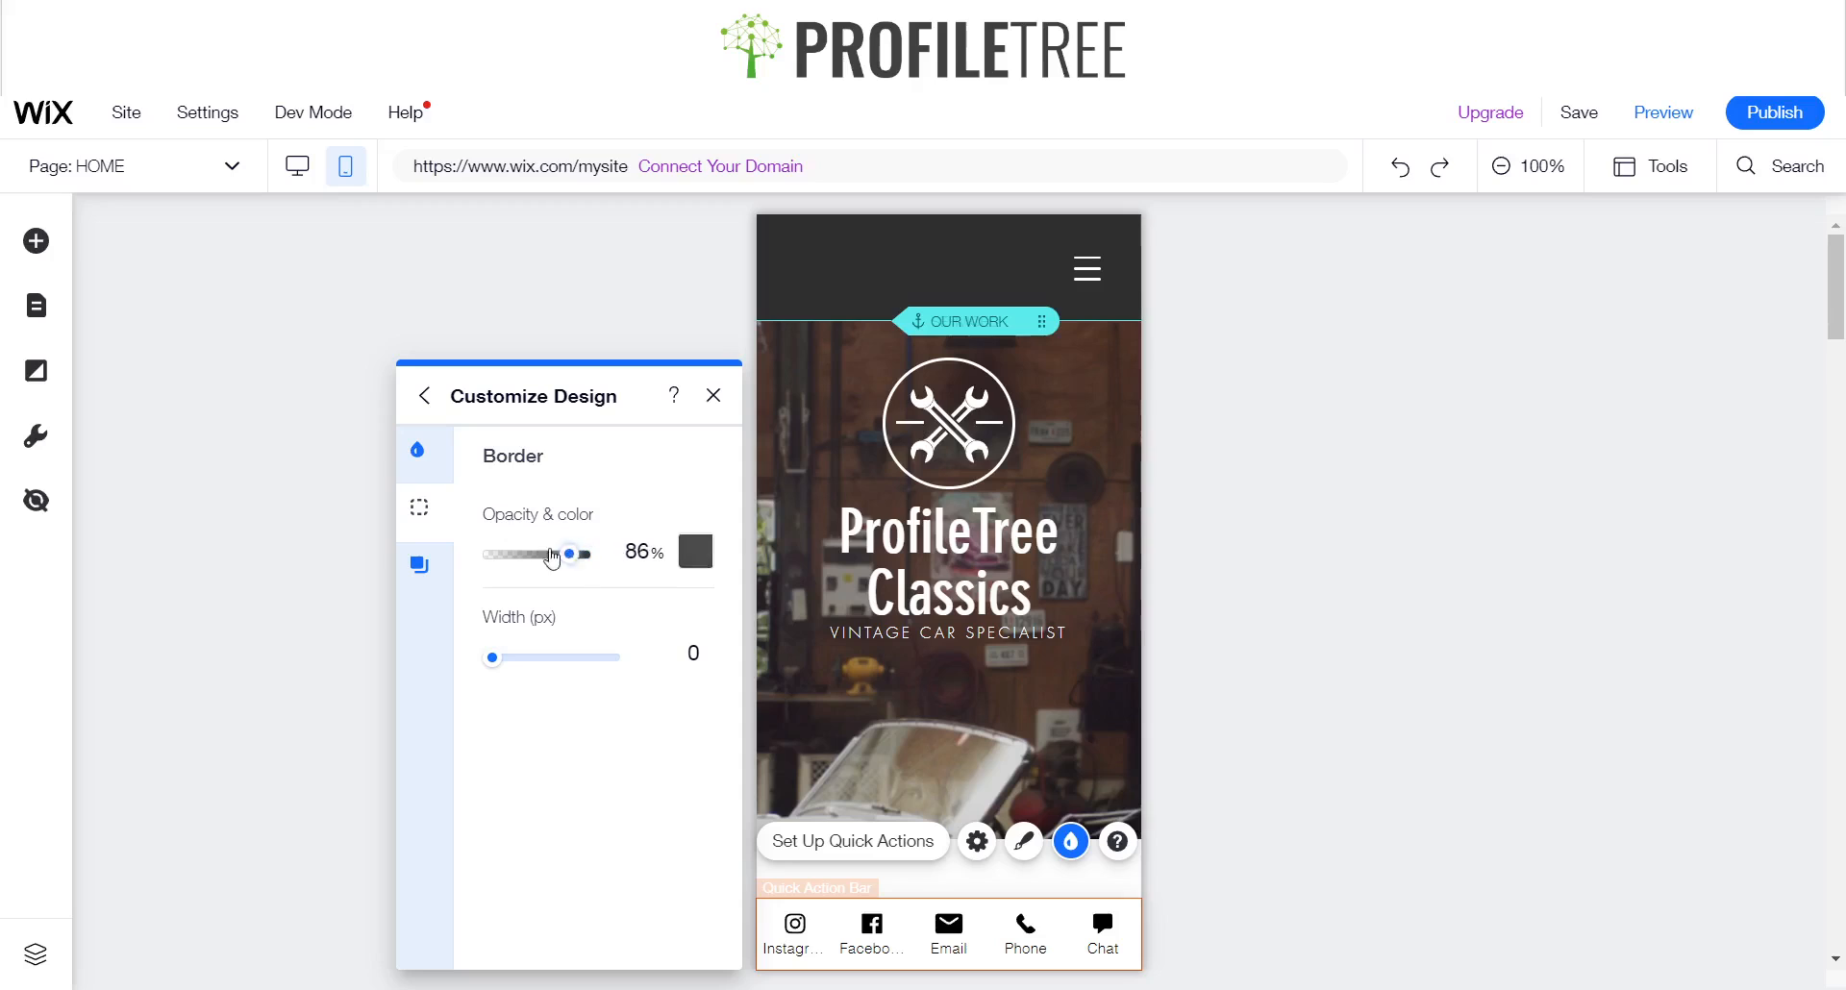
- Set border opacity to 100%, try width 3 then 0, and view Shadow settings
left_click_drag(551, 554, 581, 554)
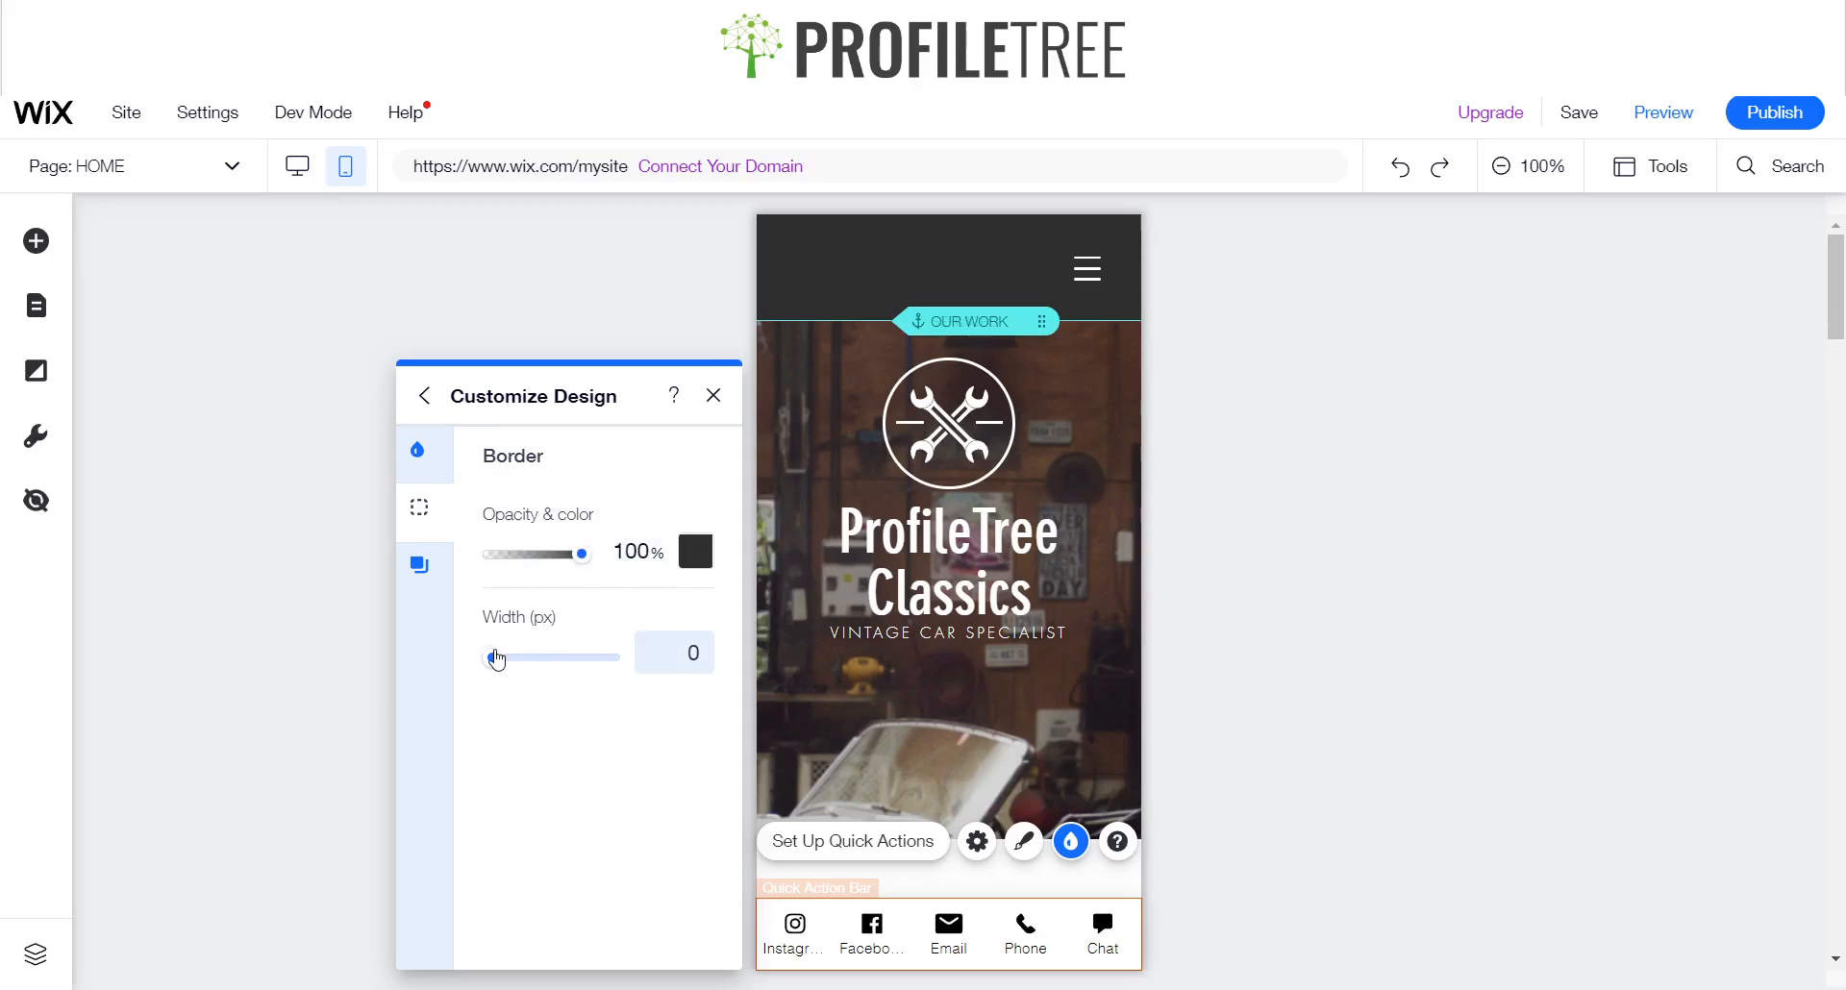
left_click_drag(495, 657, 541, 657)
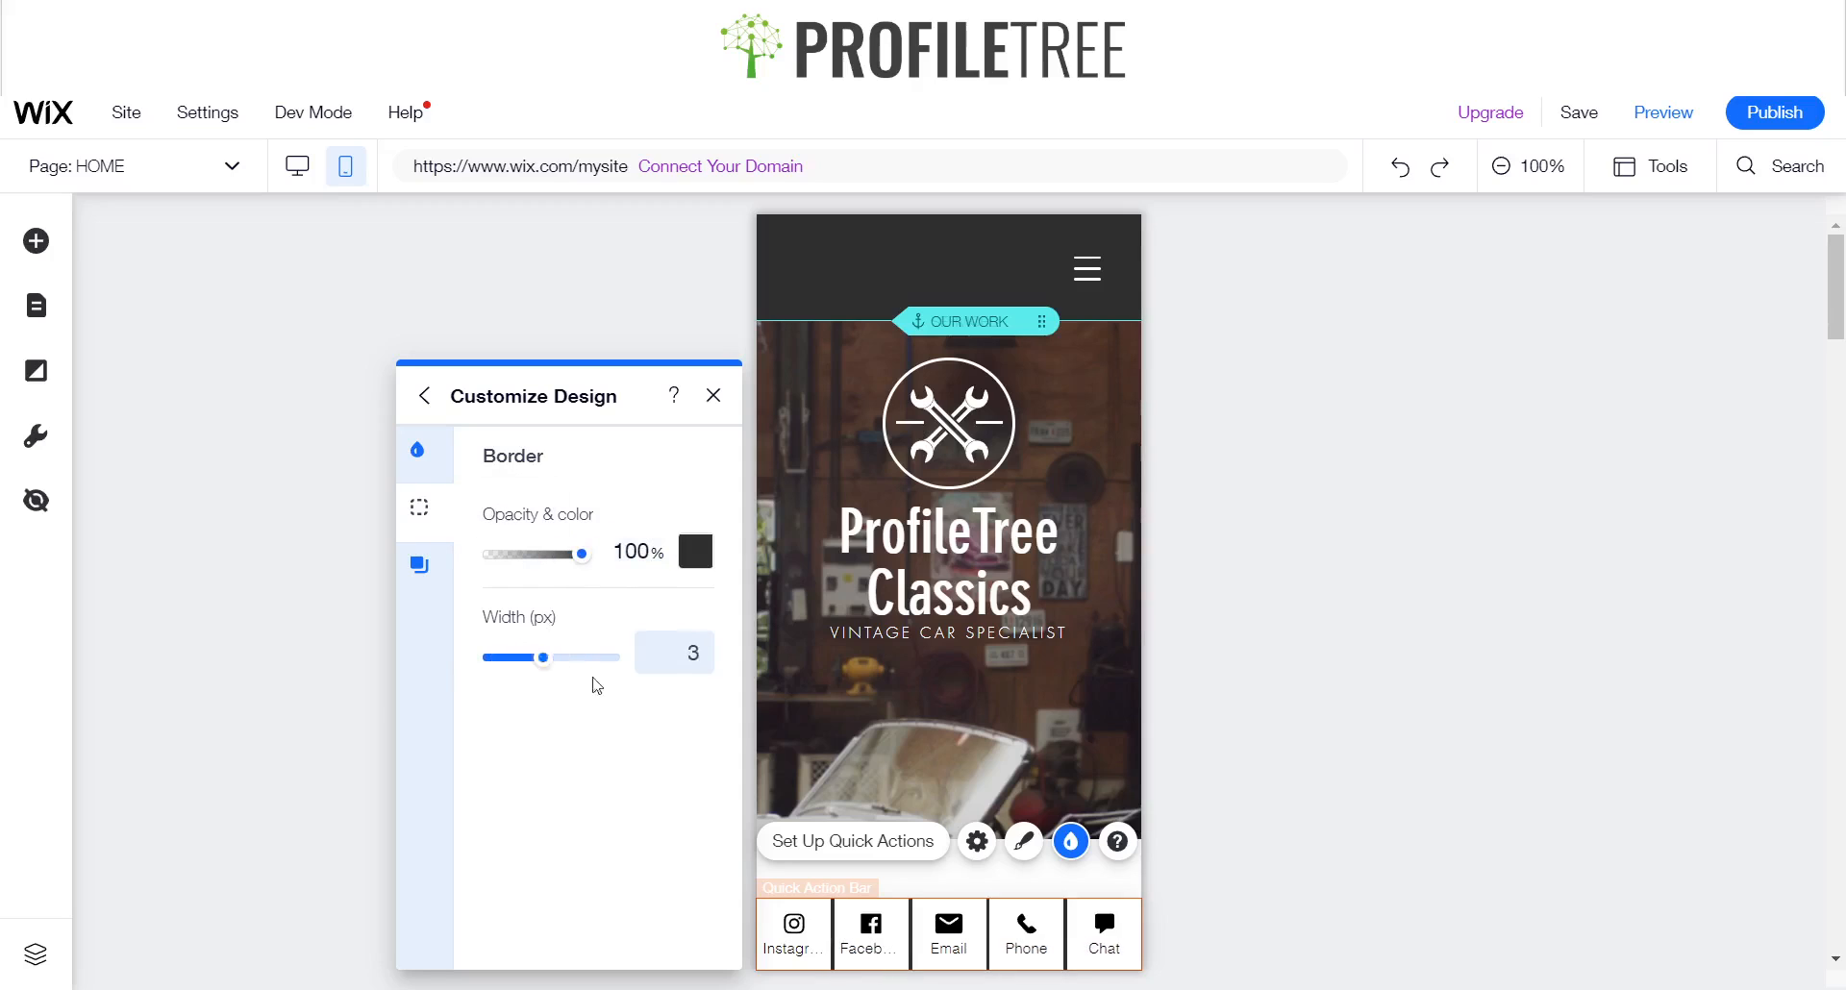
left_click_drag(542, 657, 492, 657)
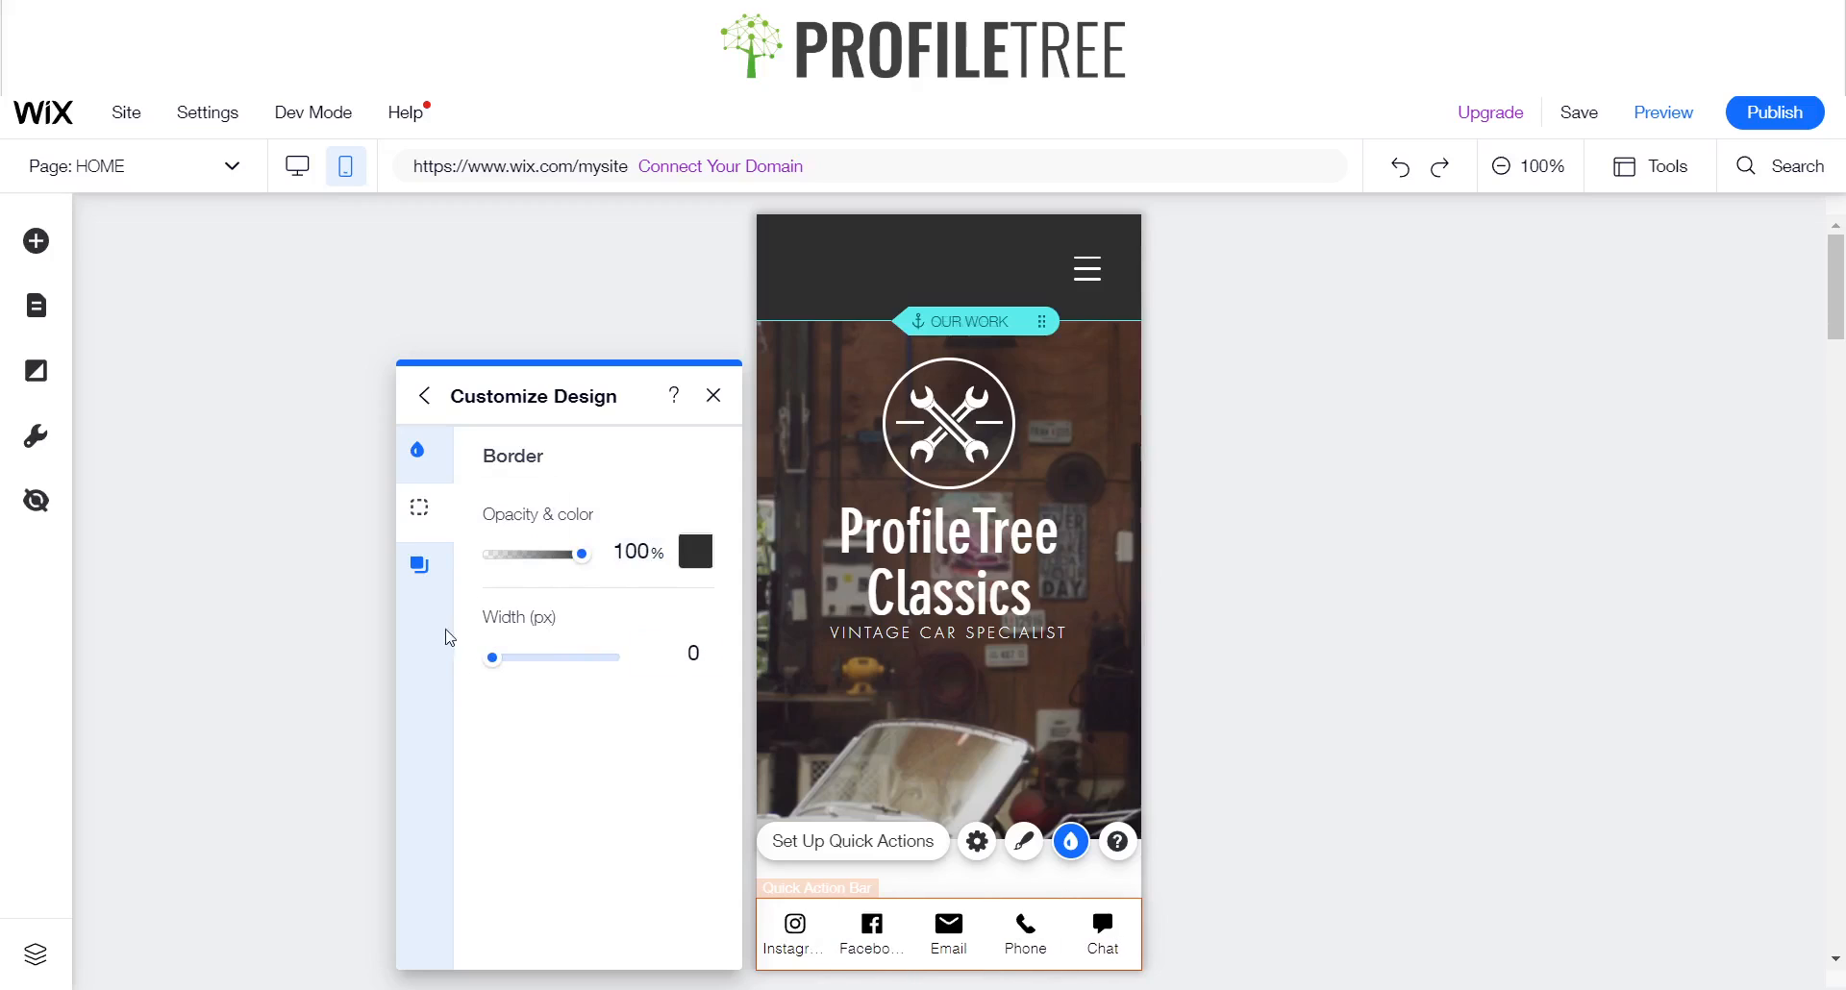
left_click(419, 566)
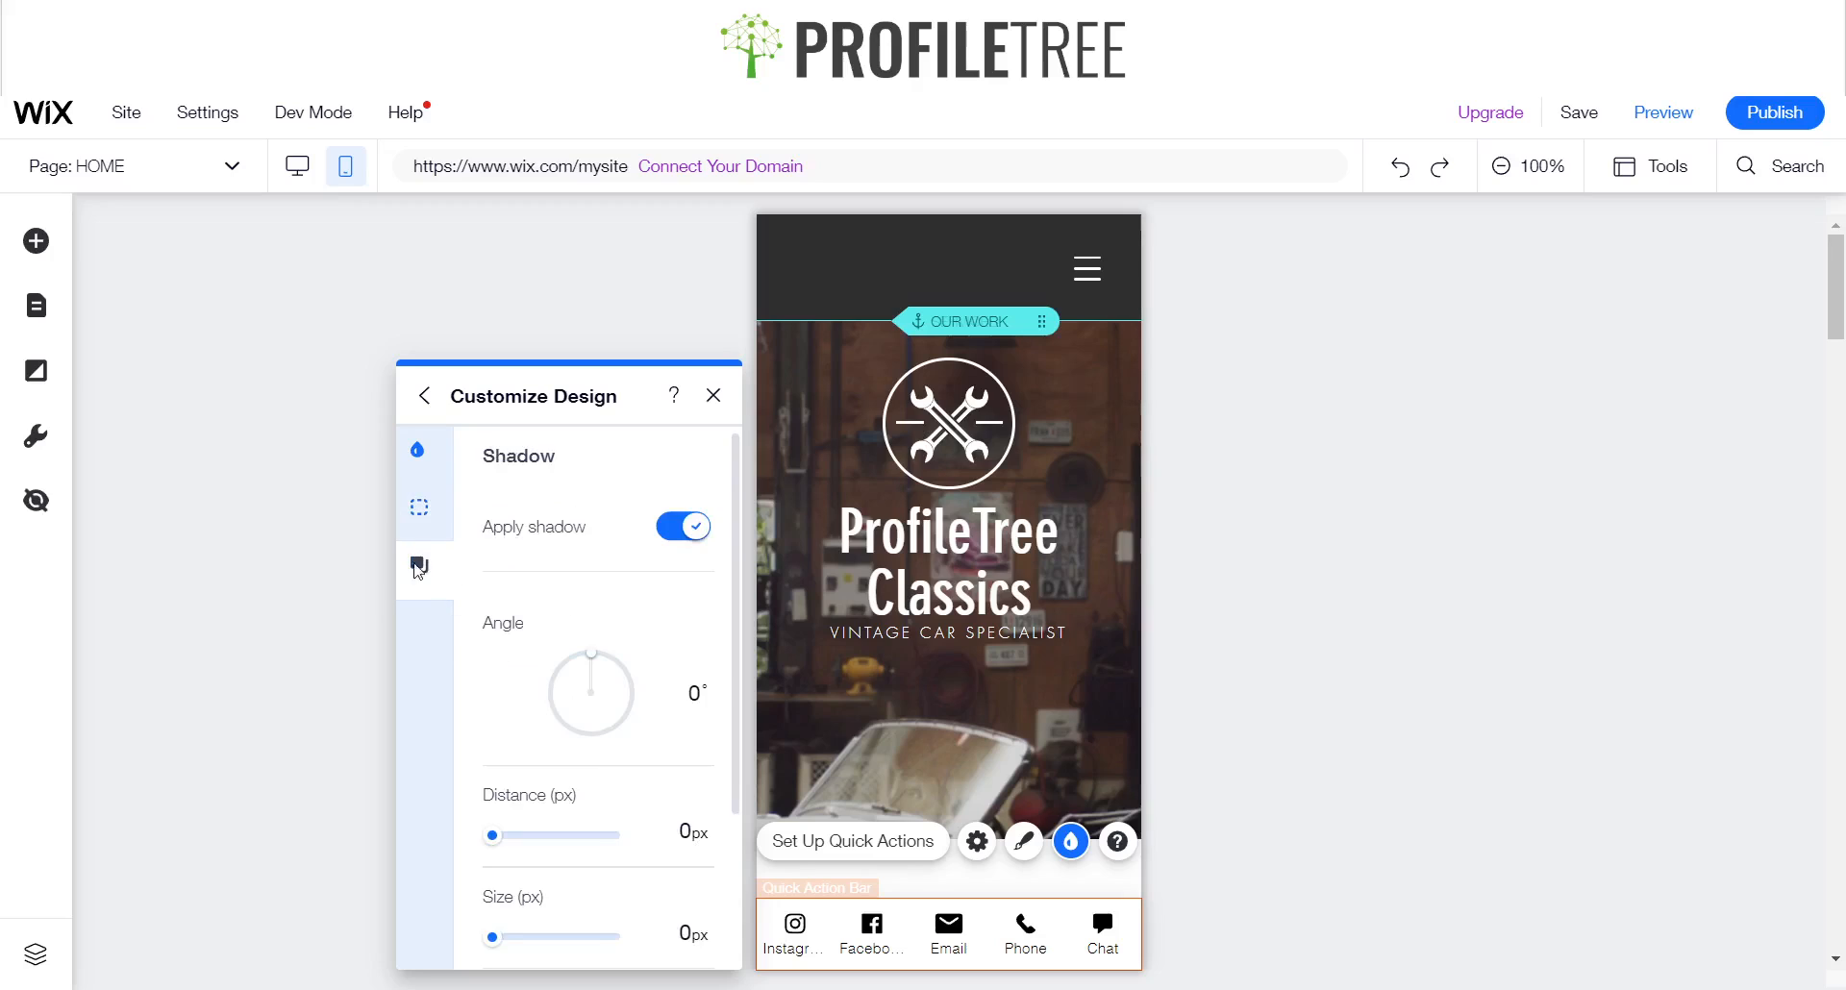
- Leave the shadow at zero angle and distance and close the design panel
left_click_drag(588, 651, 620, 677)
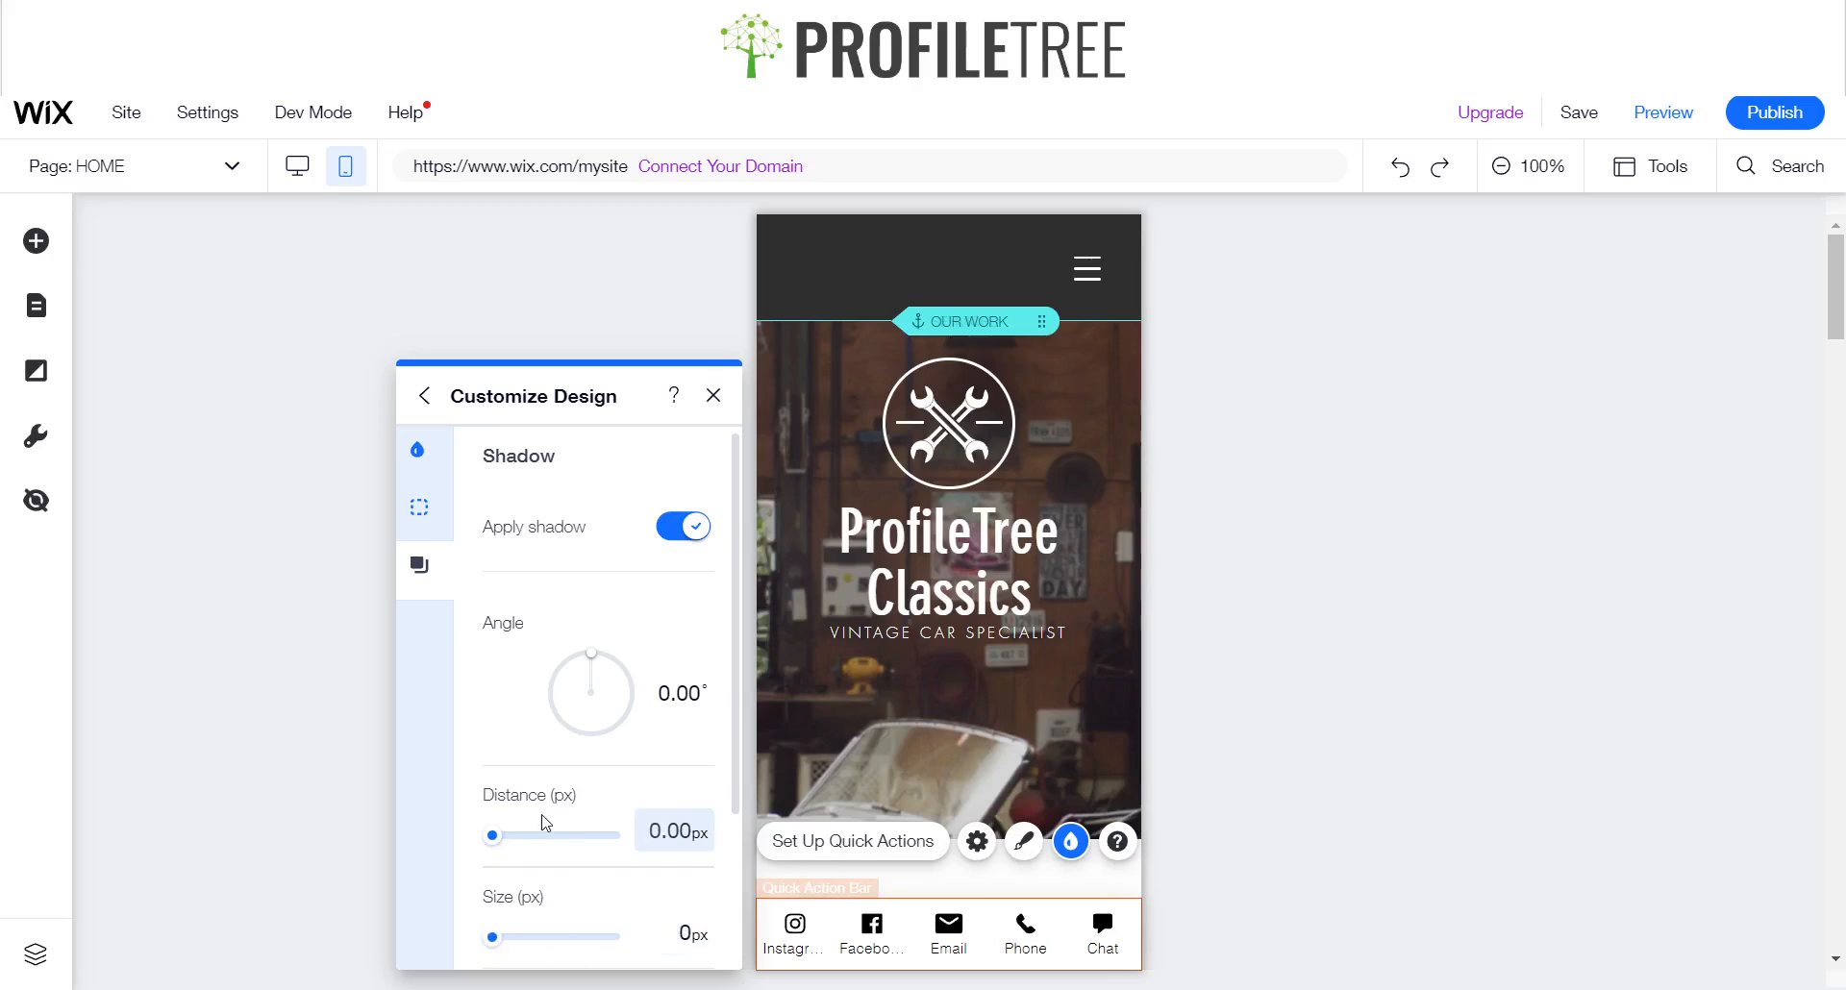
left_click(942, 268)
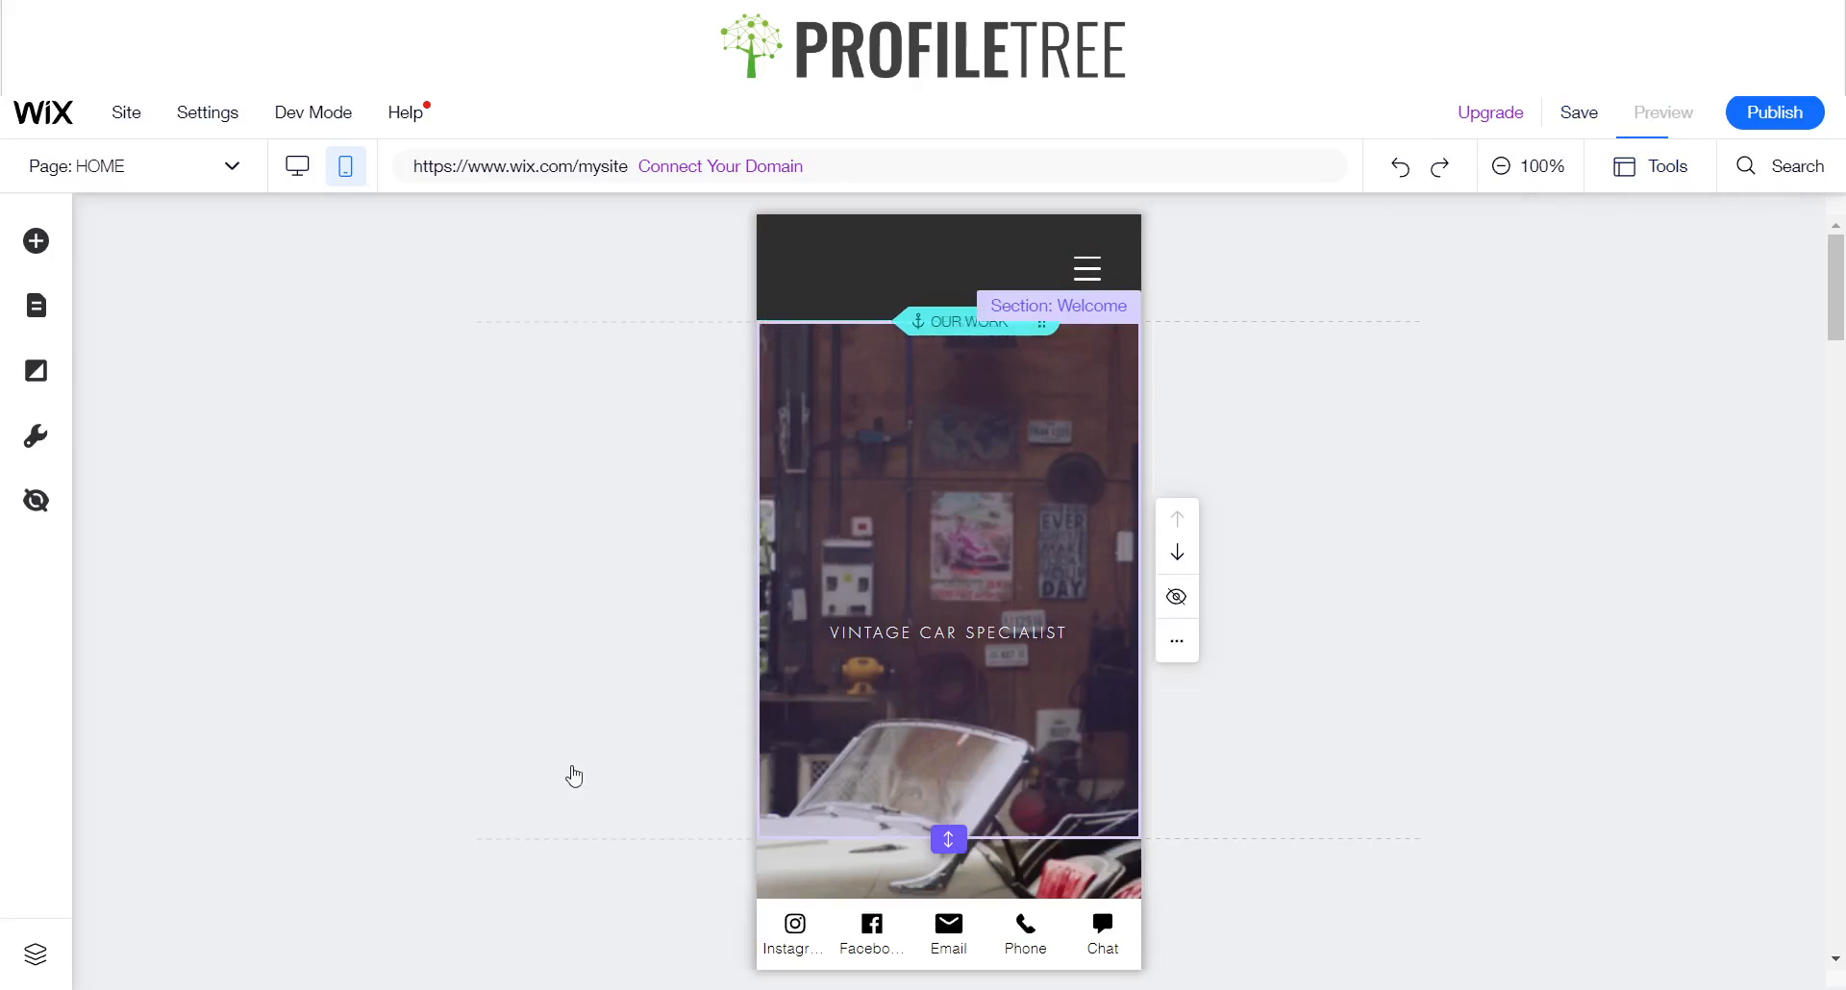
- Preview the mobile site, scroll down through it, and return to the editor
left_click(1662, 112)
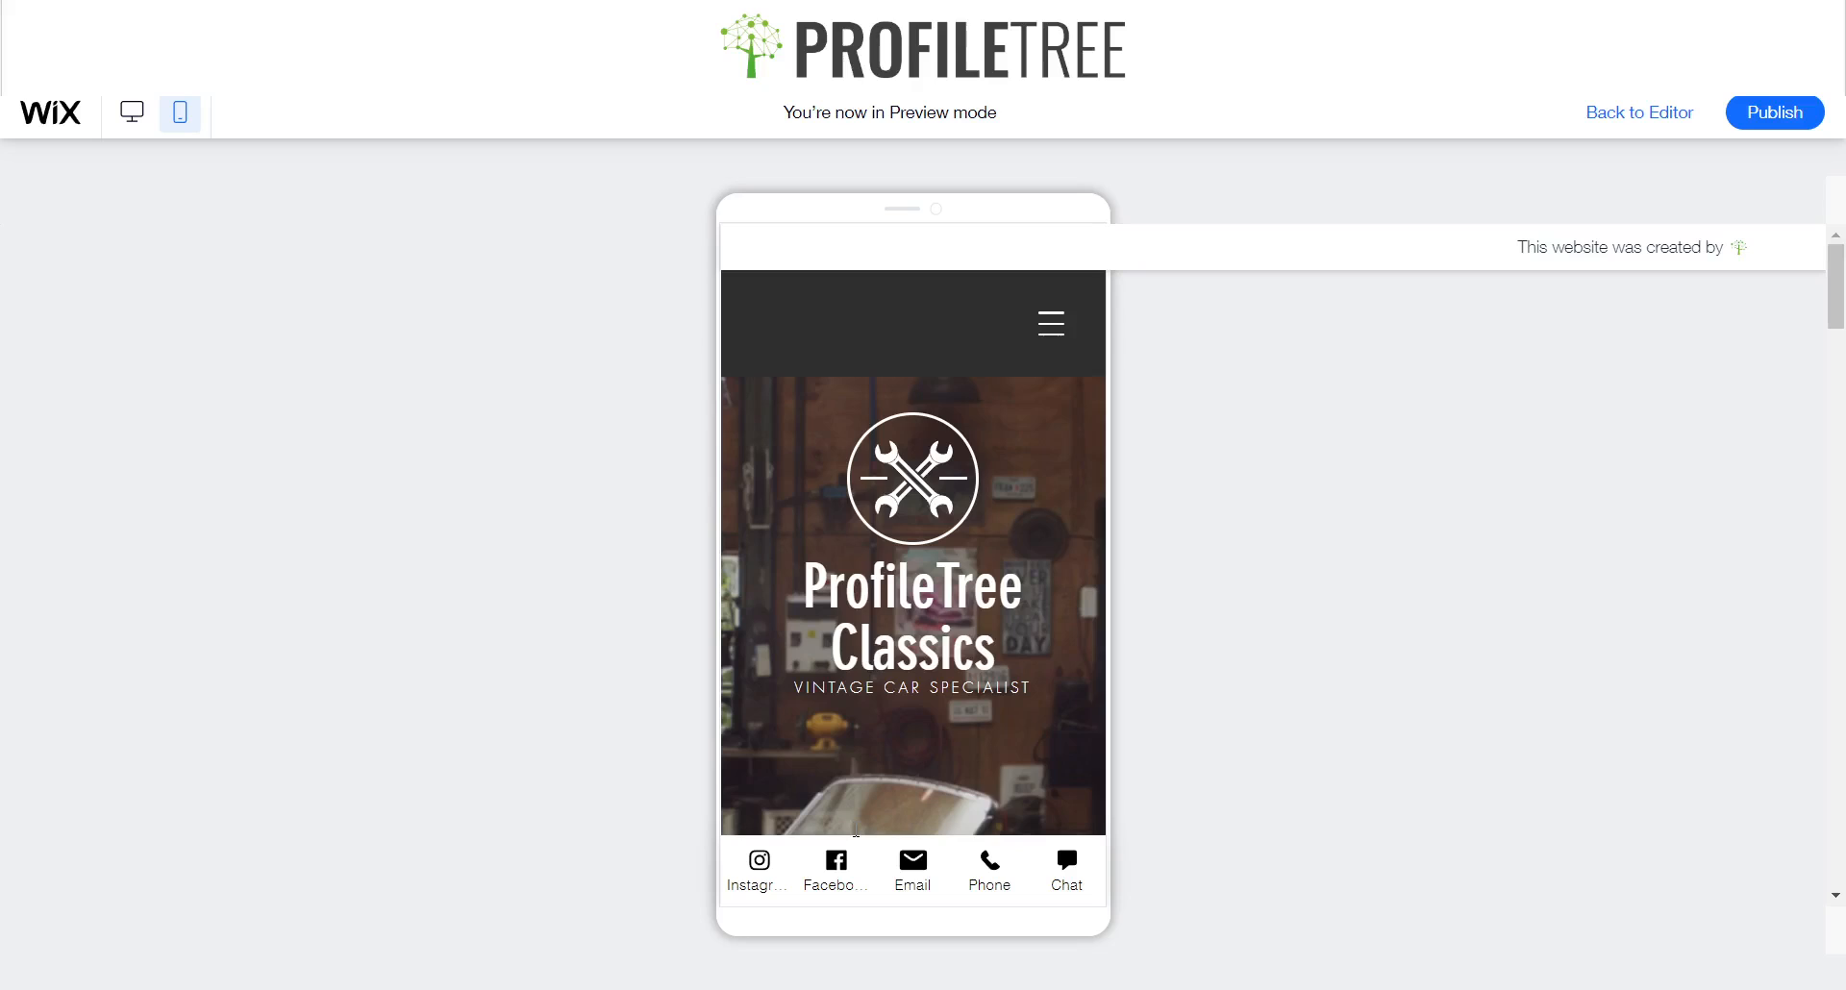
scroll("down", 3)
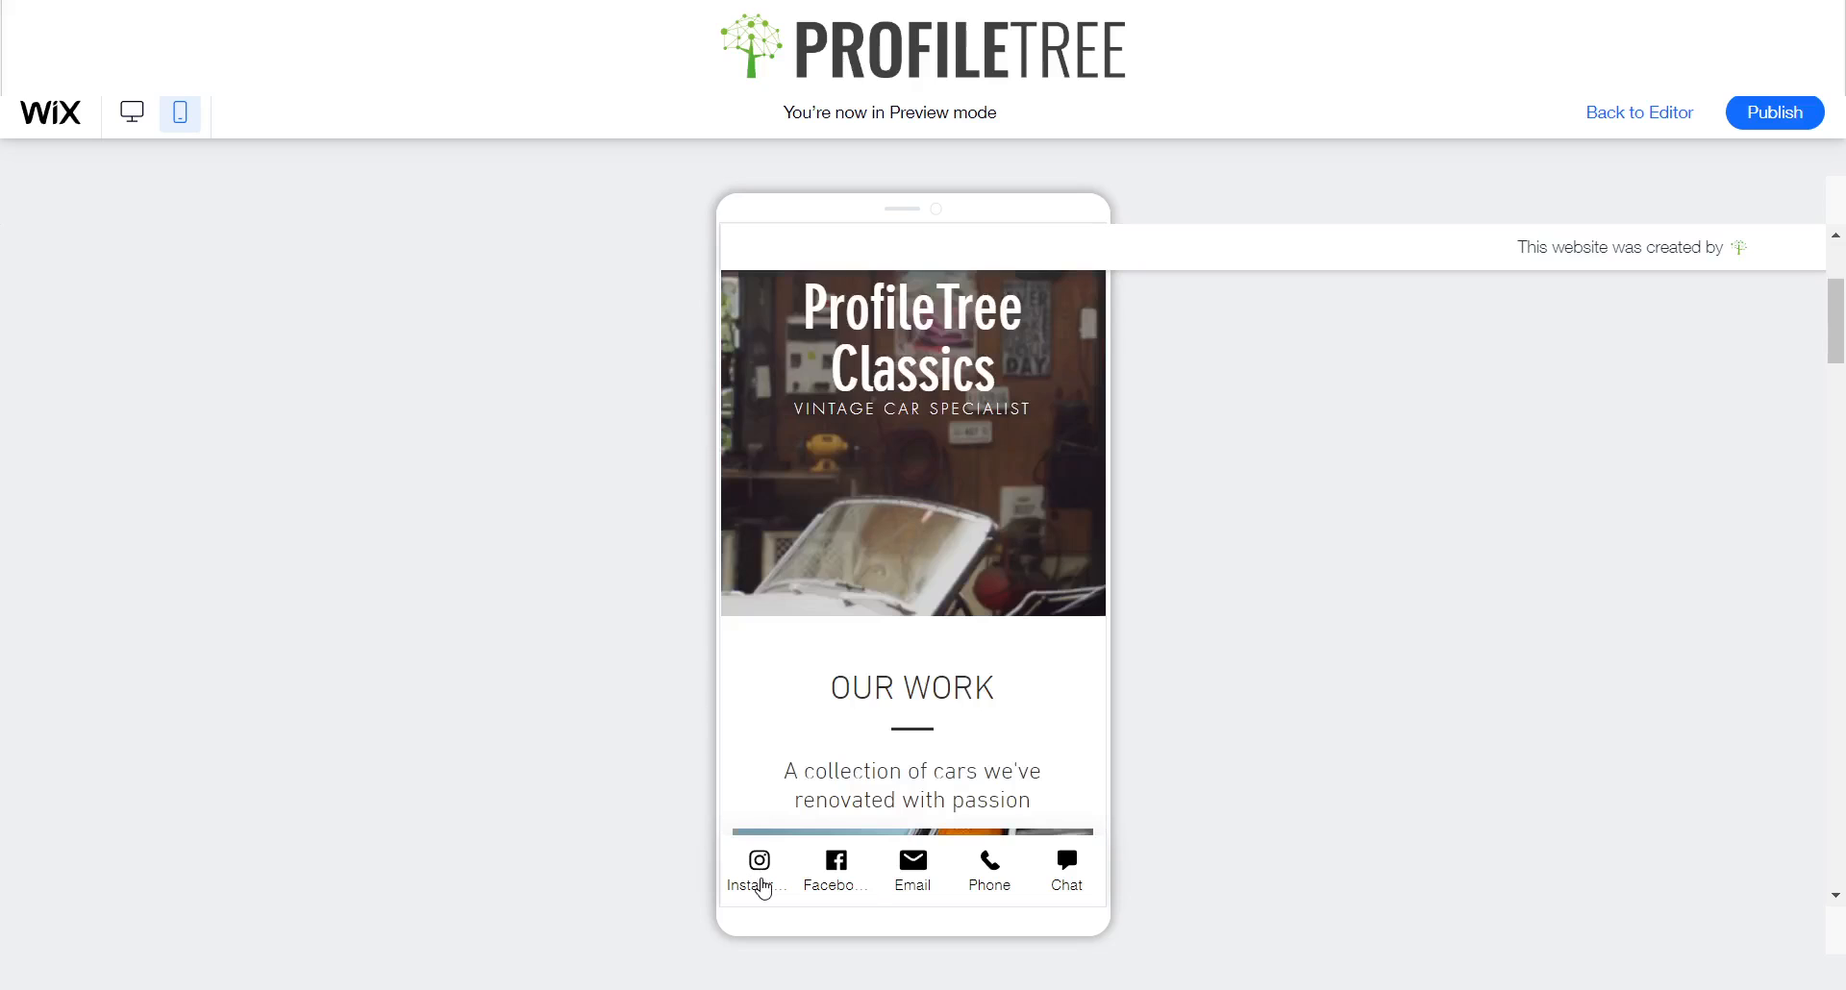
mouse_move(1647, 111)
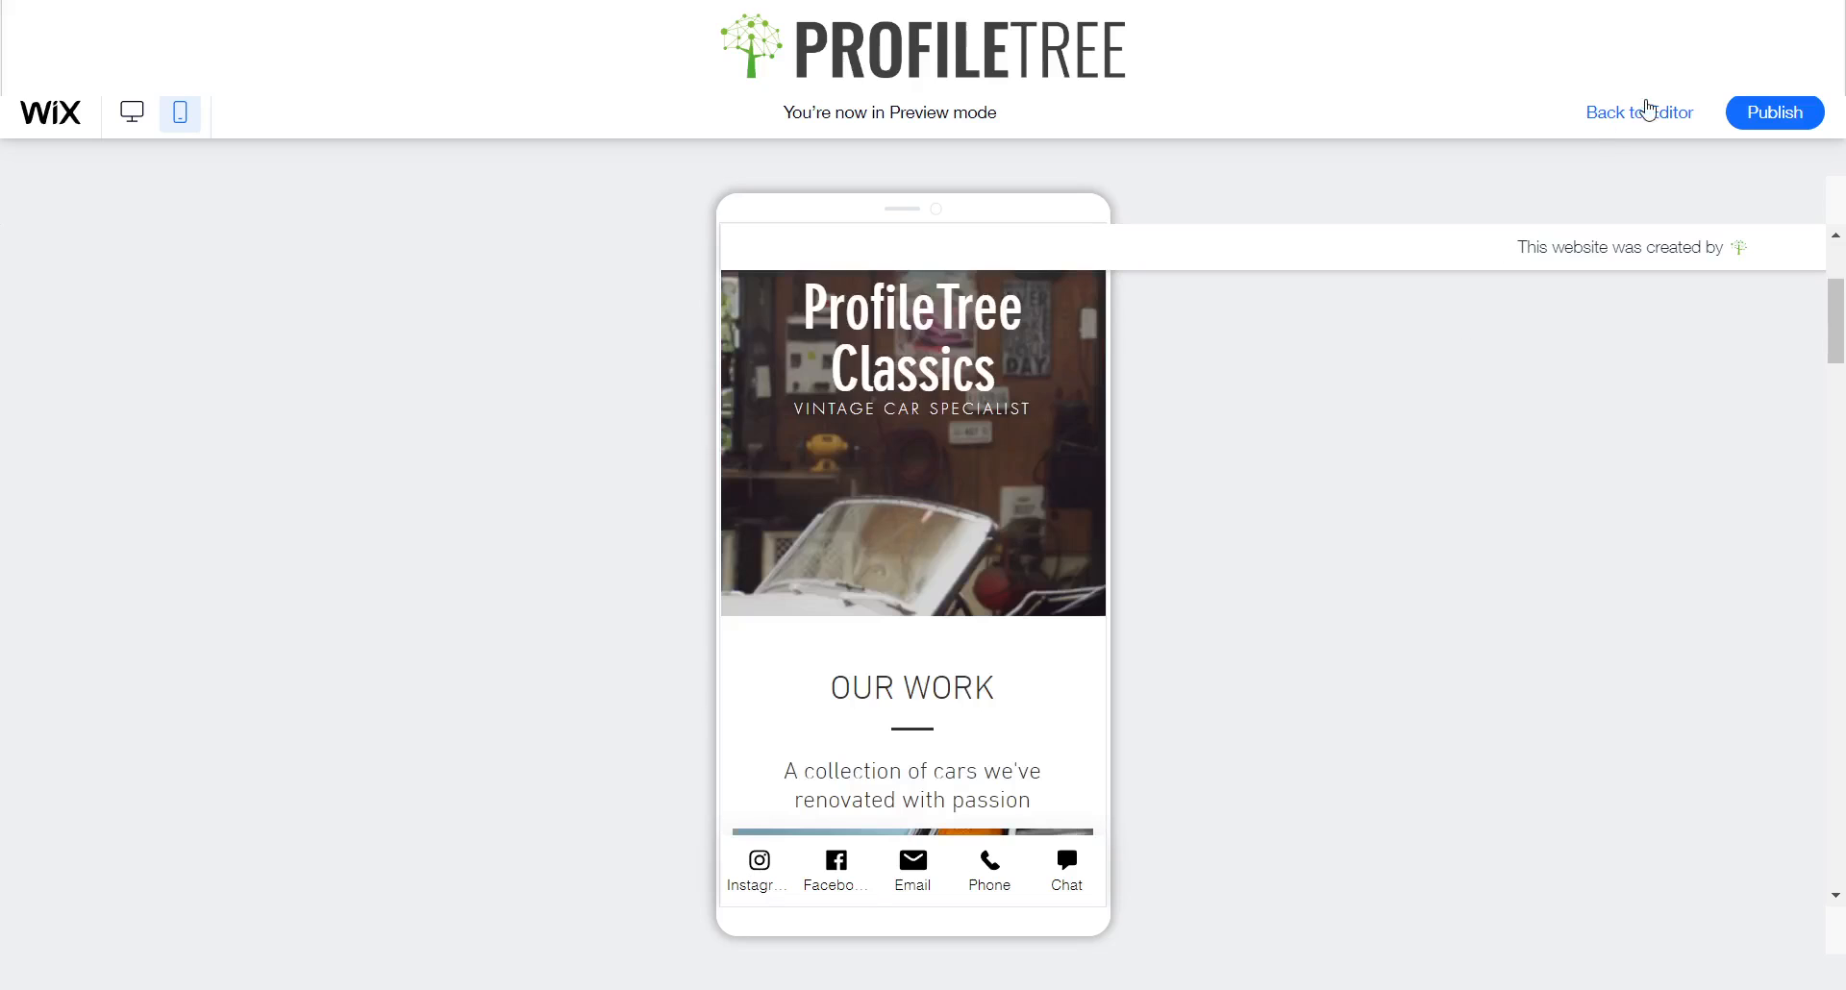
left_click(1638, 112)
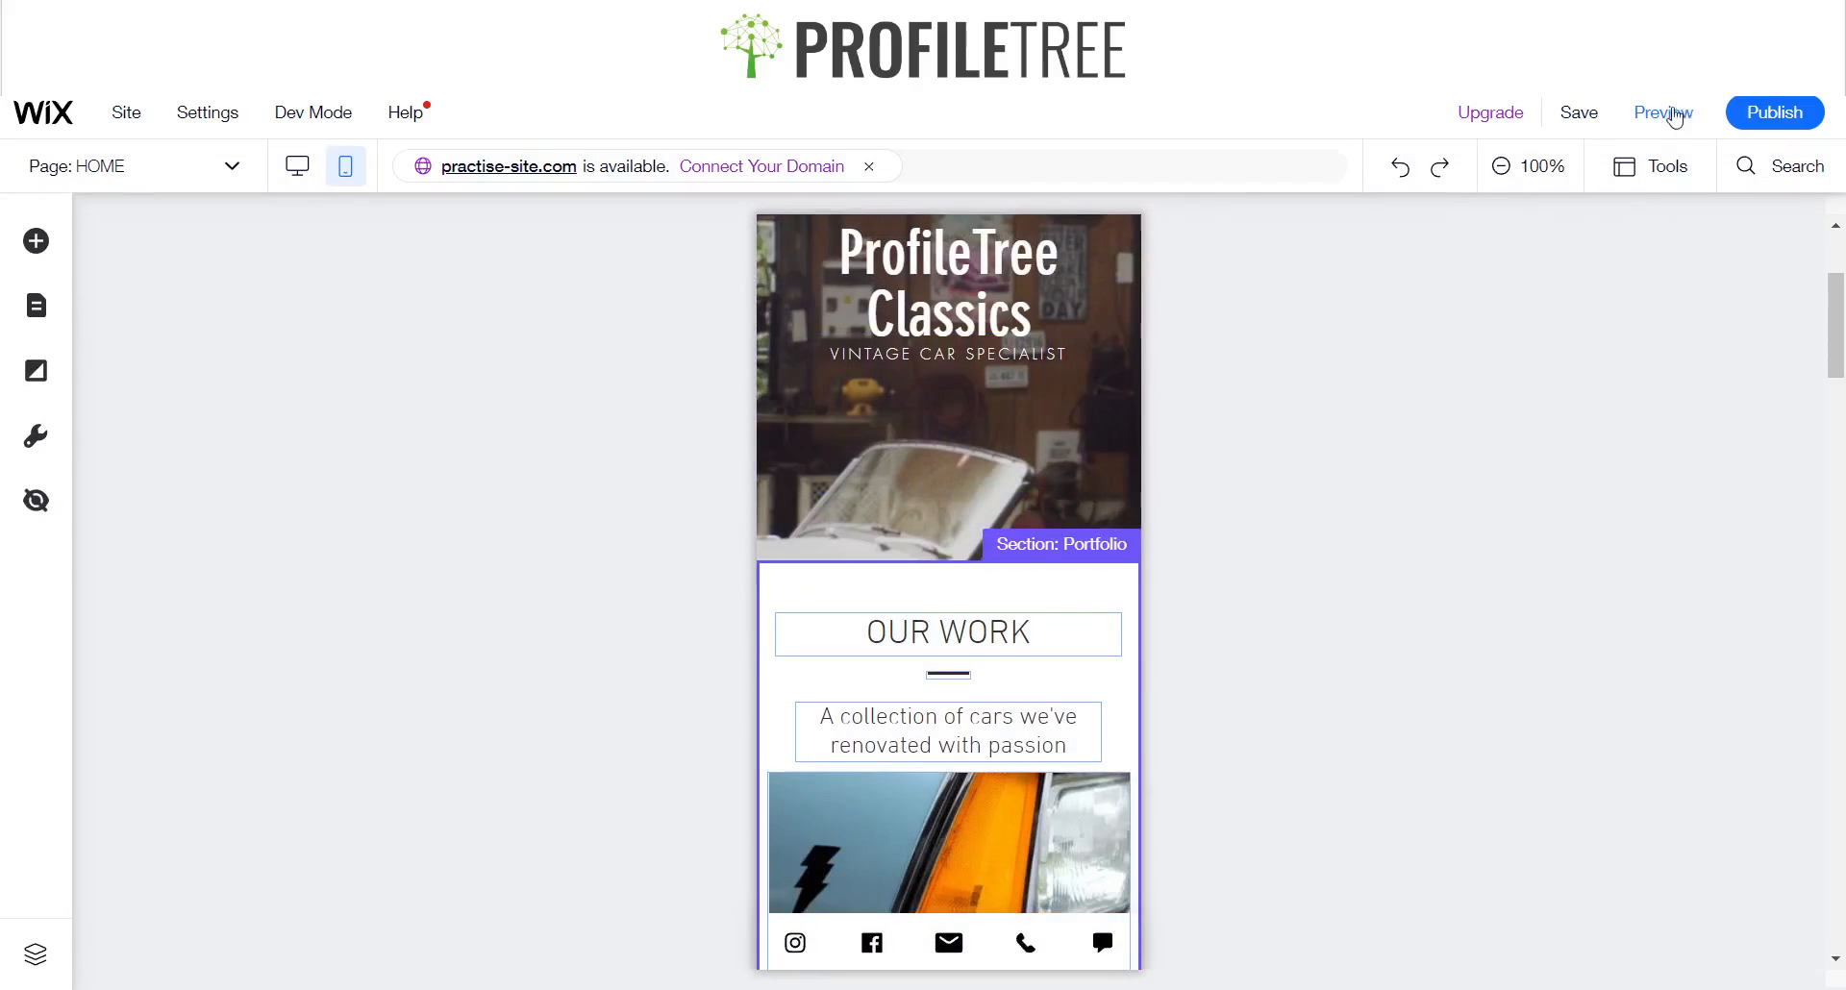
- Preview the mobile site again, scroll it, and test the Chat action icon
left_click(1661, 111)
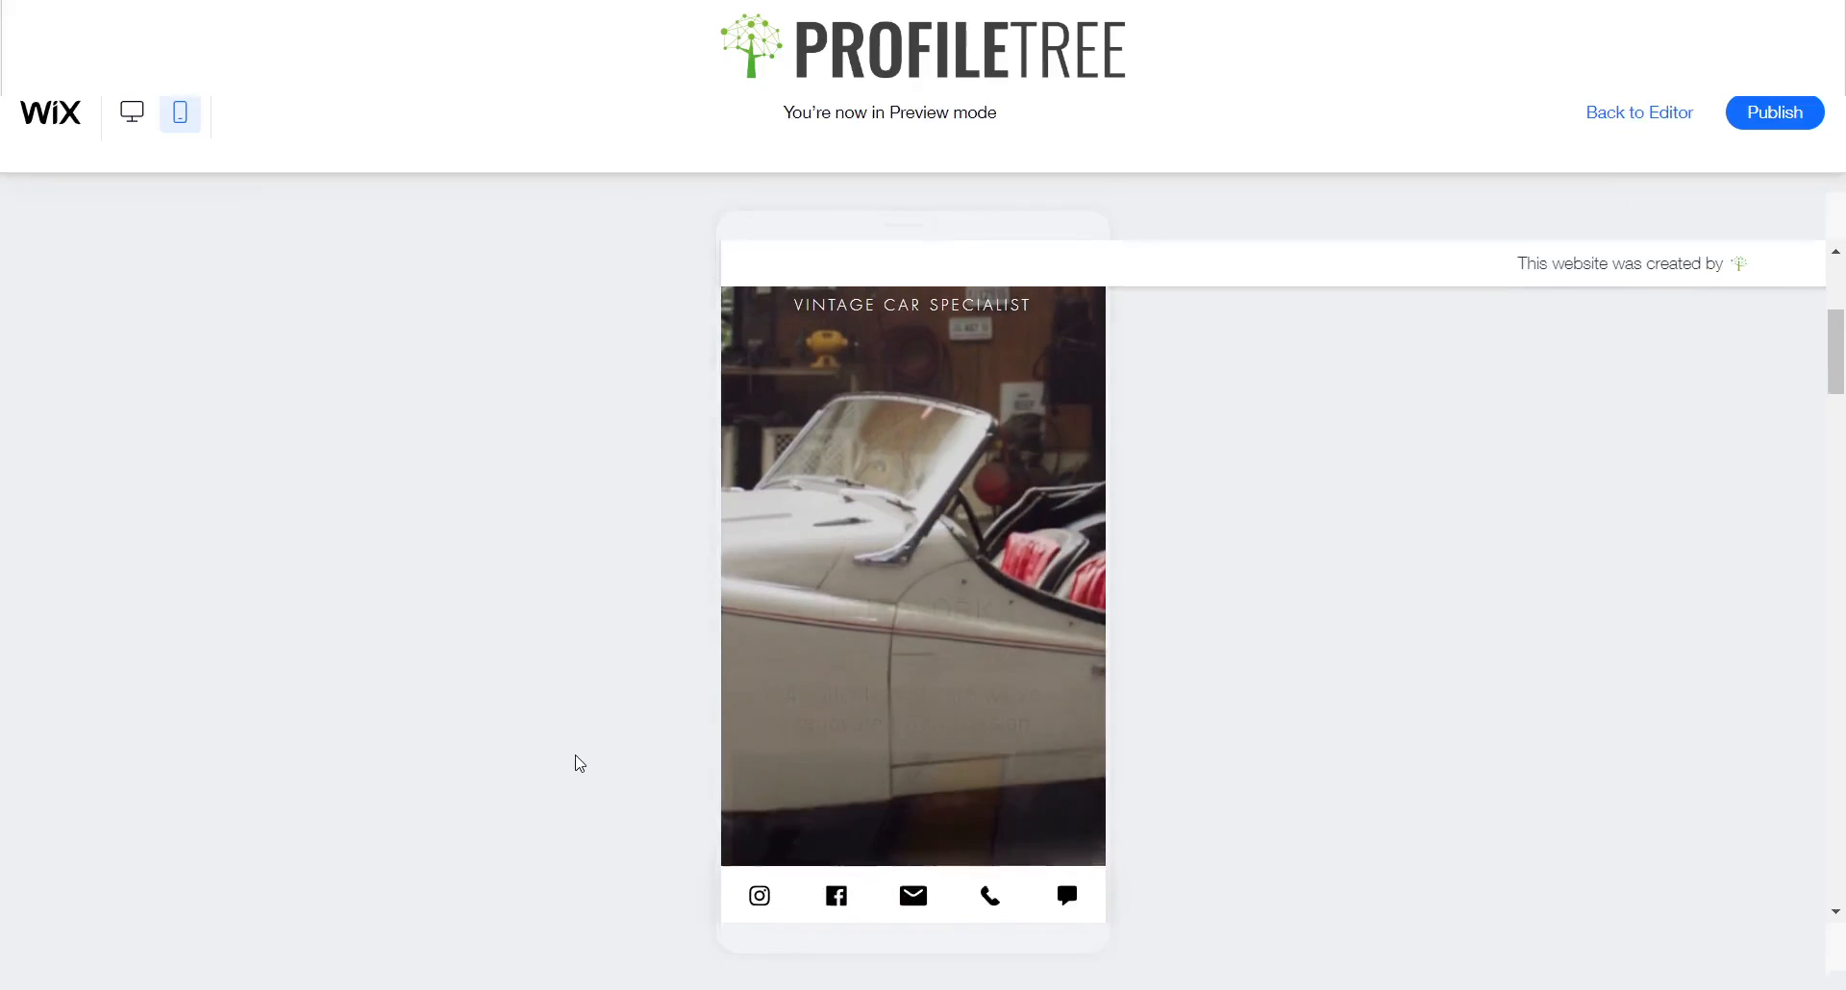
scroll("up", 3)
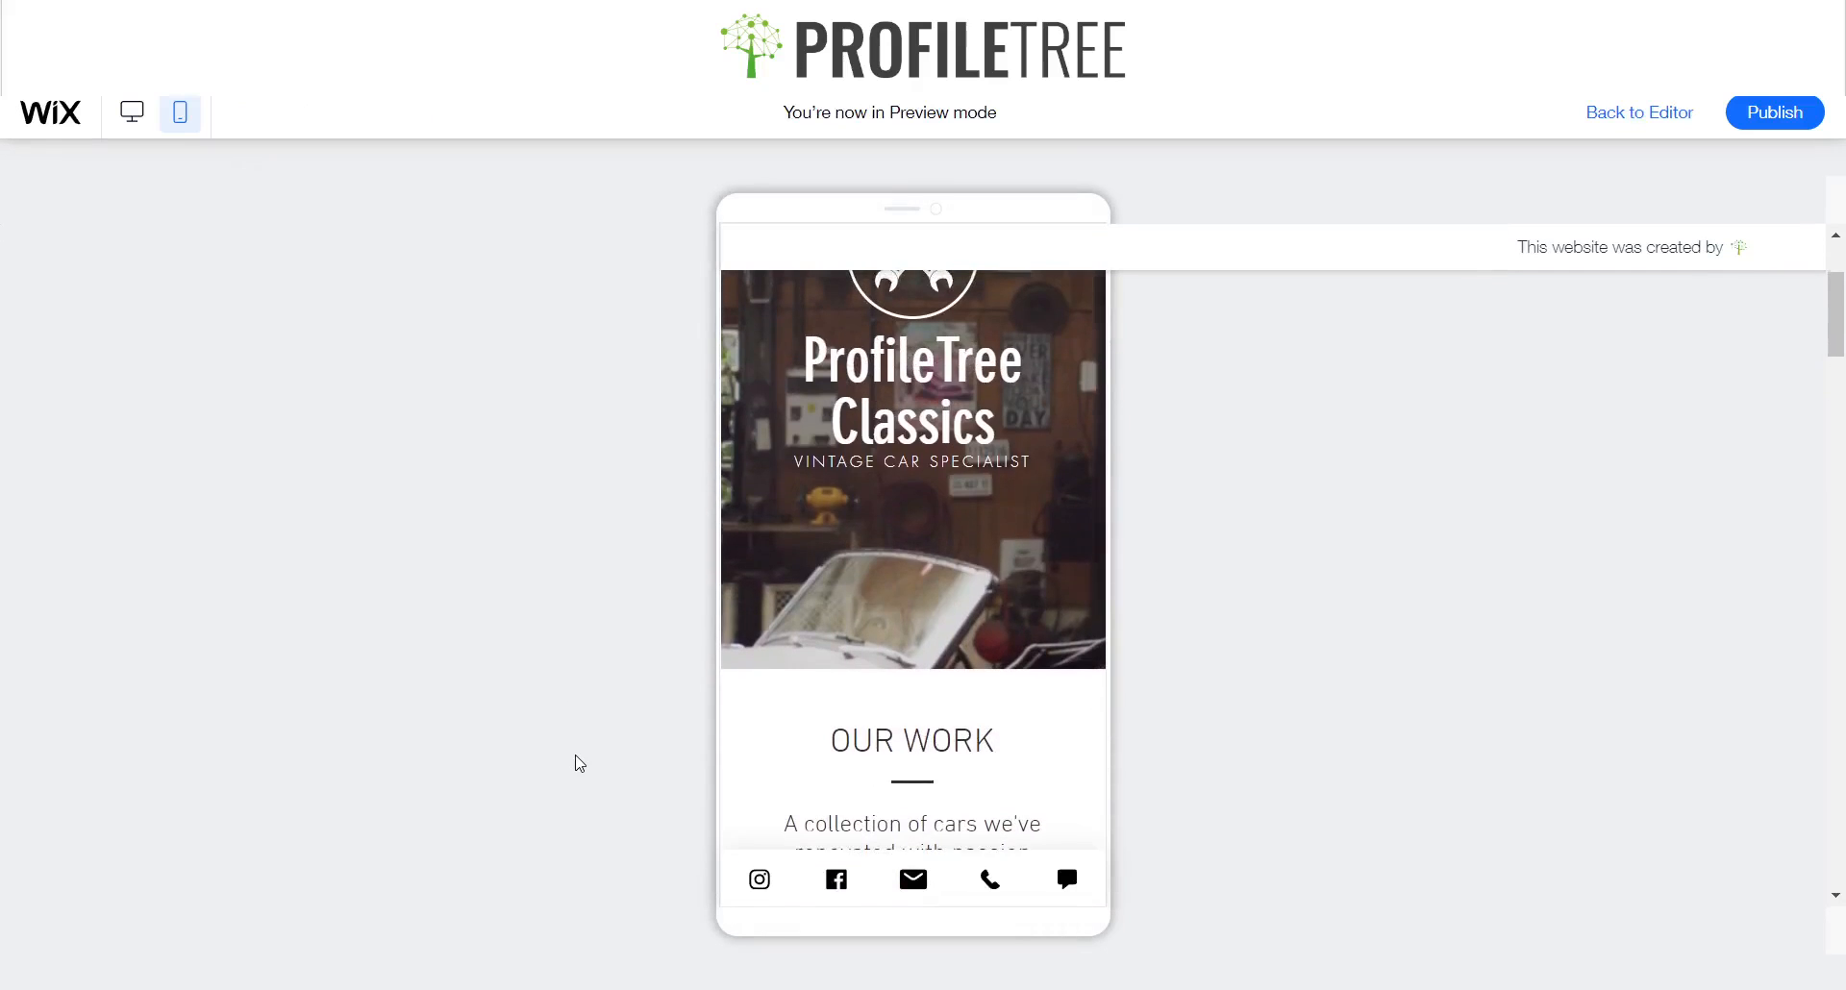
scroll("up", 3)
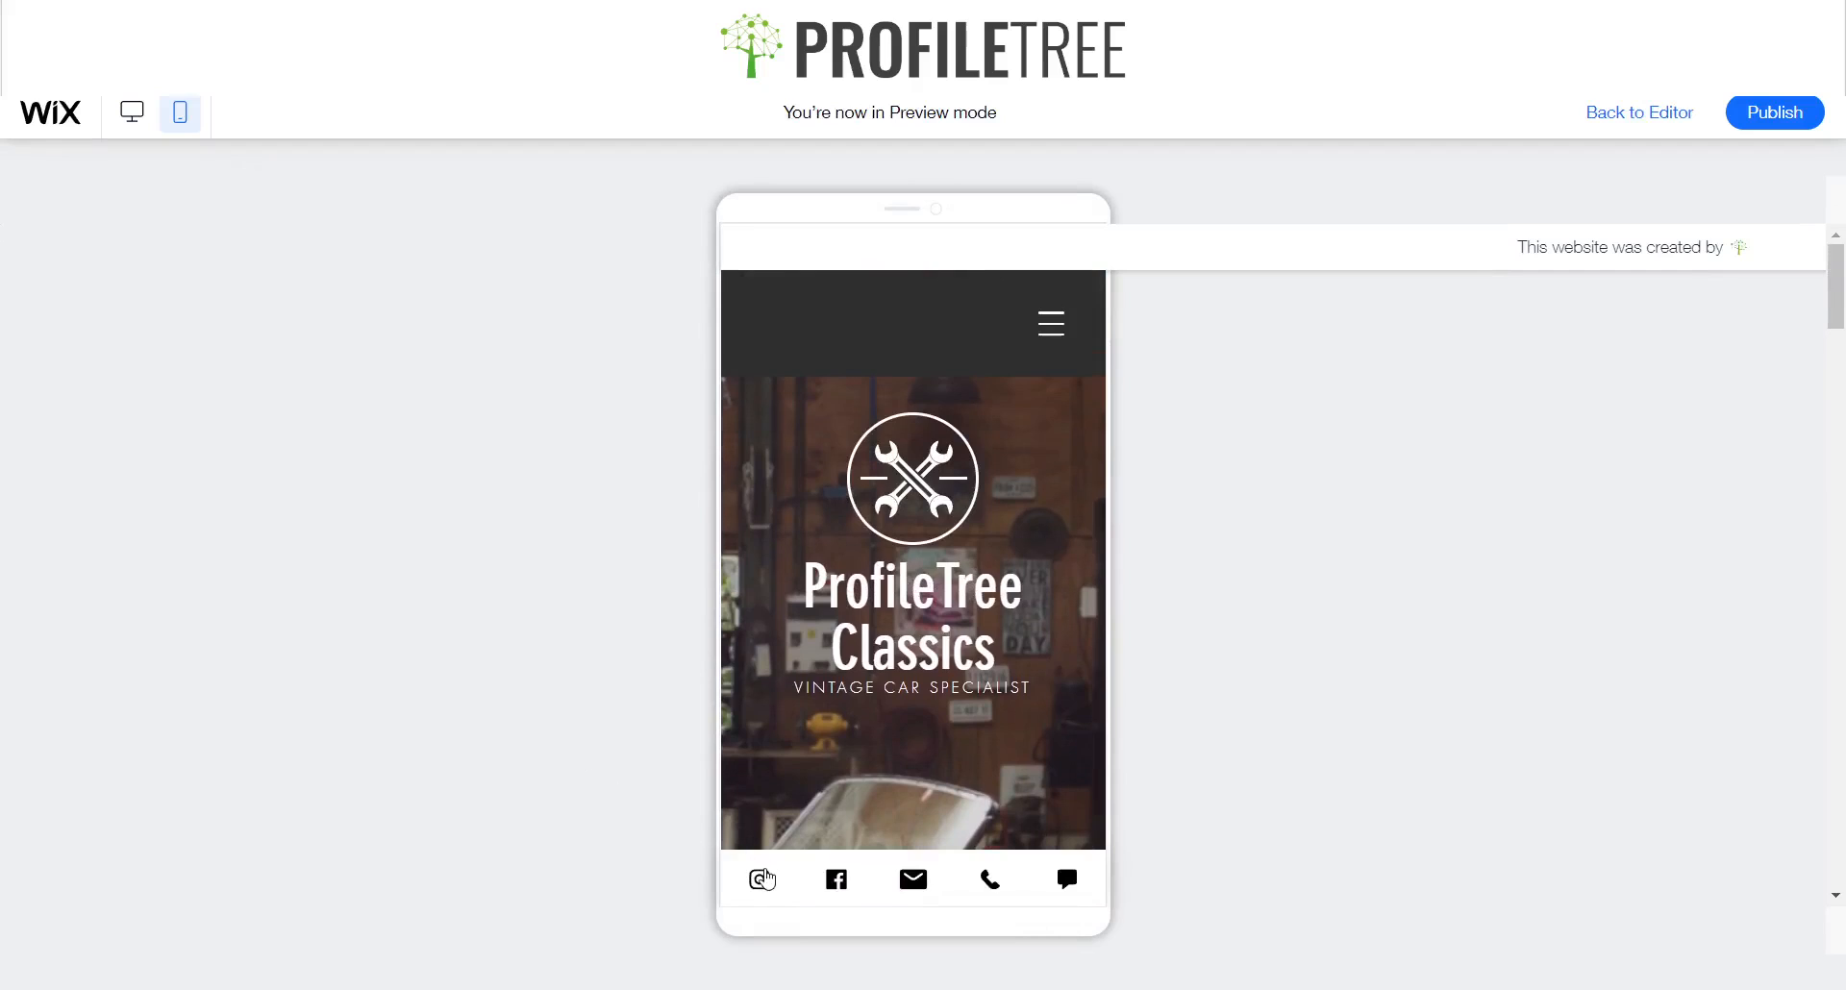
mouse_move(913, 880)
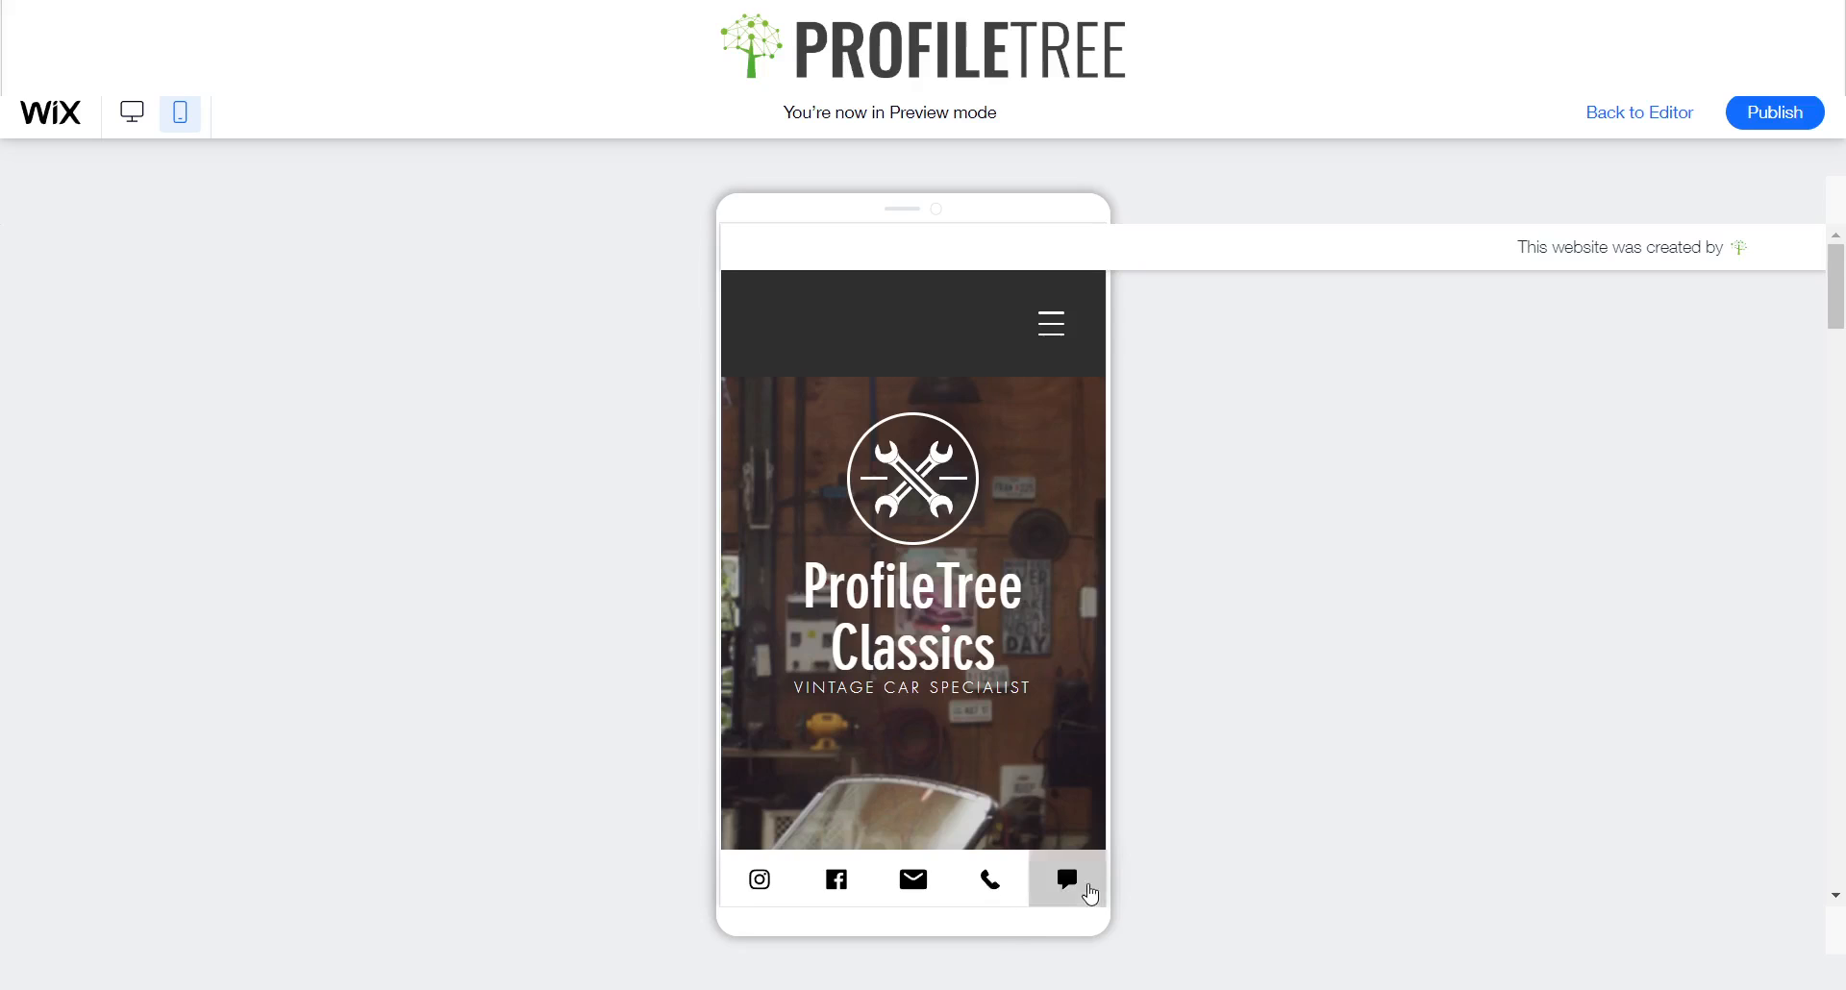
left_click(1065, 880)
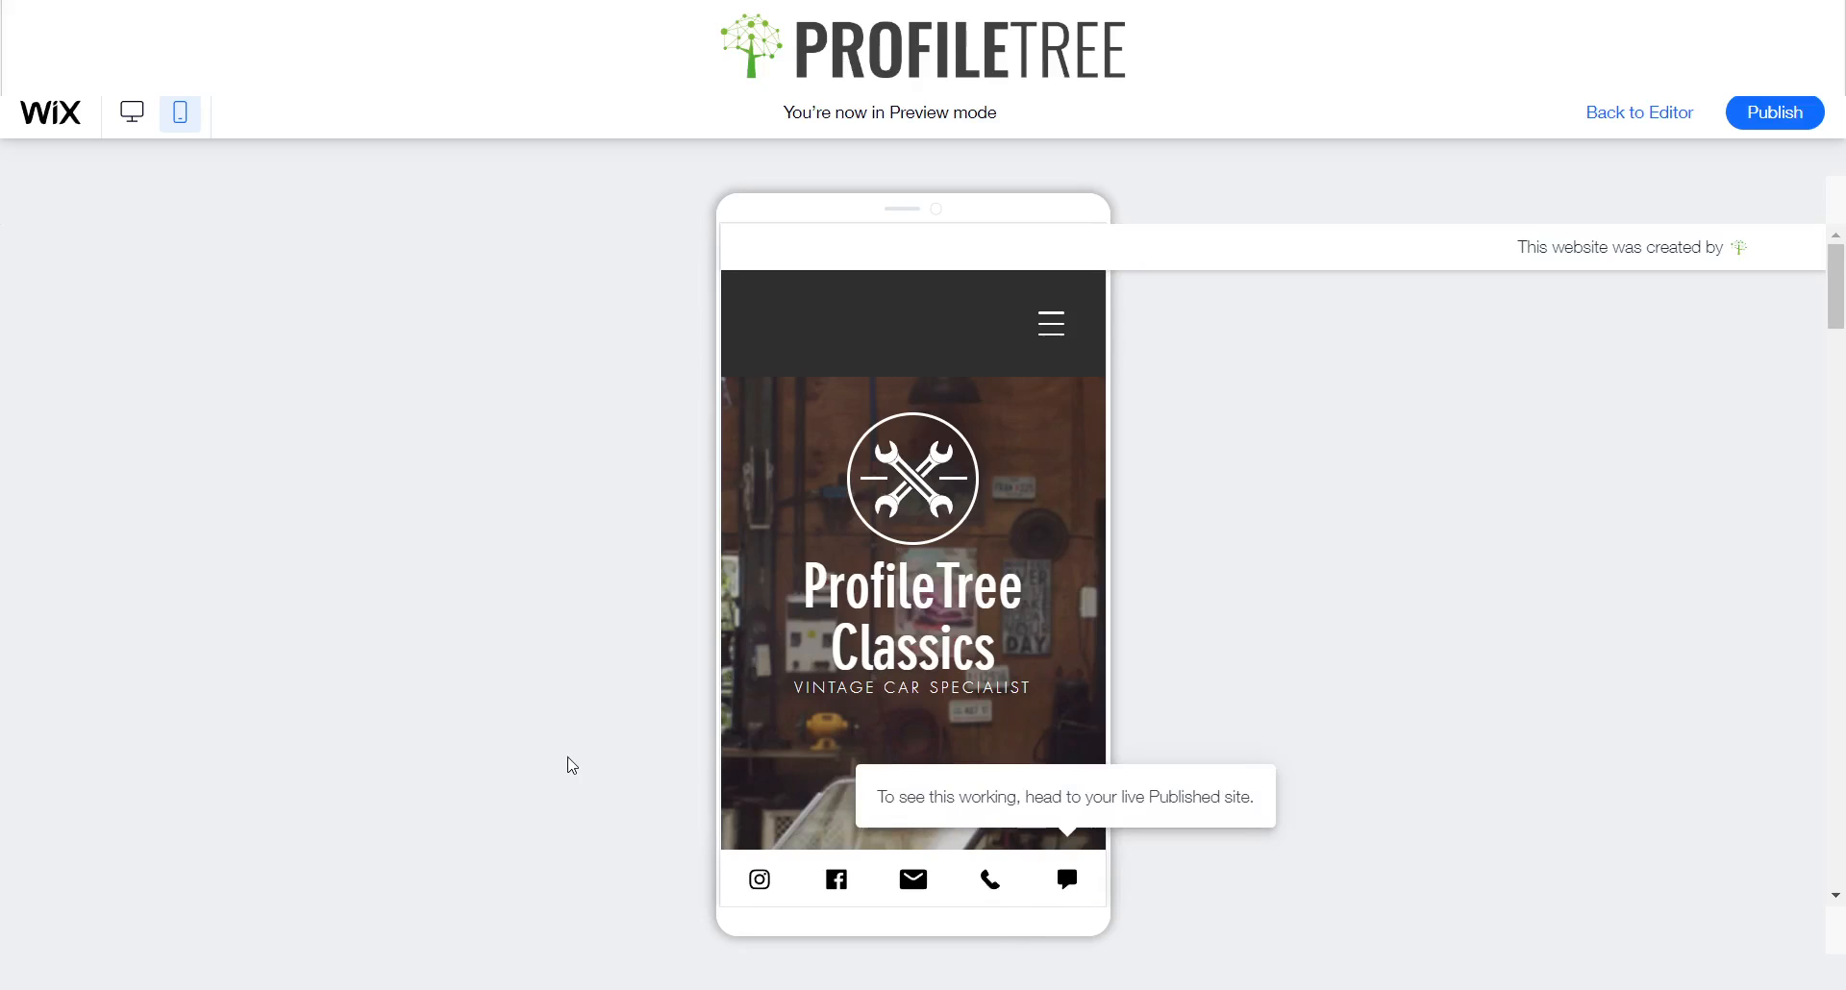
scroll("down", 3)
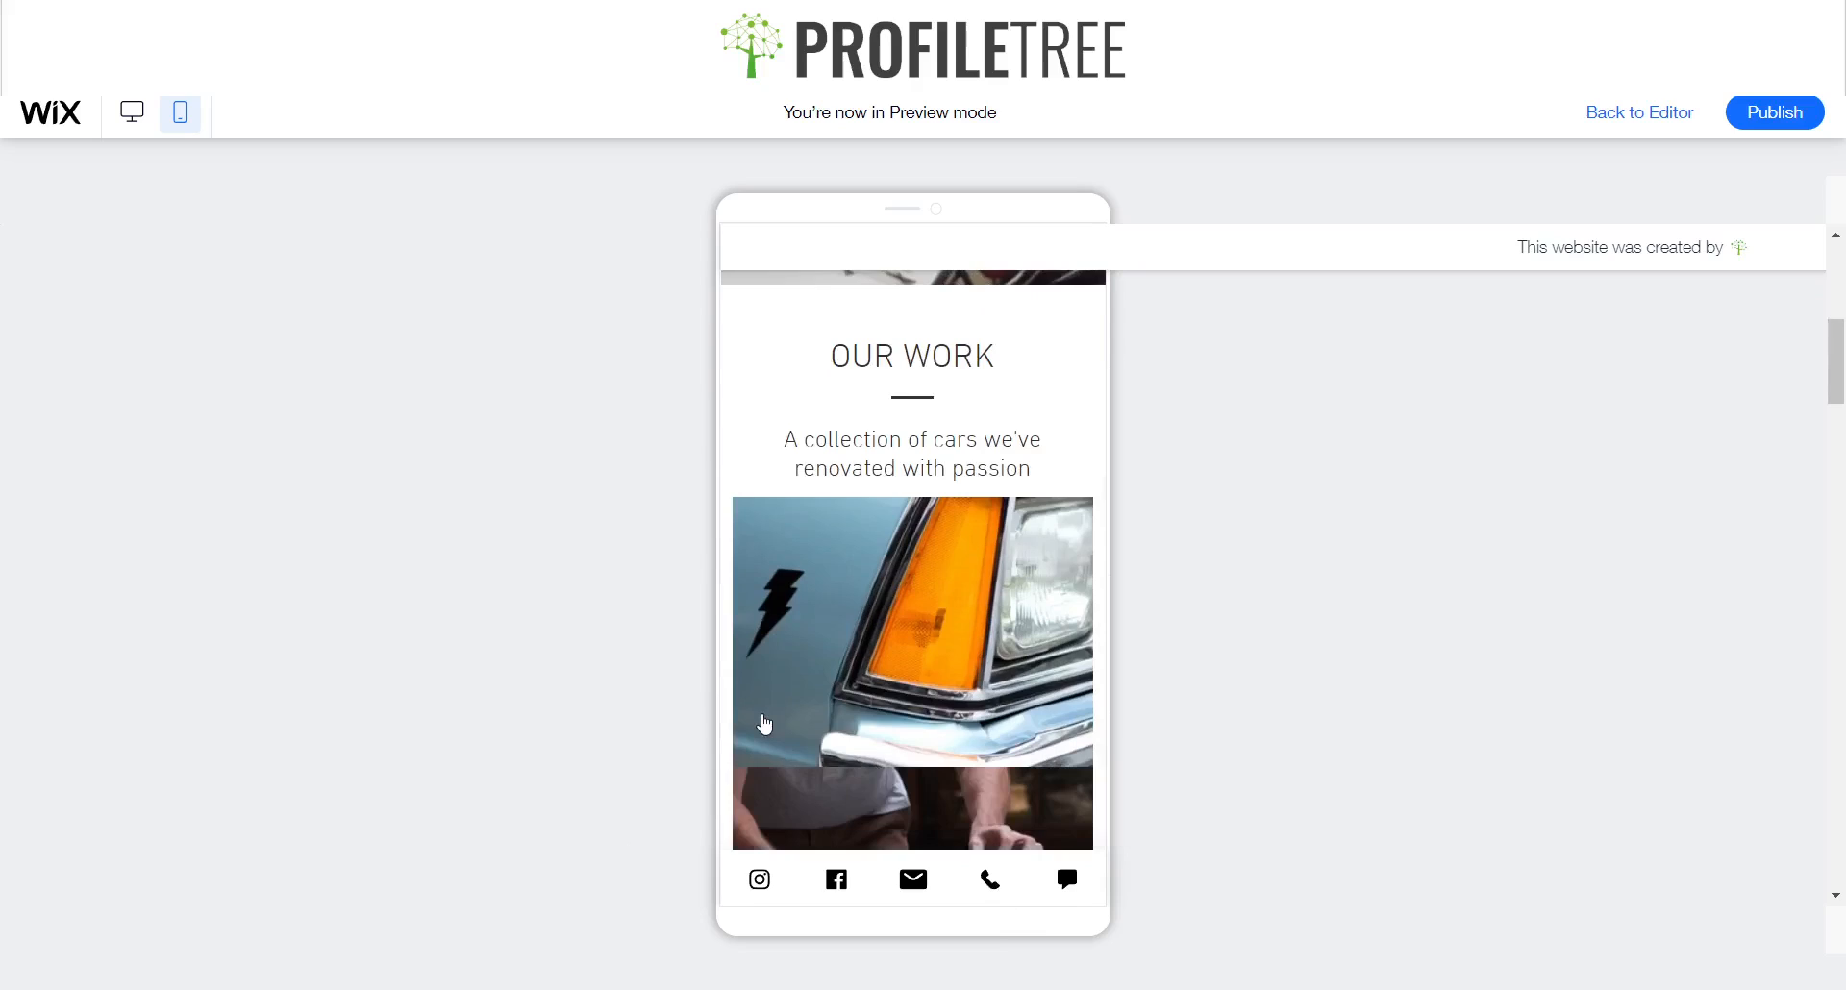